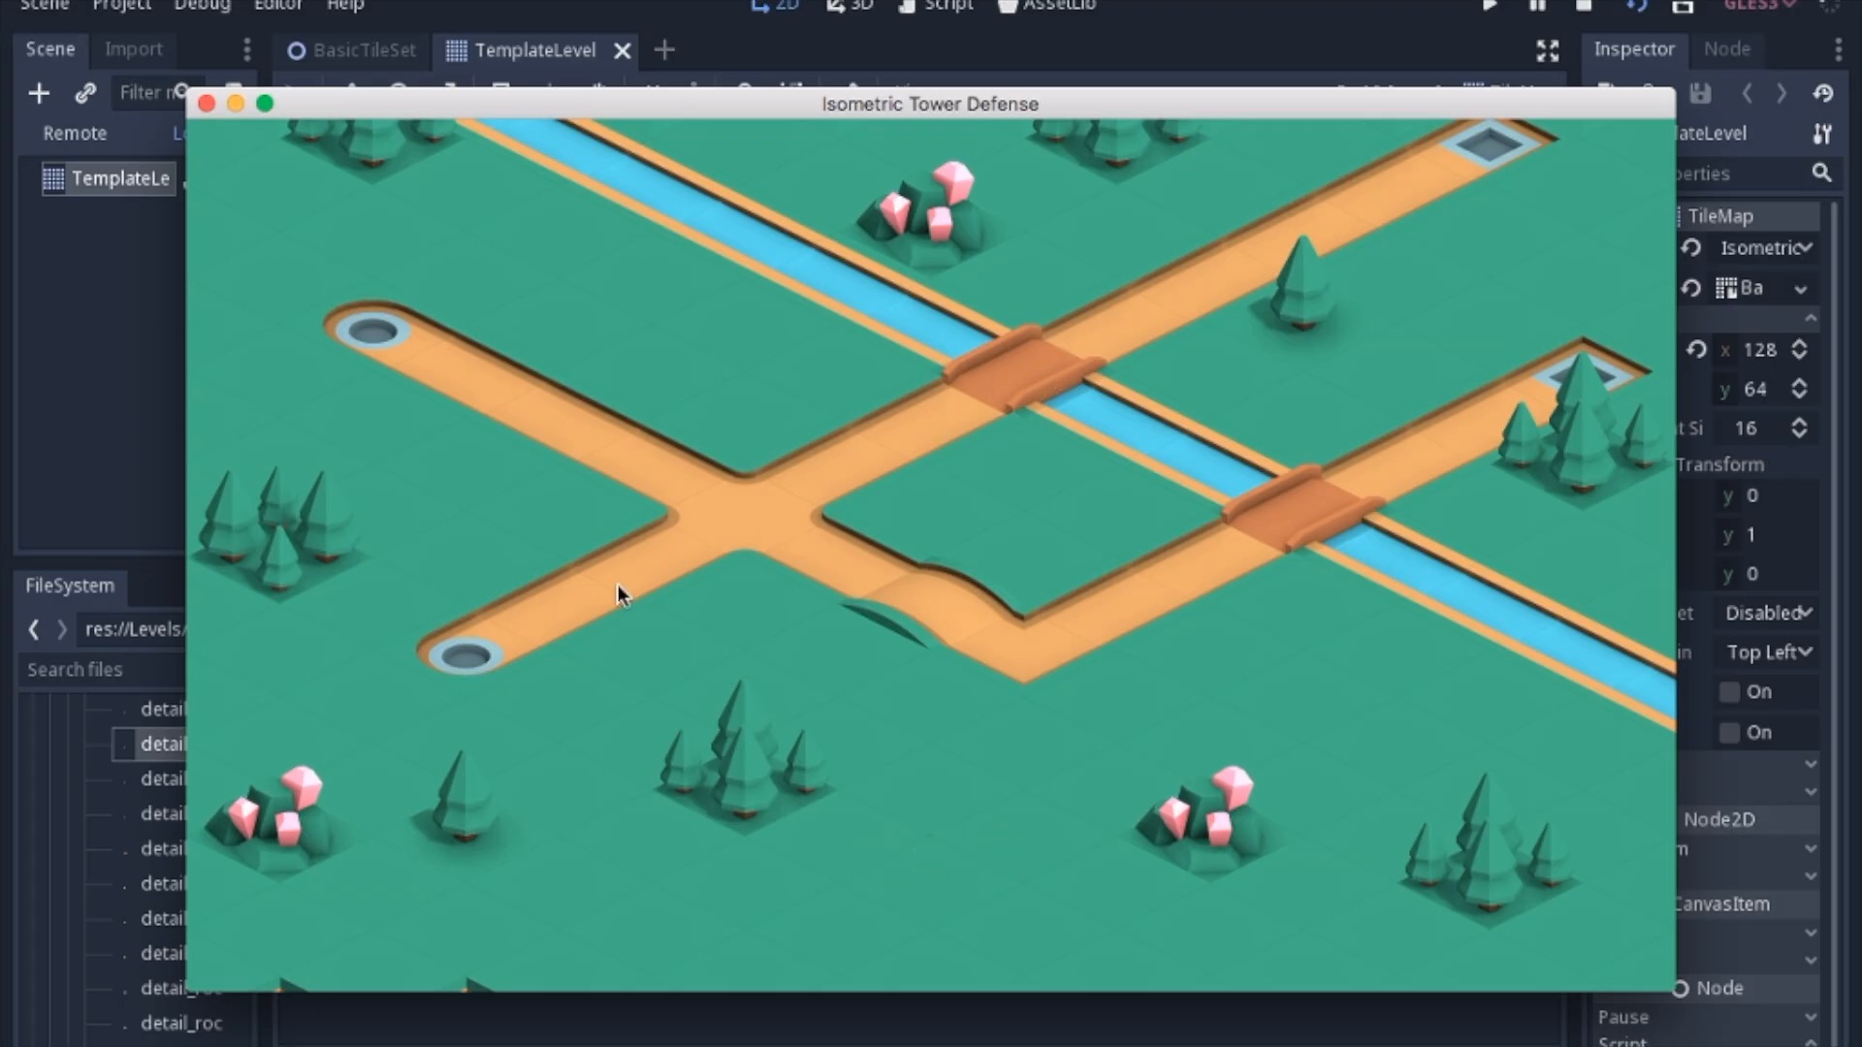
pyautogui.moveTo(1411, 528)
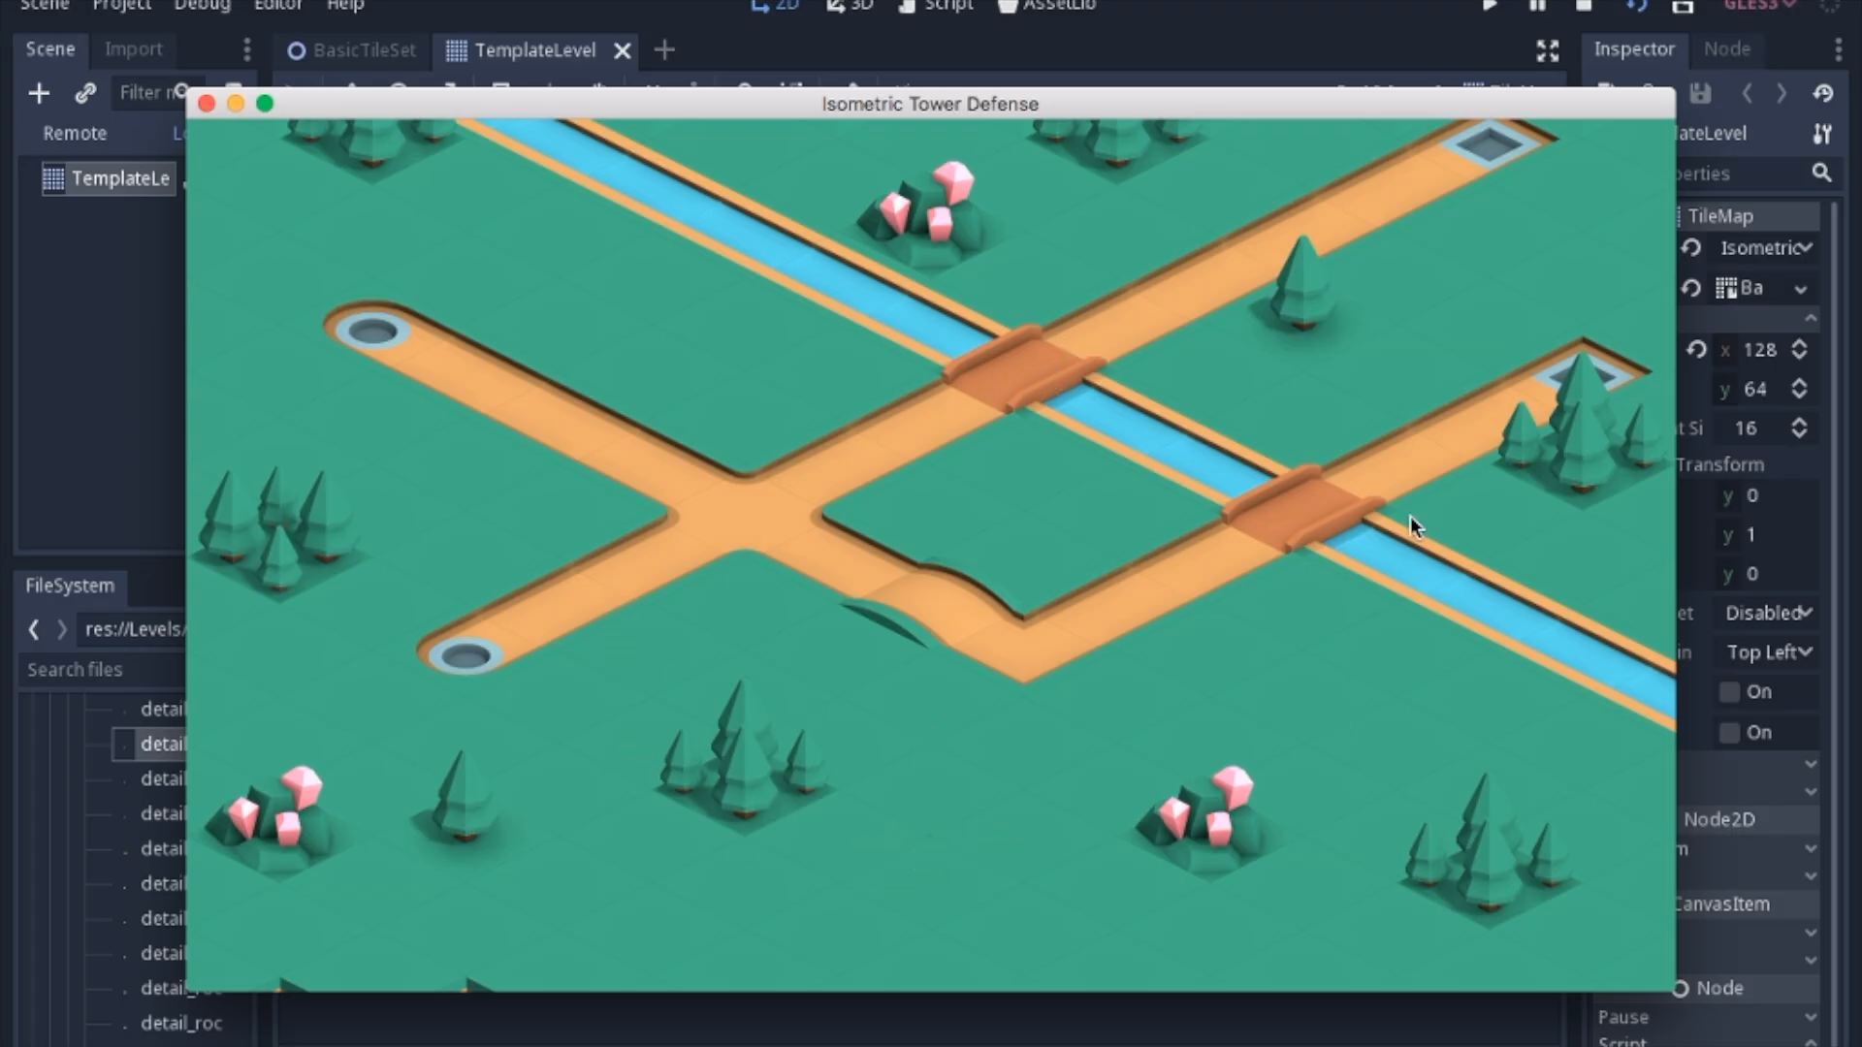
pyautogui.moveTo(1289, 776)
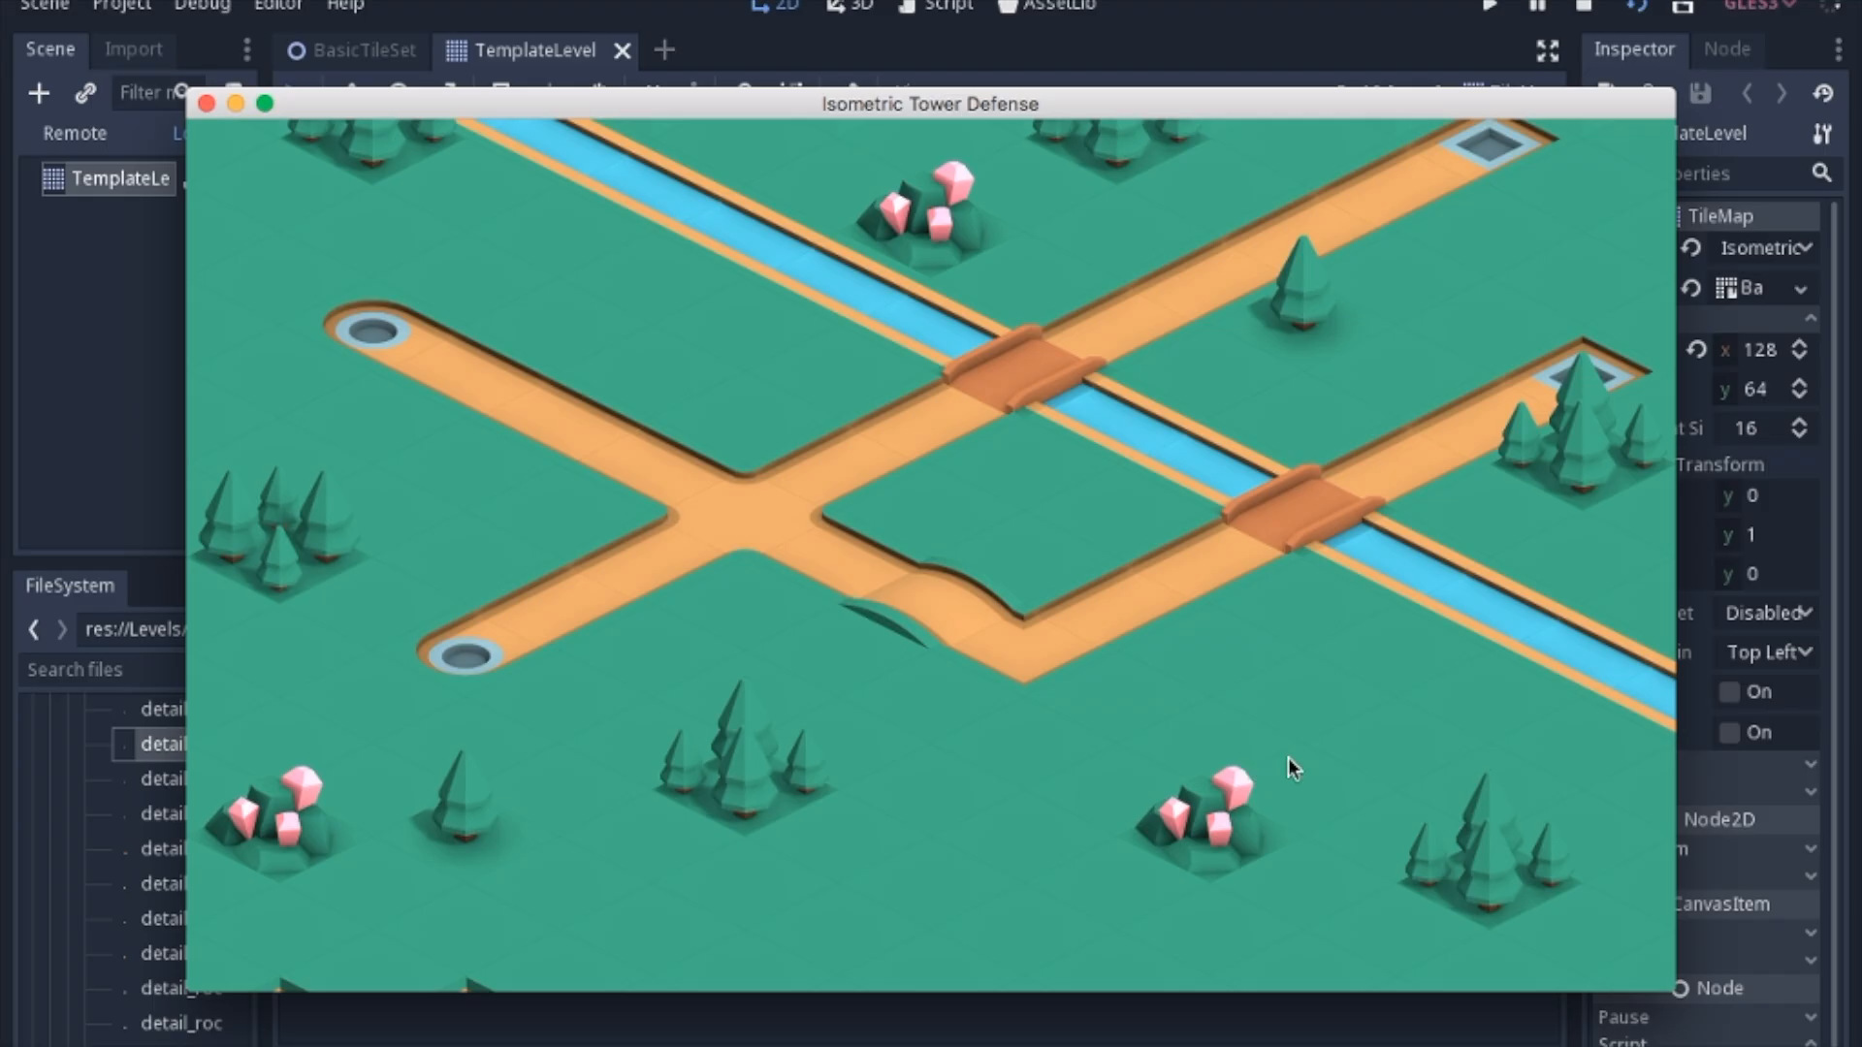
pyautogui.moveTo(371, 438)
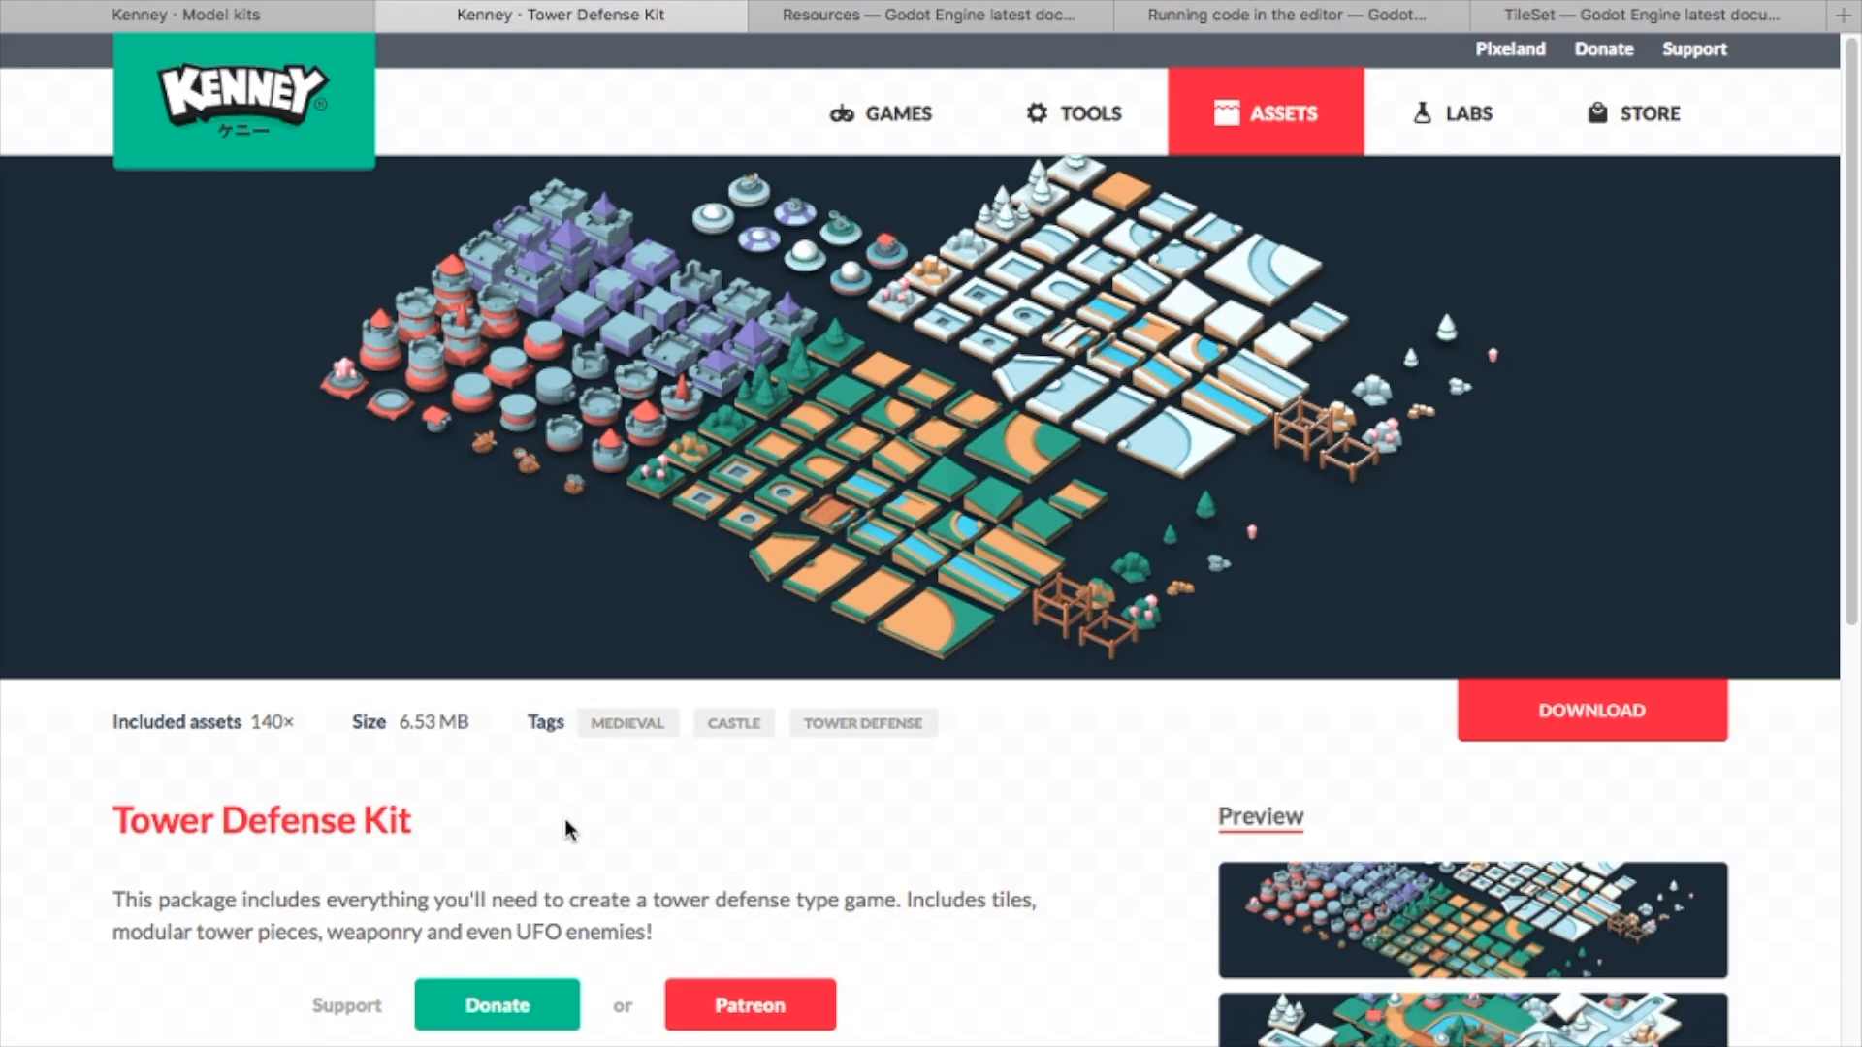
pyautogui.moveTo(970, 89)
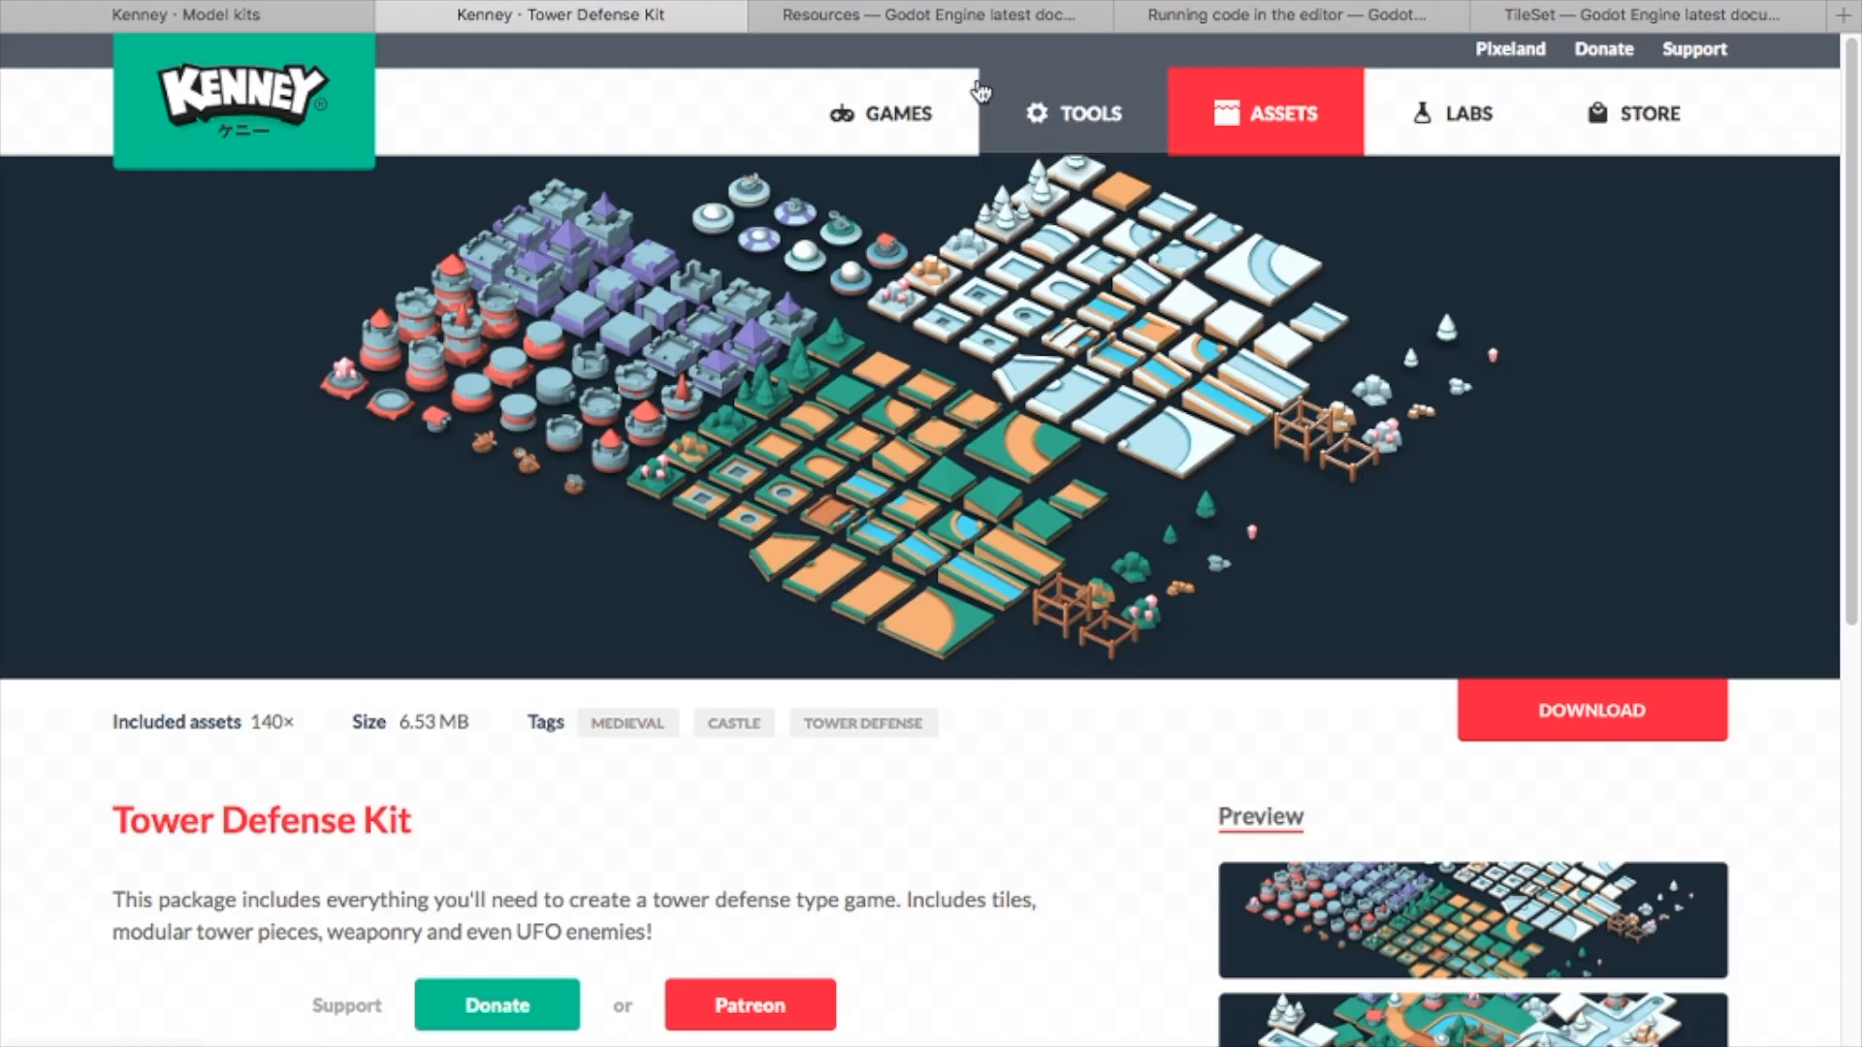
pyautogui.moveTo(1497, 440)
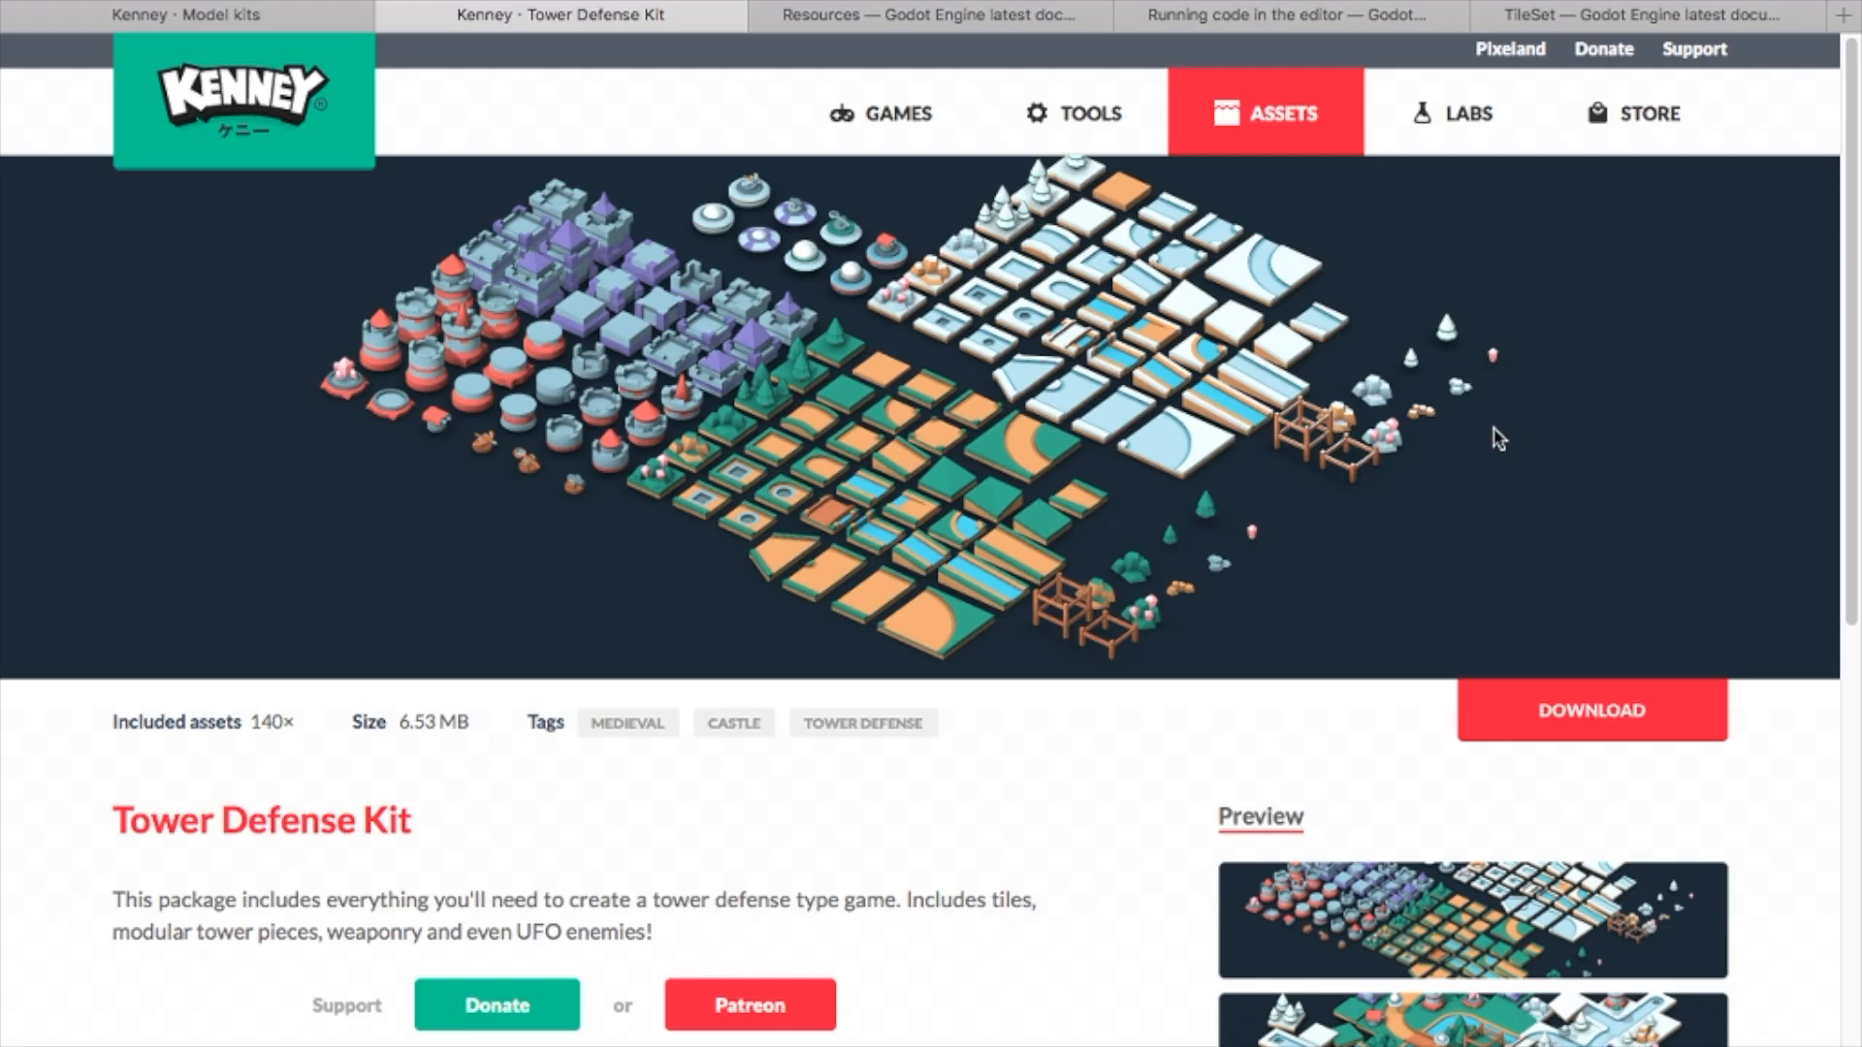
pyautogui.moveTo(1485, 435)
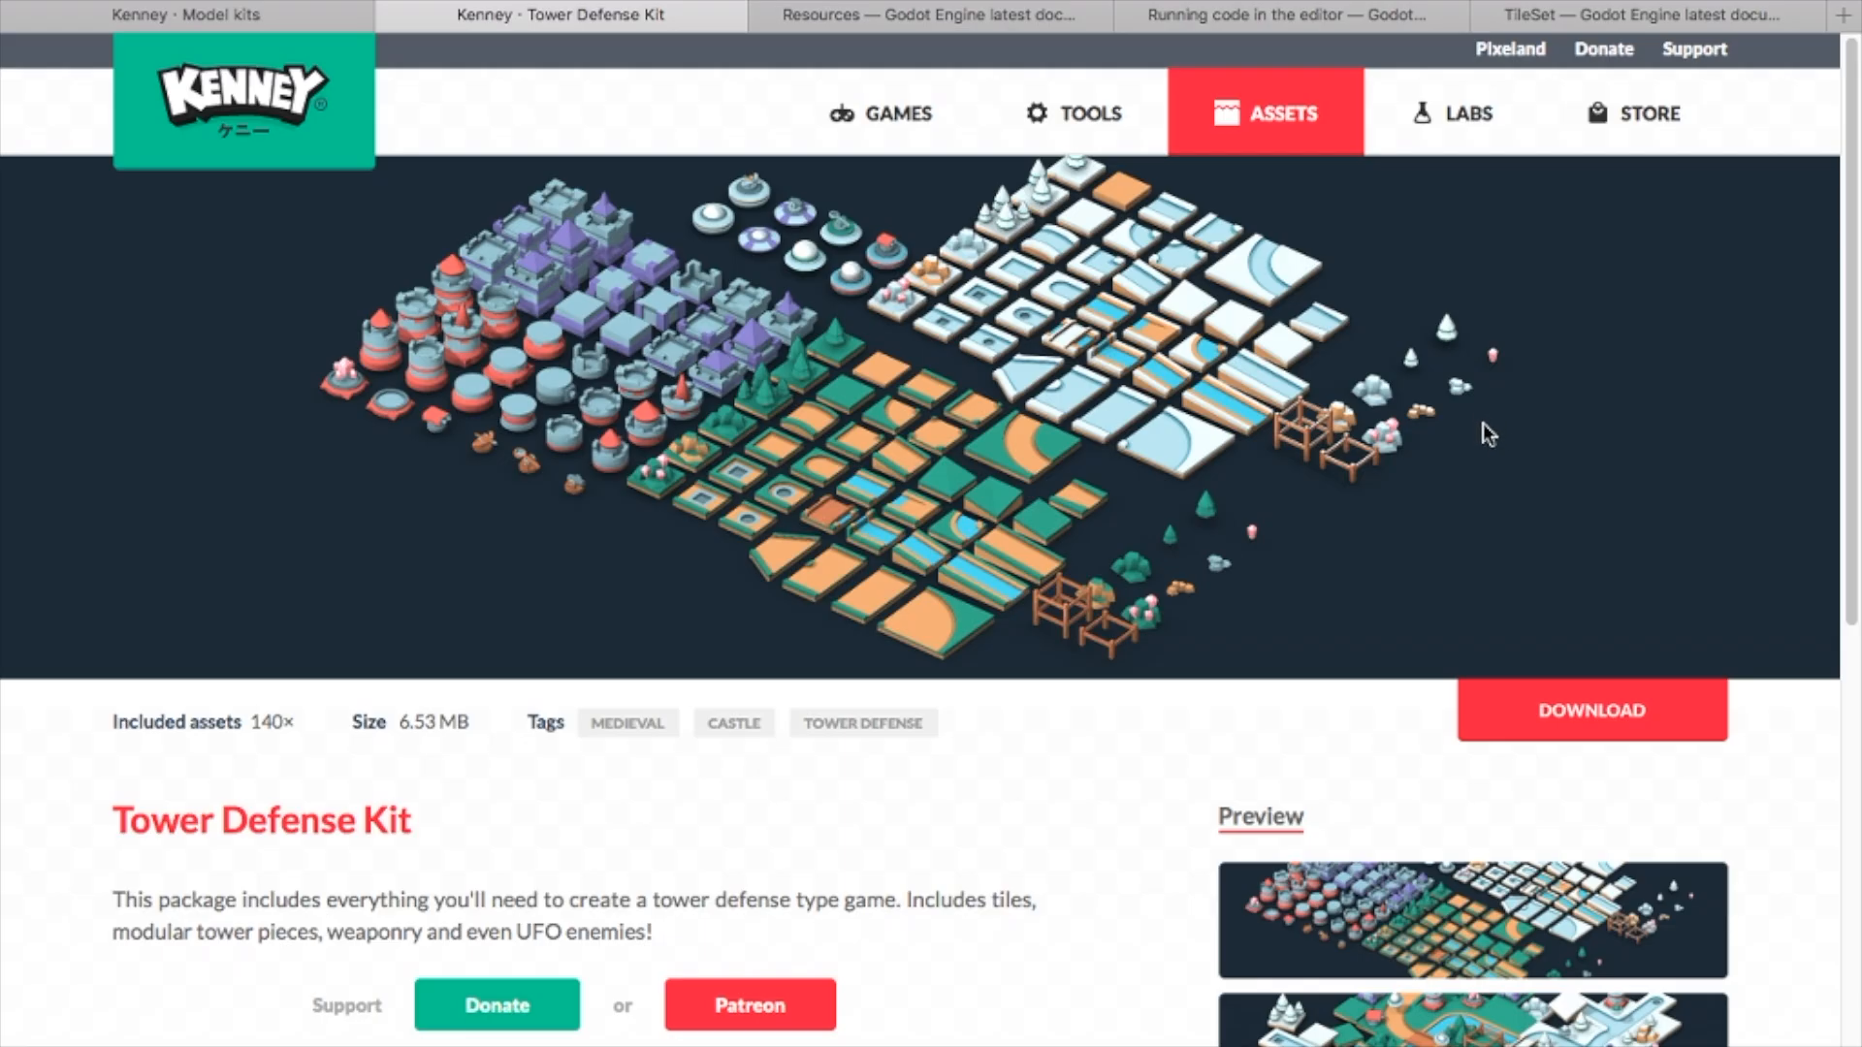
pyautogui.moveTo(1426, 420)
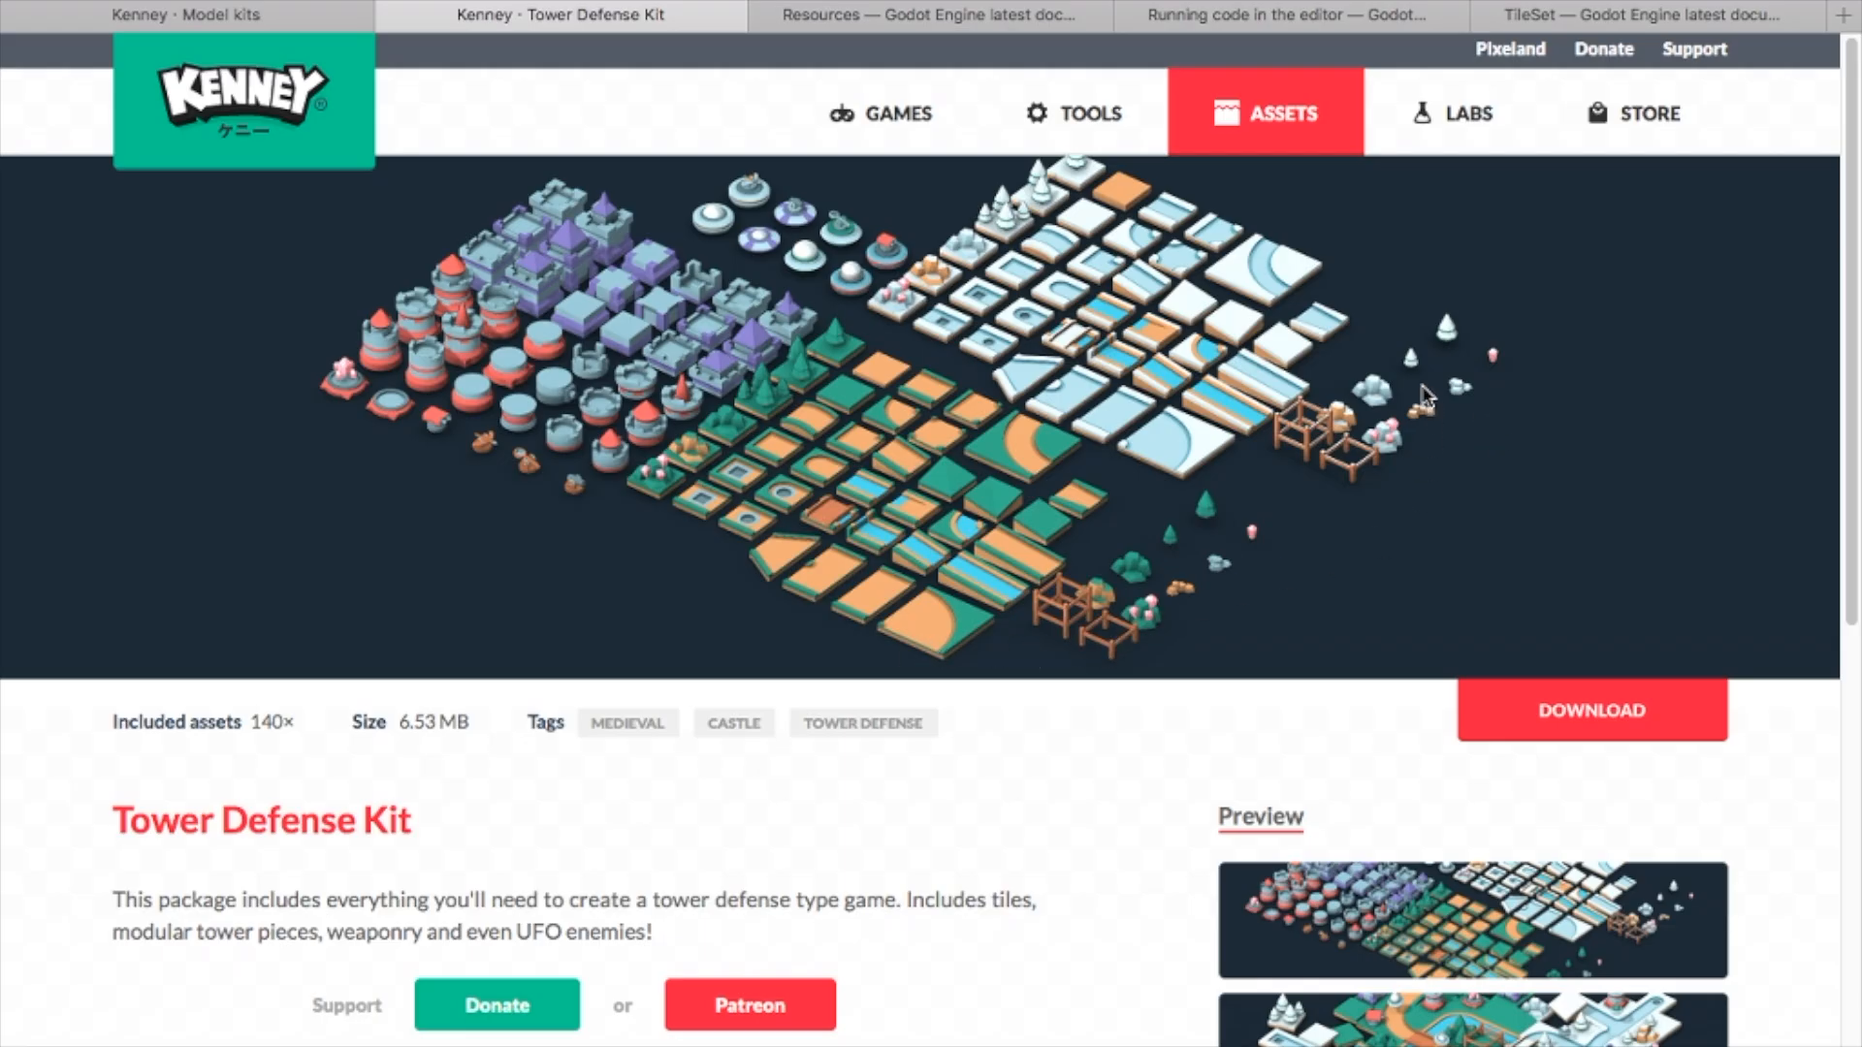
pyautogui.moveTo(1515, 512)
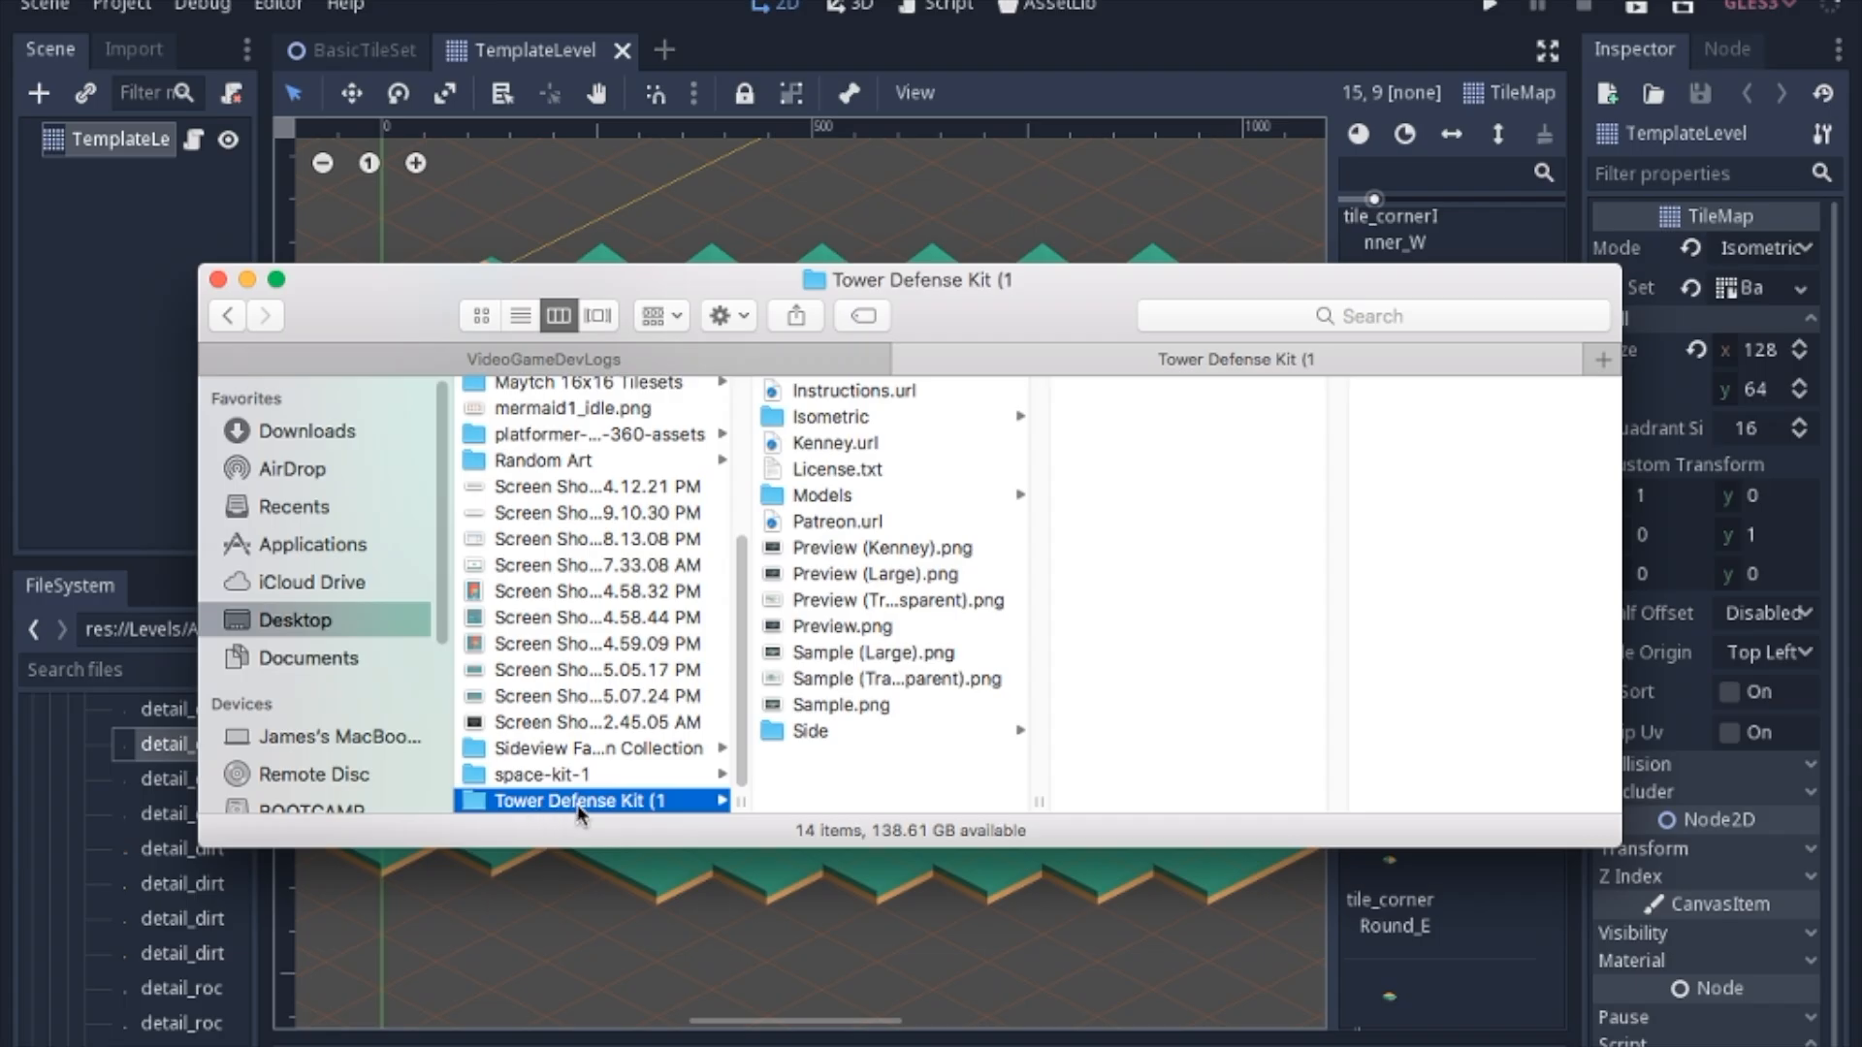
pyautogui.moveTo(823, 412)
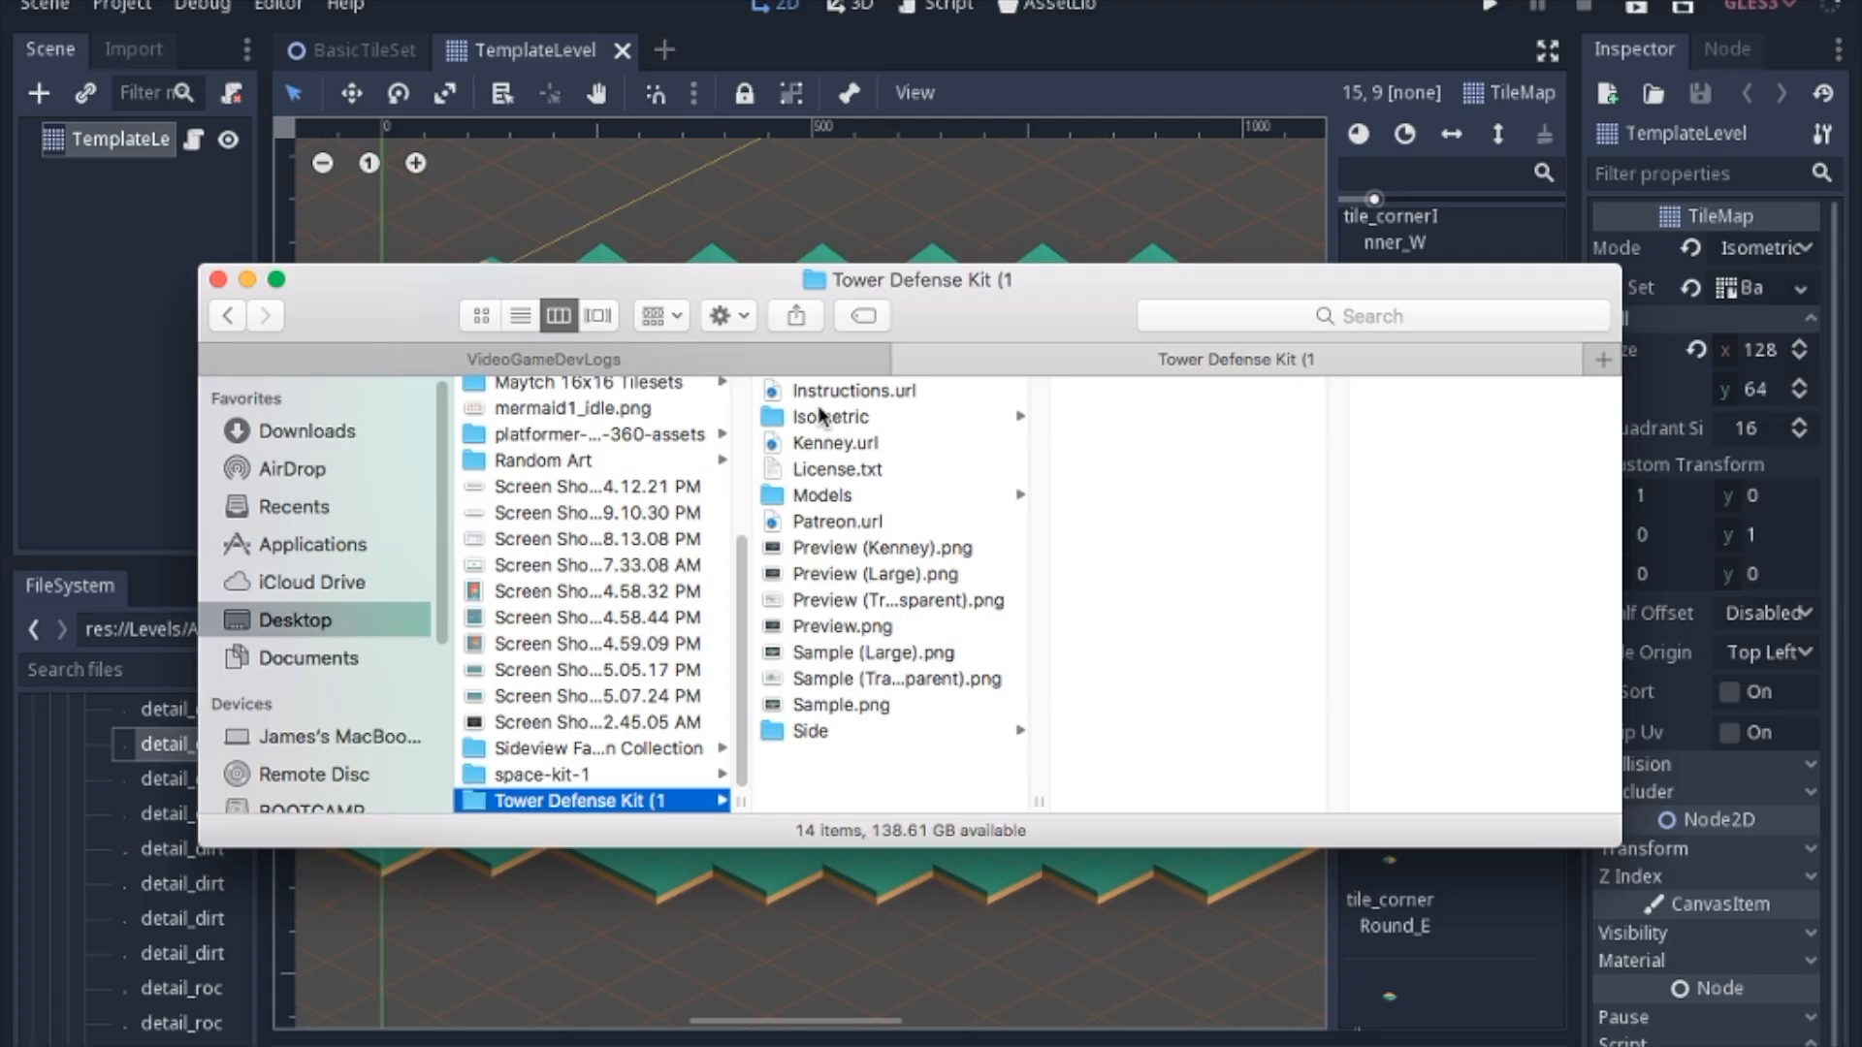
pyautogui.moveTo(798, 513)
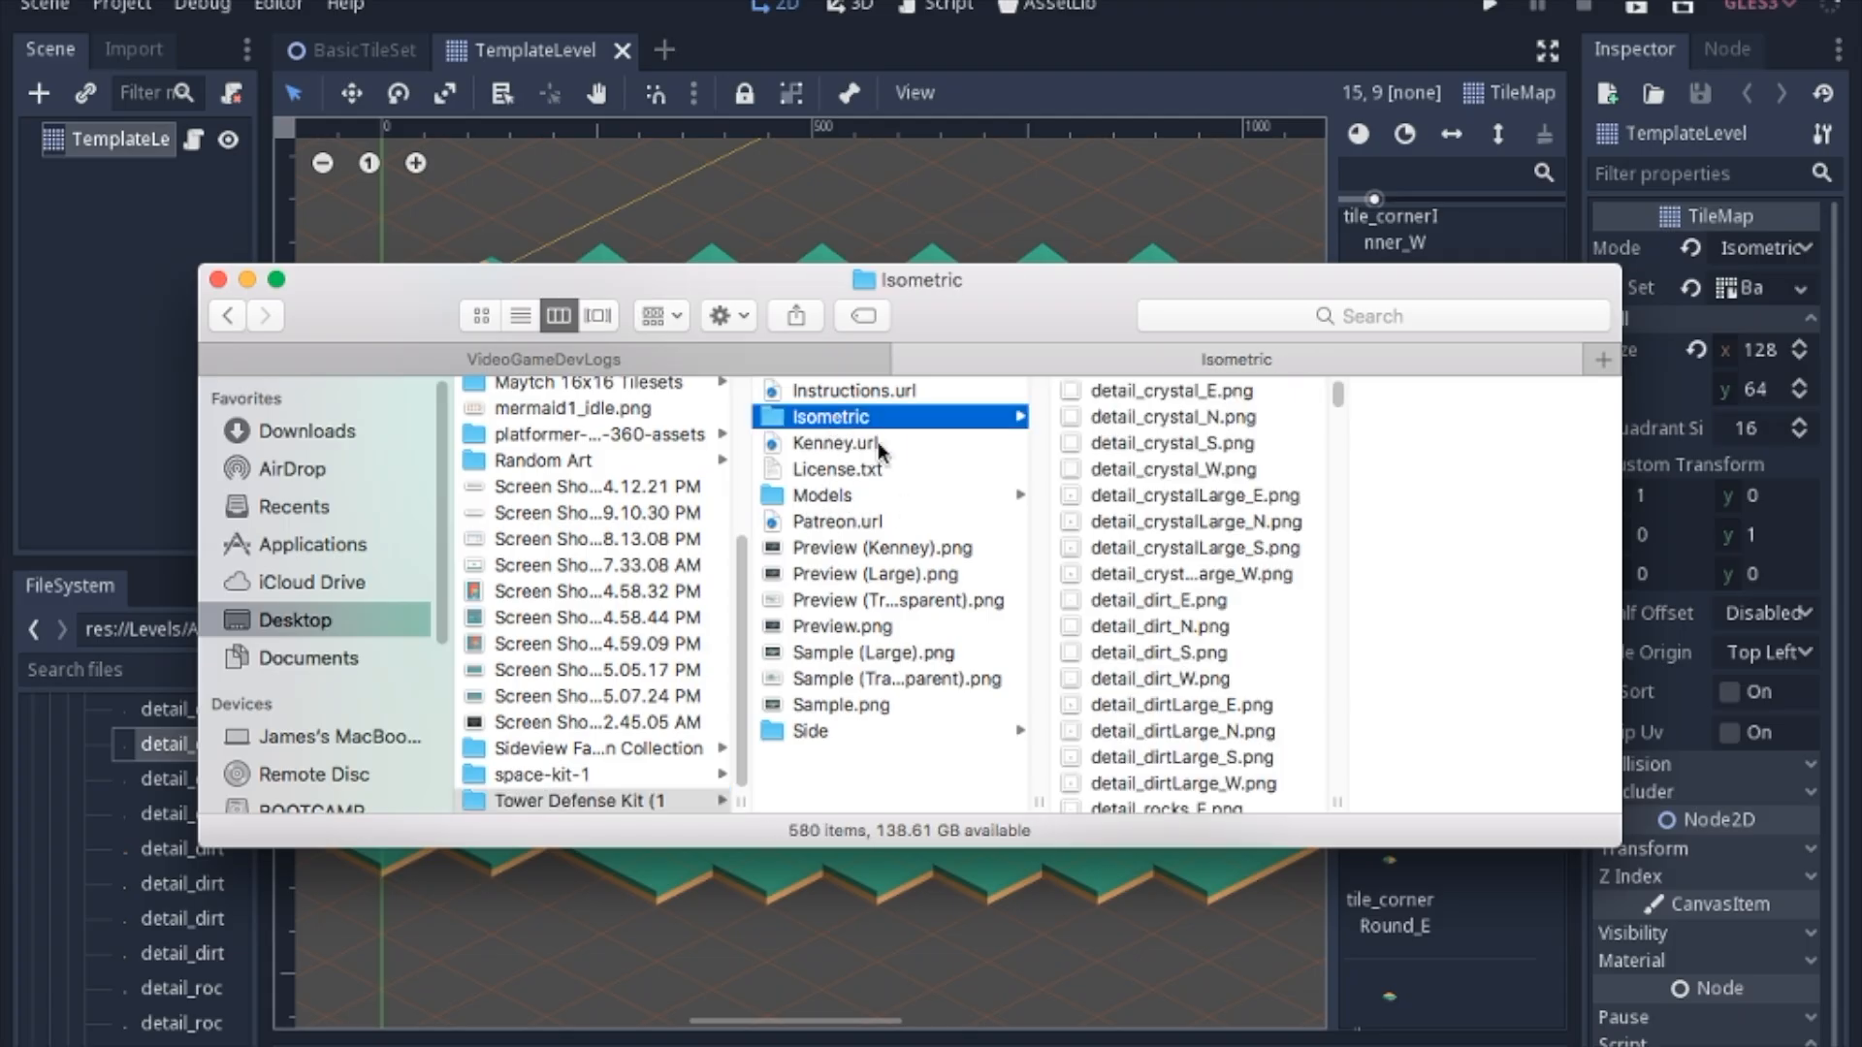
pyautogui.moveTo(1203, 445)
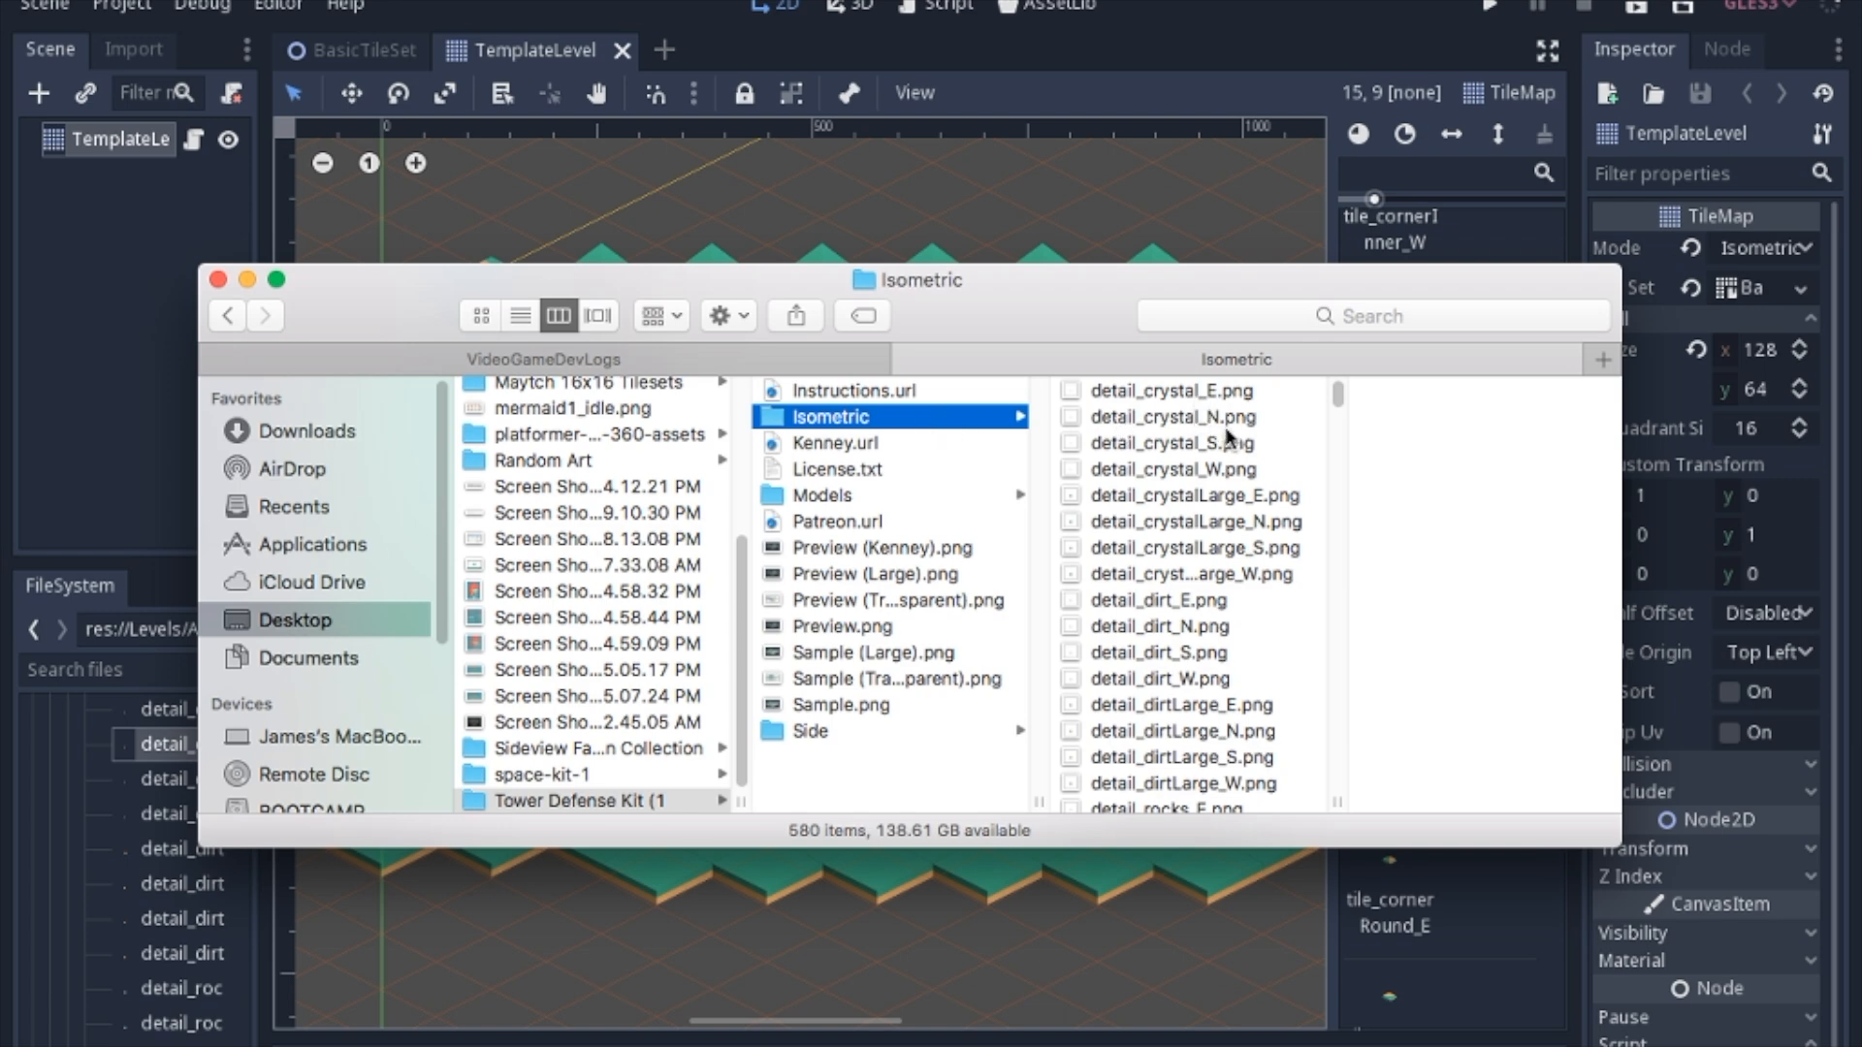
# - Browse the Isometric folder's 580 PNGs in Finder and select tile_end_E.png
pyautogui.scroll(-3)
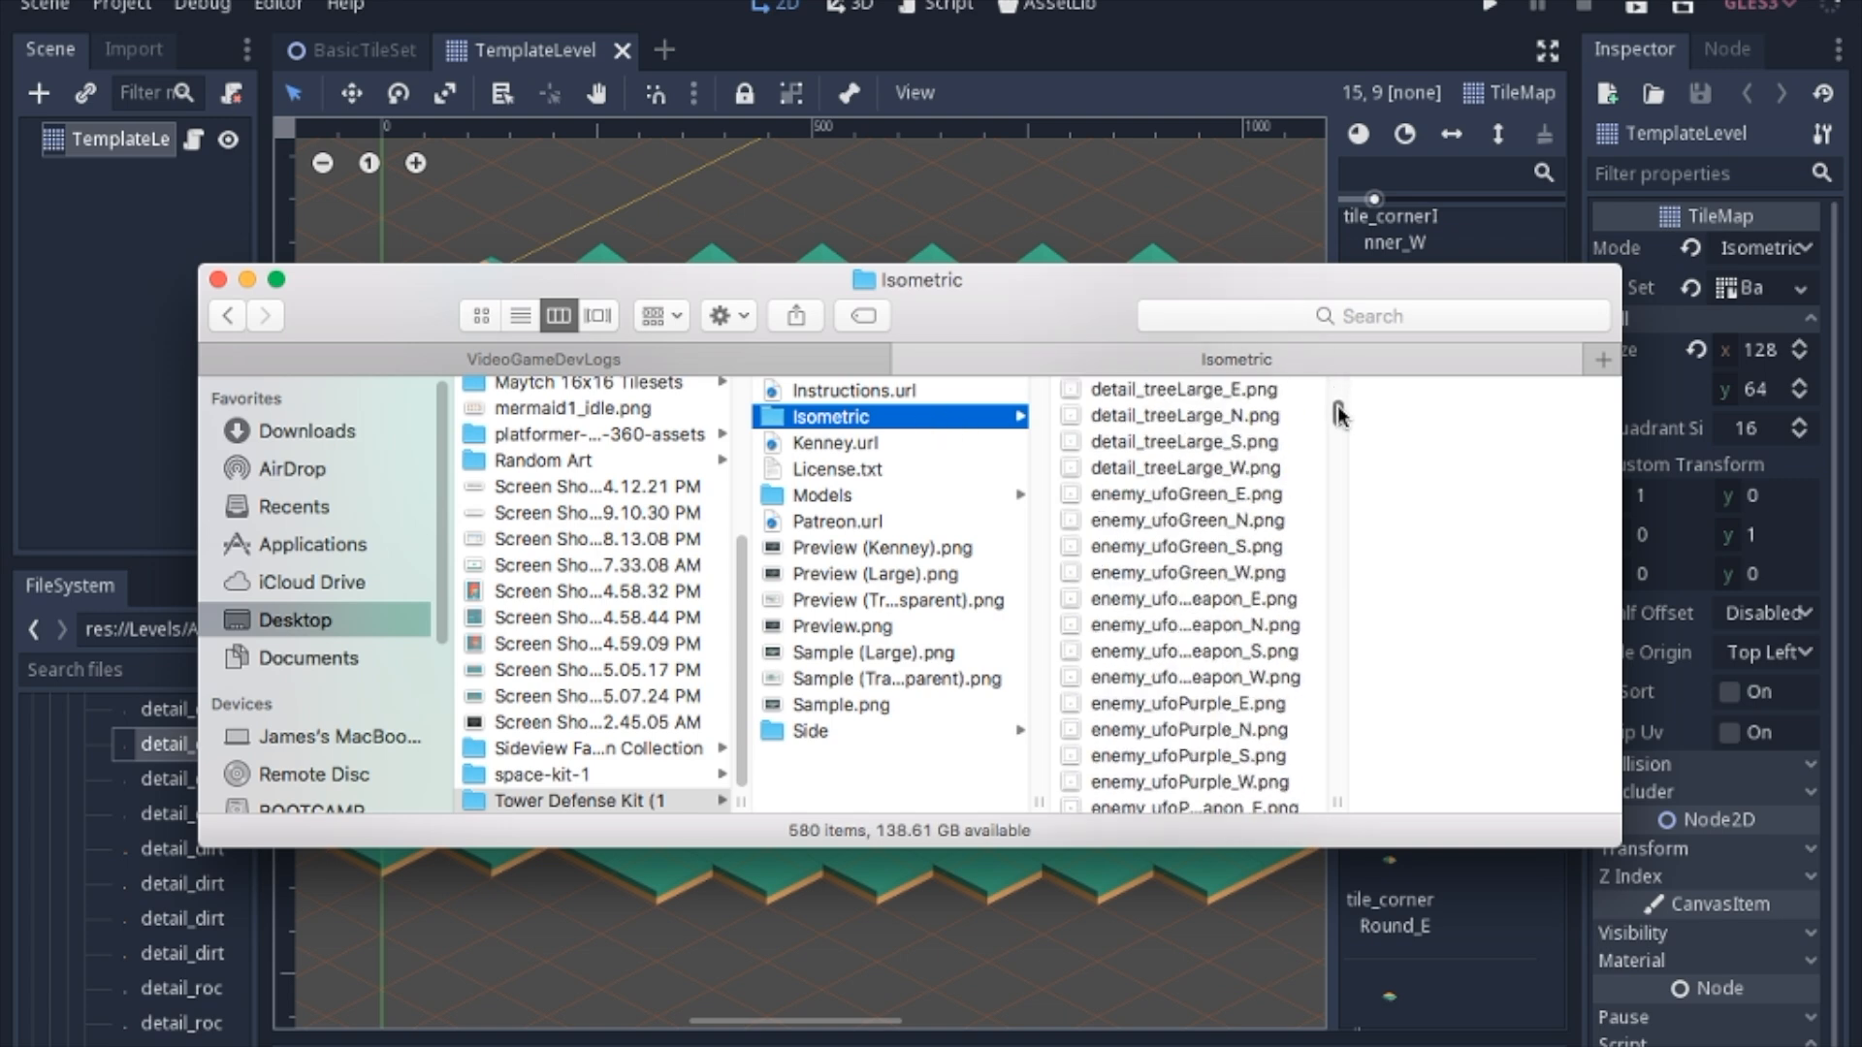
pyautogui.scroll(-3)
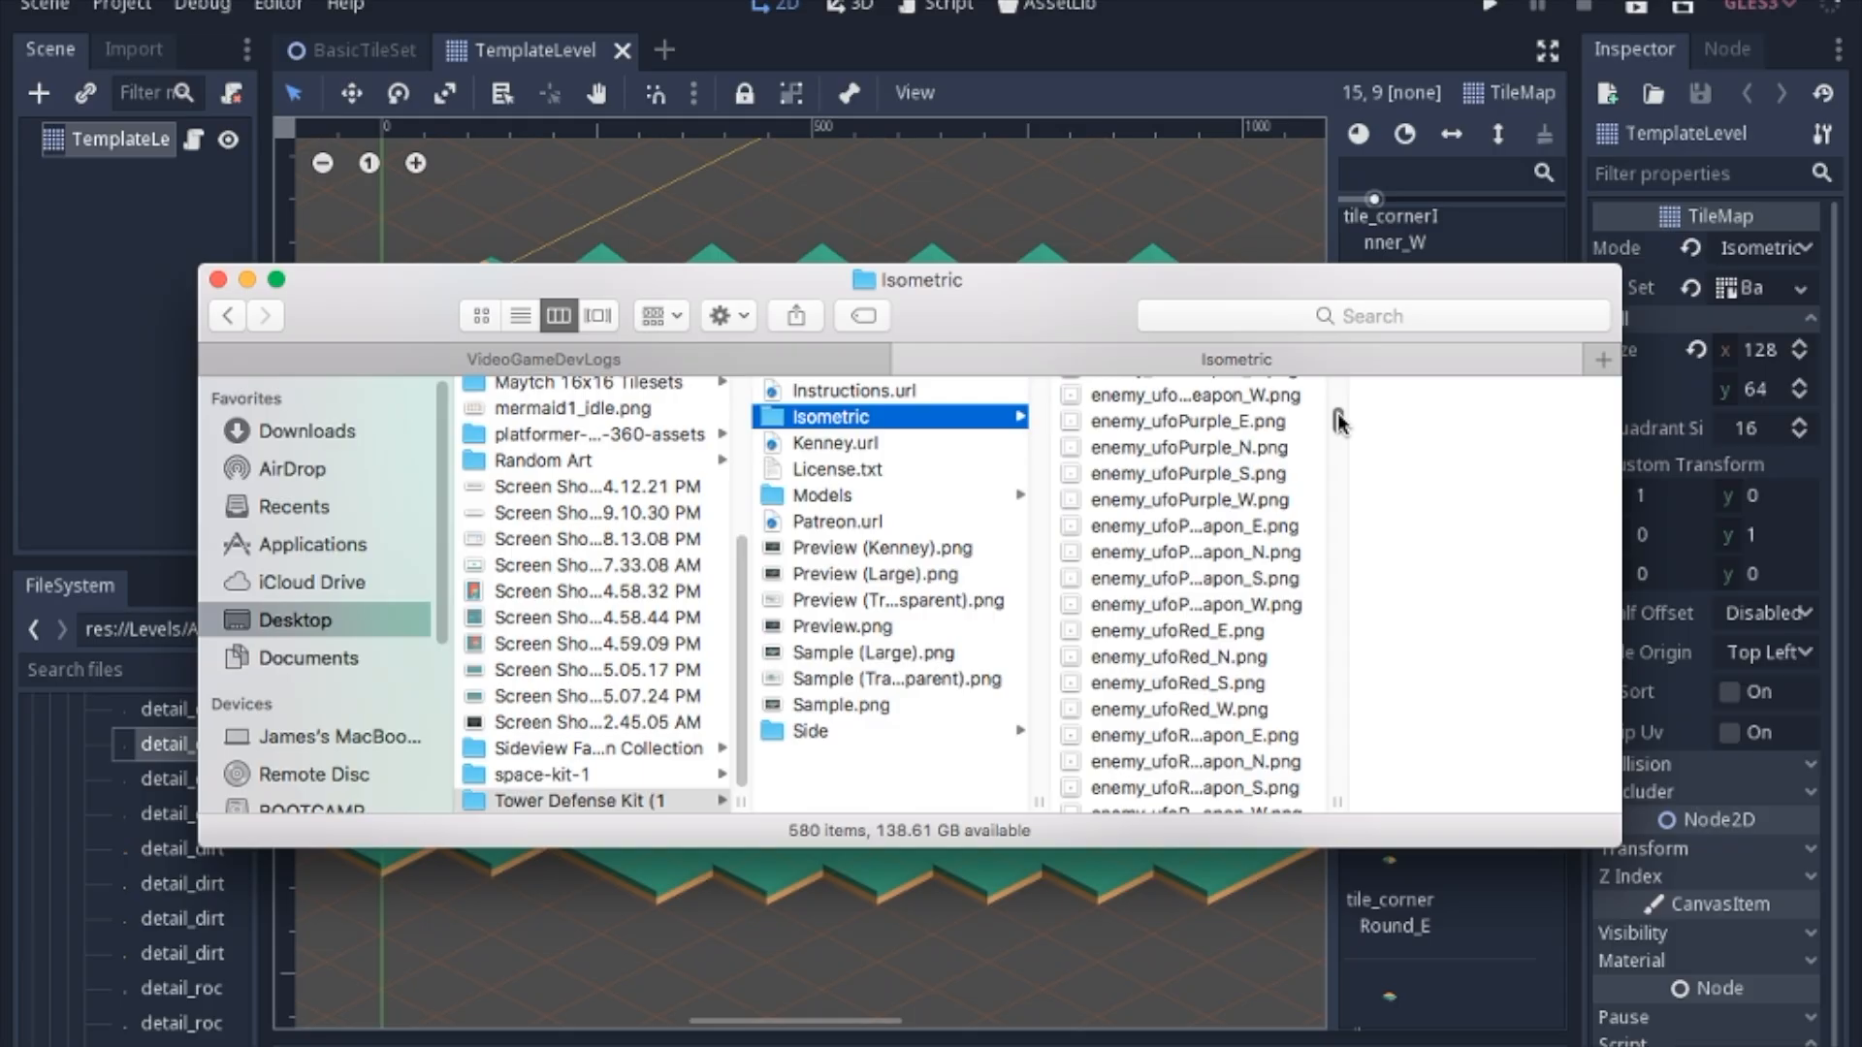
pyautogui.scroll(-3)
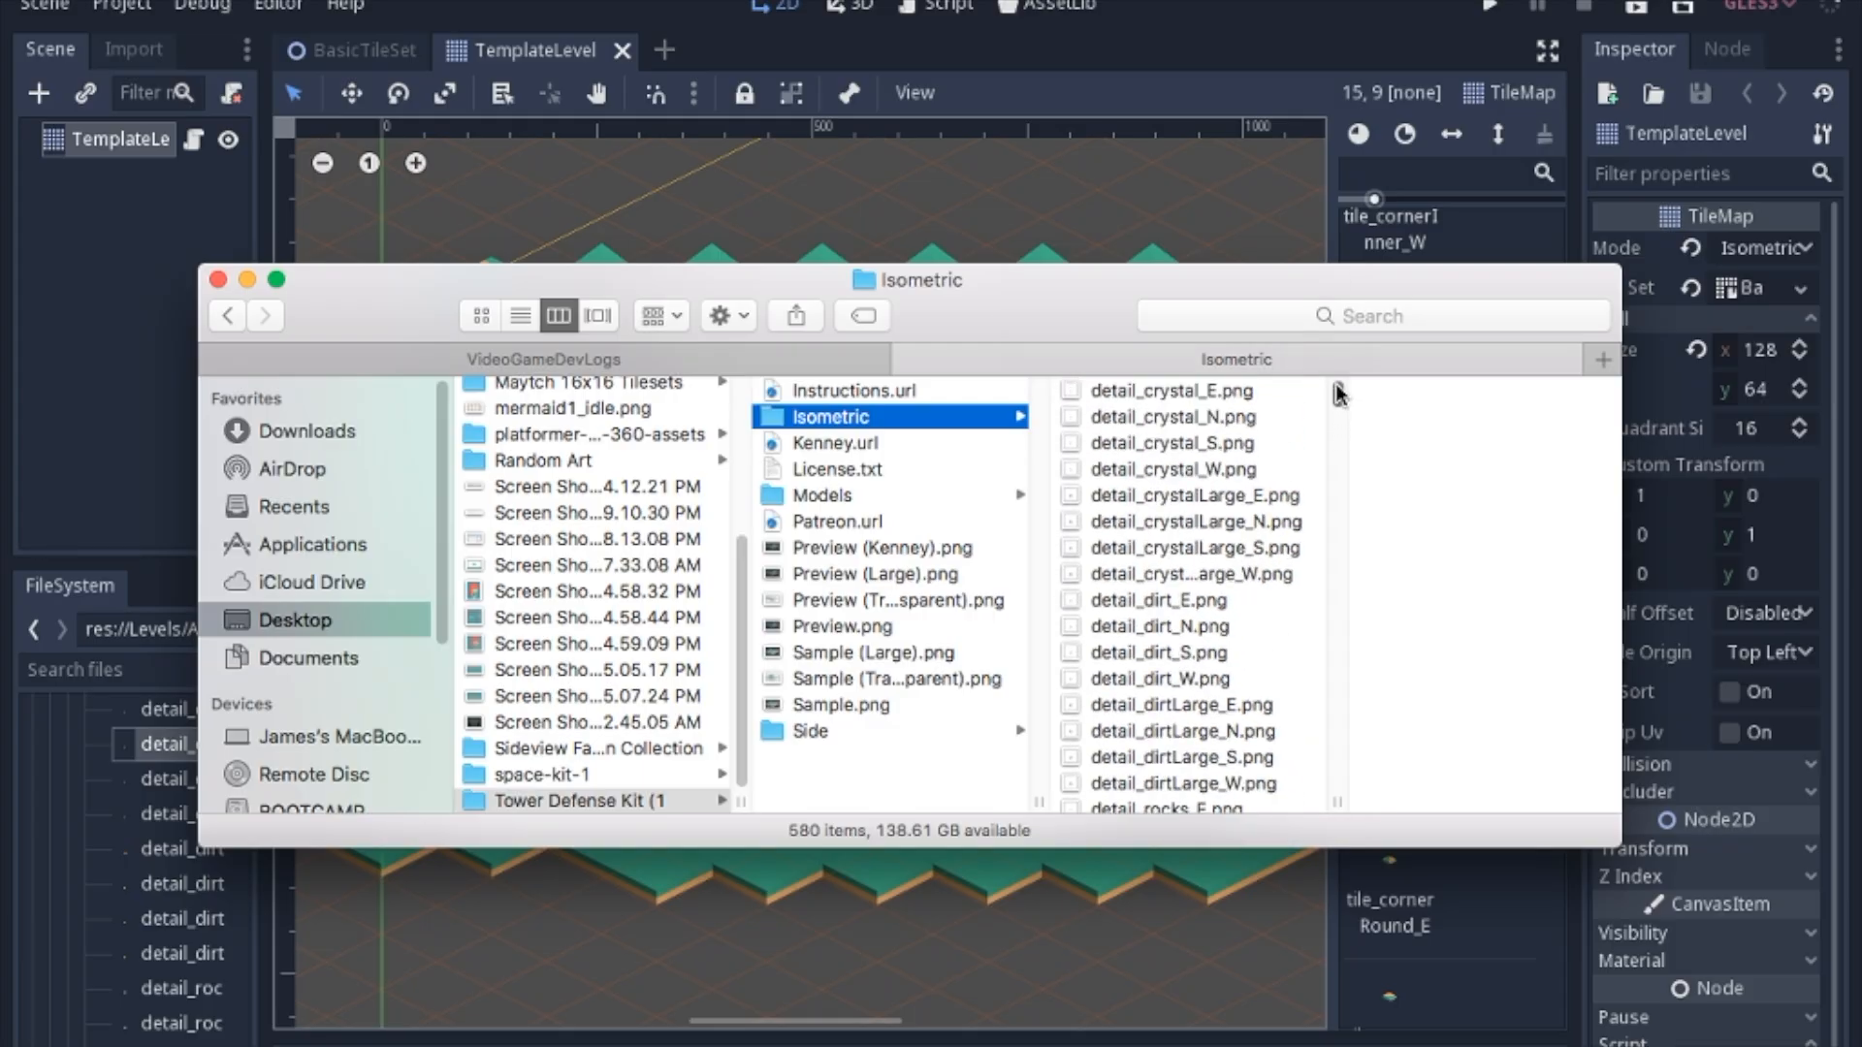
pyautogui.scroll(-3)
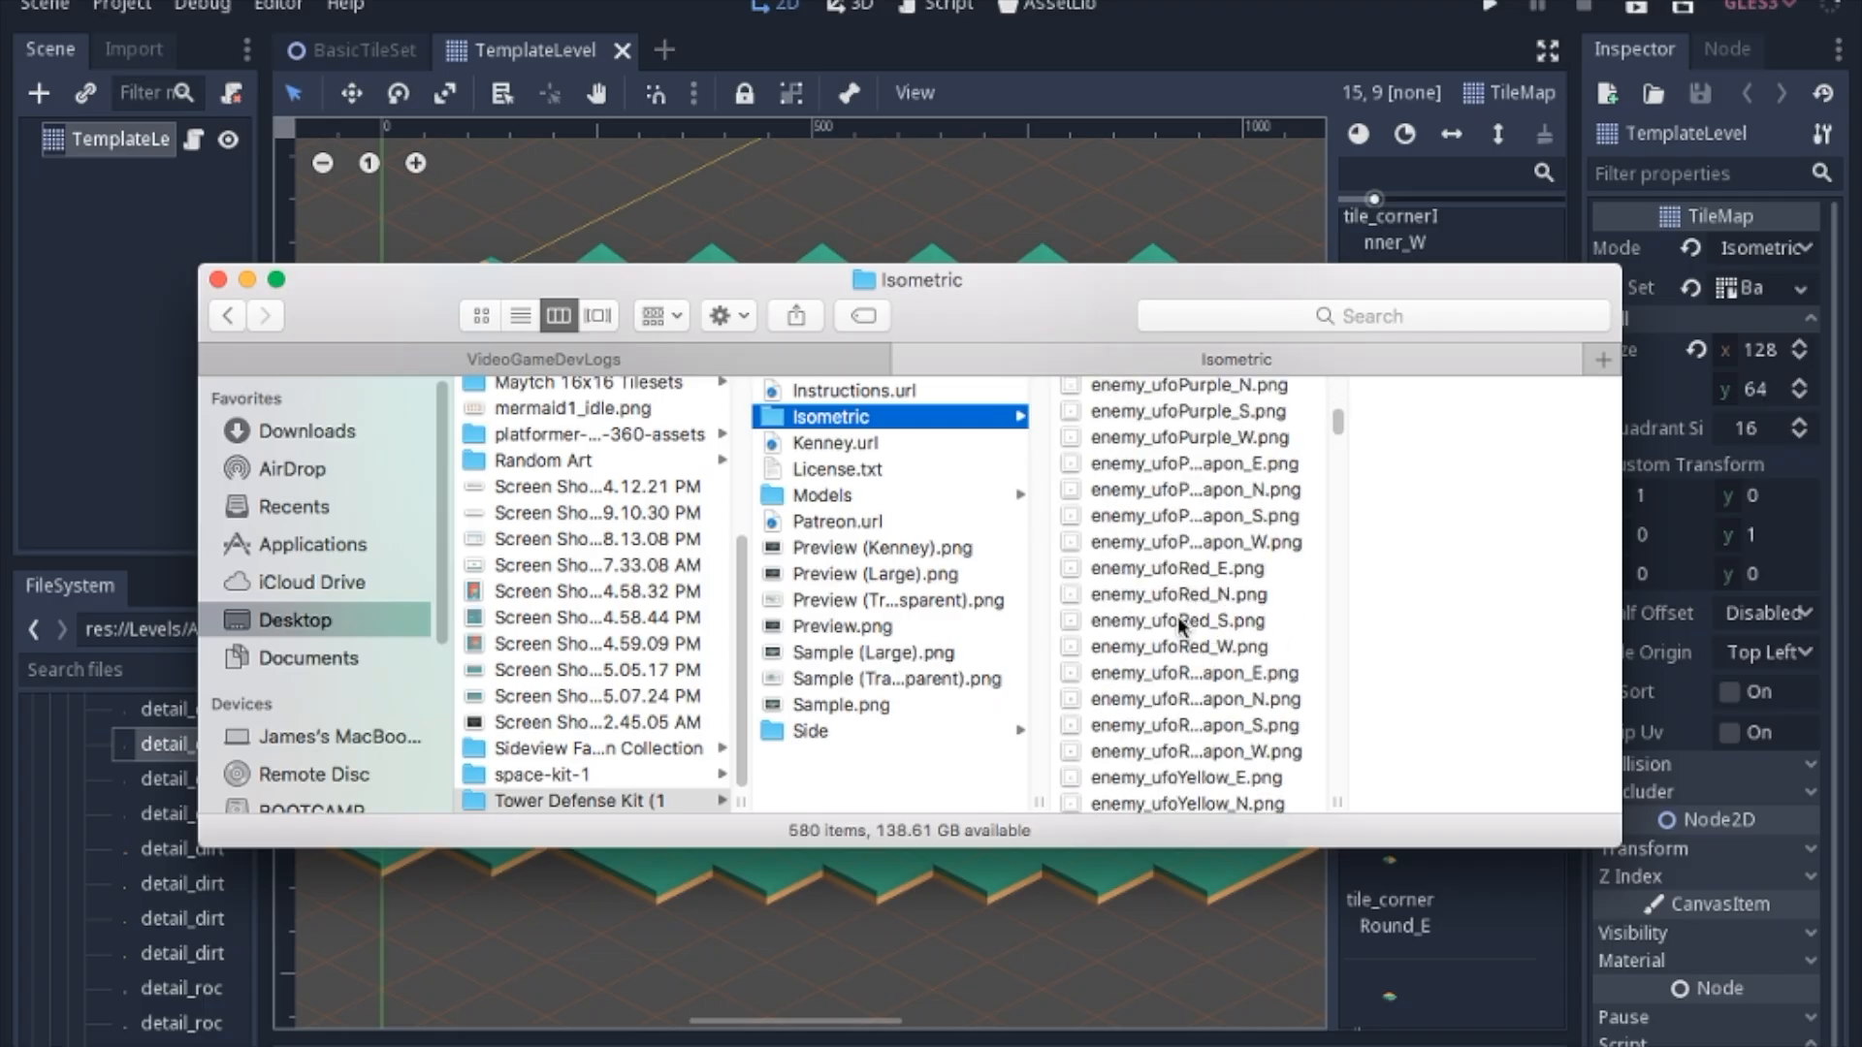
pyautogui.scroll(-3)
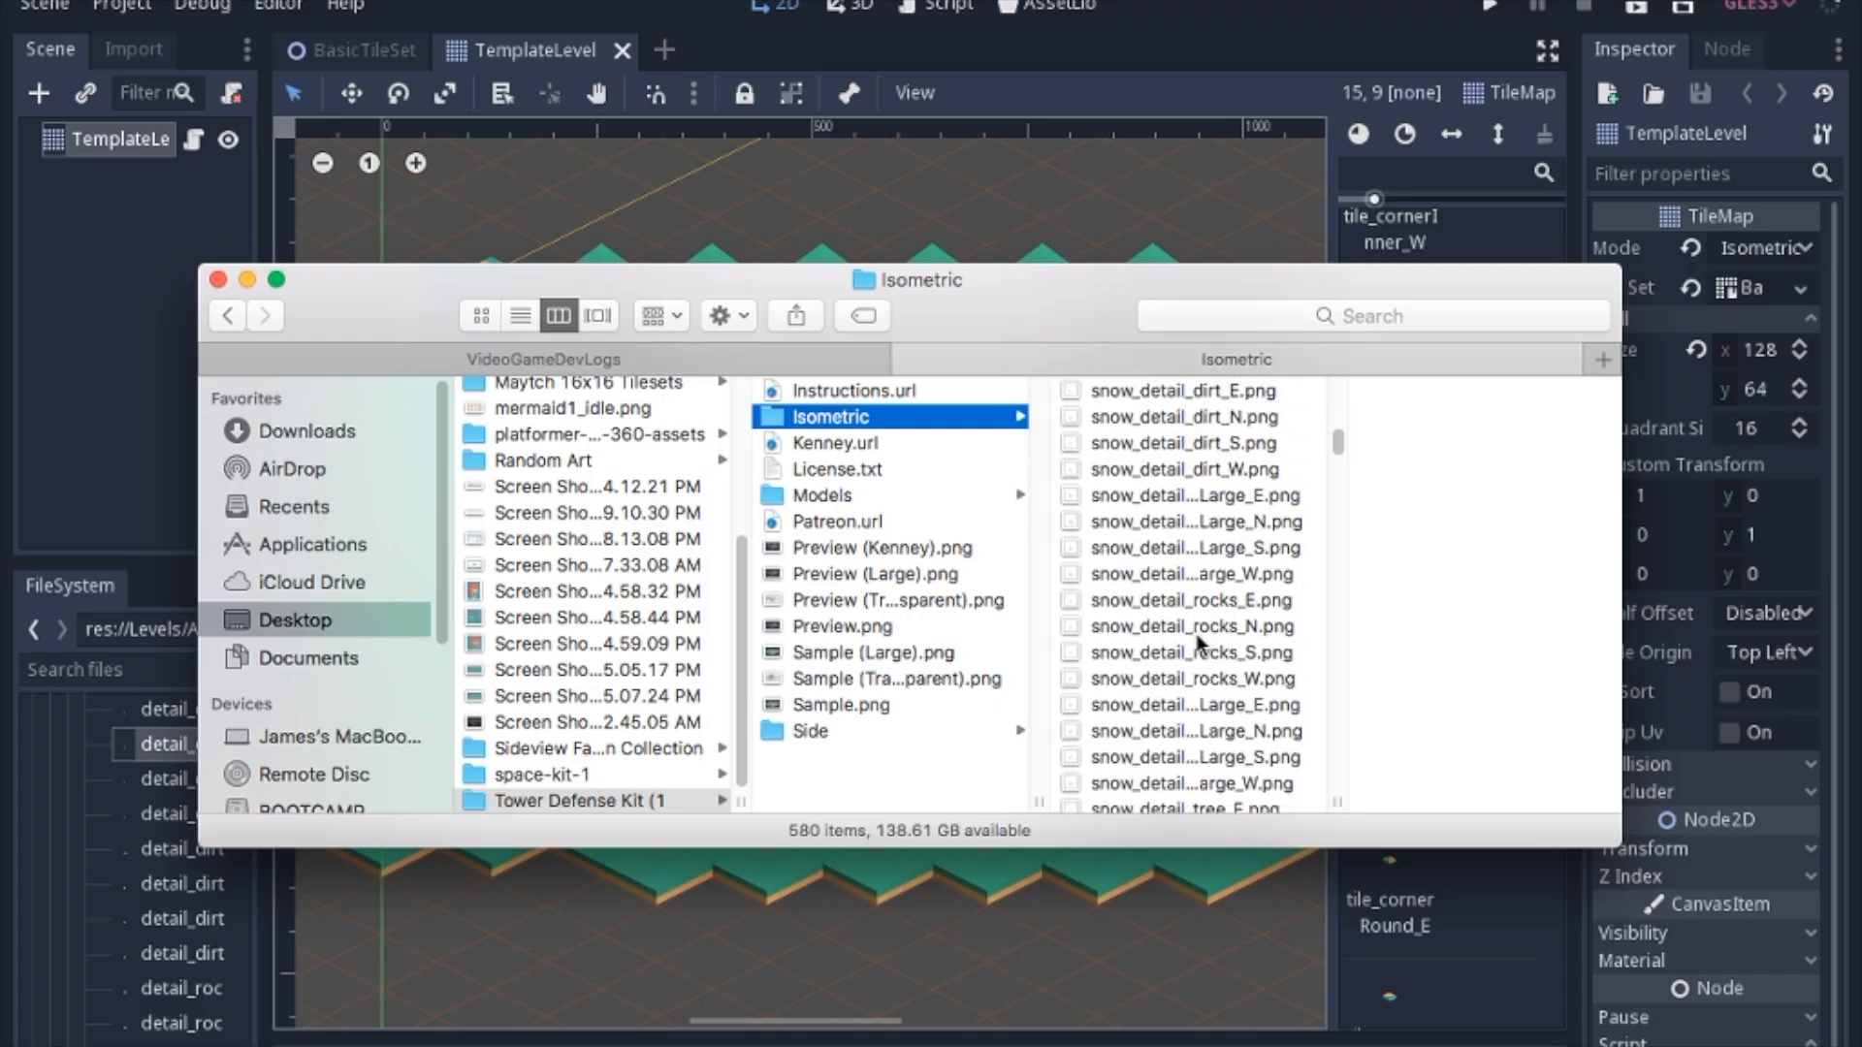
pyautogui.scroll(-3)
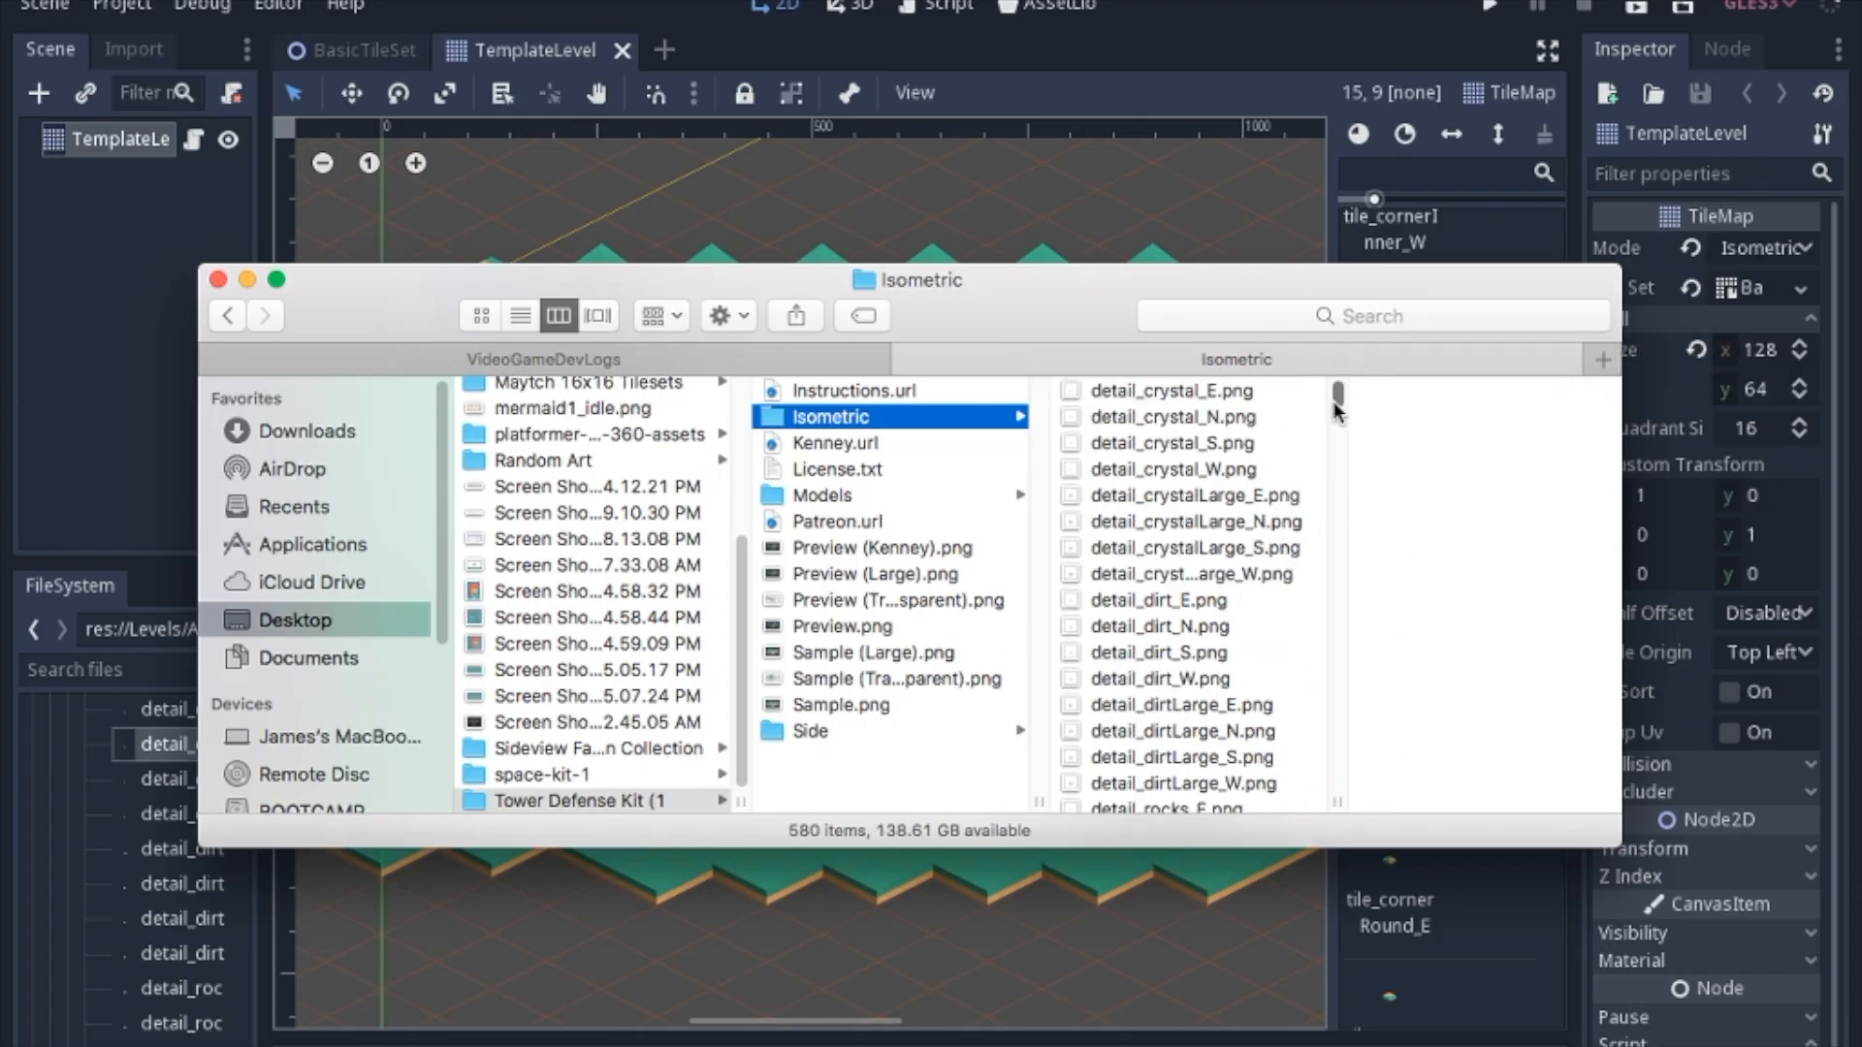
pyautogui.moveTo(1331, 476)
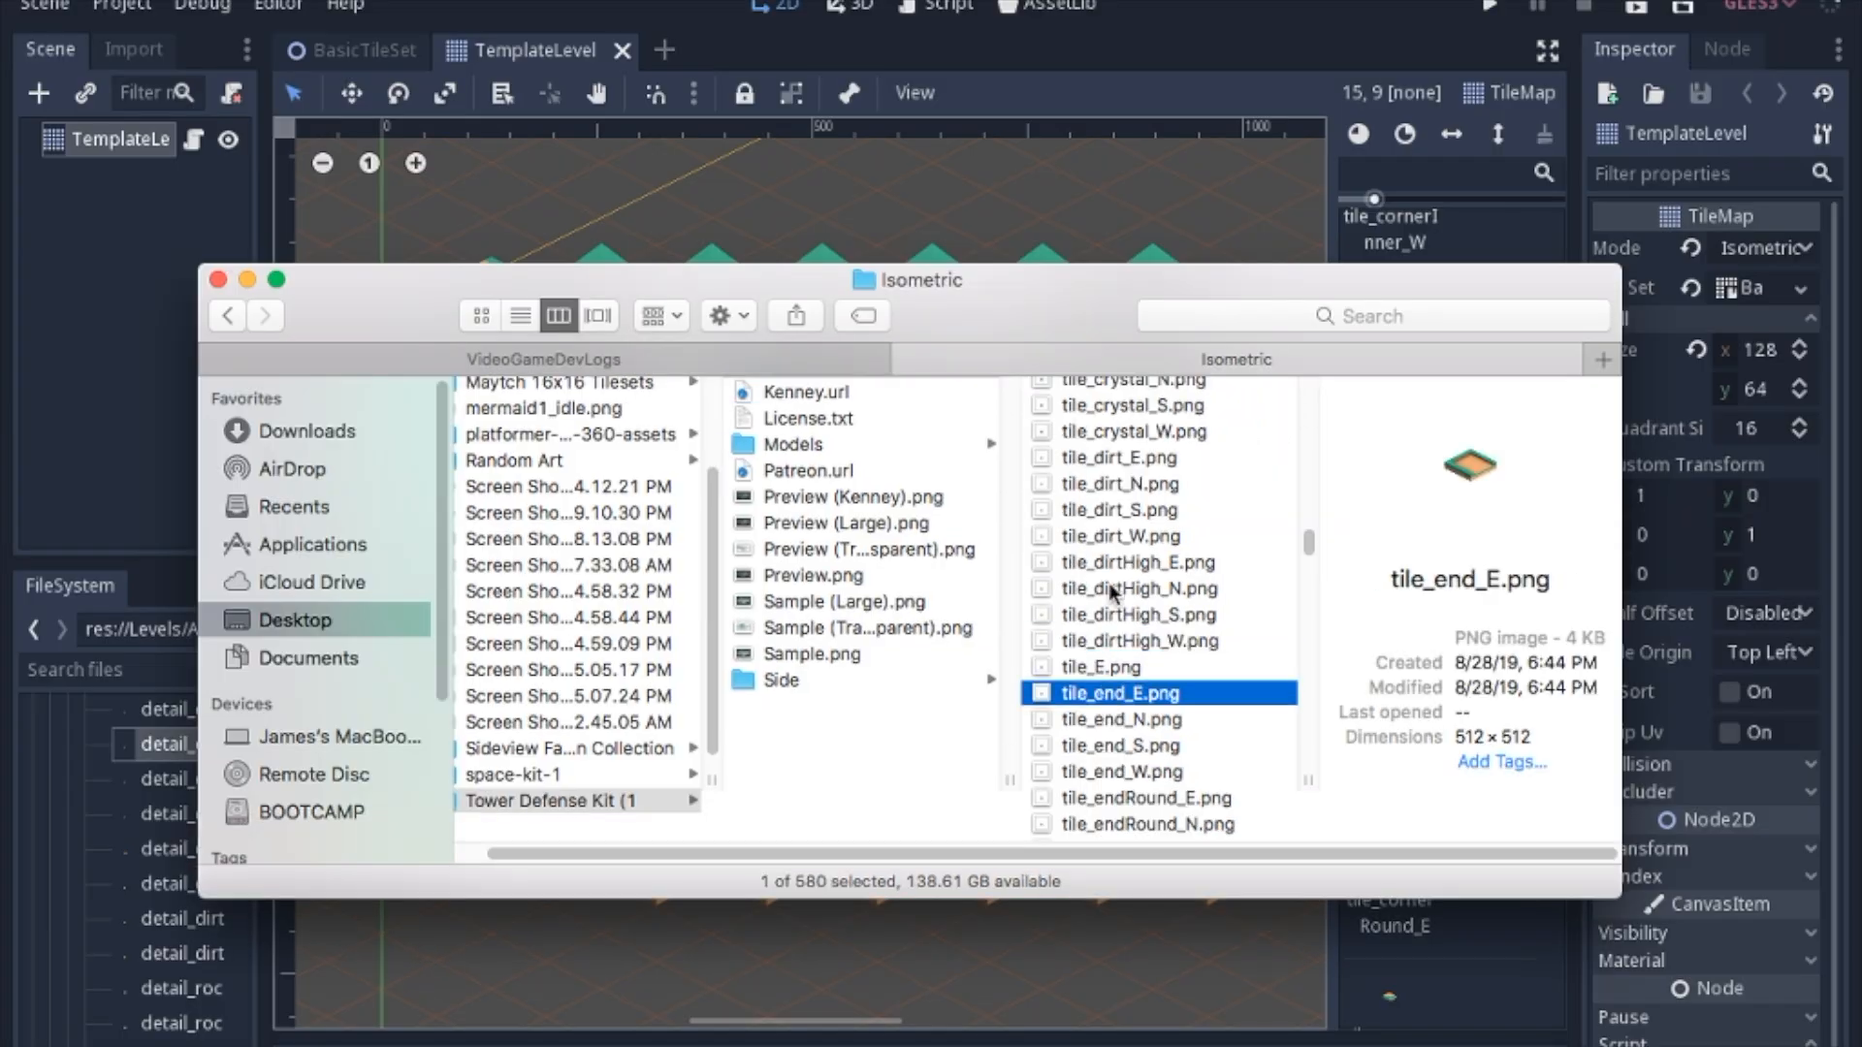
pyautogui.click(1120, 510)
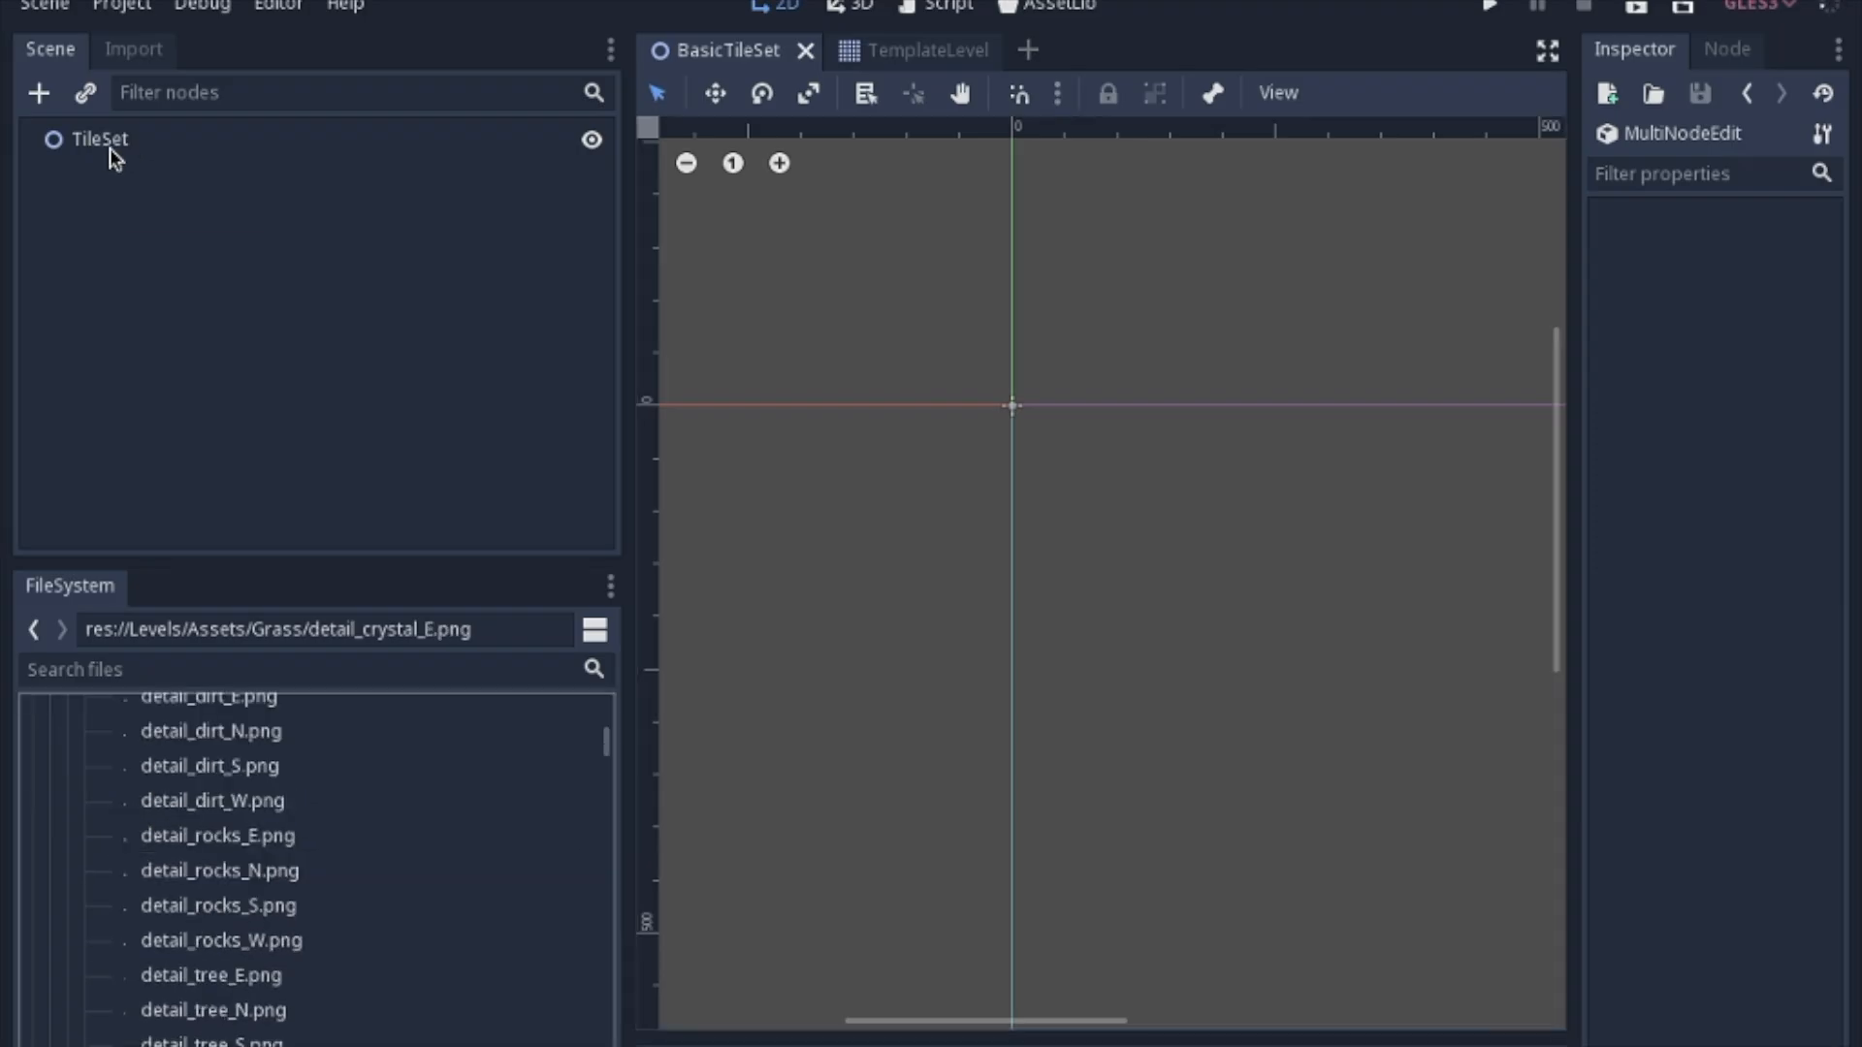
pyautogui.moveTo(643, 39)
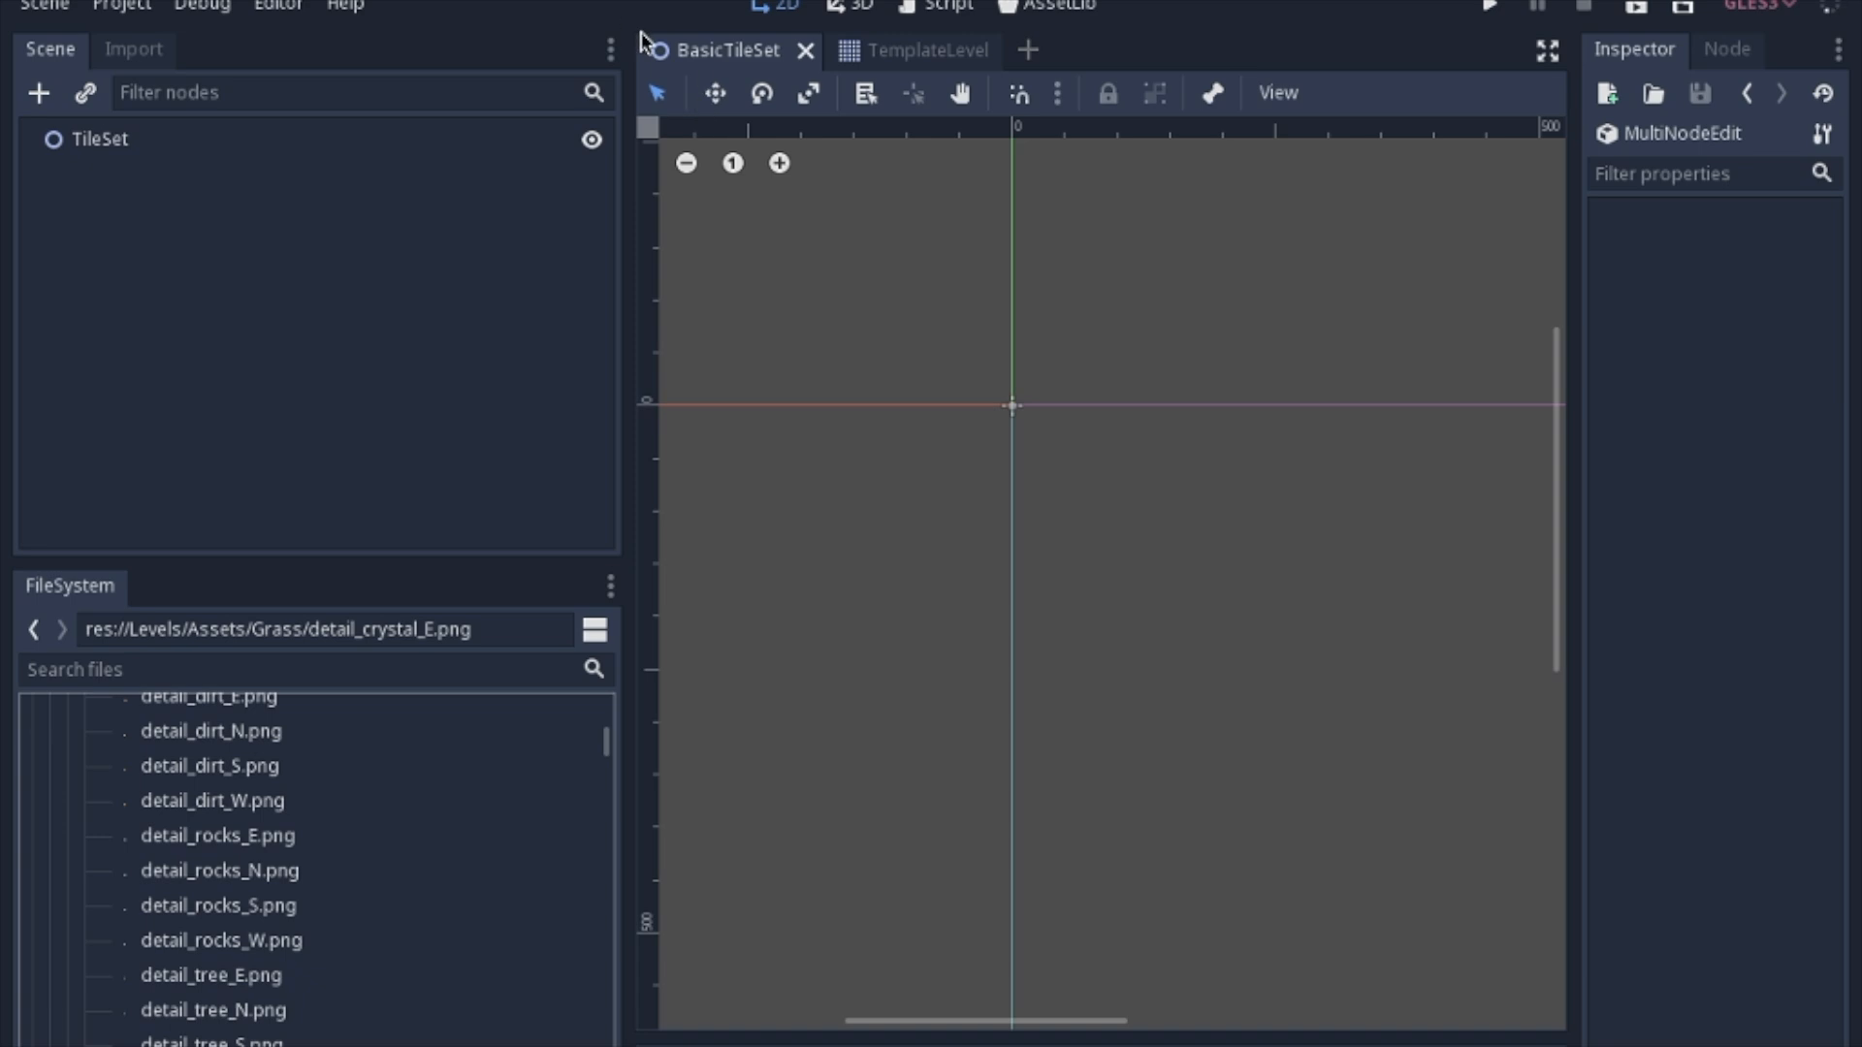
pyautogui.moveTo(90, 145)
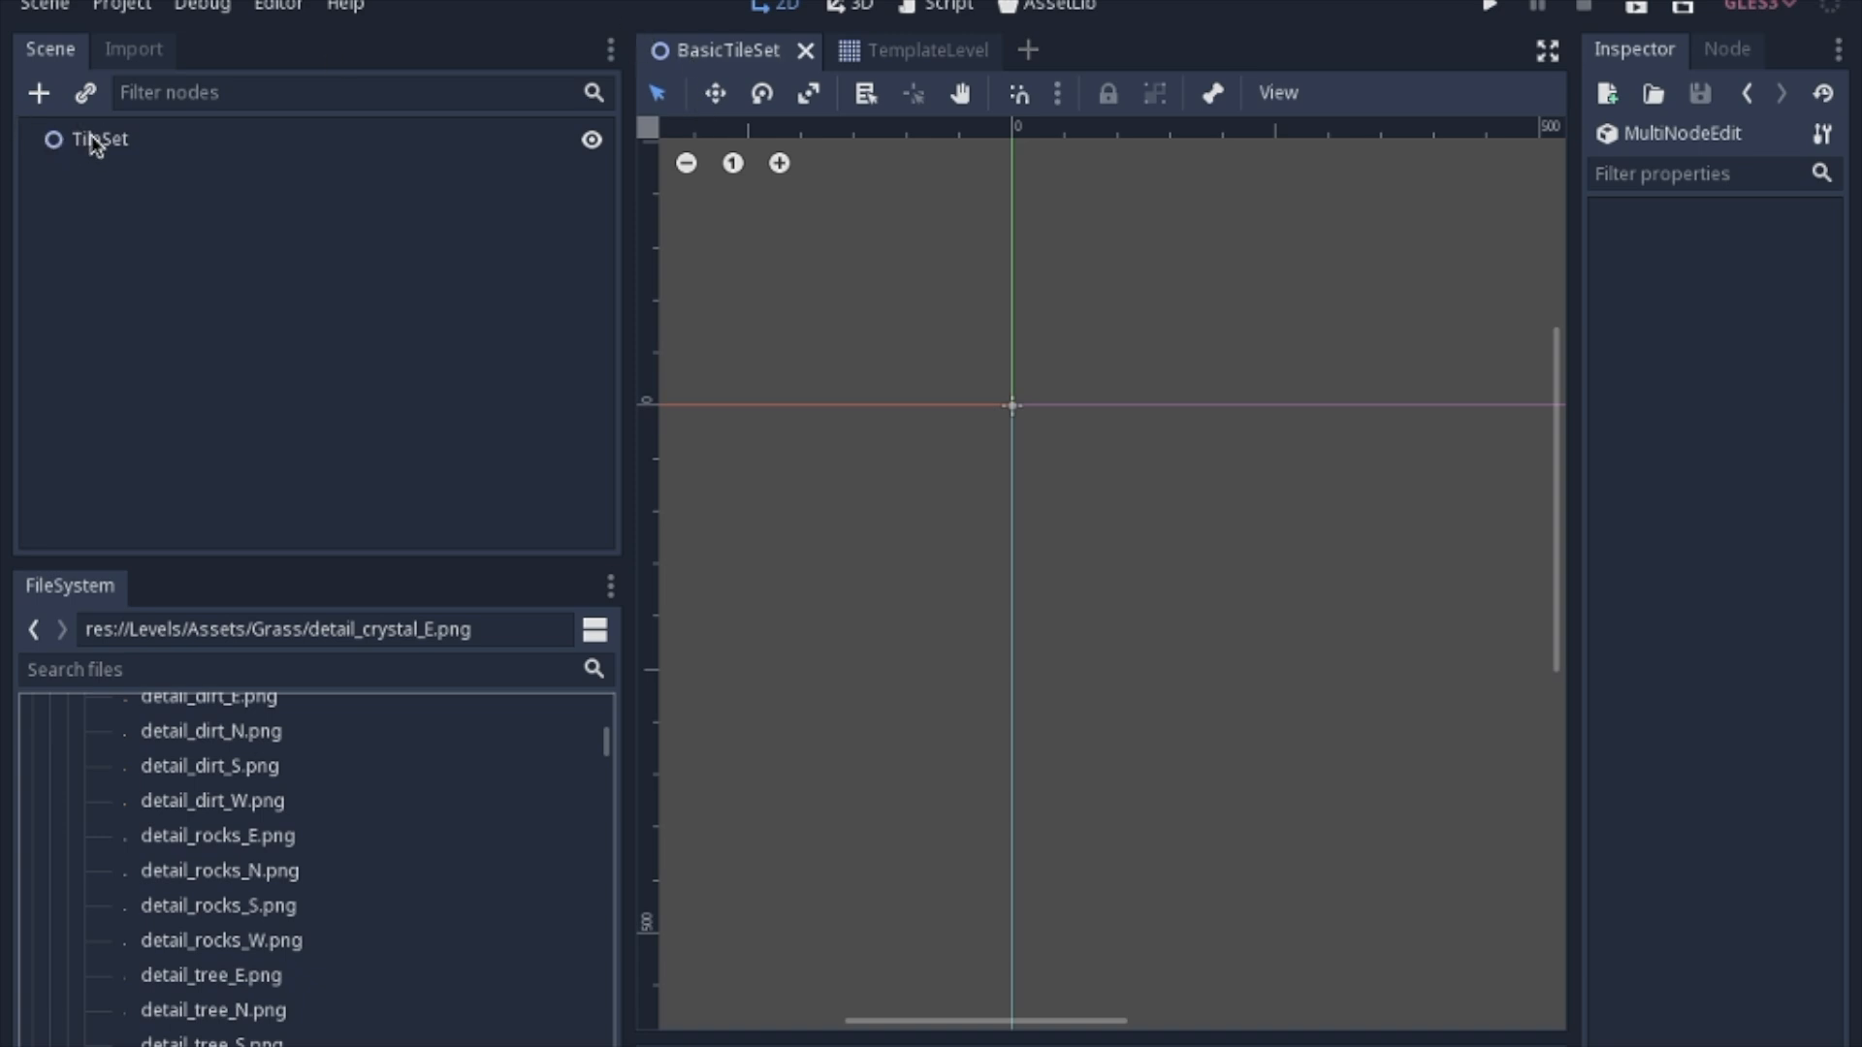
pyautogui.moveTo(114, 167)
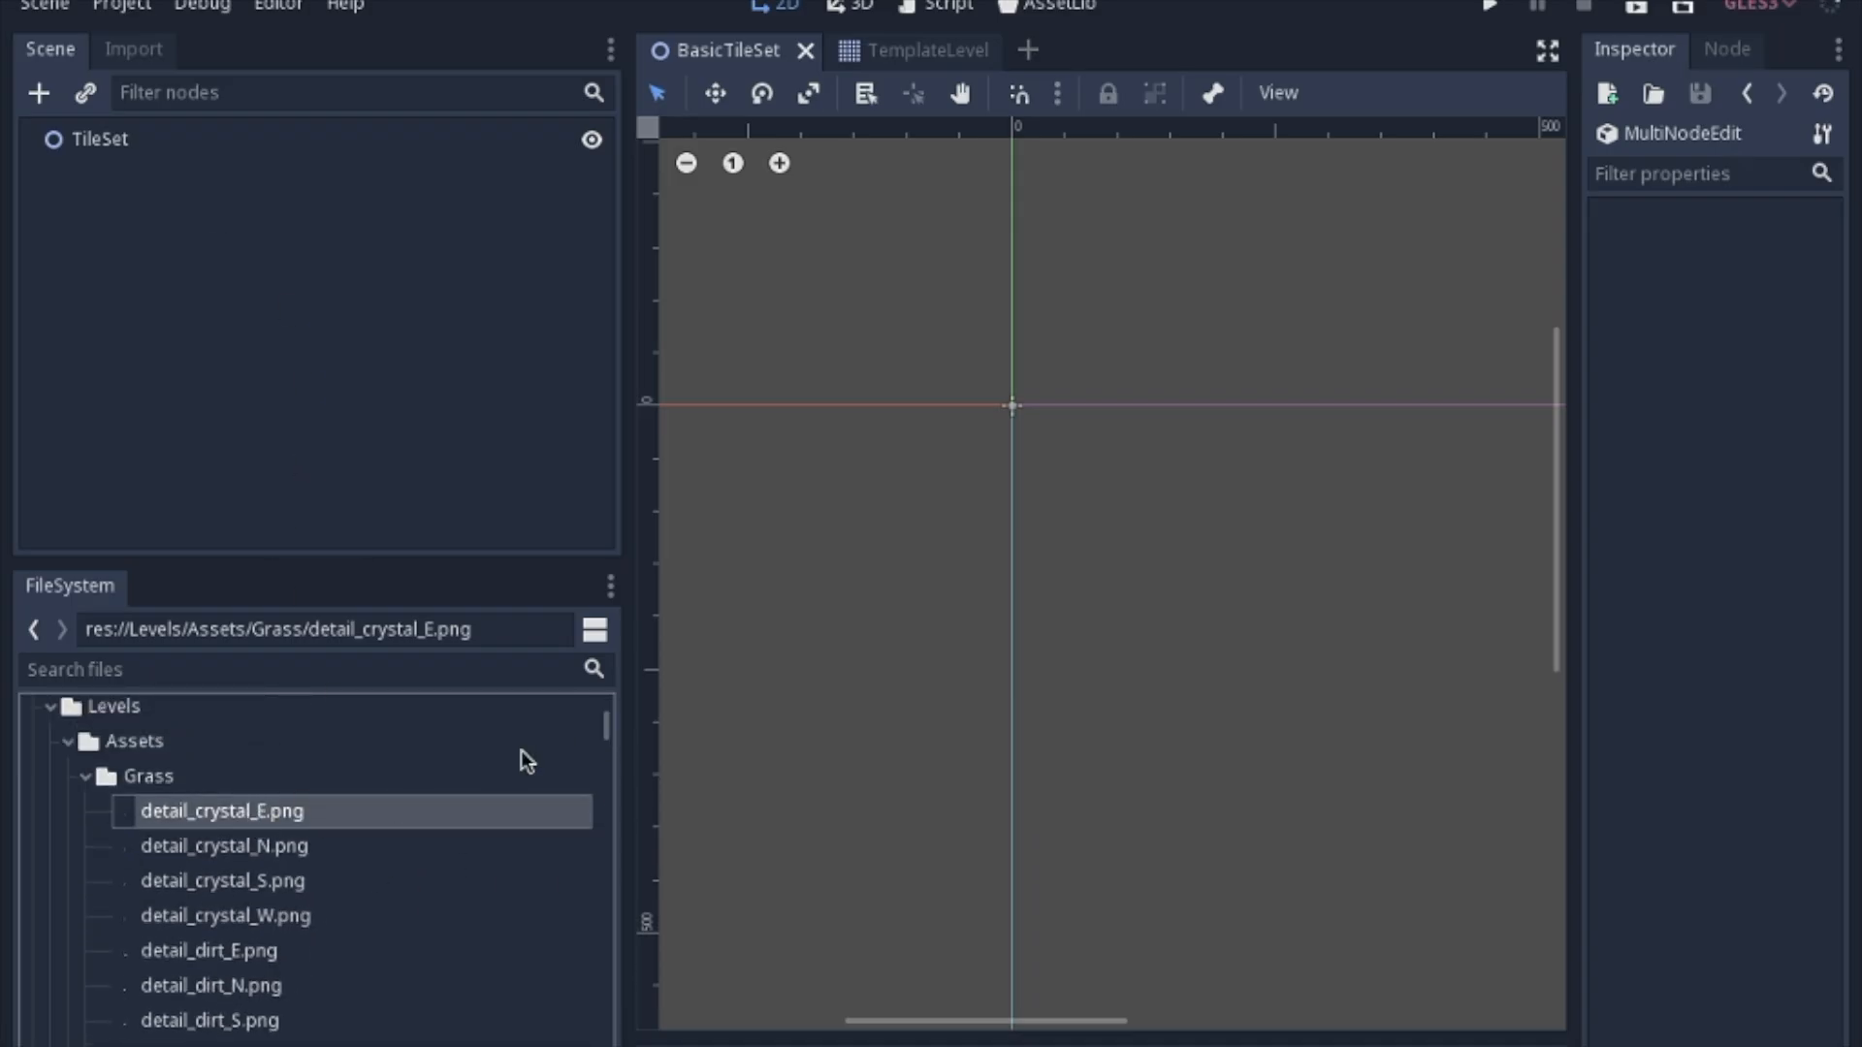
# - Scroll the FileSystem dock through the Grass tile images in res://Levels/Assets/Grass
pyautogui.scroll(-3)
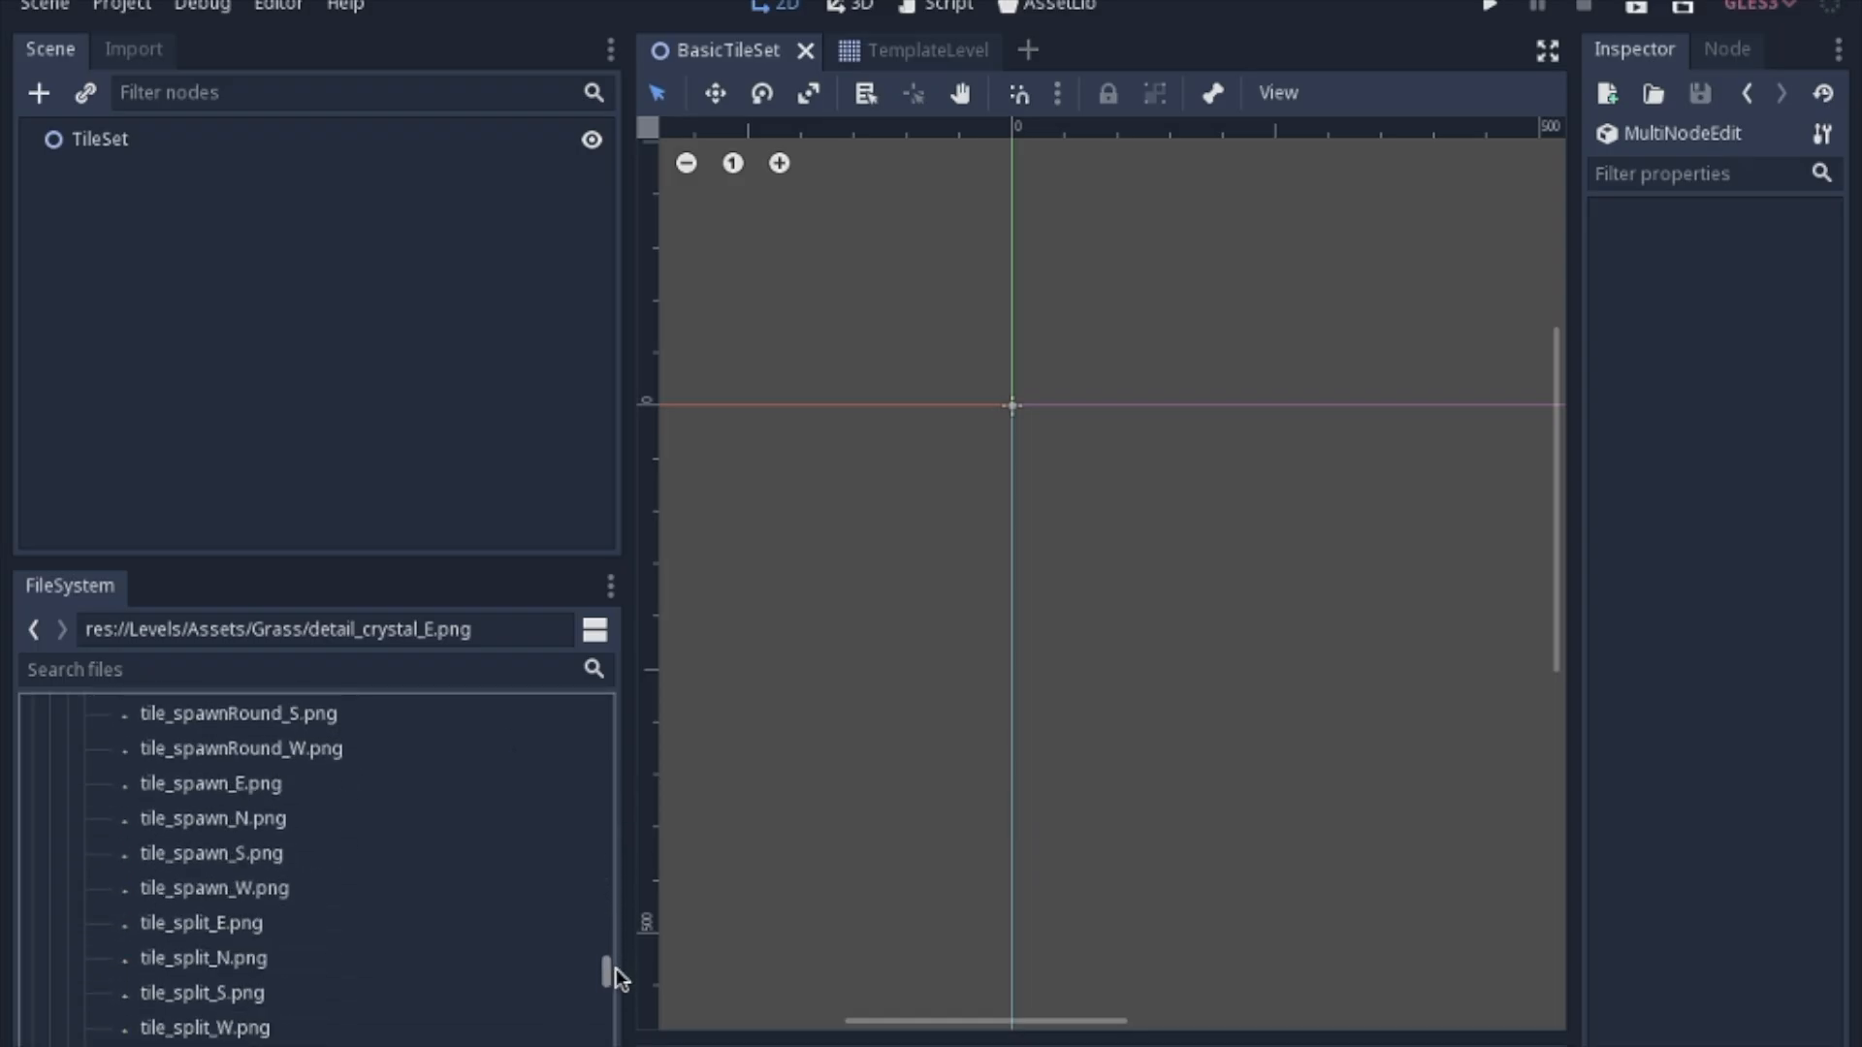
pyautogui.scroll(-3)
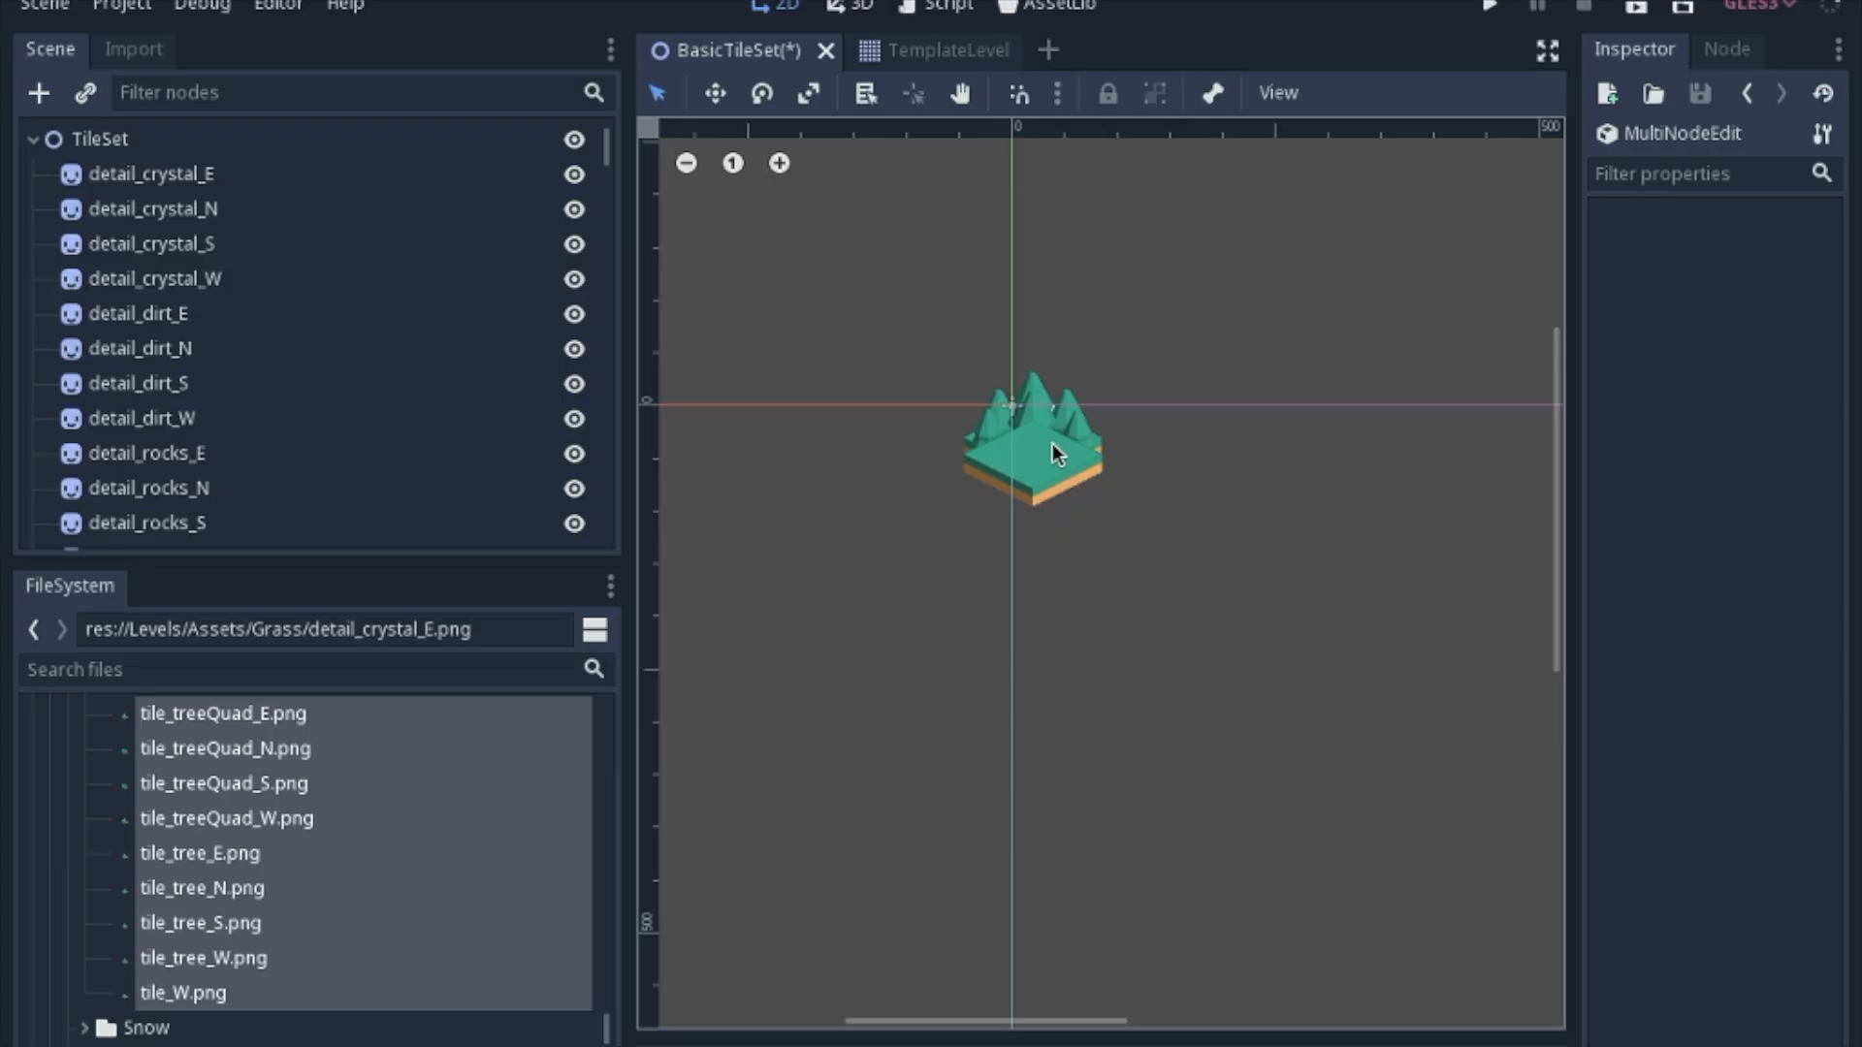
pyautogui.moveTo(831, 351)
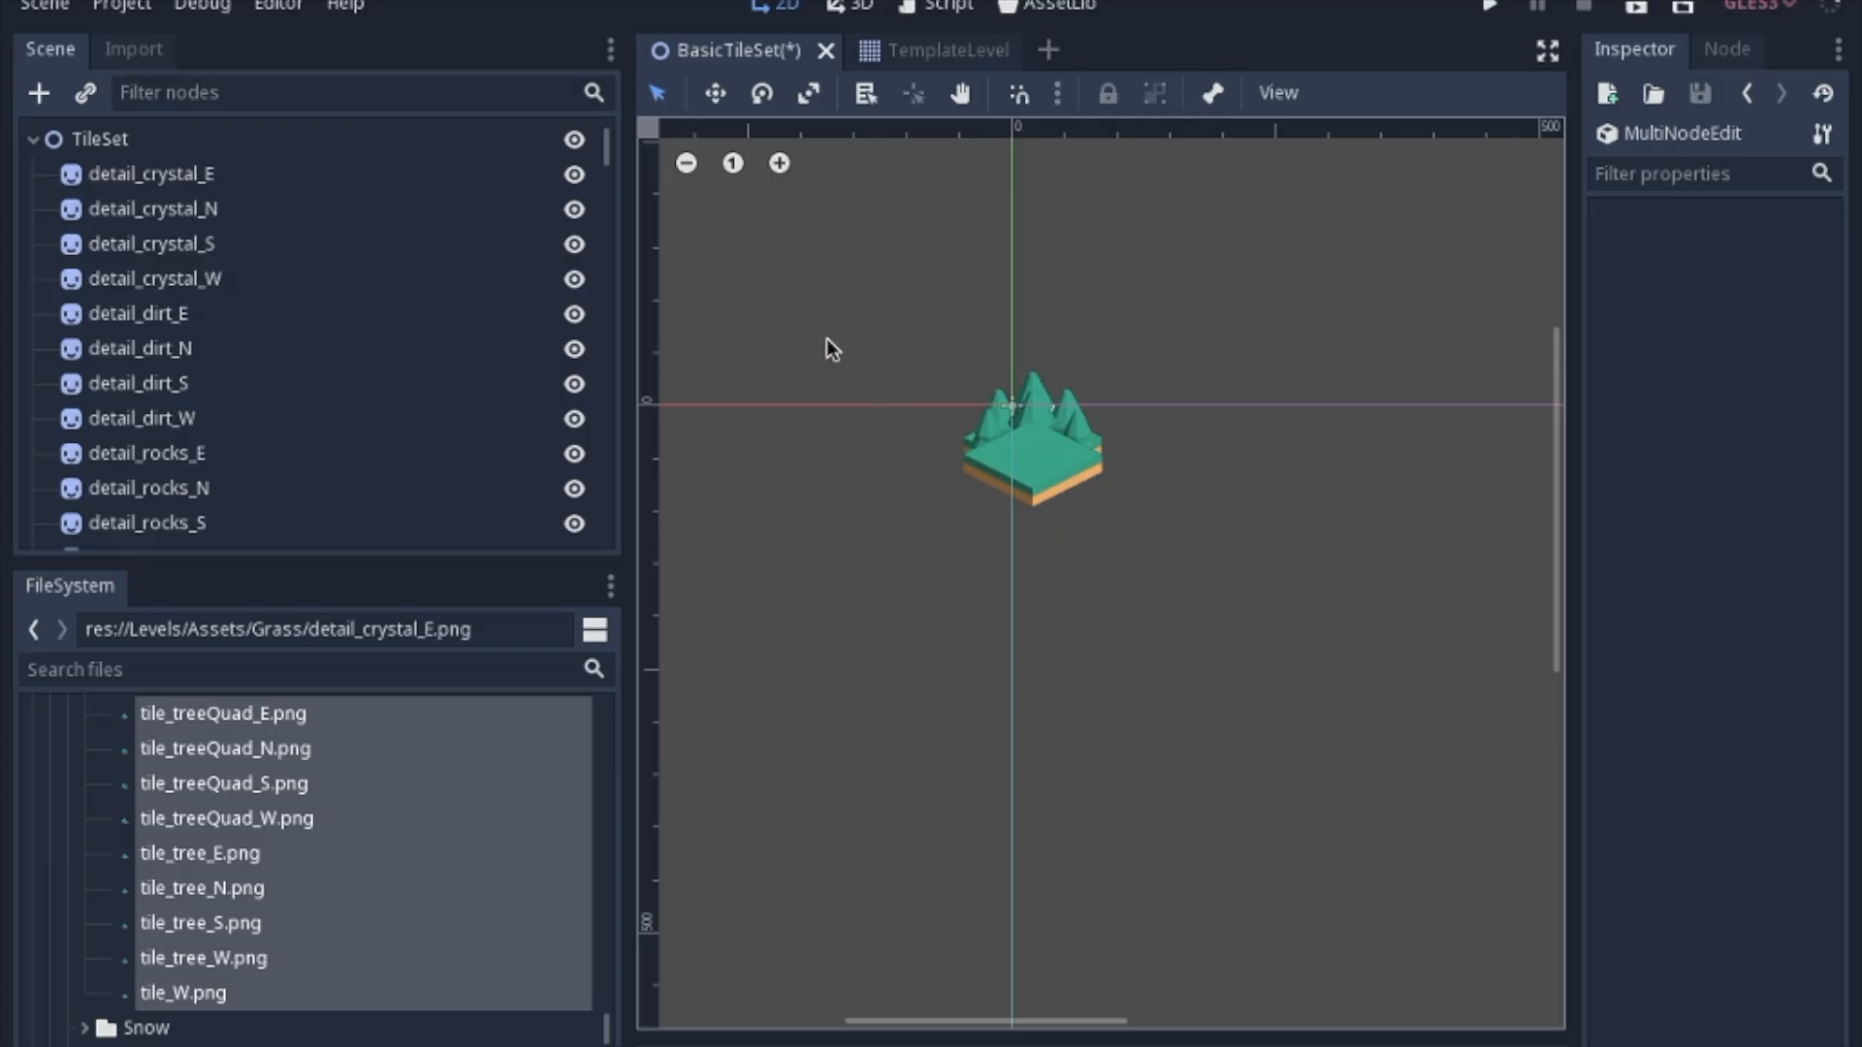
# - Convert the sprite-filled BasicTileSet scene into a TileSet resource via the Scene menu
pyautogui.click(35, 5)
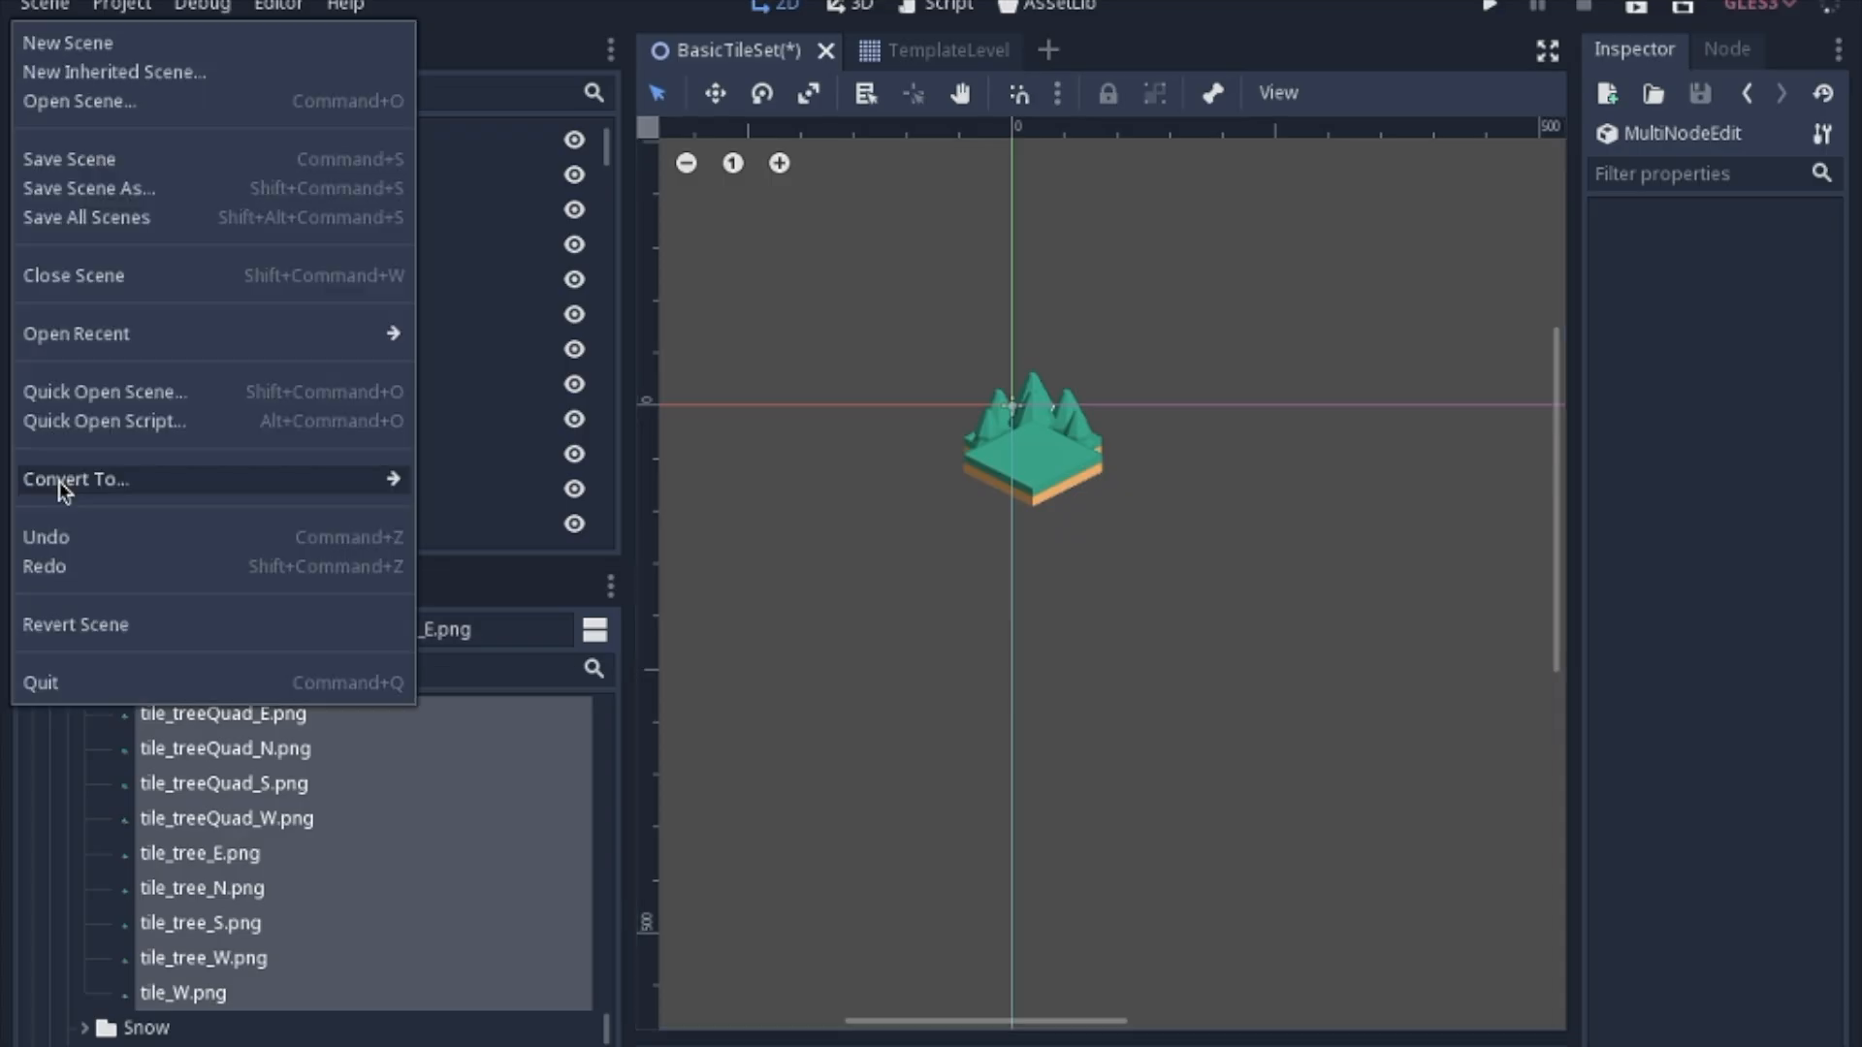
pyautogui.moveTo(73, 480)
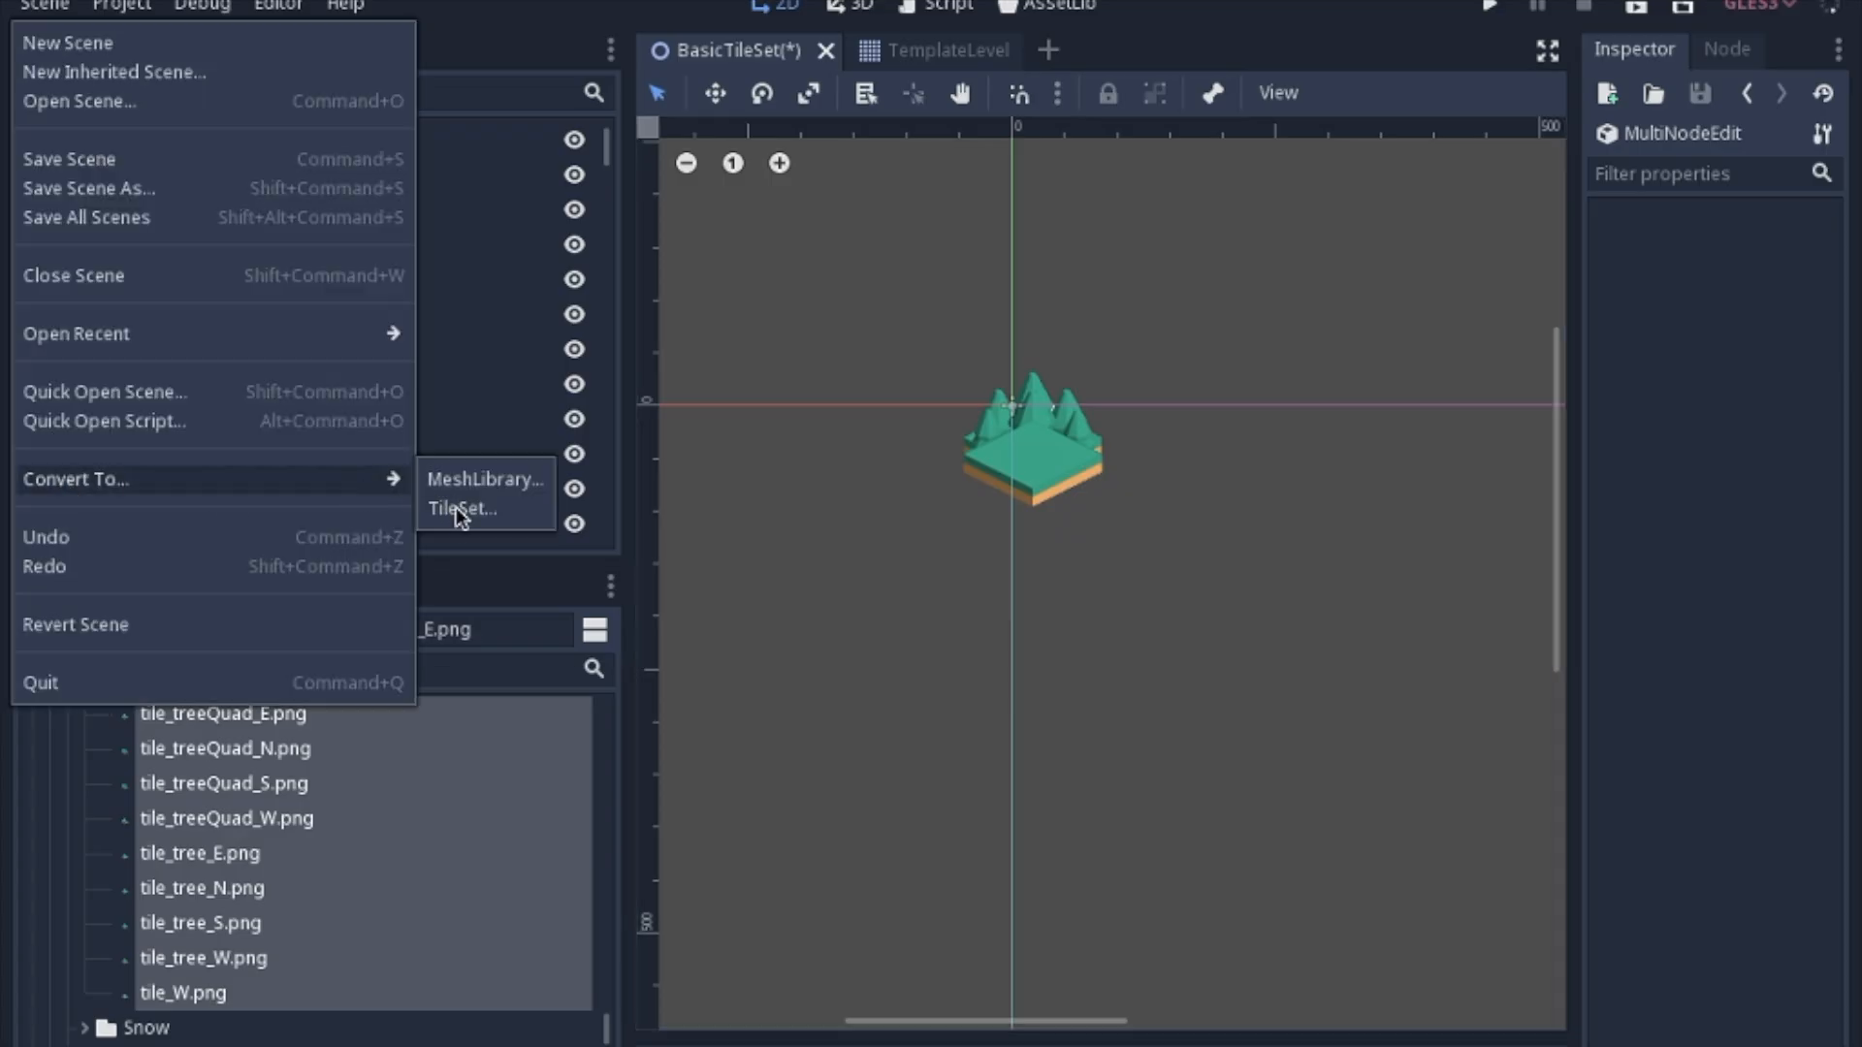
pyautogui.click(463, 509)
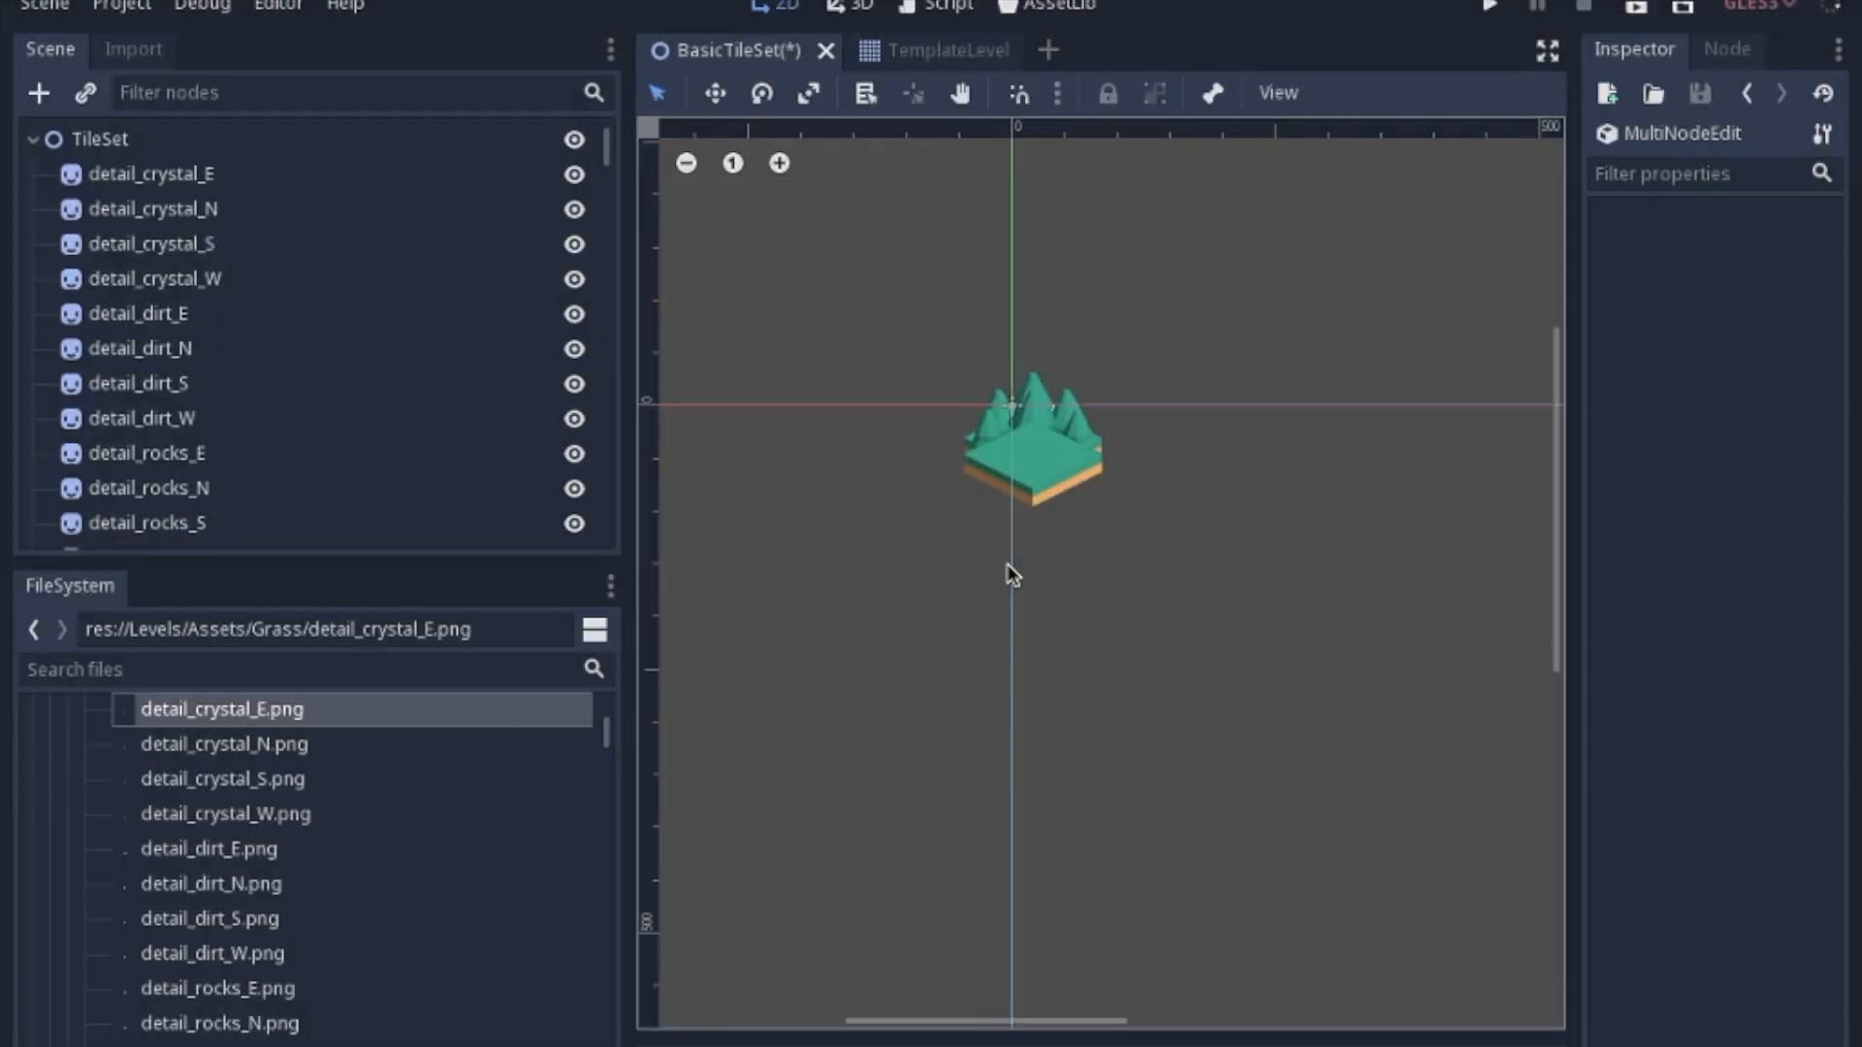
# - Switch to TemplateLevel, dismiss the Open File(s) dialog, and check the Isometric TileMap mode
pyautogui.click(933, 50)
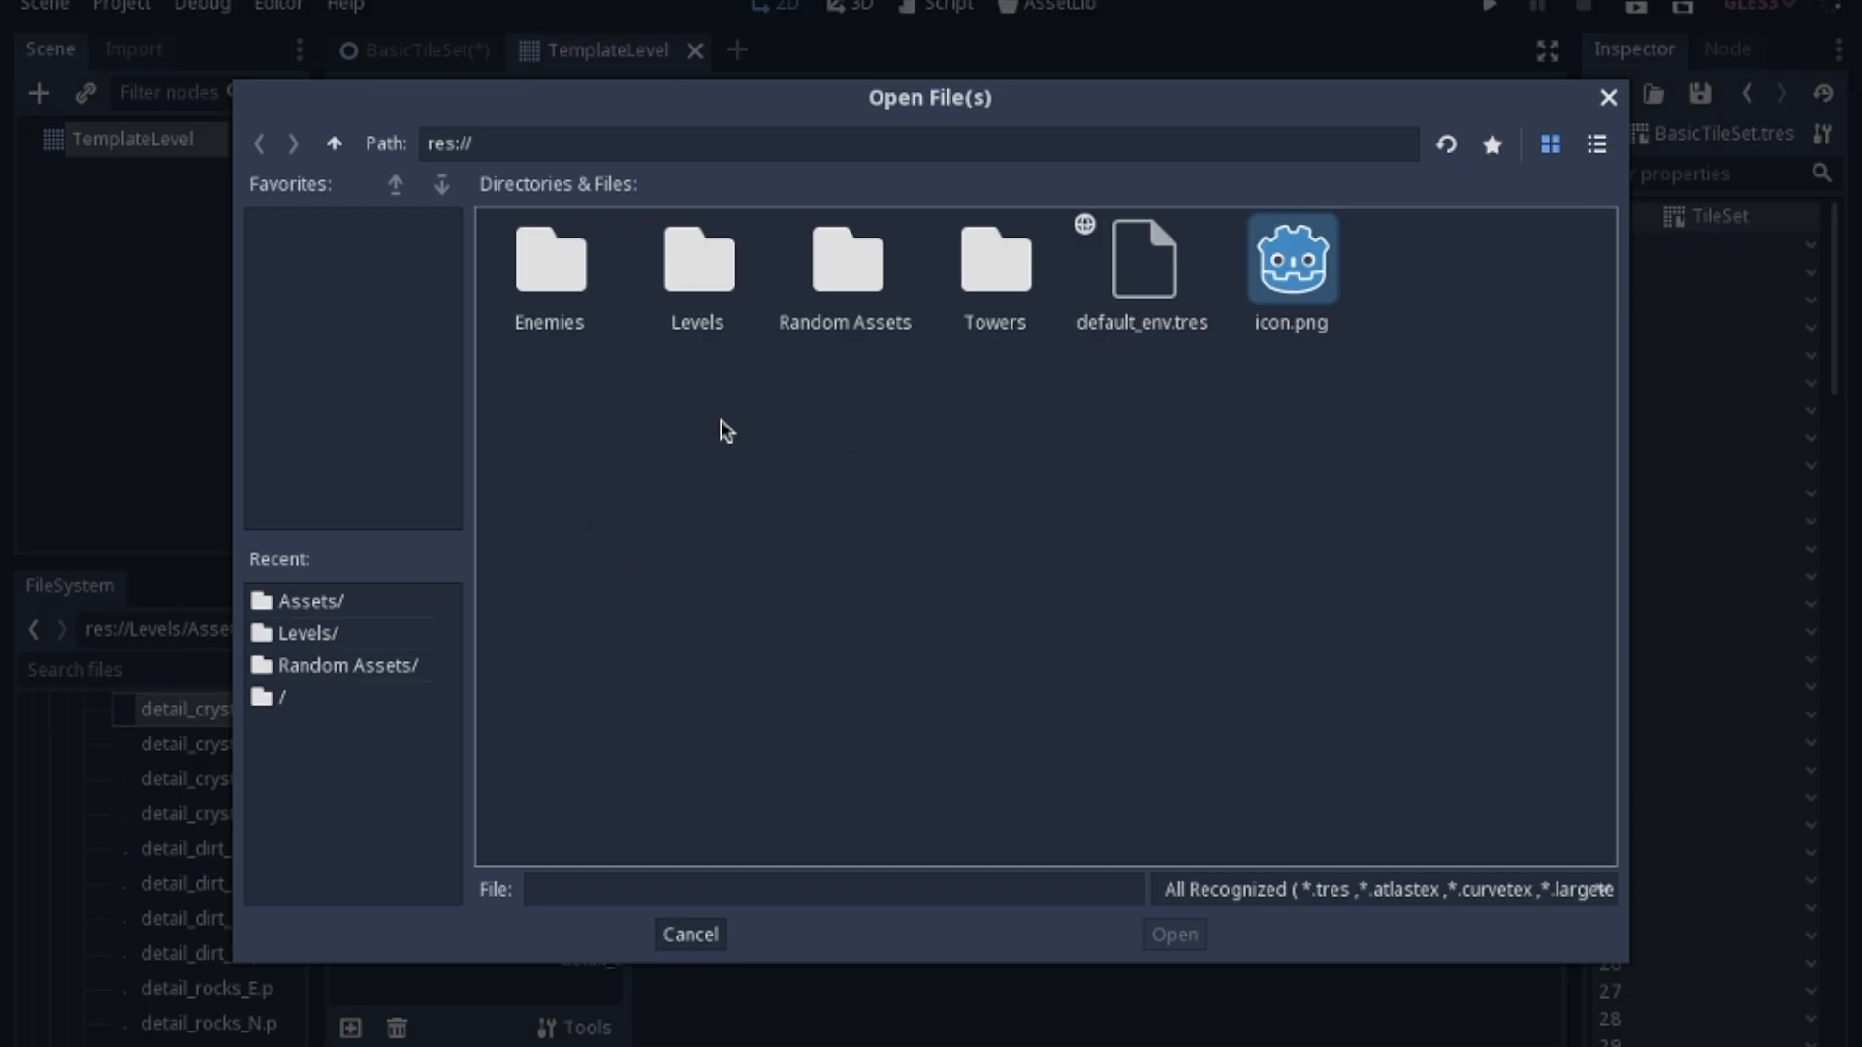
pyautogui.moveTo(1566, 126)
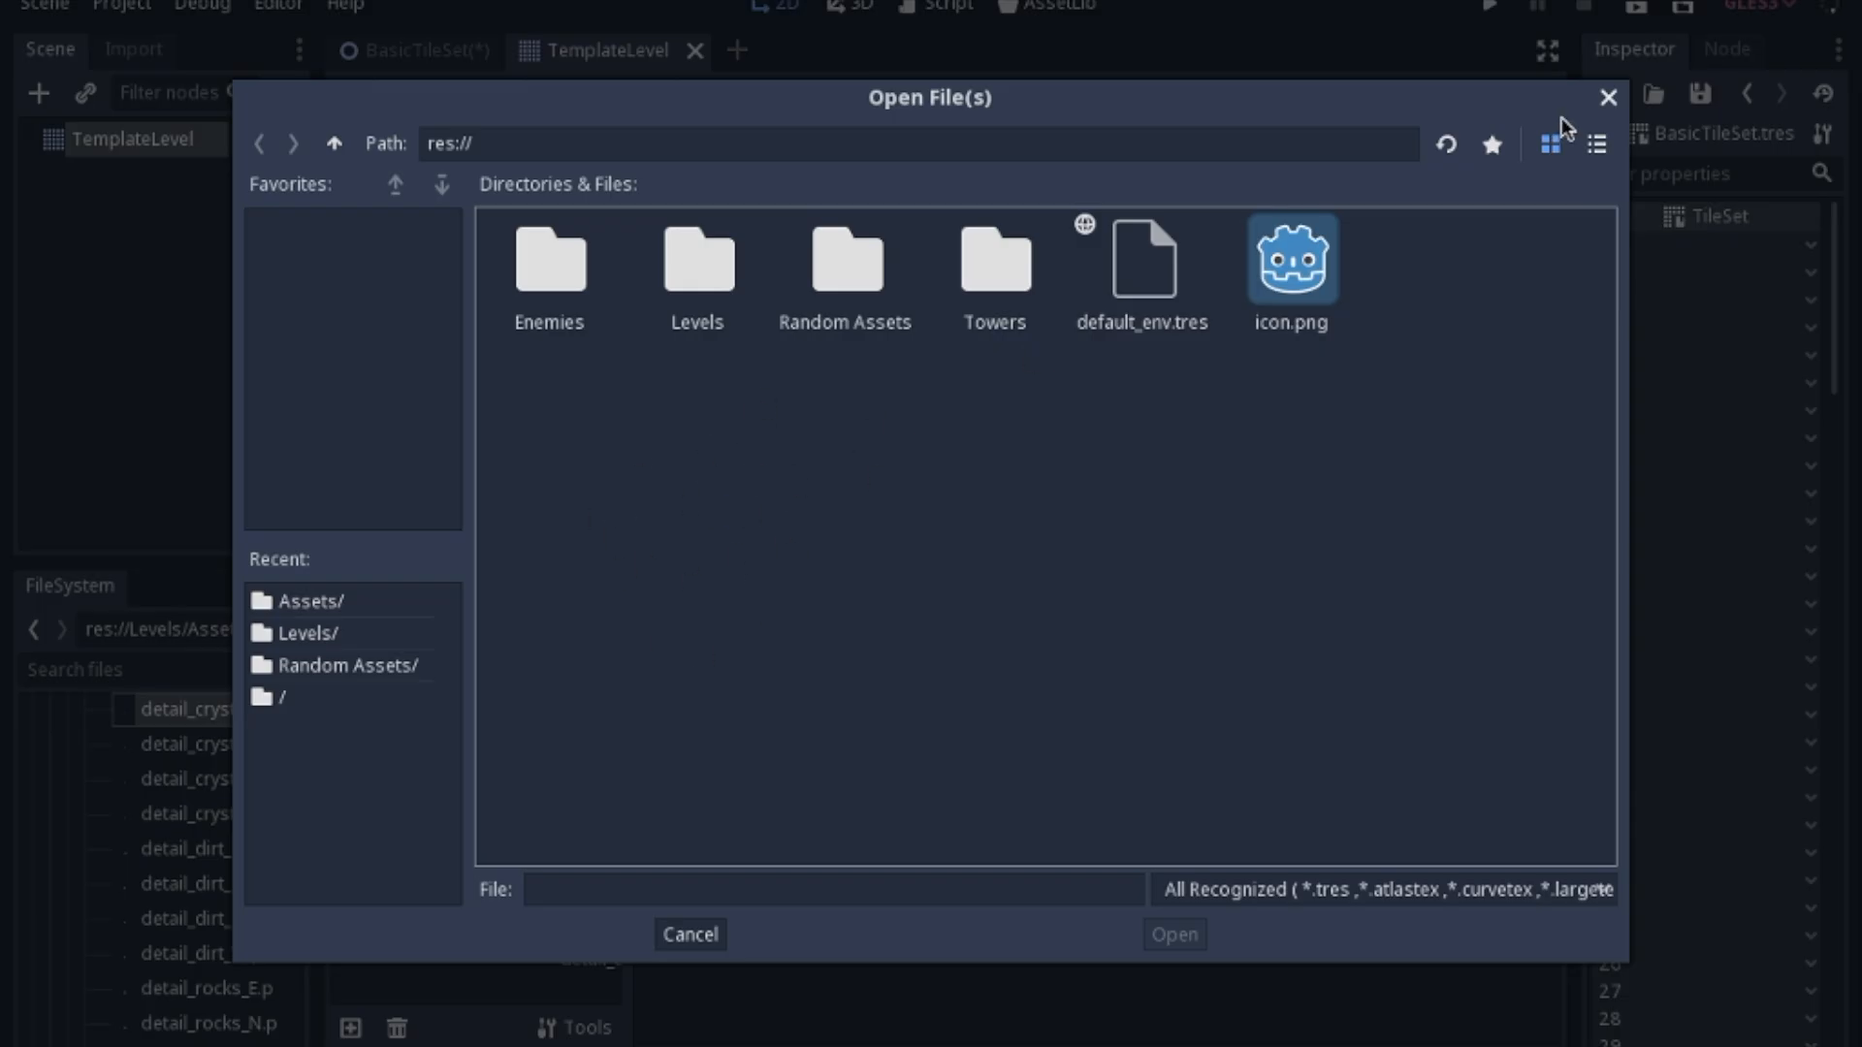
pyautogui.click(691, 933)
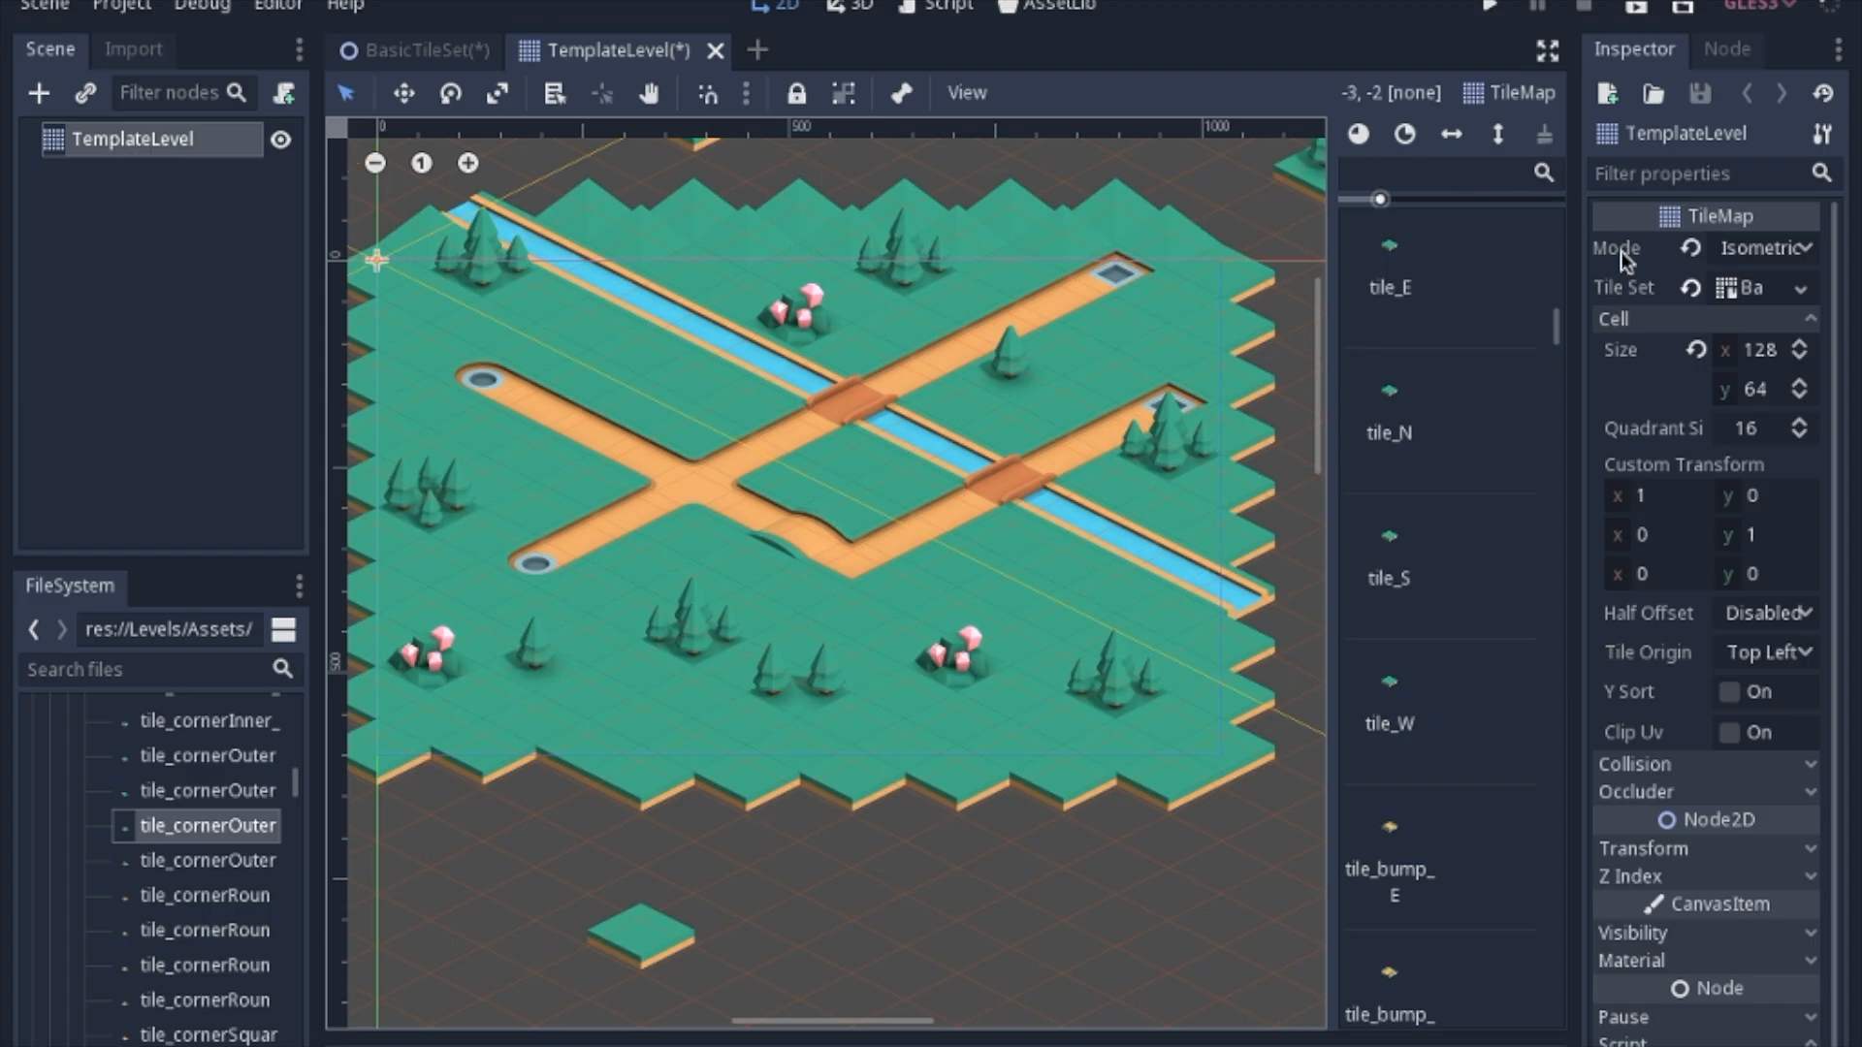
pyautogui.click(1757, 247)
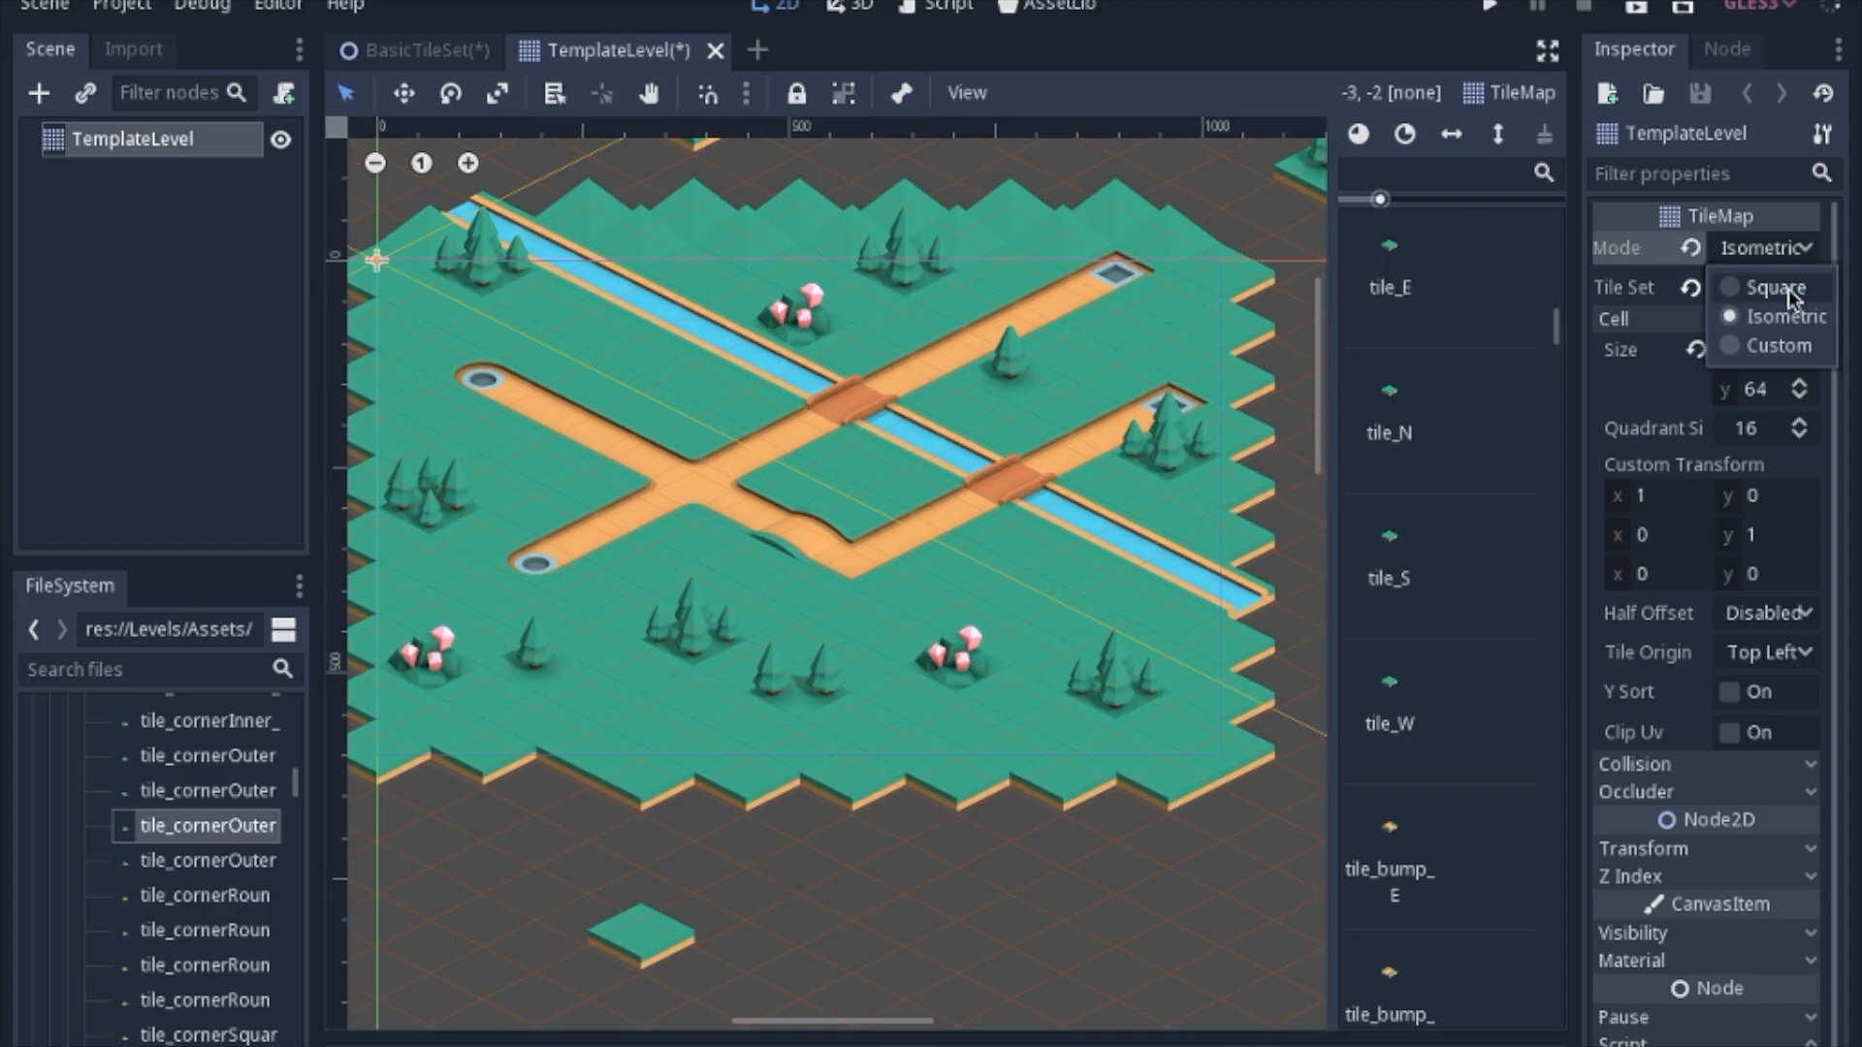
pyautogui.moveTo(1642, 386)
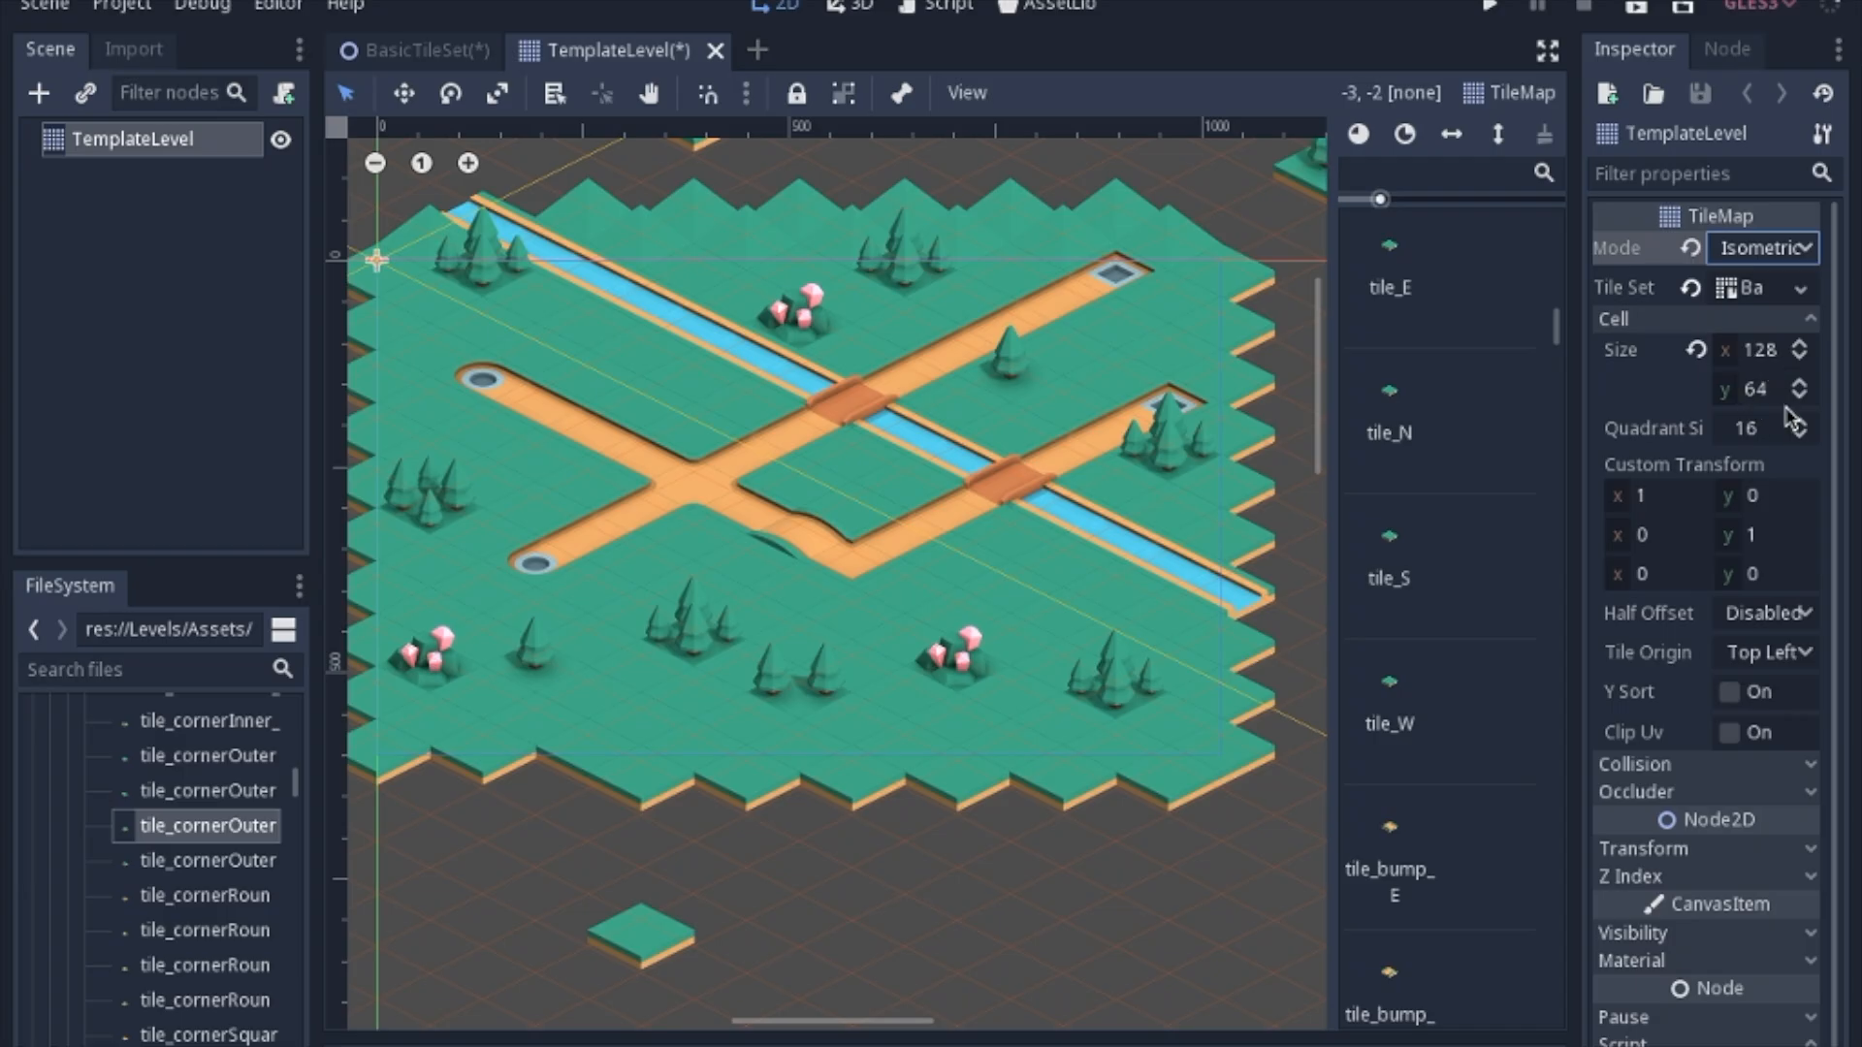
# - Choose Edit from the TileMap's Tile Set dropdown to open BasicTileSet
pyautogui.click(1806, 286)
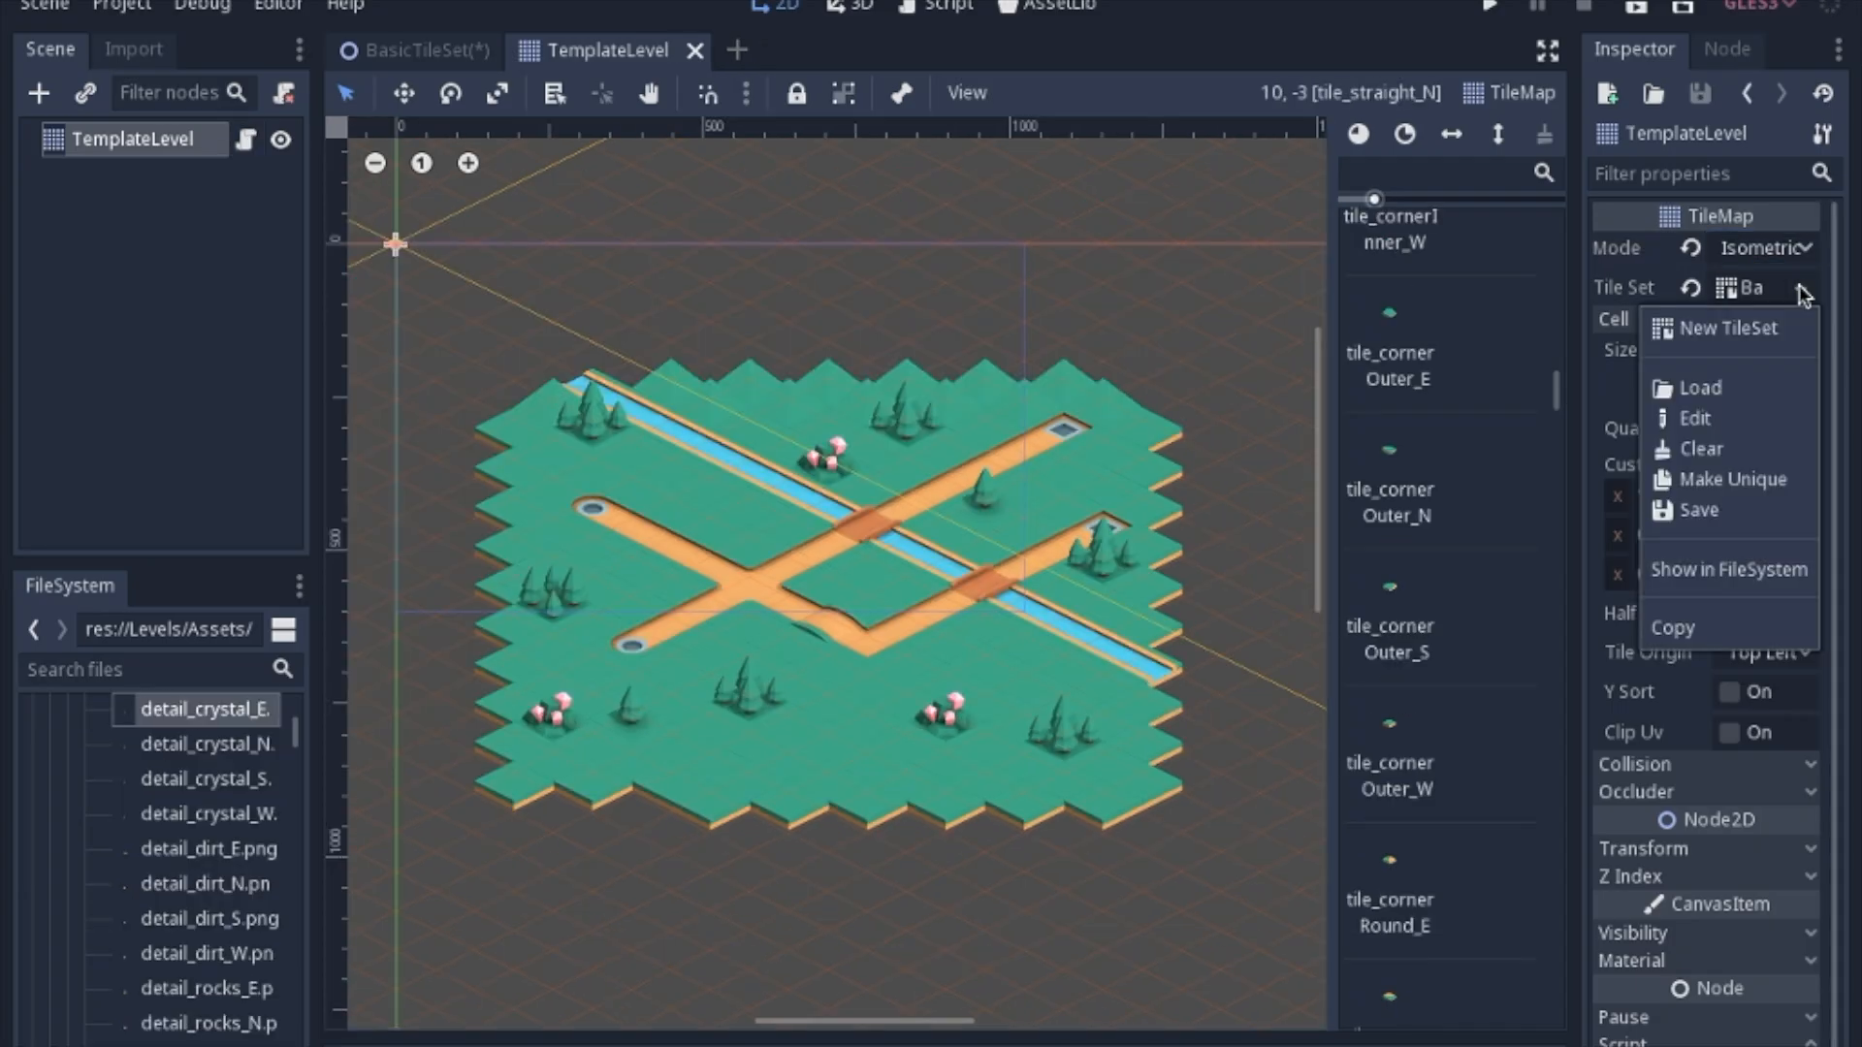
pyautogui.click(1681, 388)
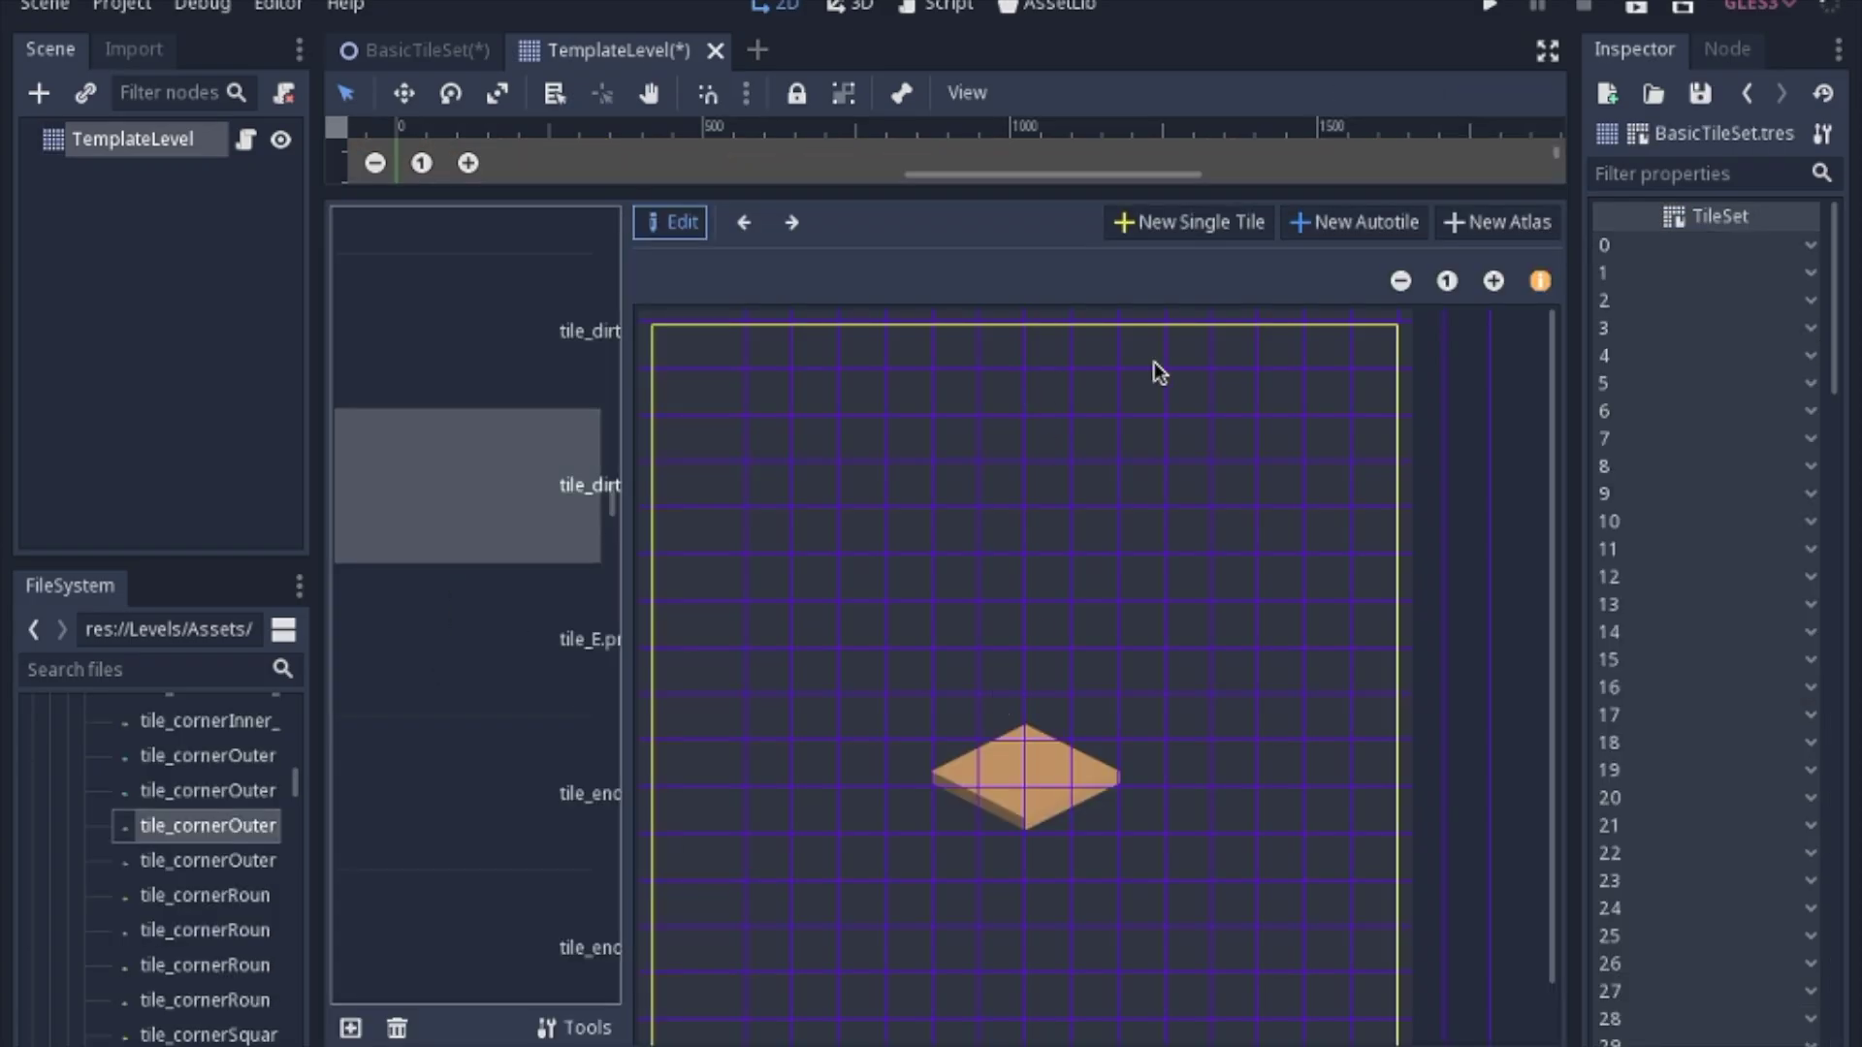
pyautogui.moveTo(1363, 381)
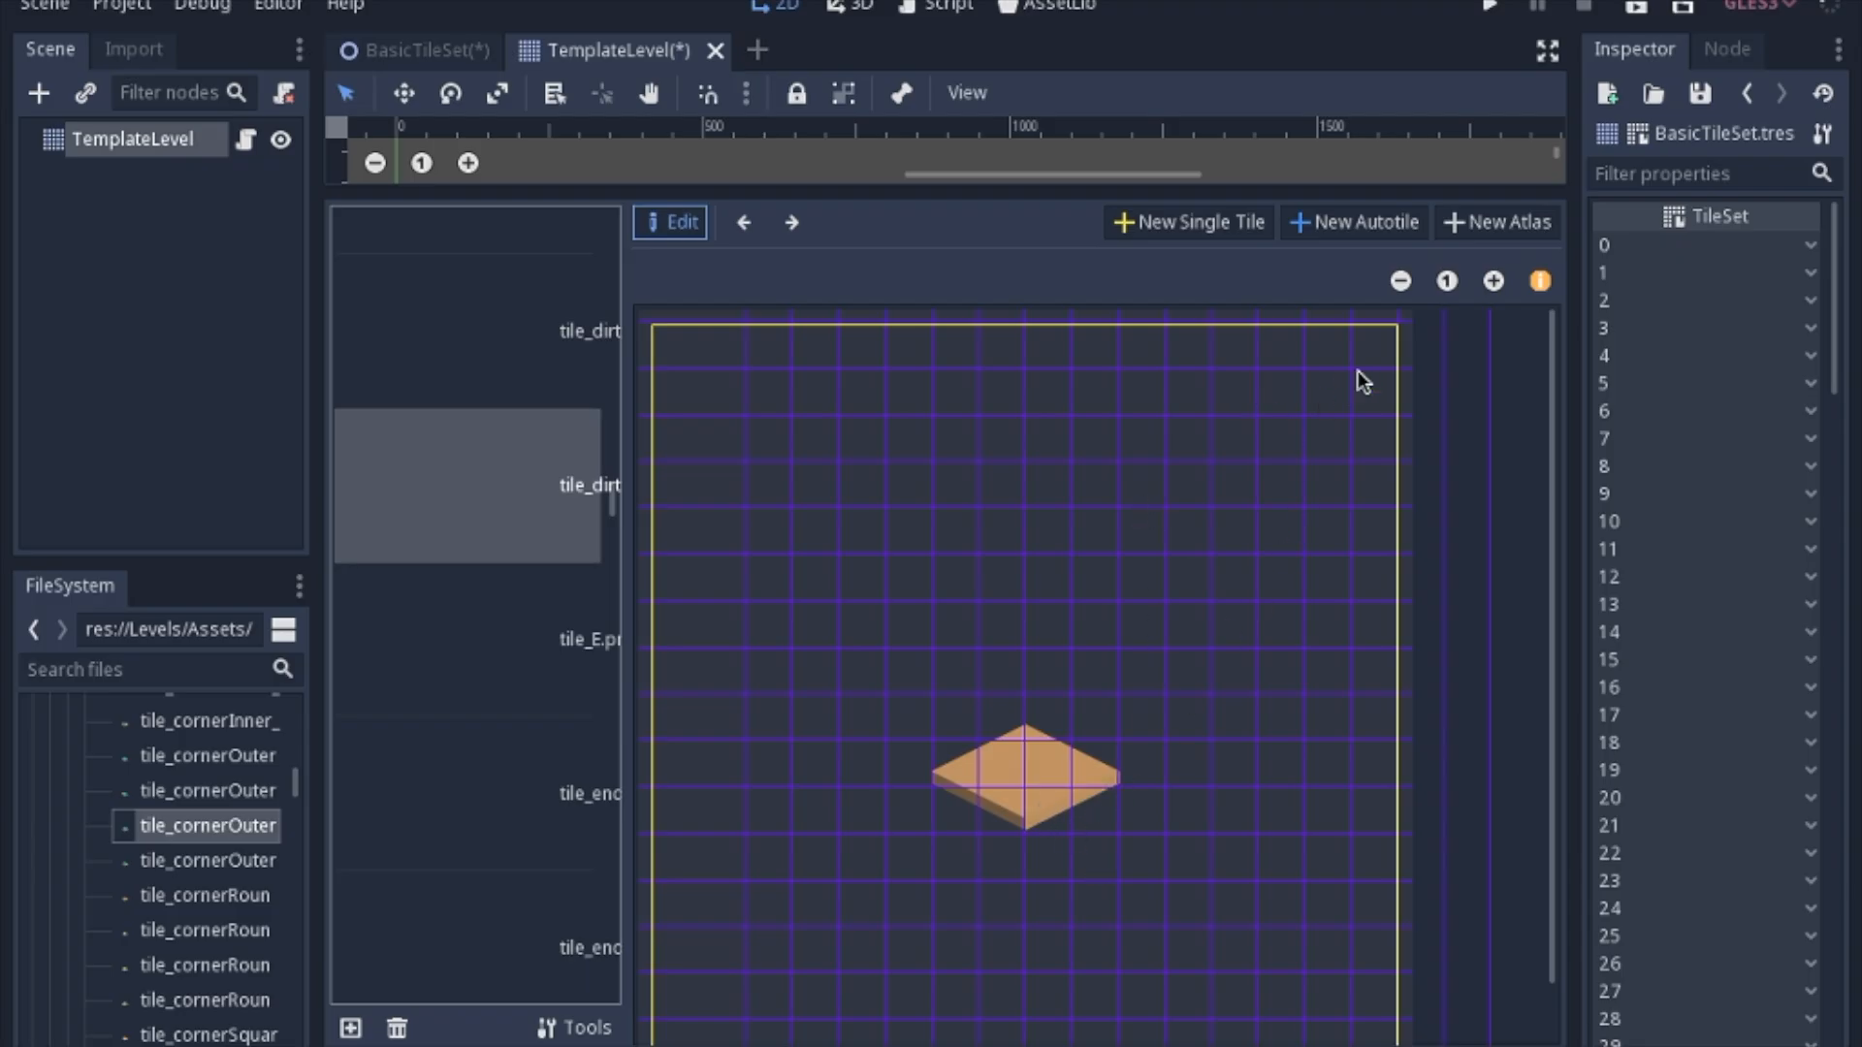
pyautogui.moveTo(1391, 341)
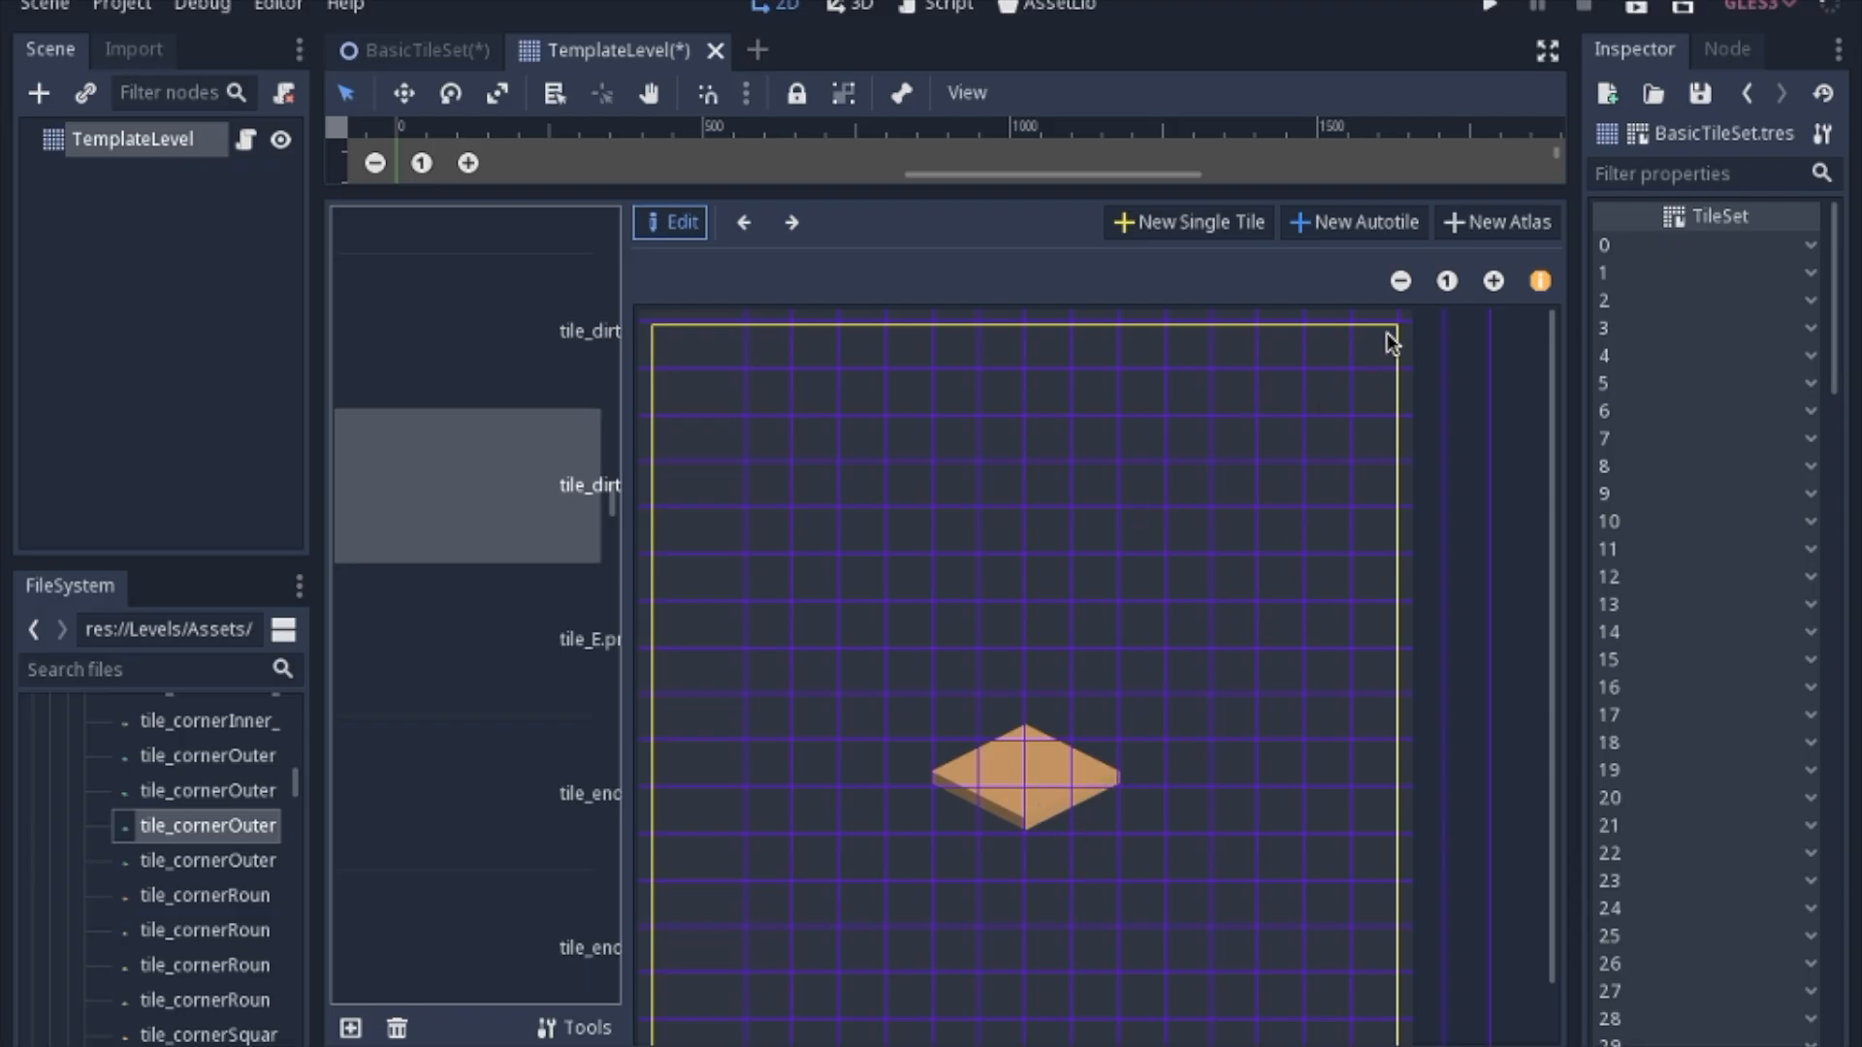
pyautogui.moveTo(1060, 763)
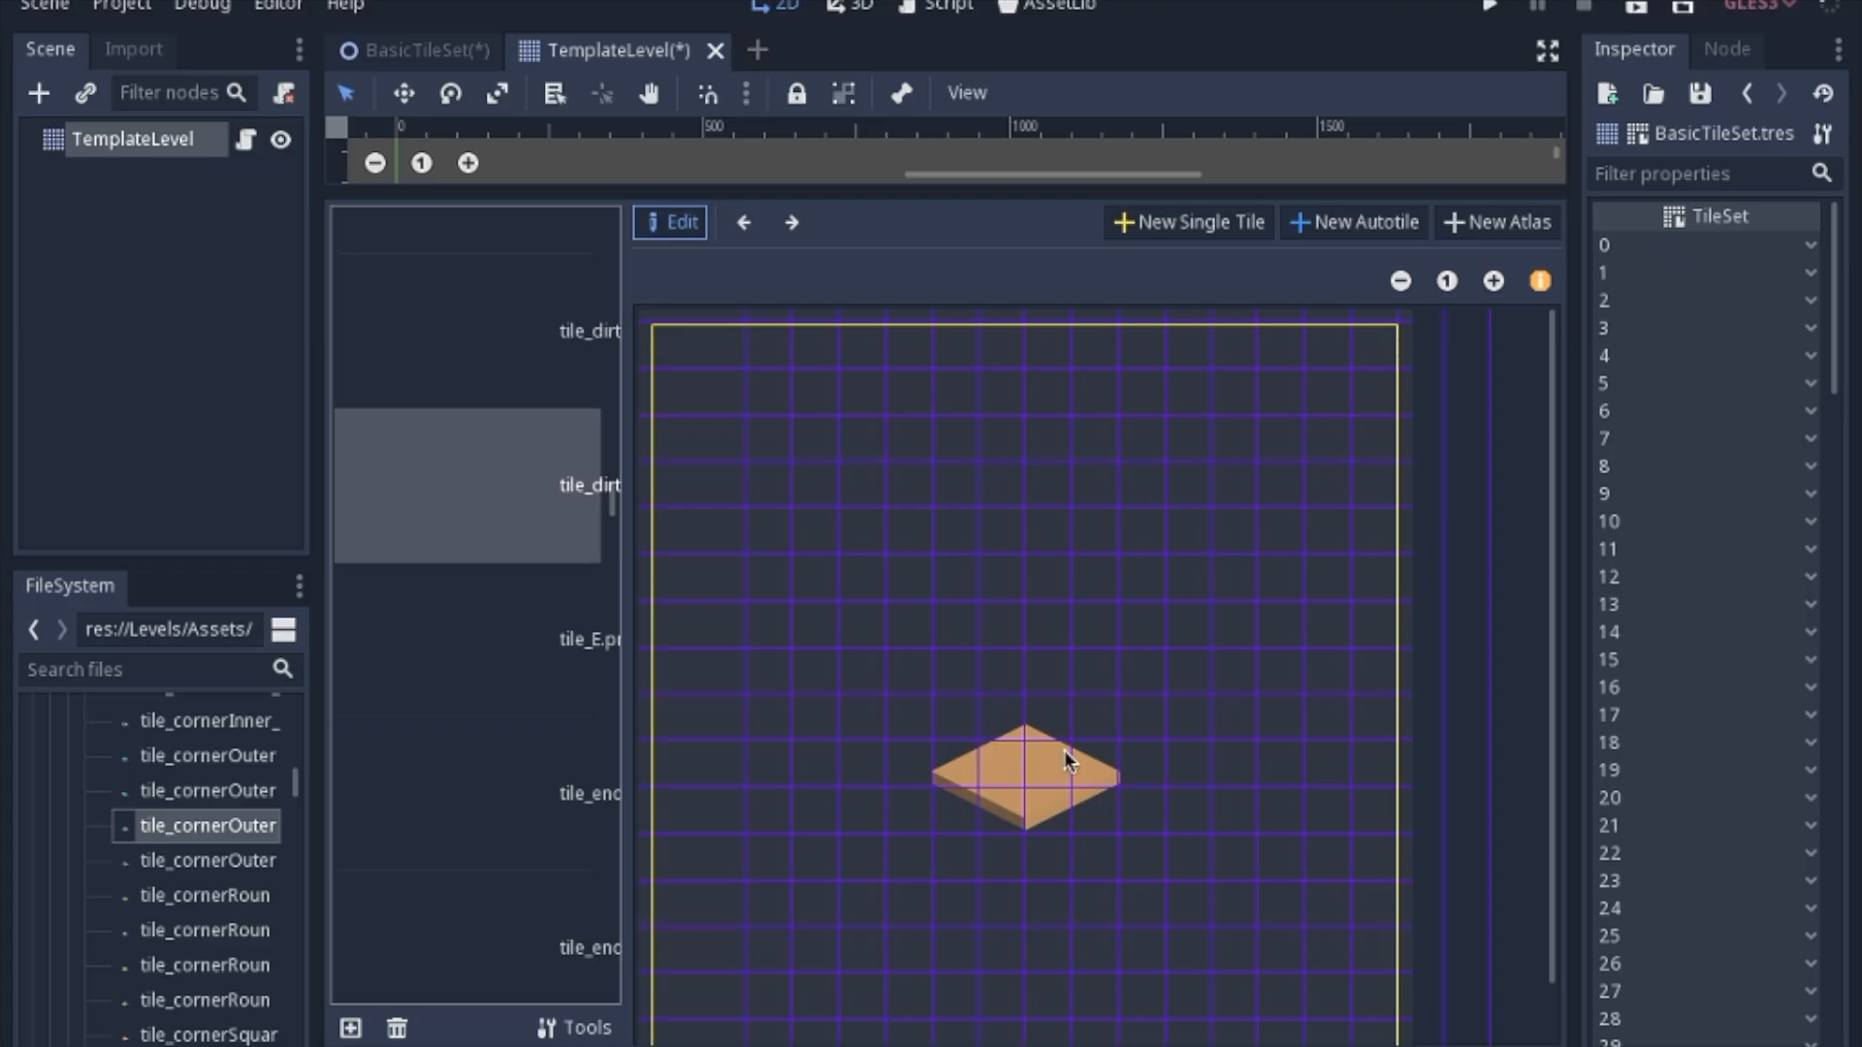
pyautogui.moveTo(1394, 339)
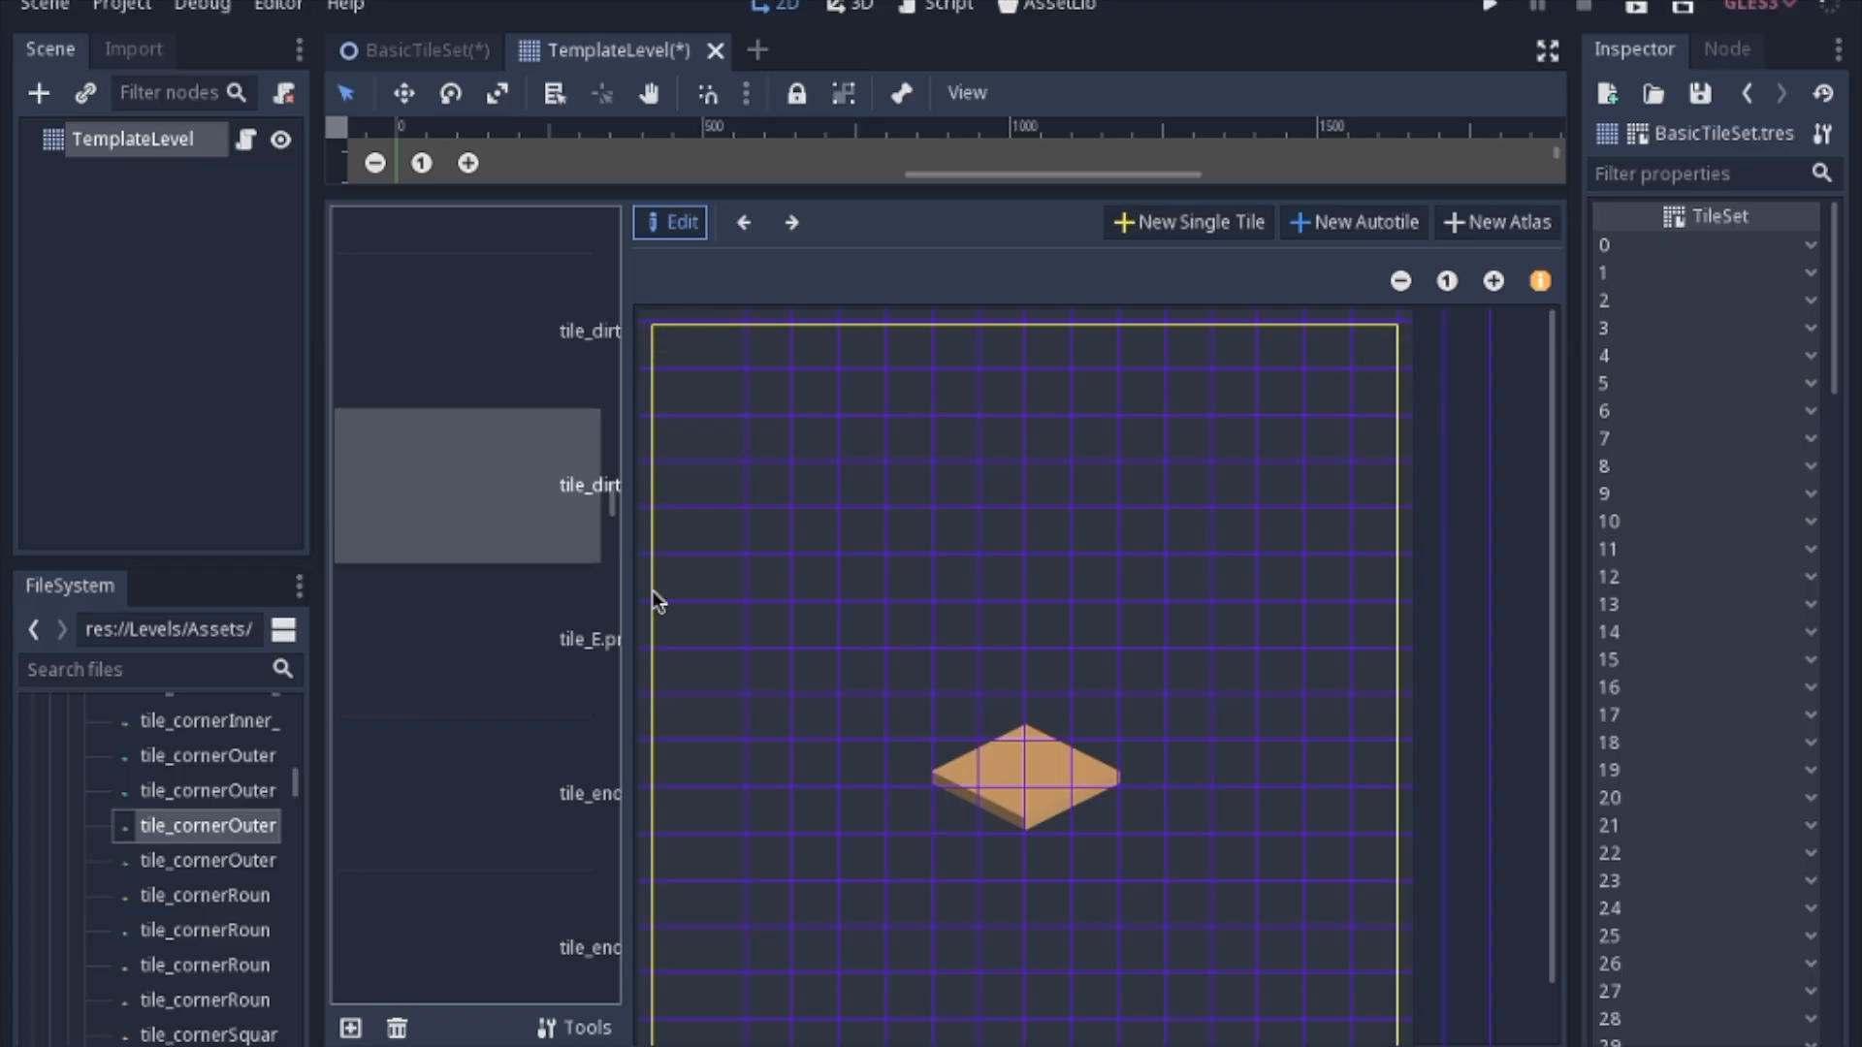
pyautogui.moveTo(1034, 825)
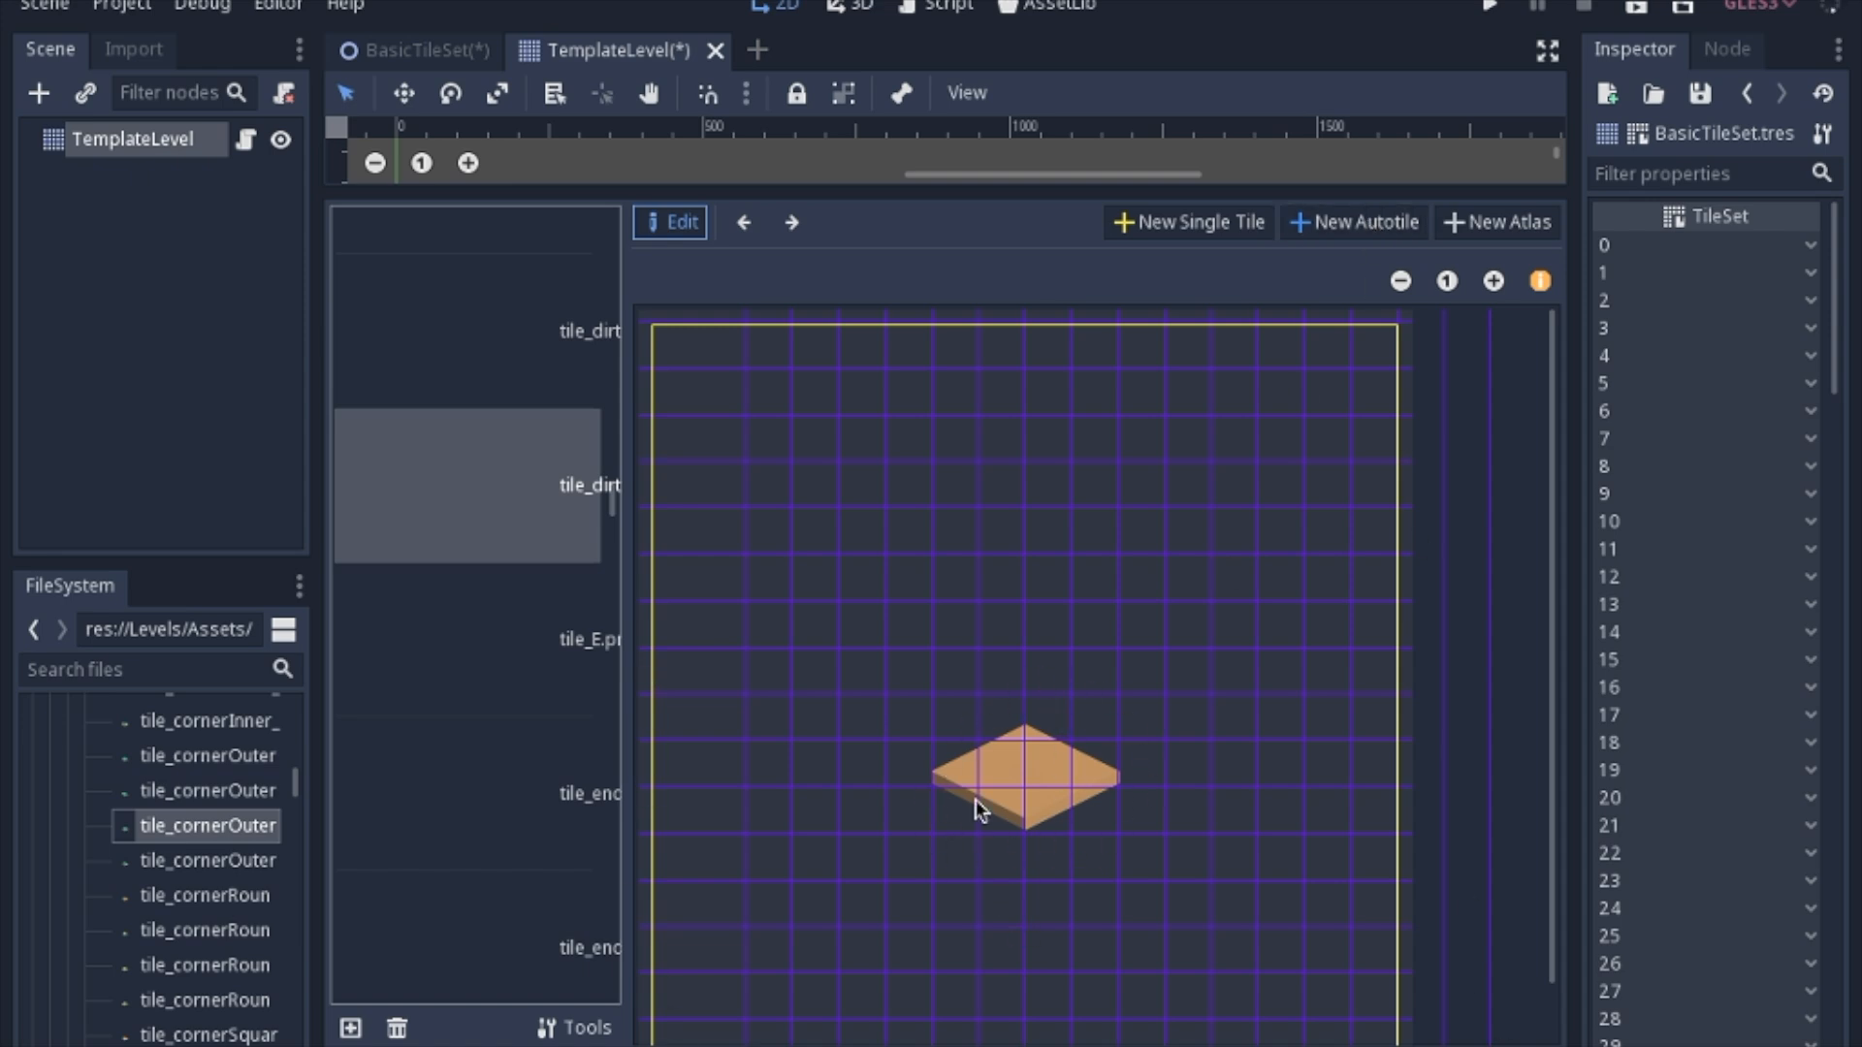
pyautogui.moveTo(1017, 824)
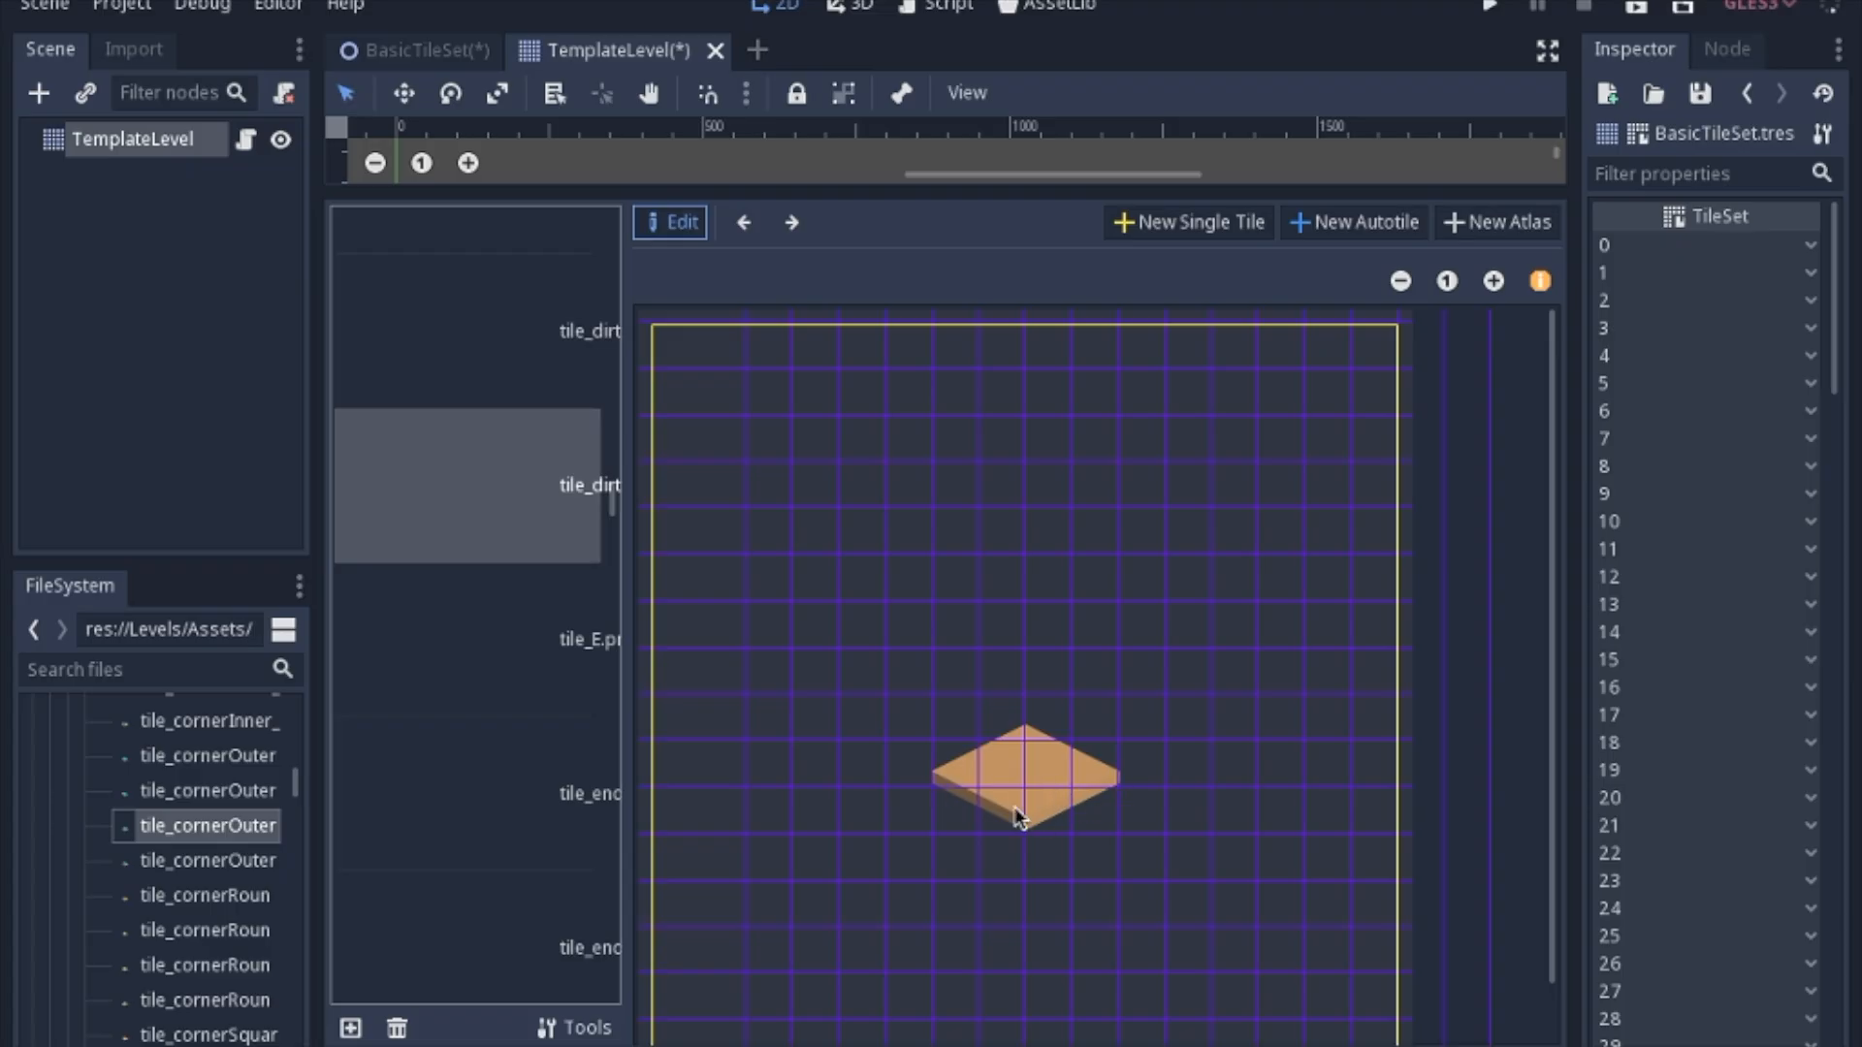
pyautogui.moveTo(1010, 771)
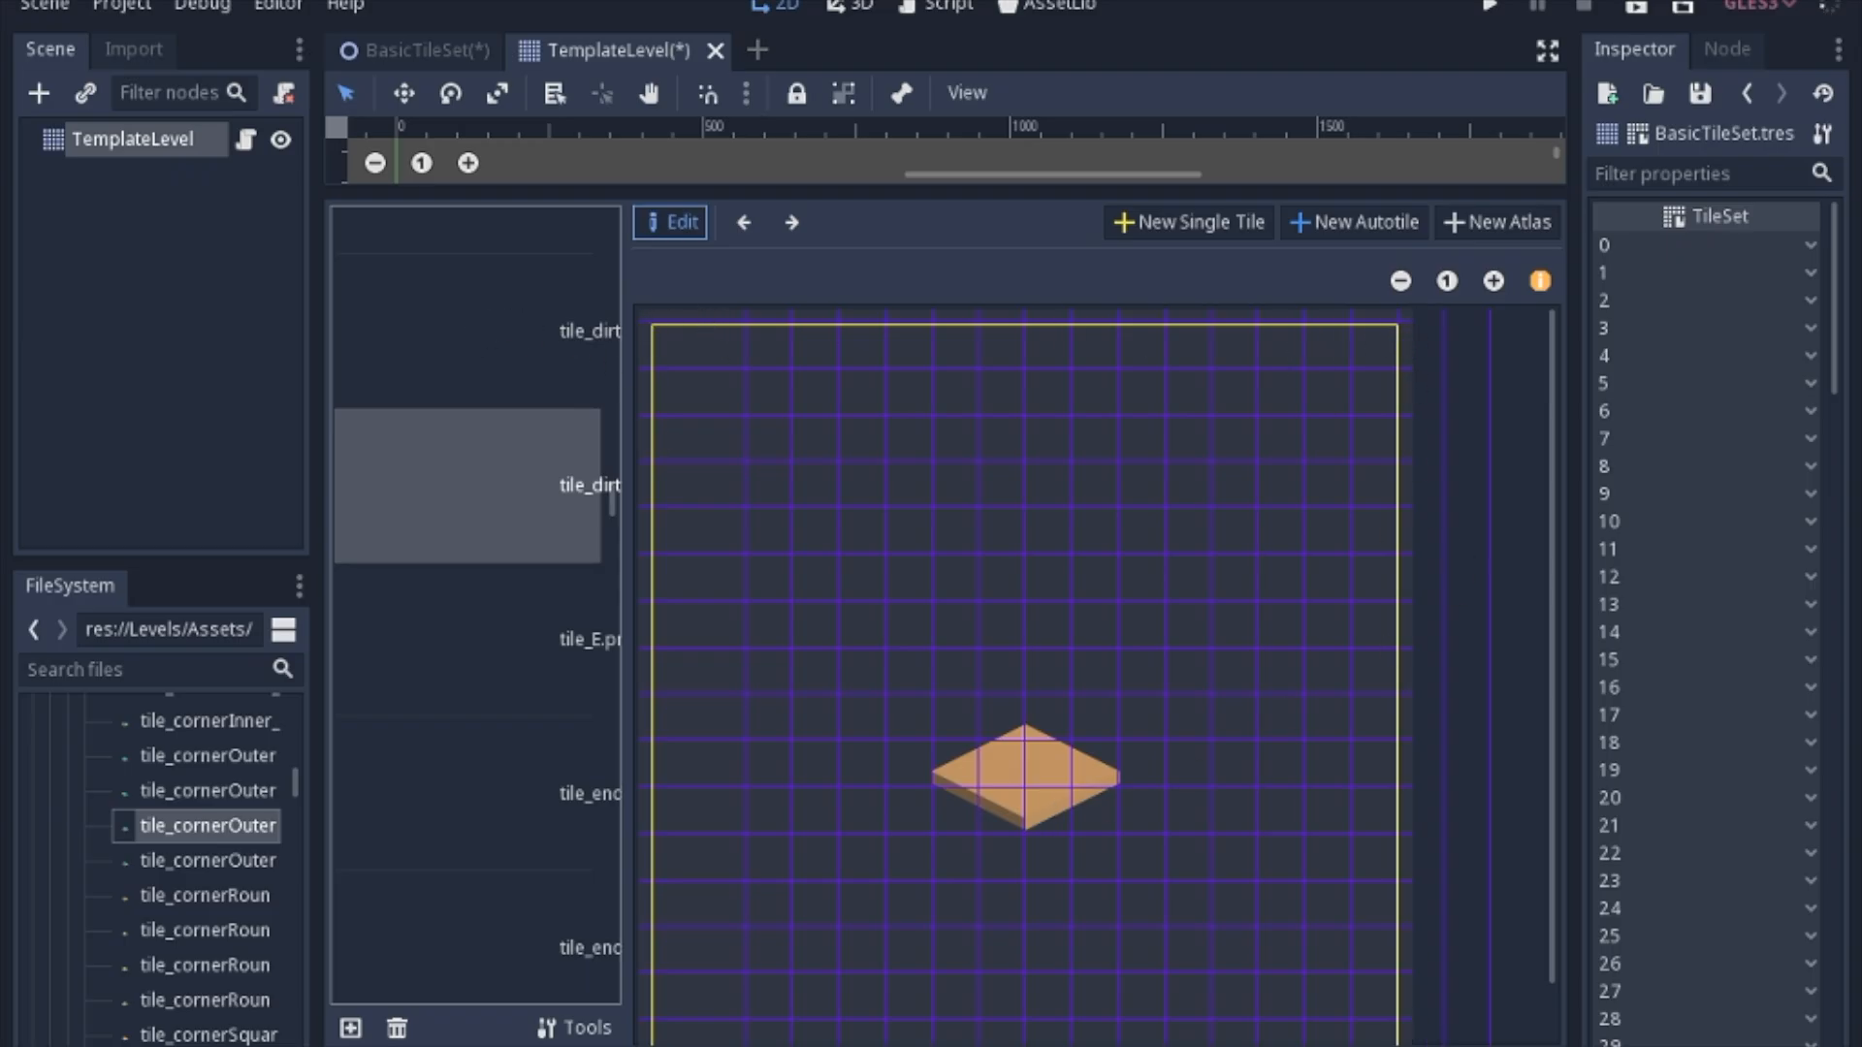
pyautogui.moveTo(1398, 336)
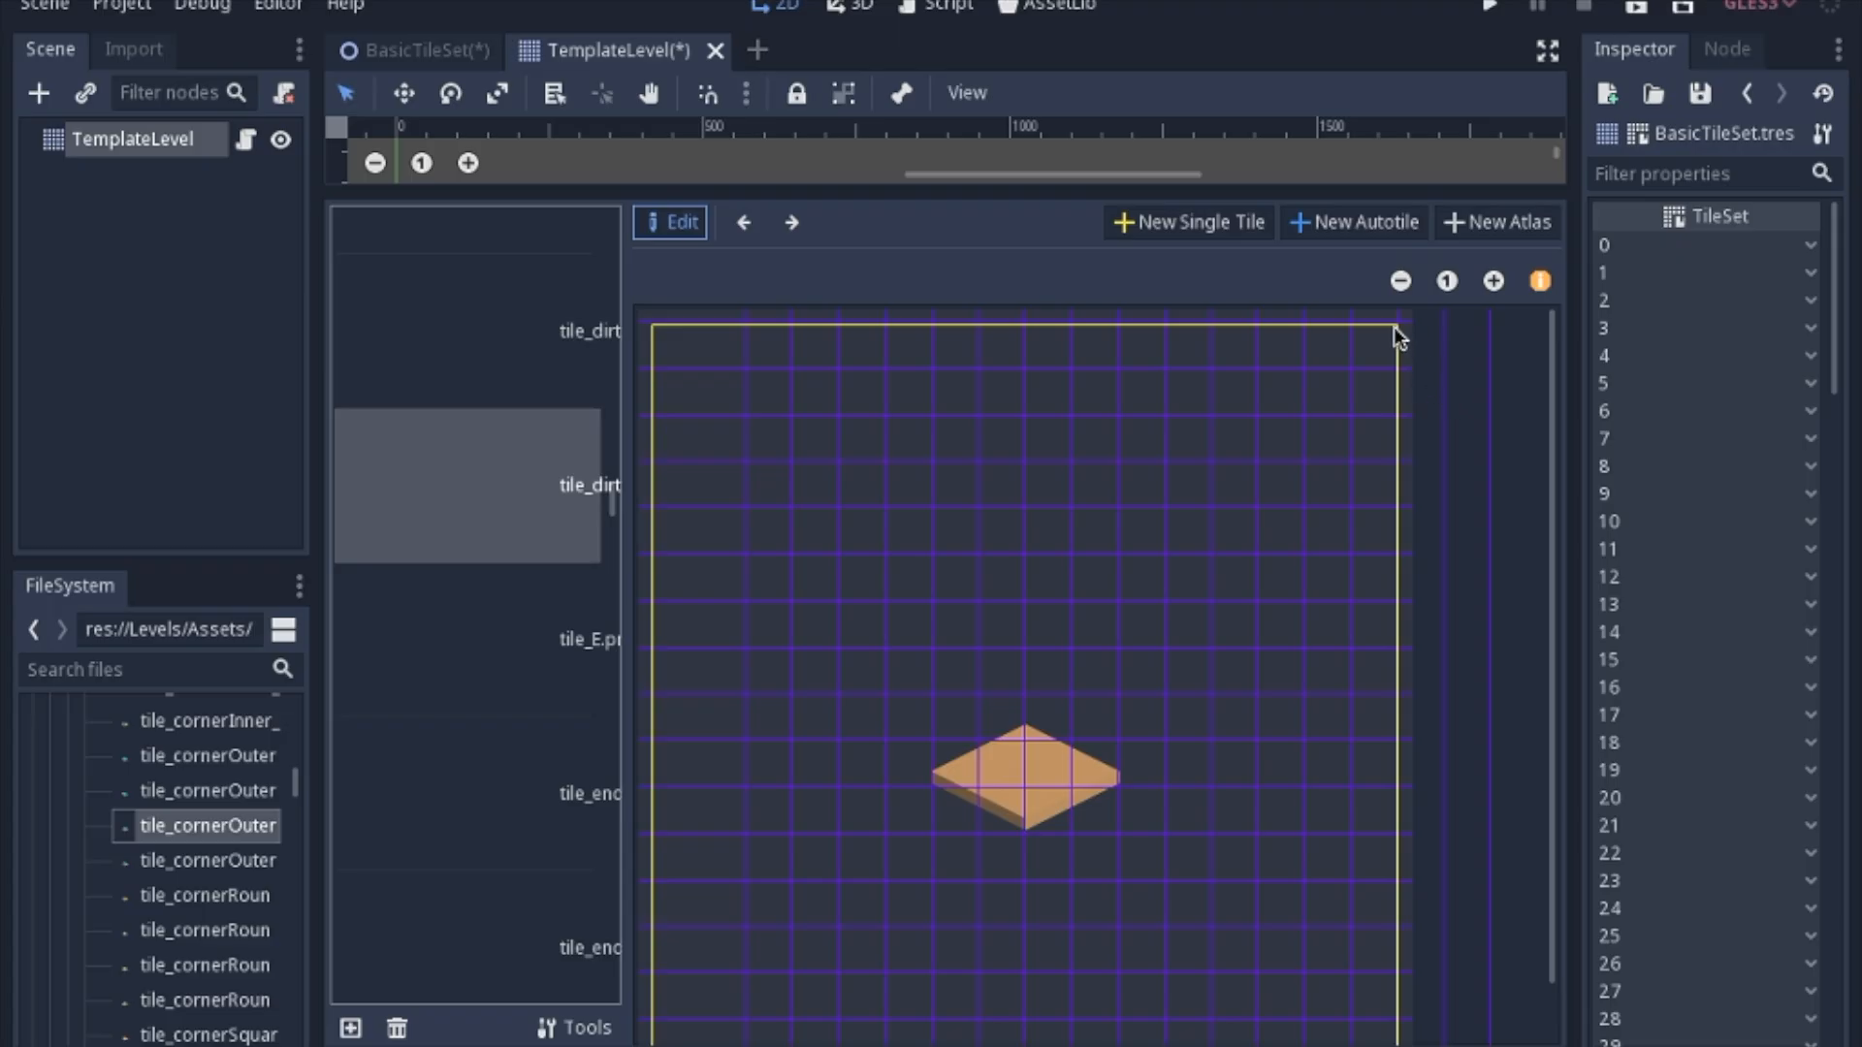
pyautogui.moveTo(665, 994)
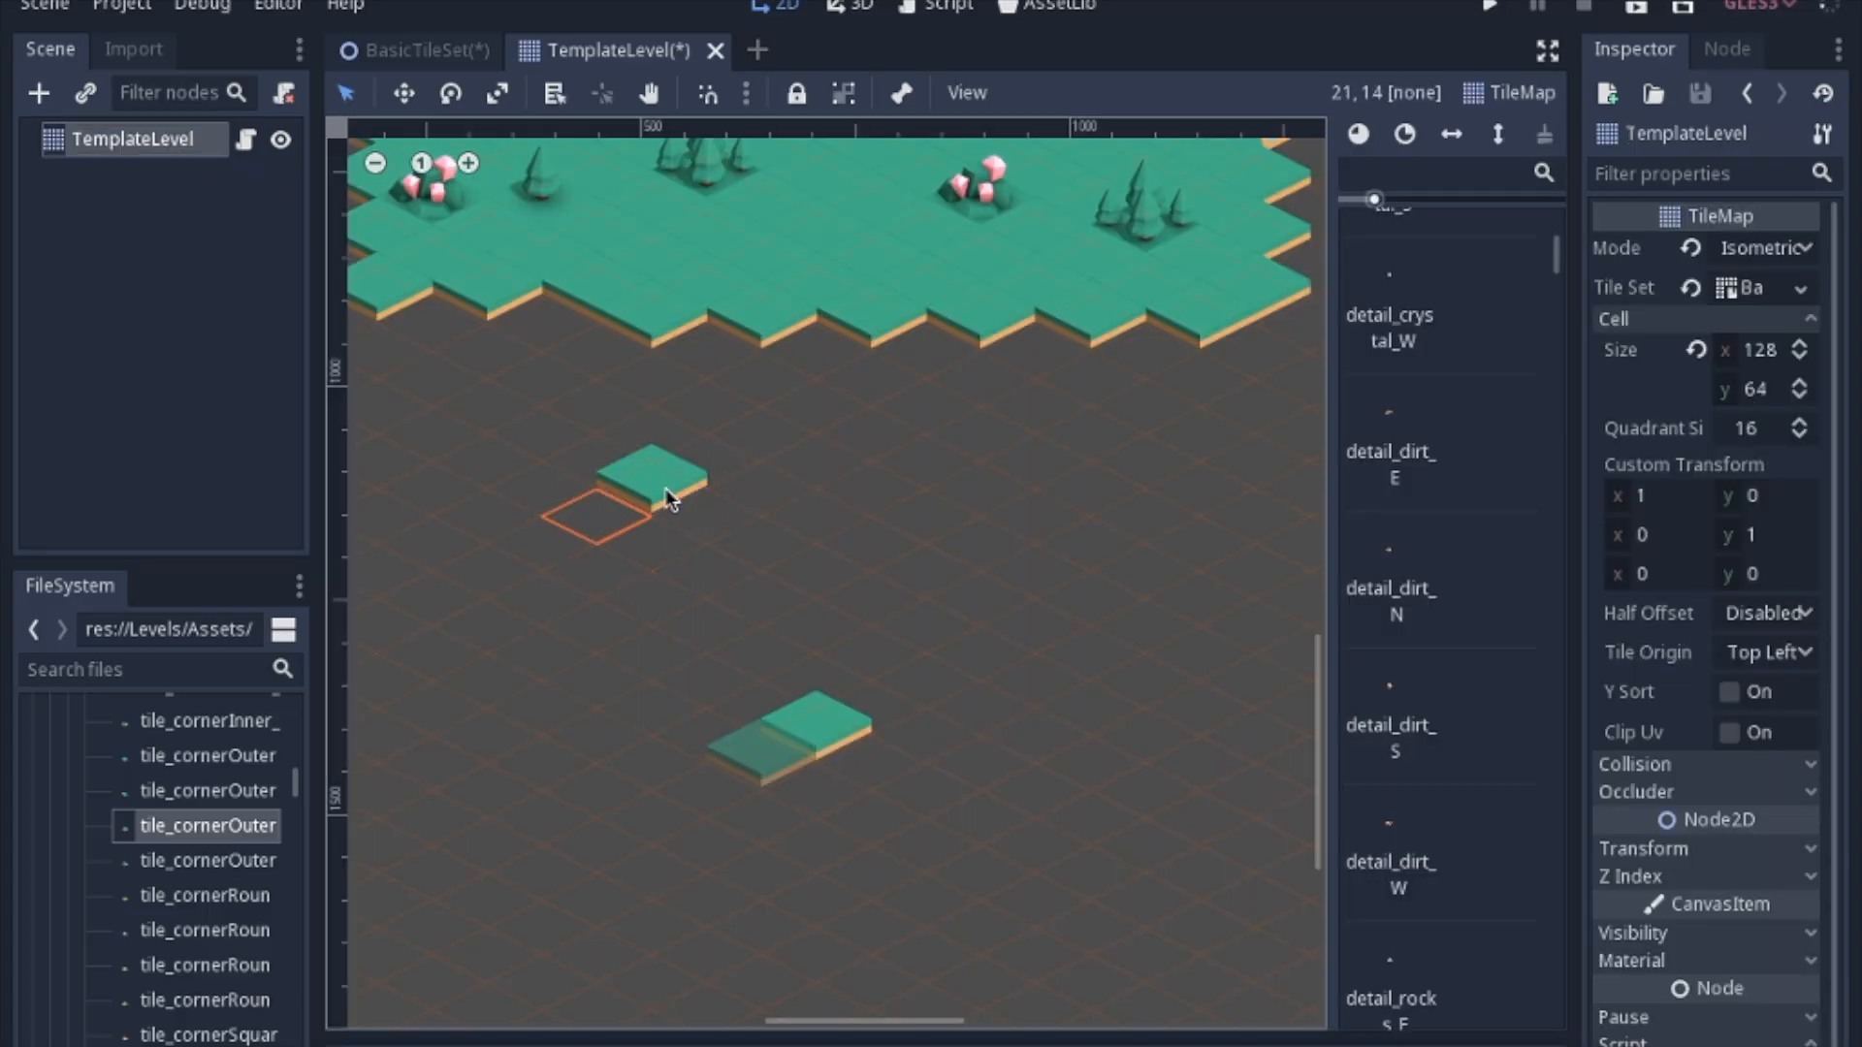
# - Open the BasicTileSet resource in the Inspector to reach tile 143 (tile_W)
pyautogui.click(646, 499)
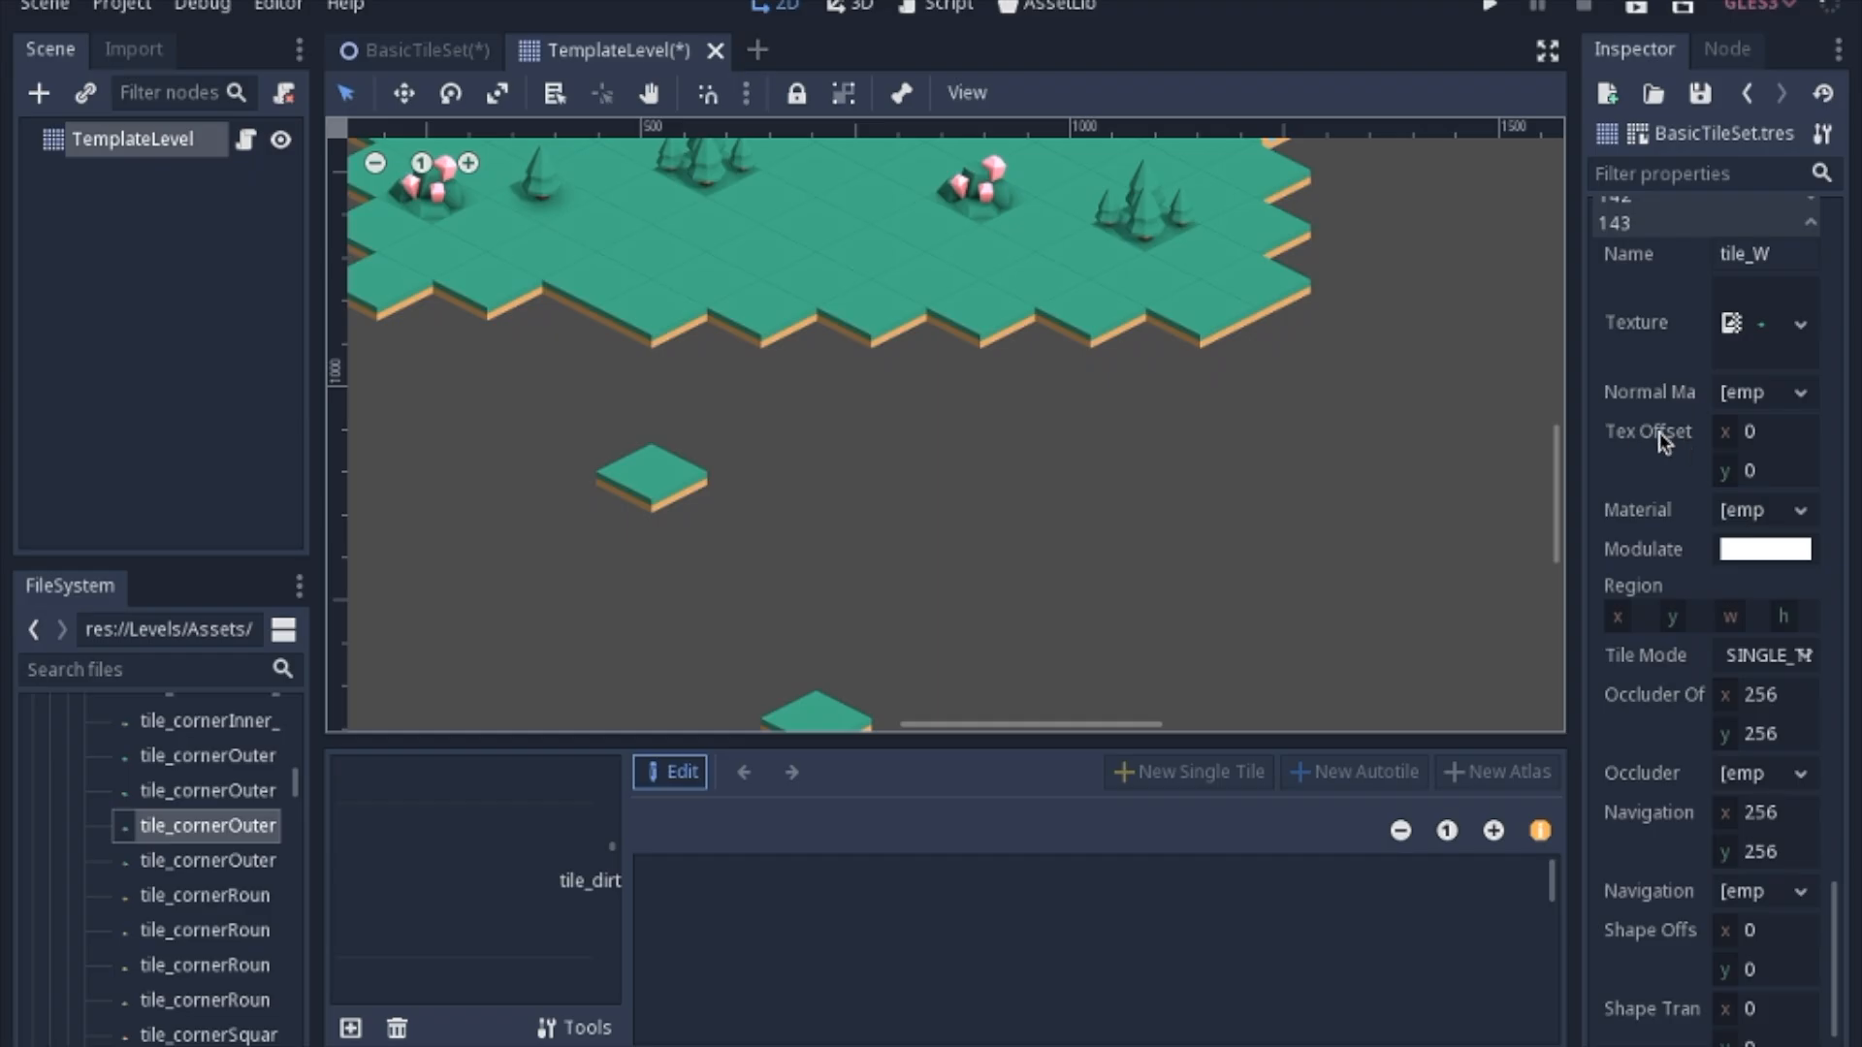
# - Set tile_W's Tex Offset x to -128*1.5 (-192), then edit y toward -288
pyautogui.click(1760, 431)
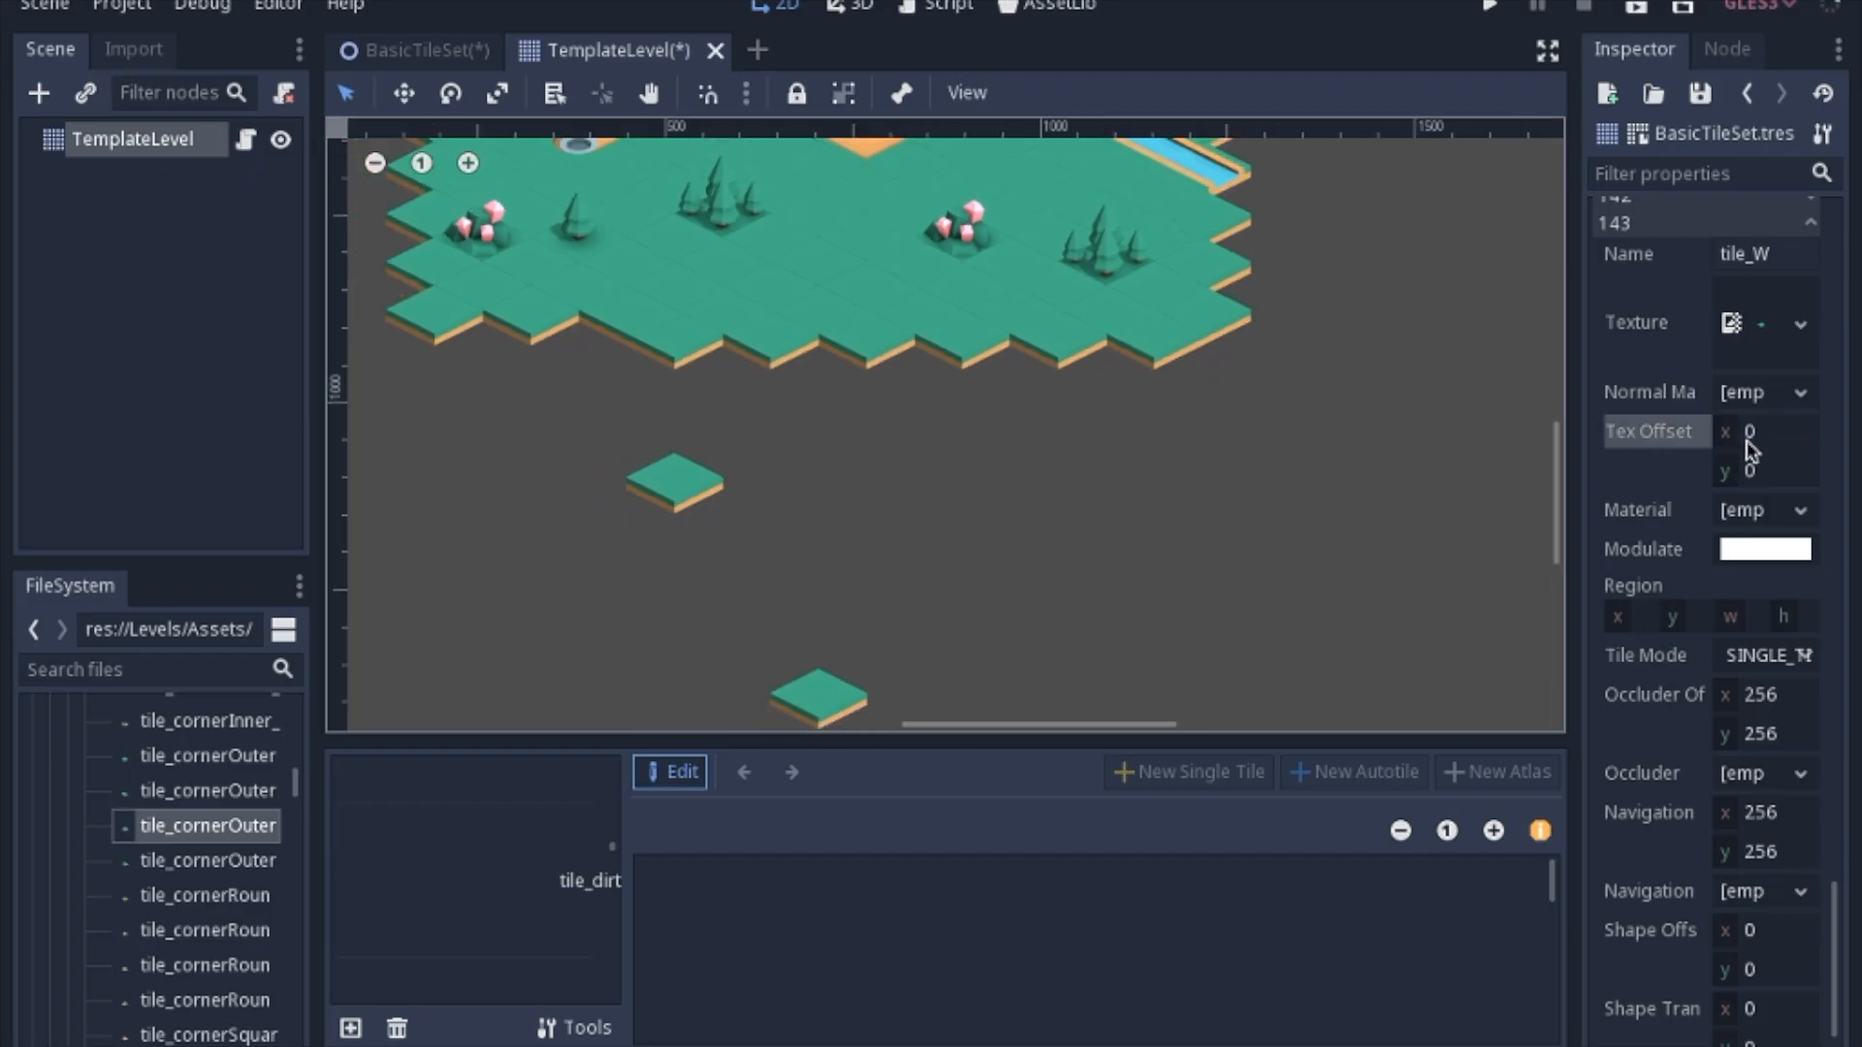
pyautogui.click(1760, 431)
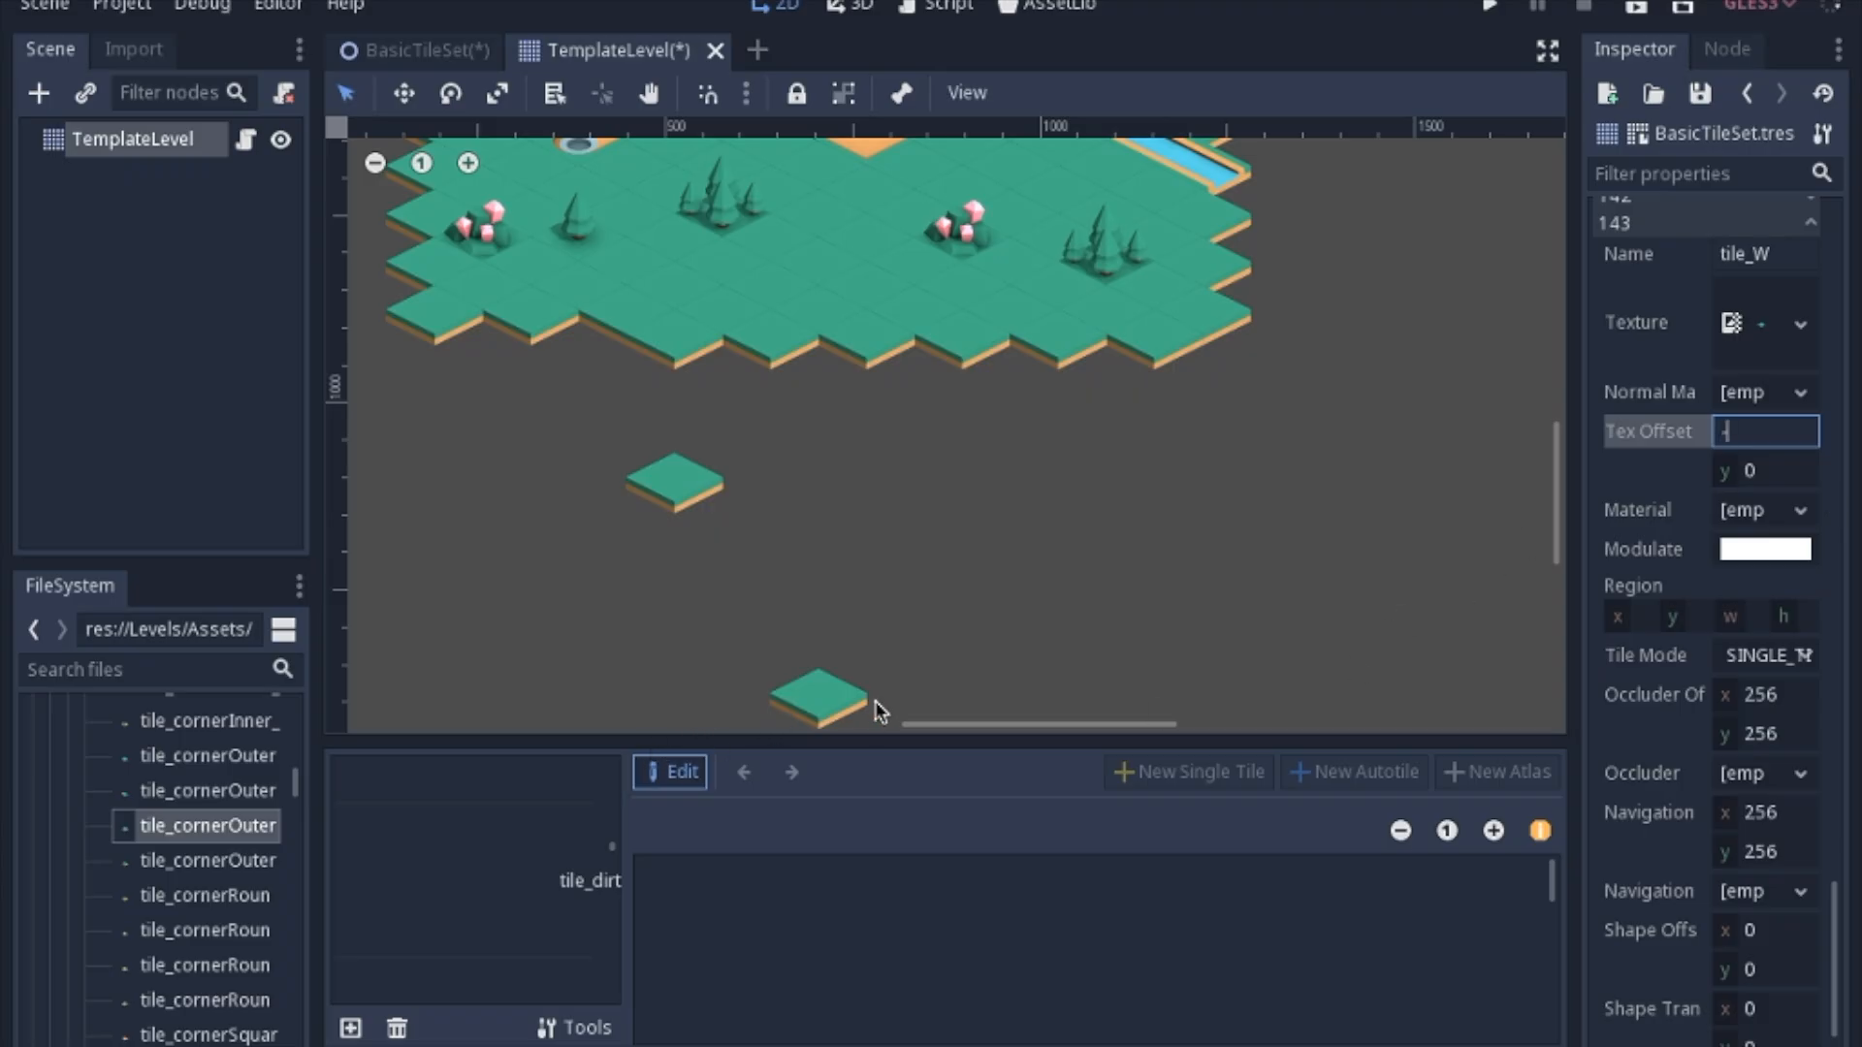
pyautogui.write('-128 *')
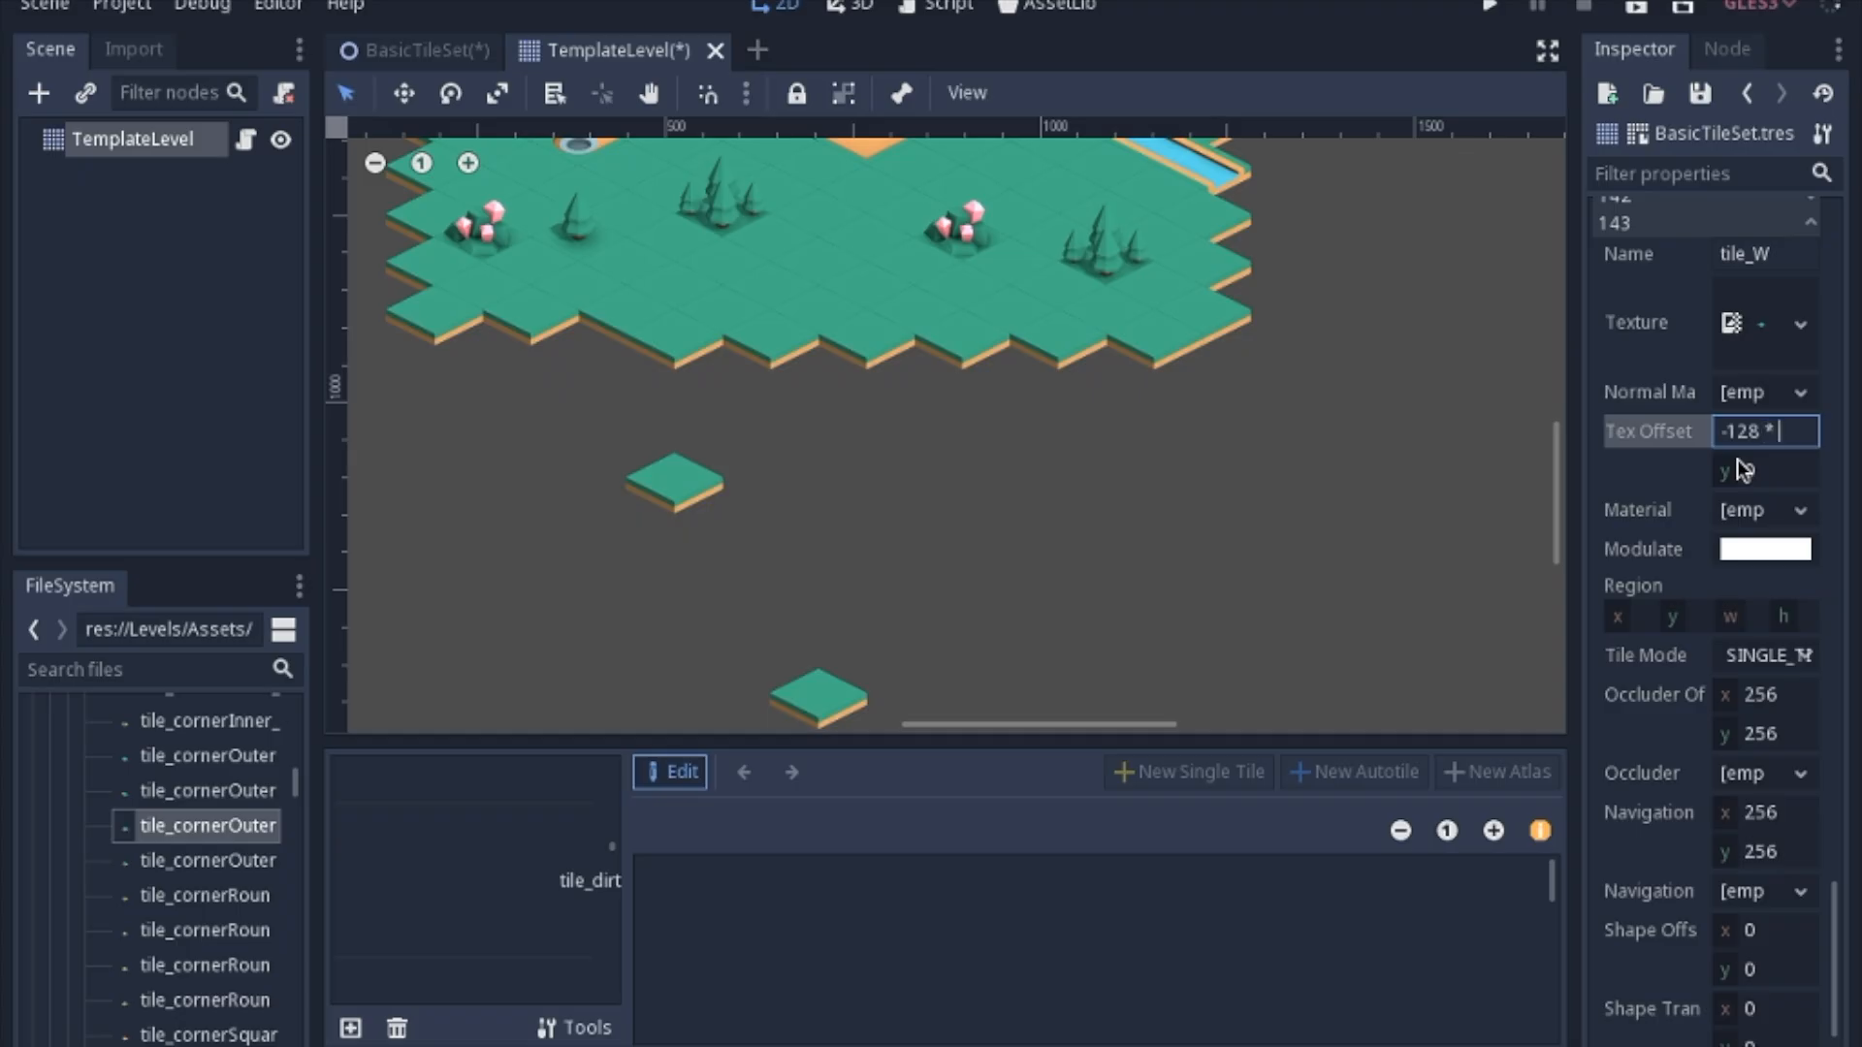
pyautogui.write('1.5')
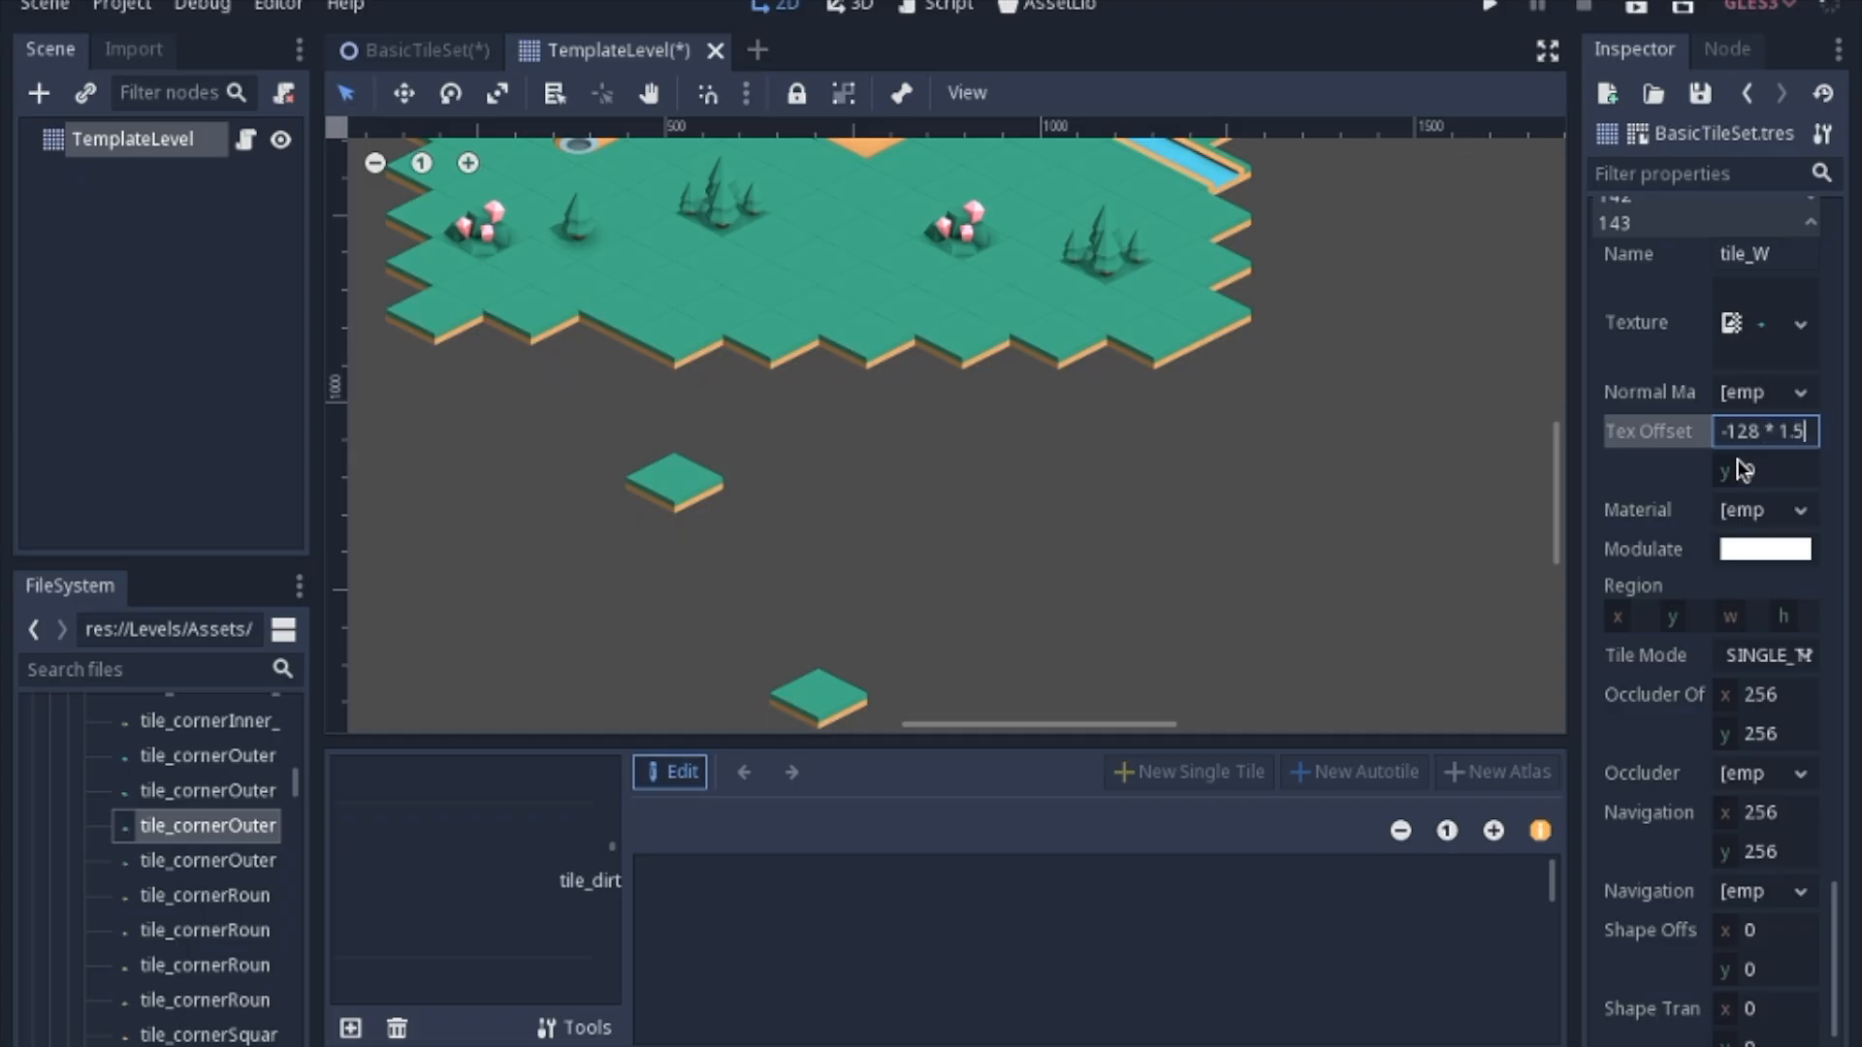
pyautogui.press('Enter')
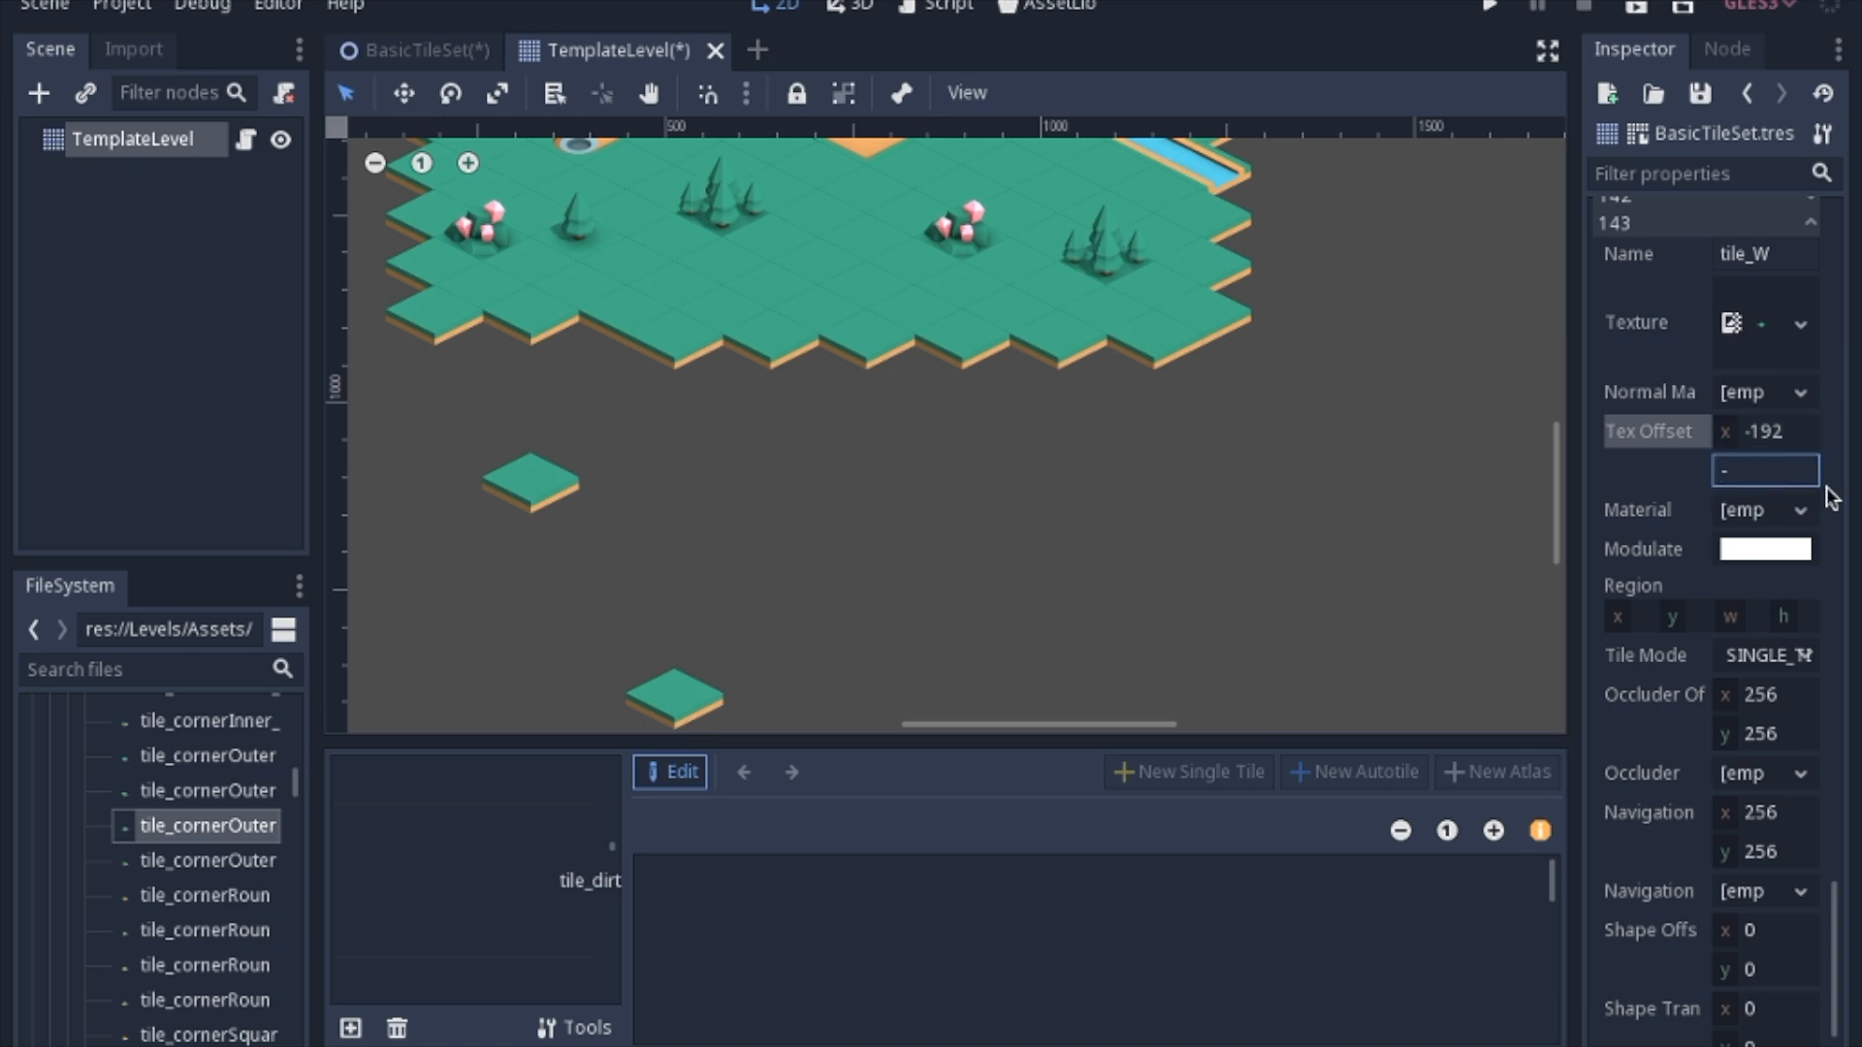
pyautogui.write('-64*')
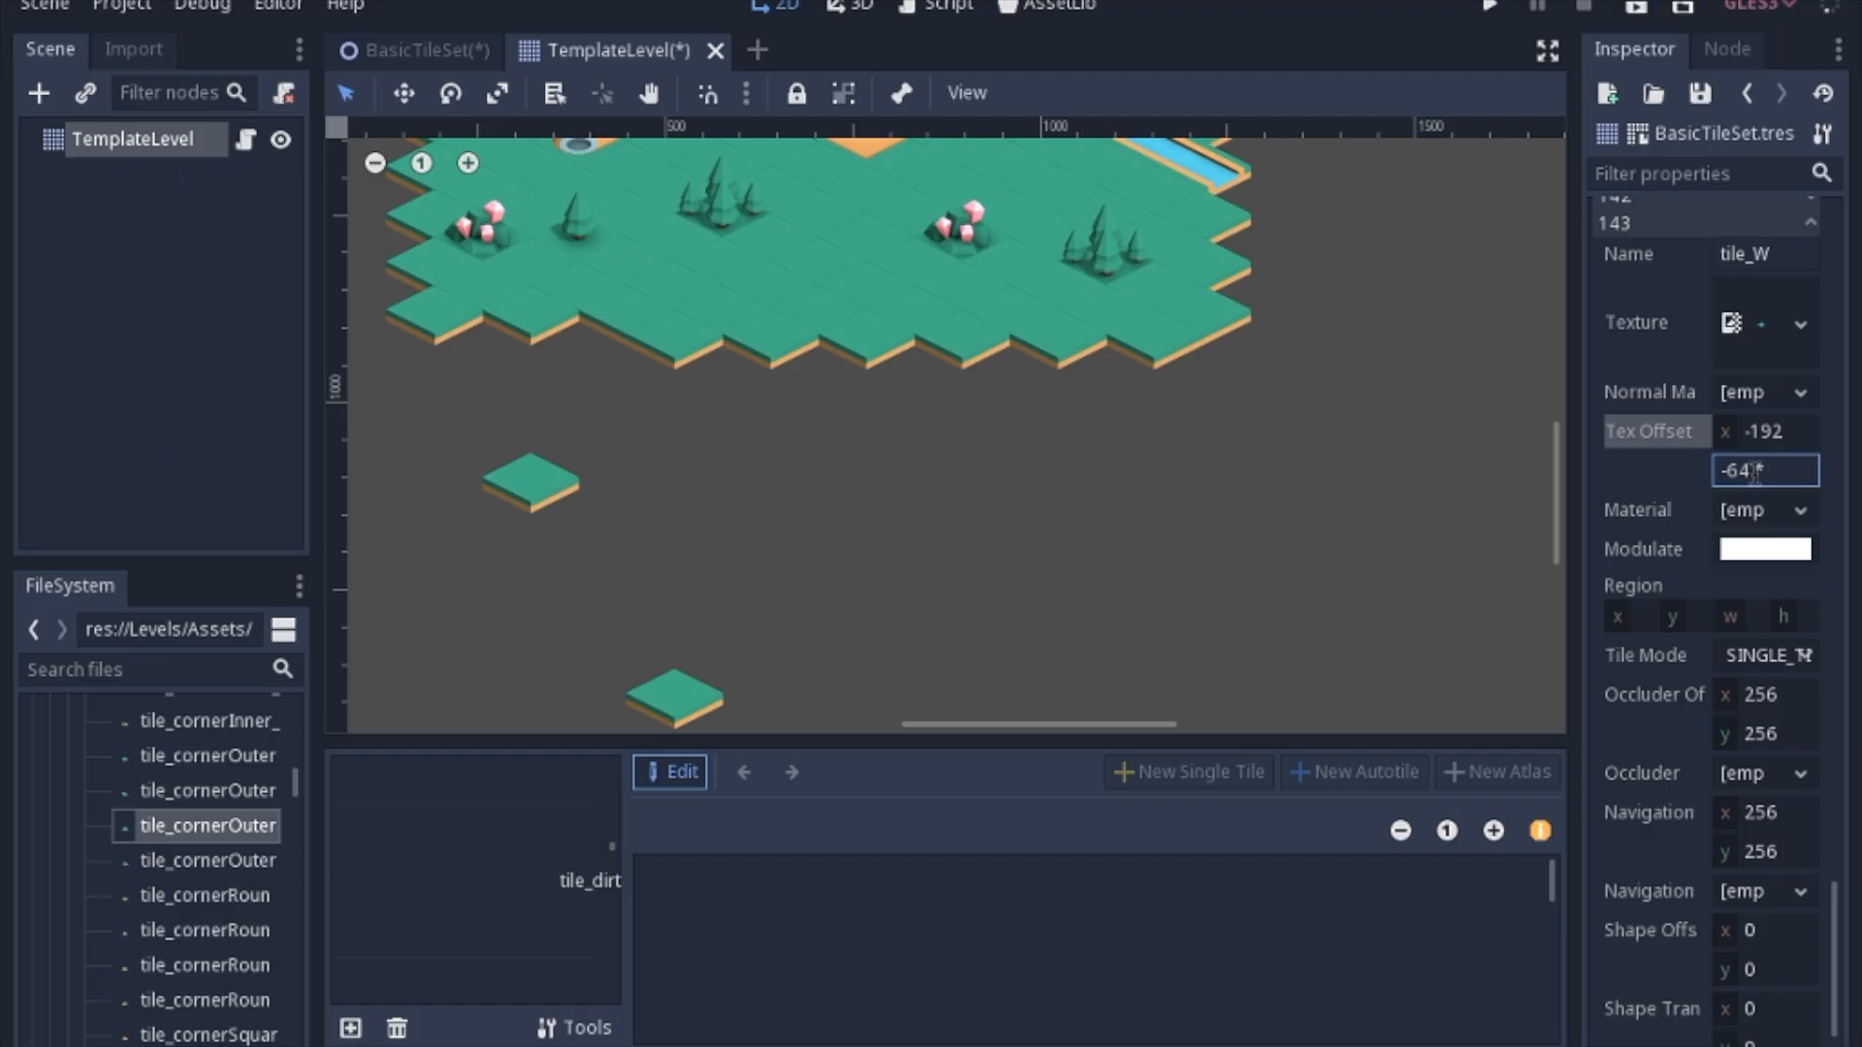
pyautogui.write('-288')
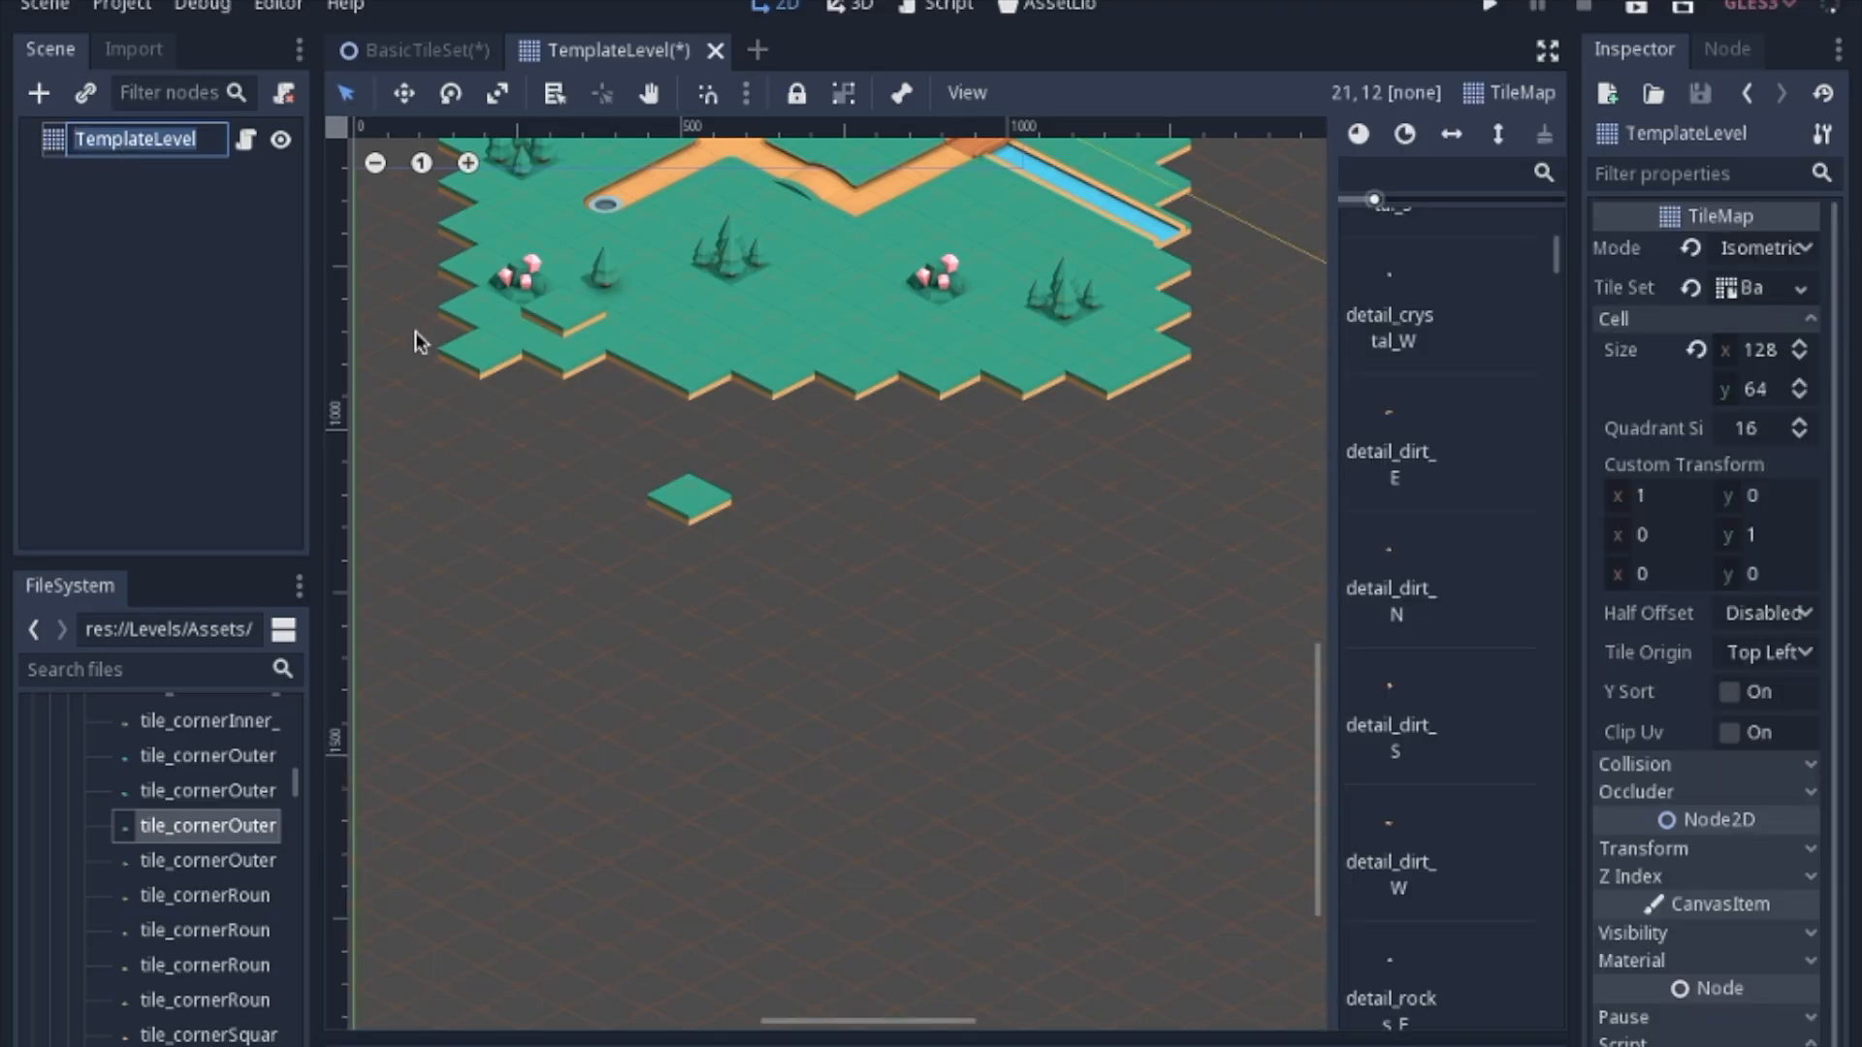
pyautogui.moveTo(956, 728)
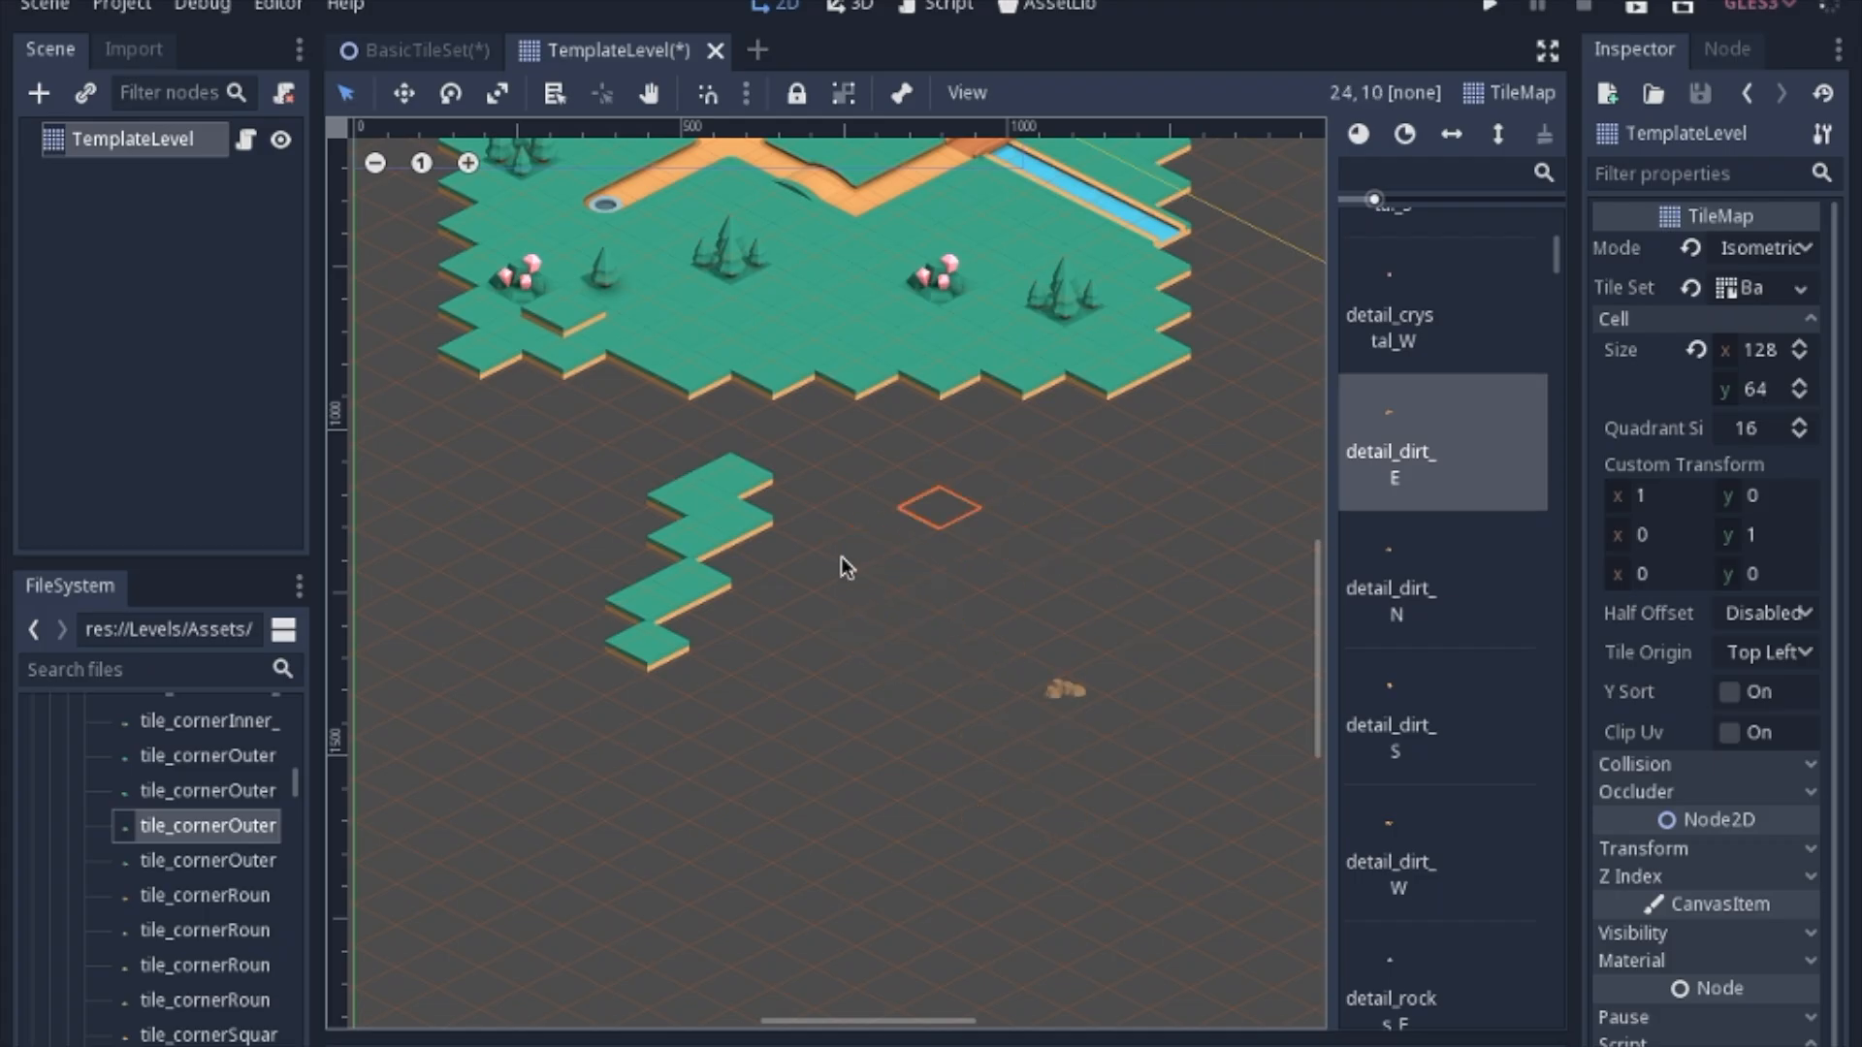
pyautogui.moveTo(952, 574)
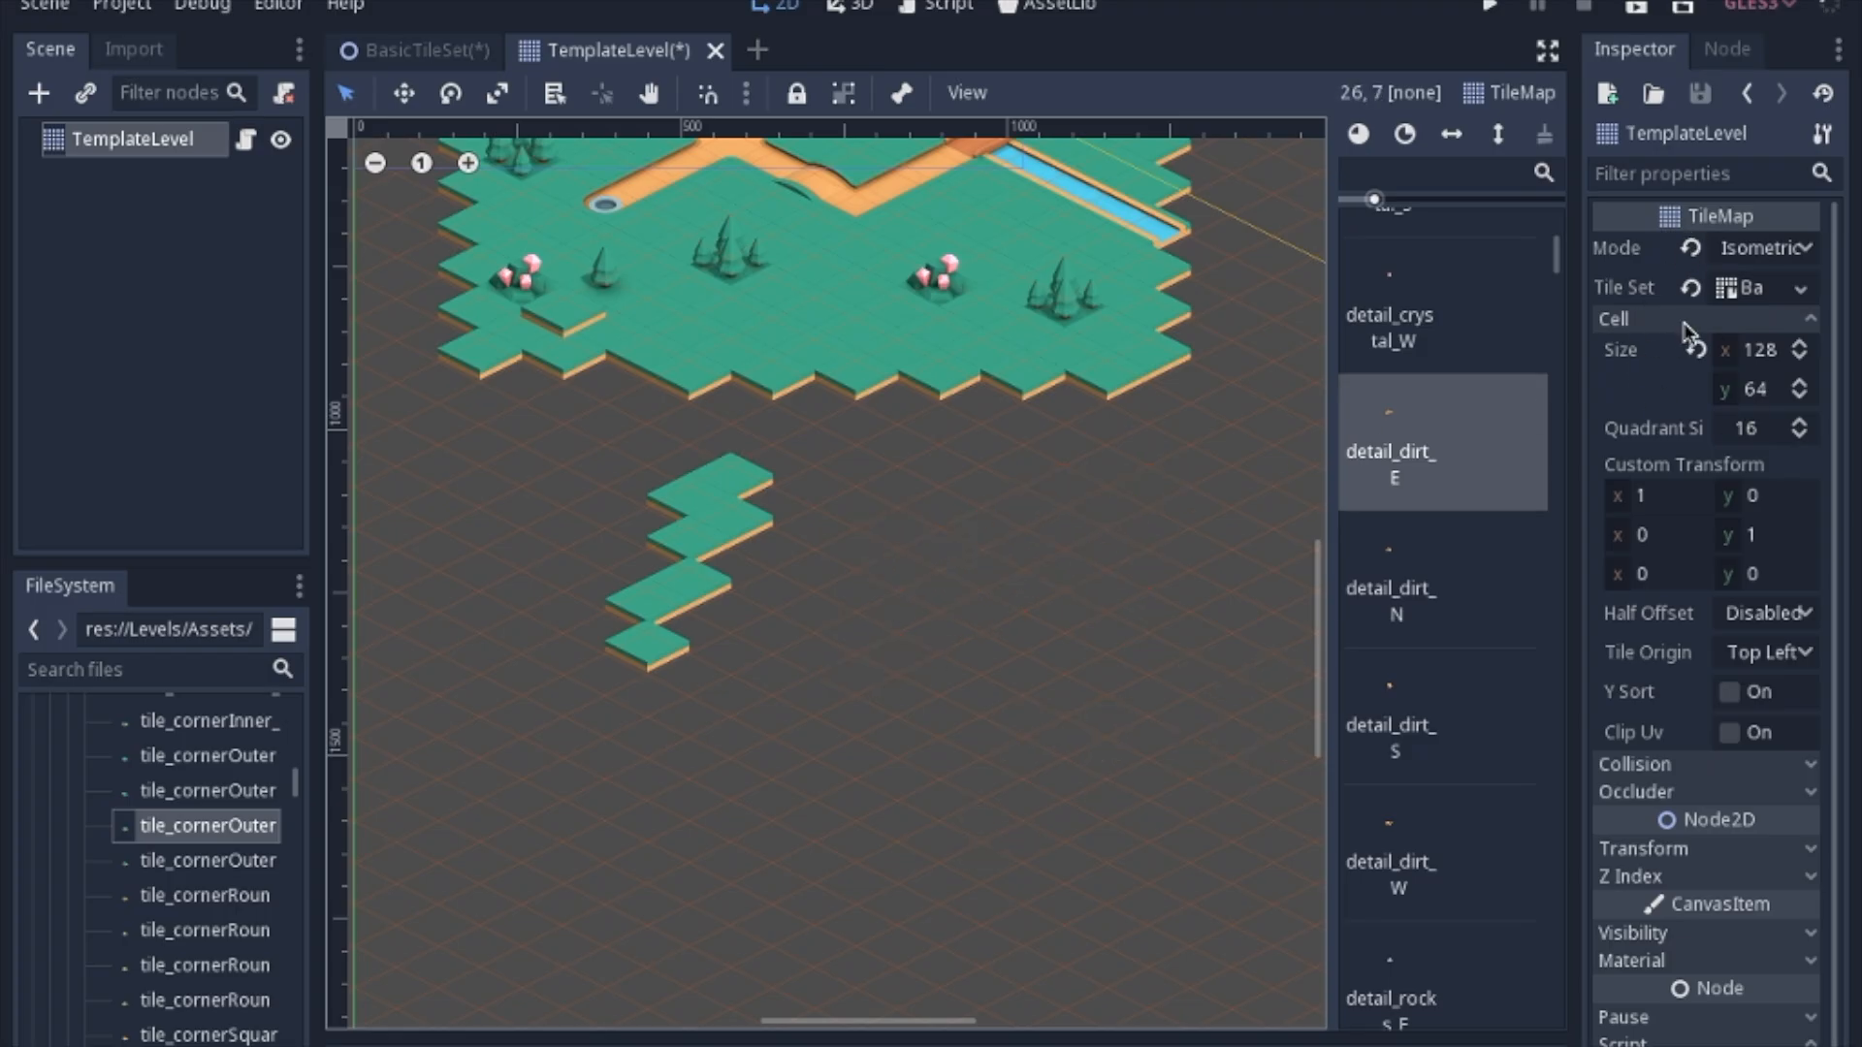
# - Collapse the cell settings, open BasicTileSet, and scroll through its numbered tile IDs
pyautogui.click(1614, 319)
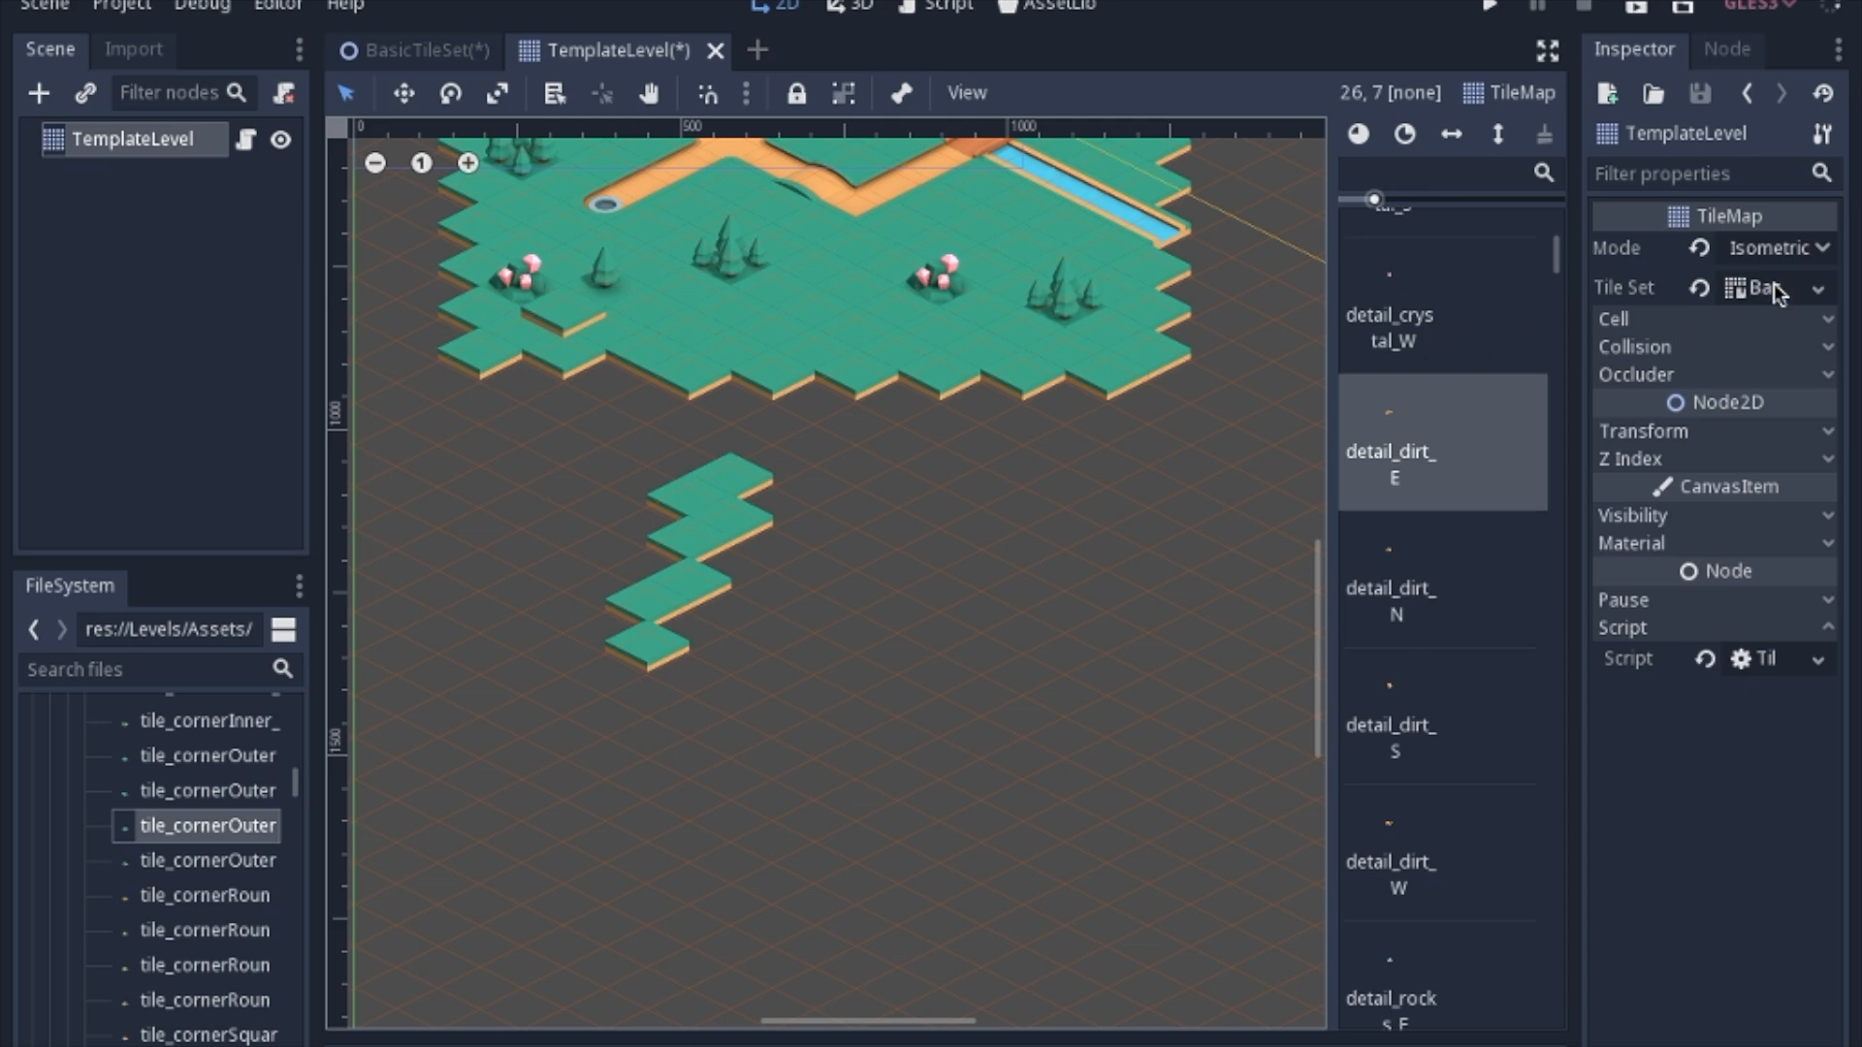
pyautogui.click(1757, 290)
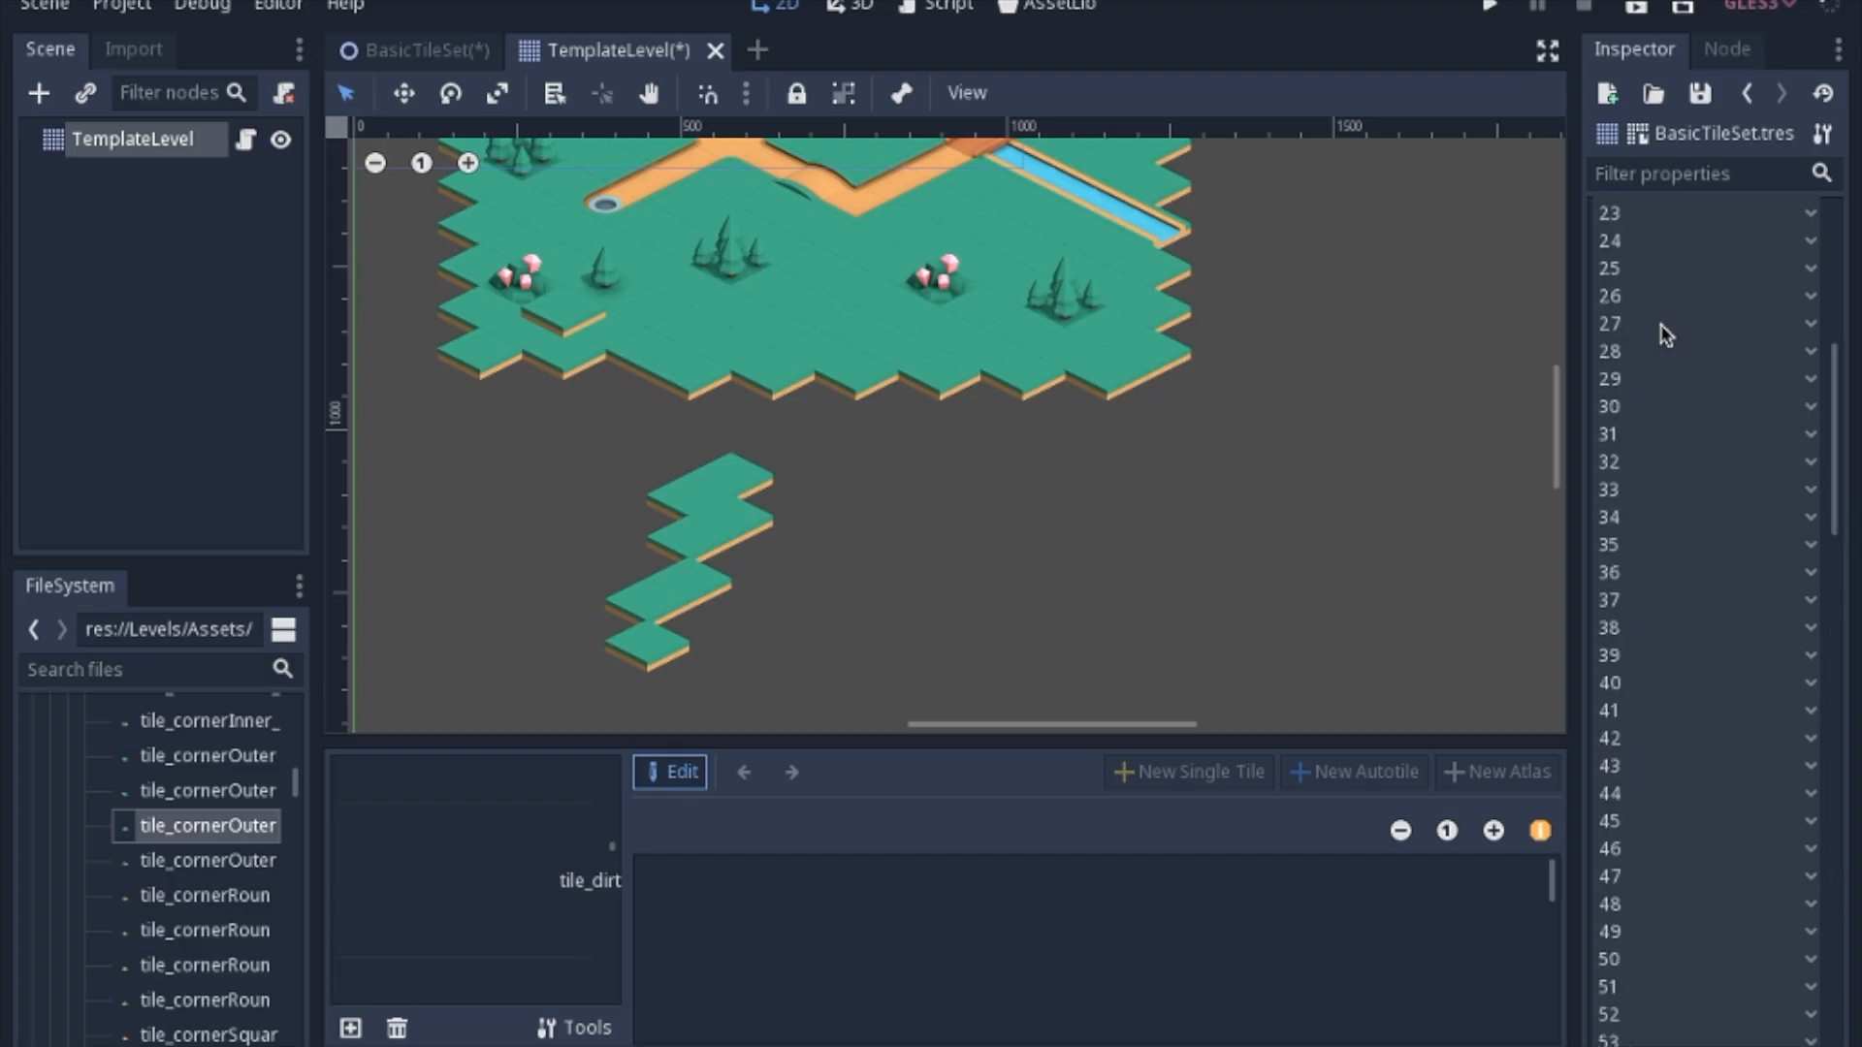
pyautogui.scroll(-3)
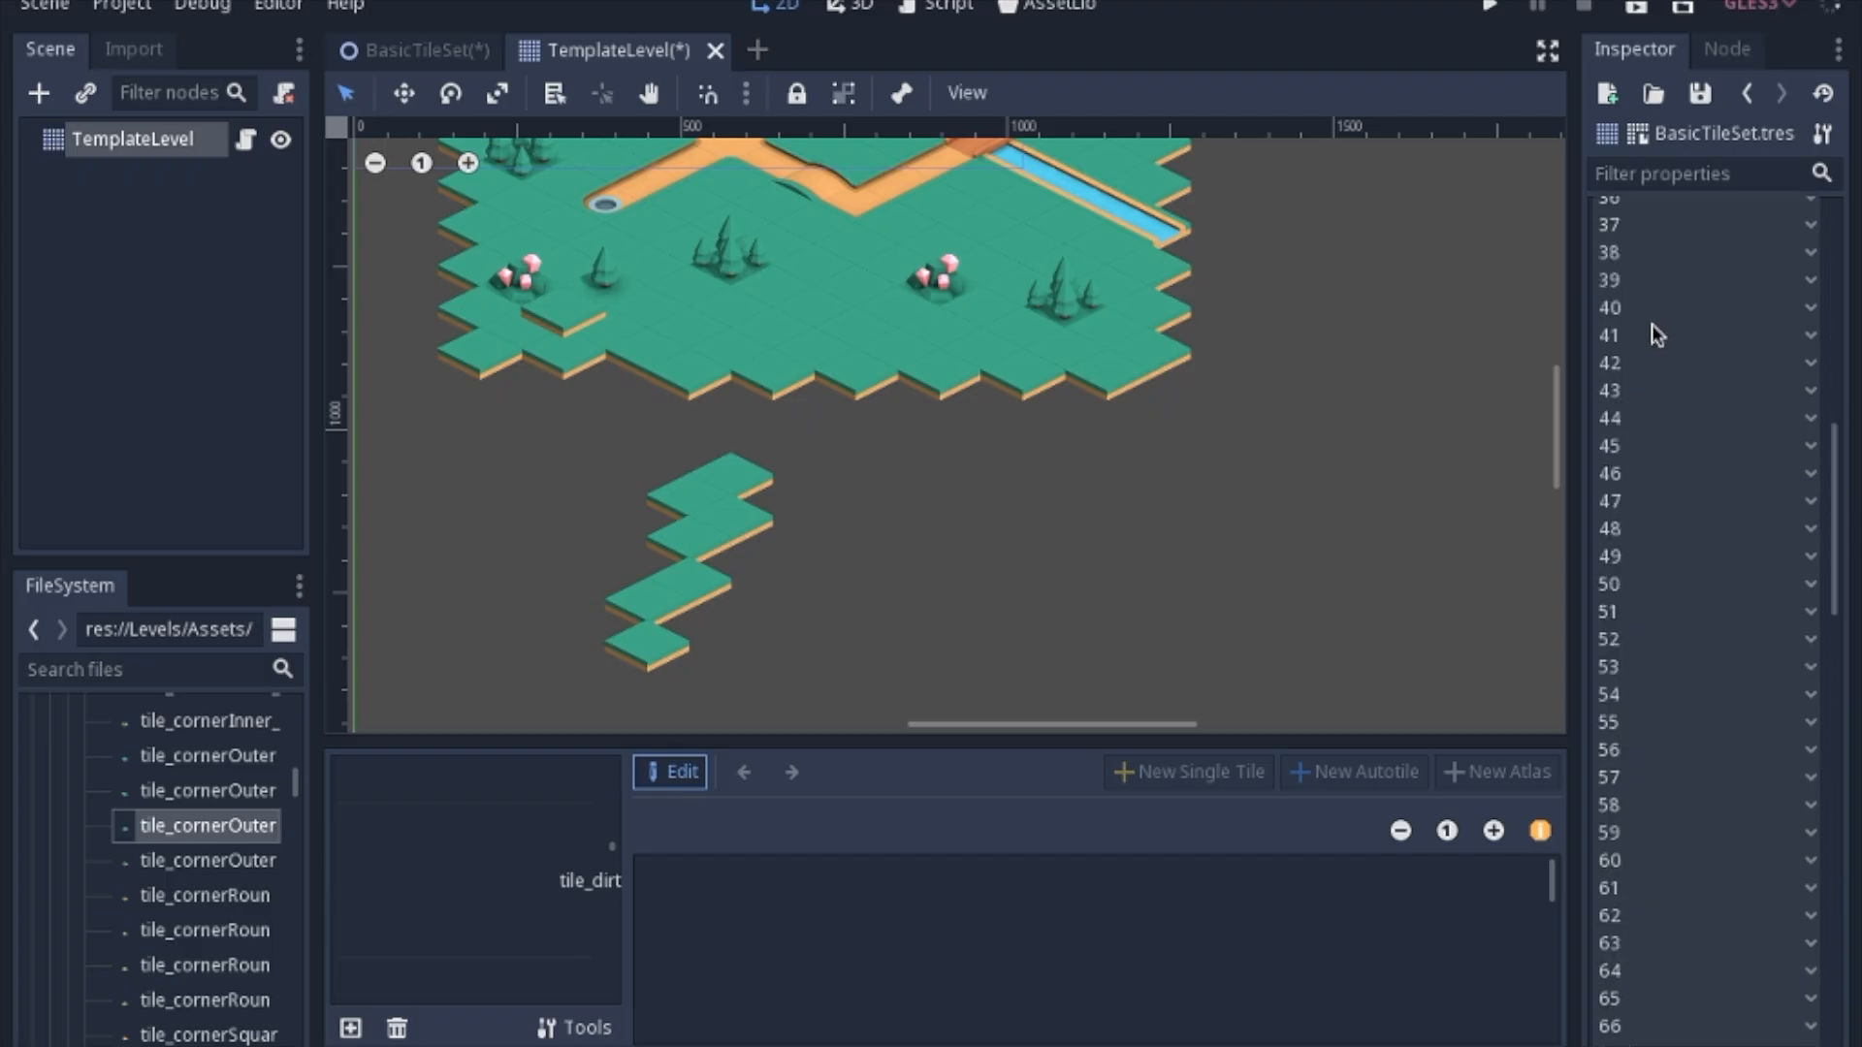
pyautogui.scroll(-3)
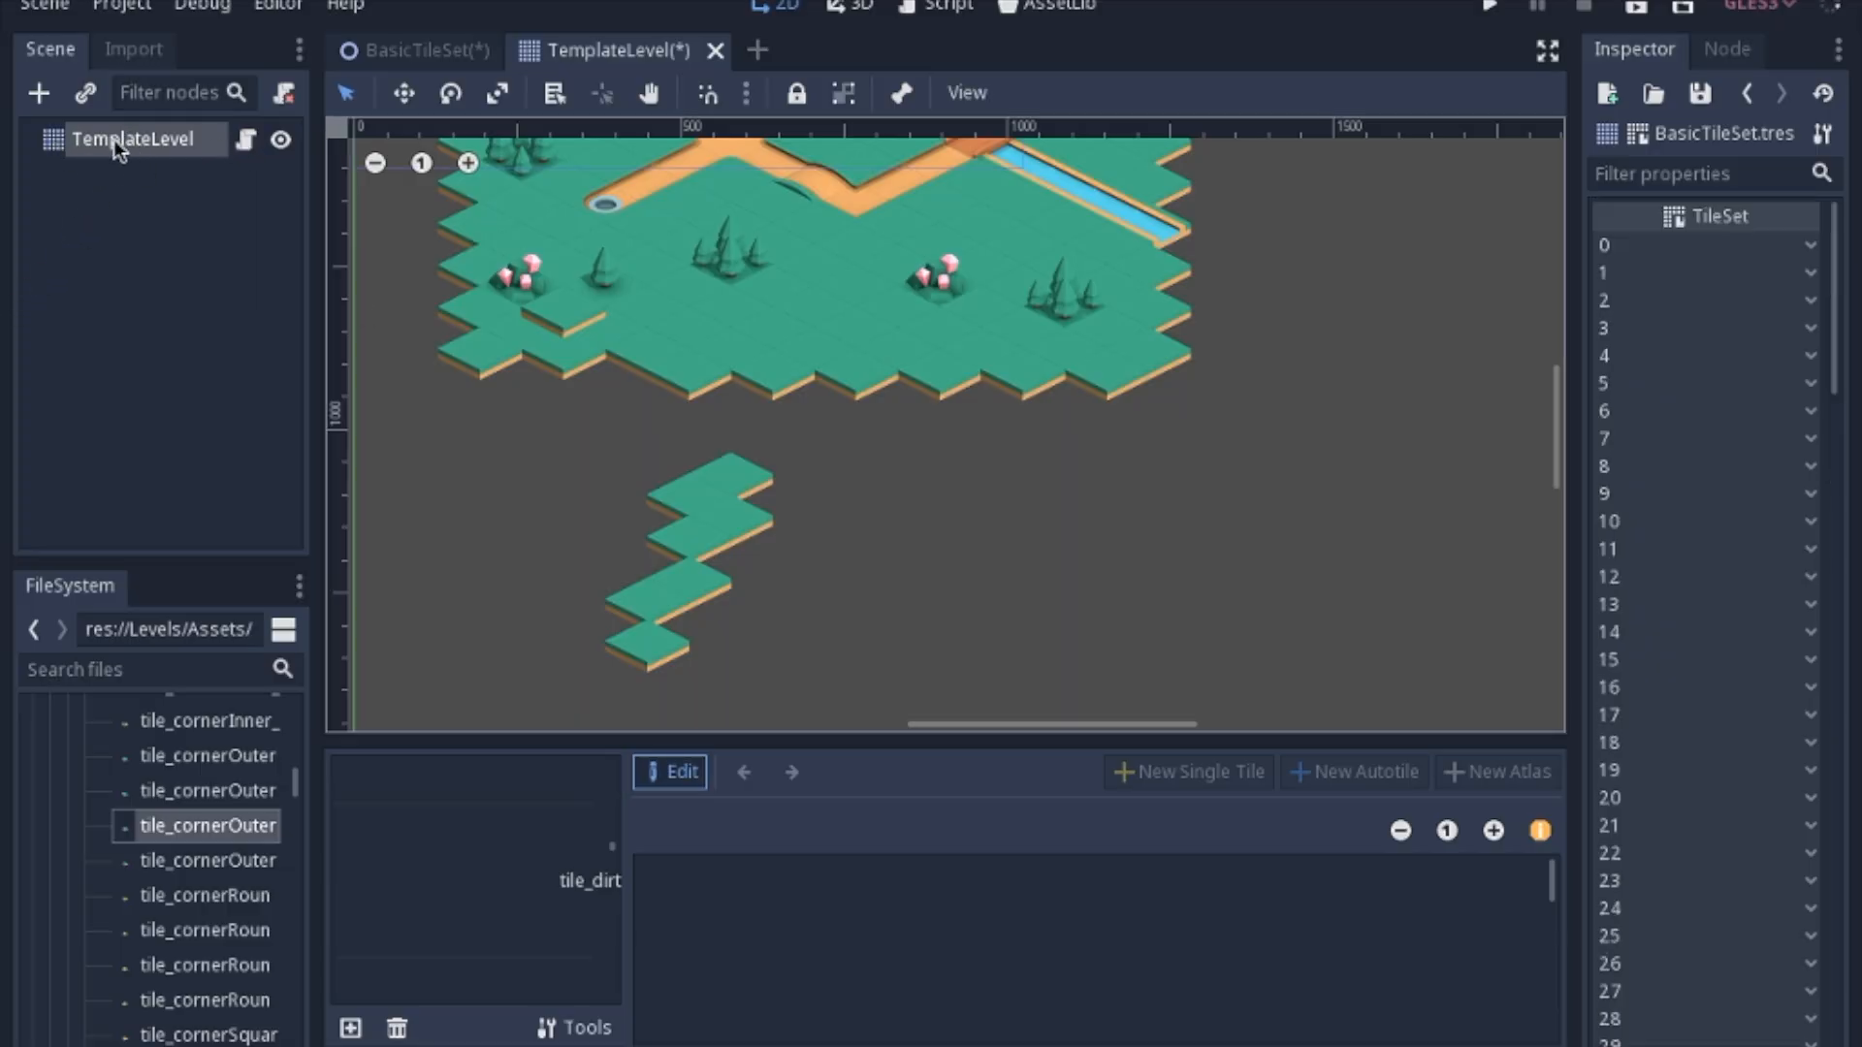
# - Edit TileSetScript.gd's offset to Vector2(-192.0, -288.0), then return to the 2D workspace
pyautogui.click(934, 4)
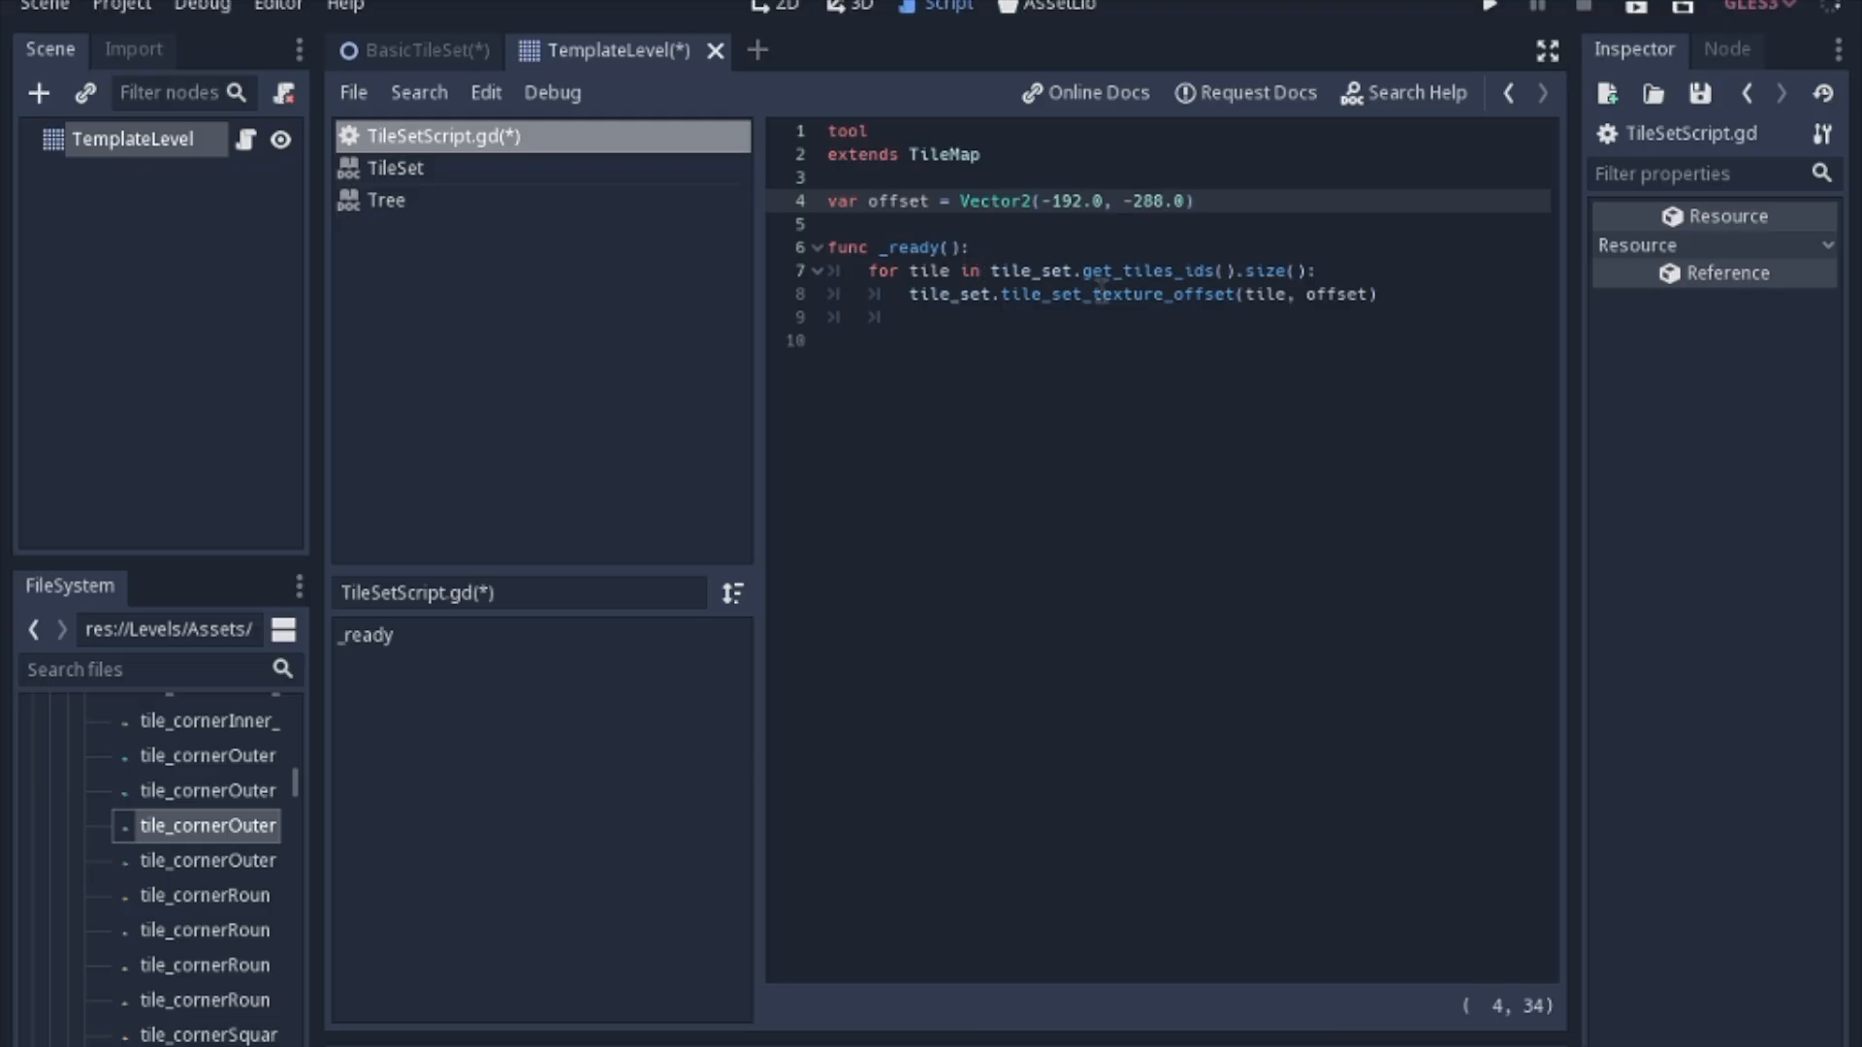
pyautogui.click(1165, 200)
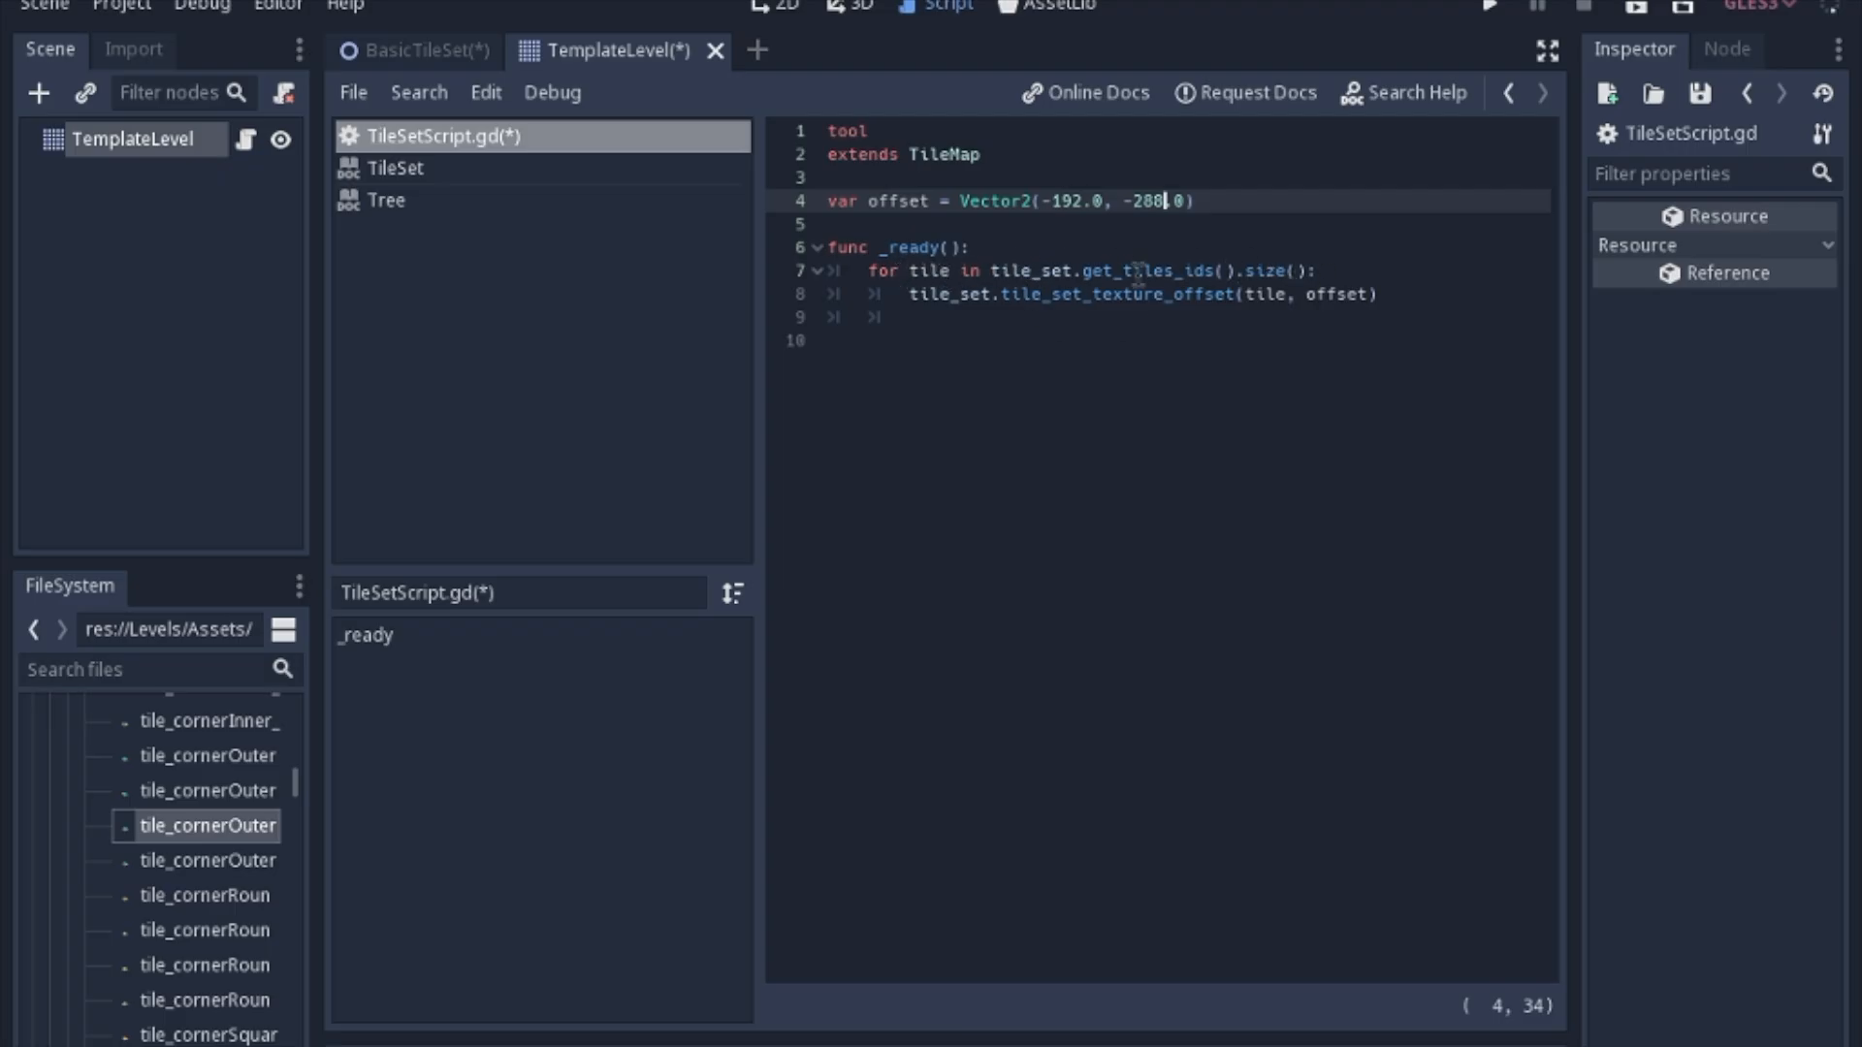
pyautogui.moveTo(1006, 476)
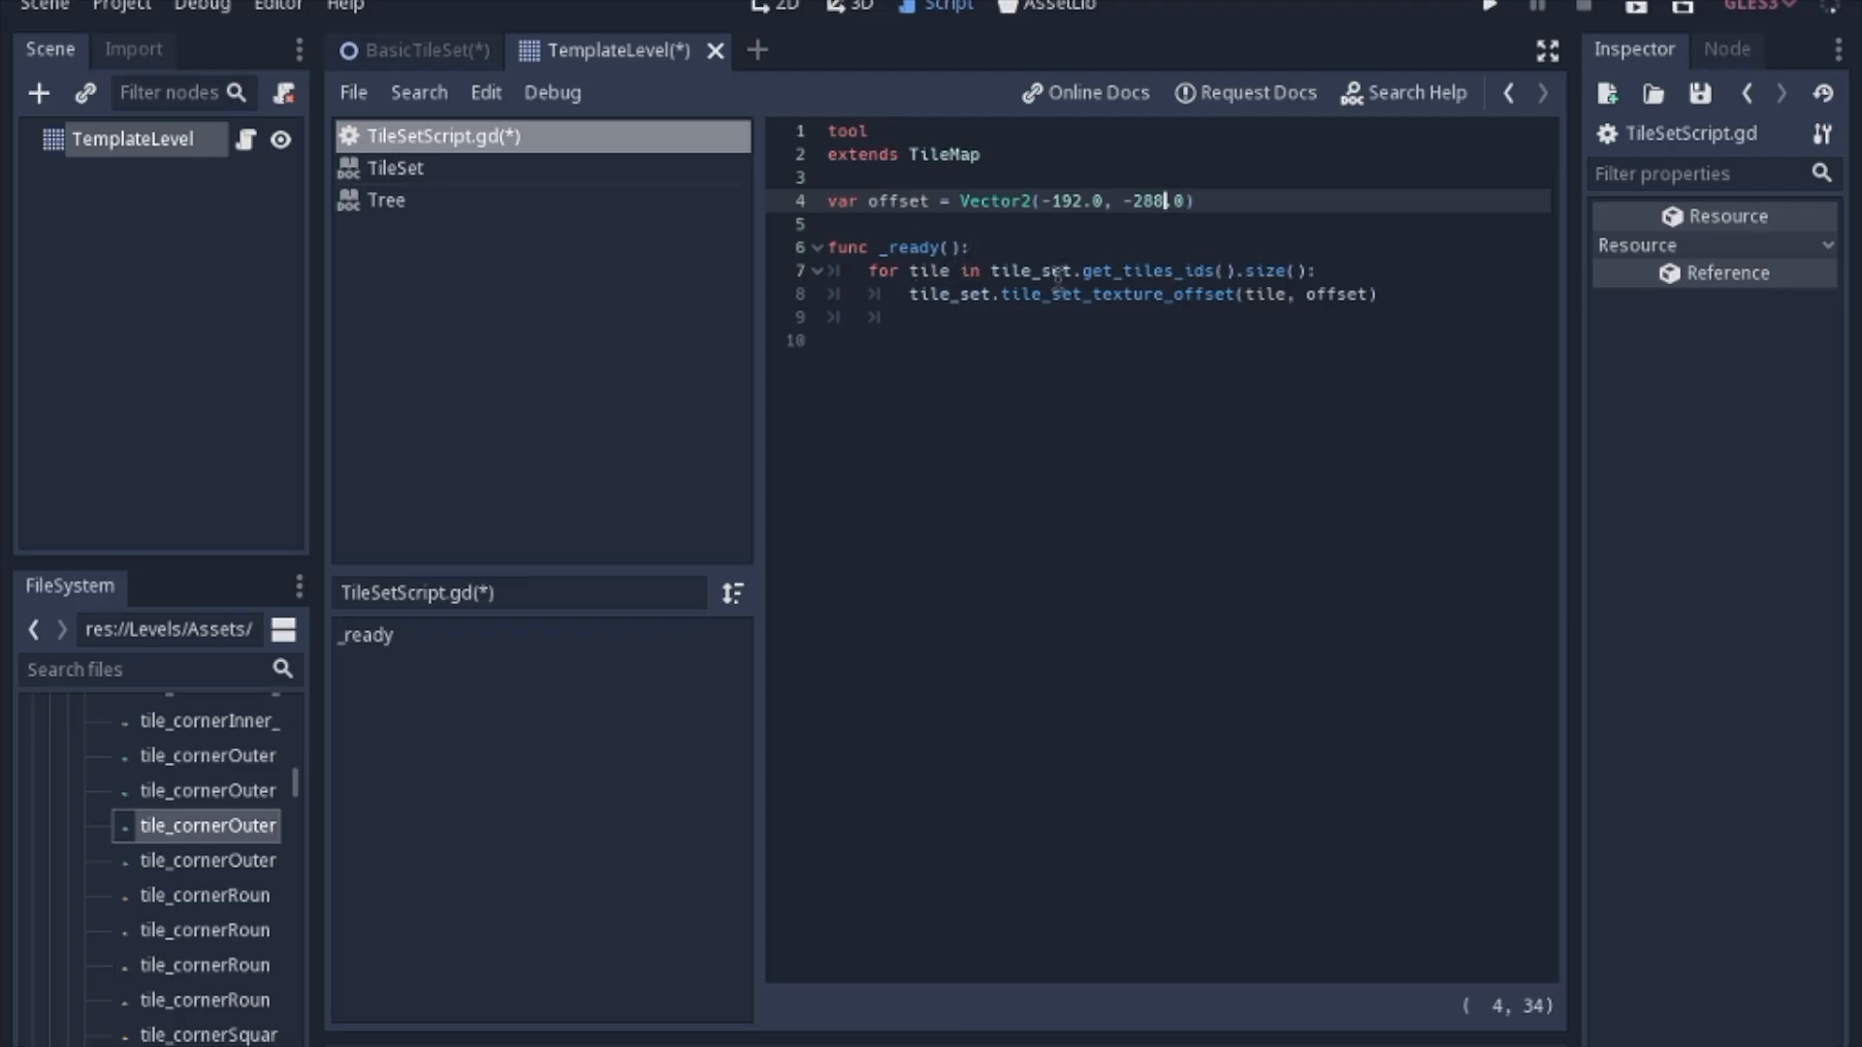
pyautogui.moveTo(960, 347)
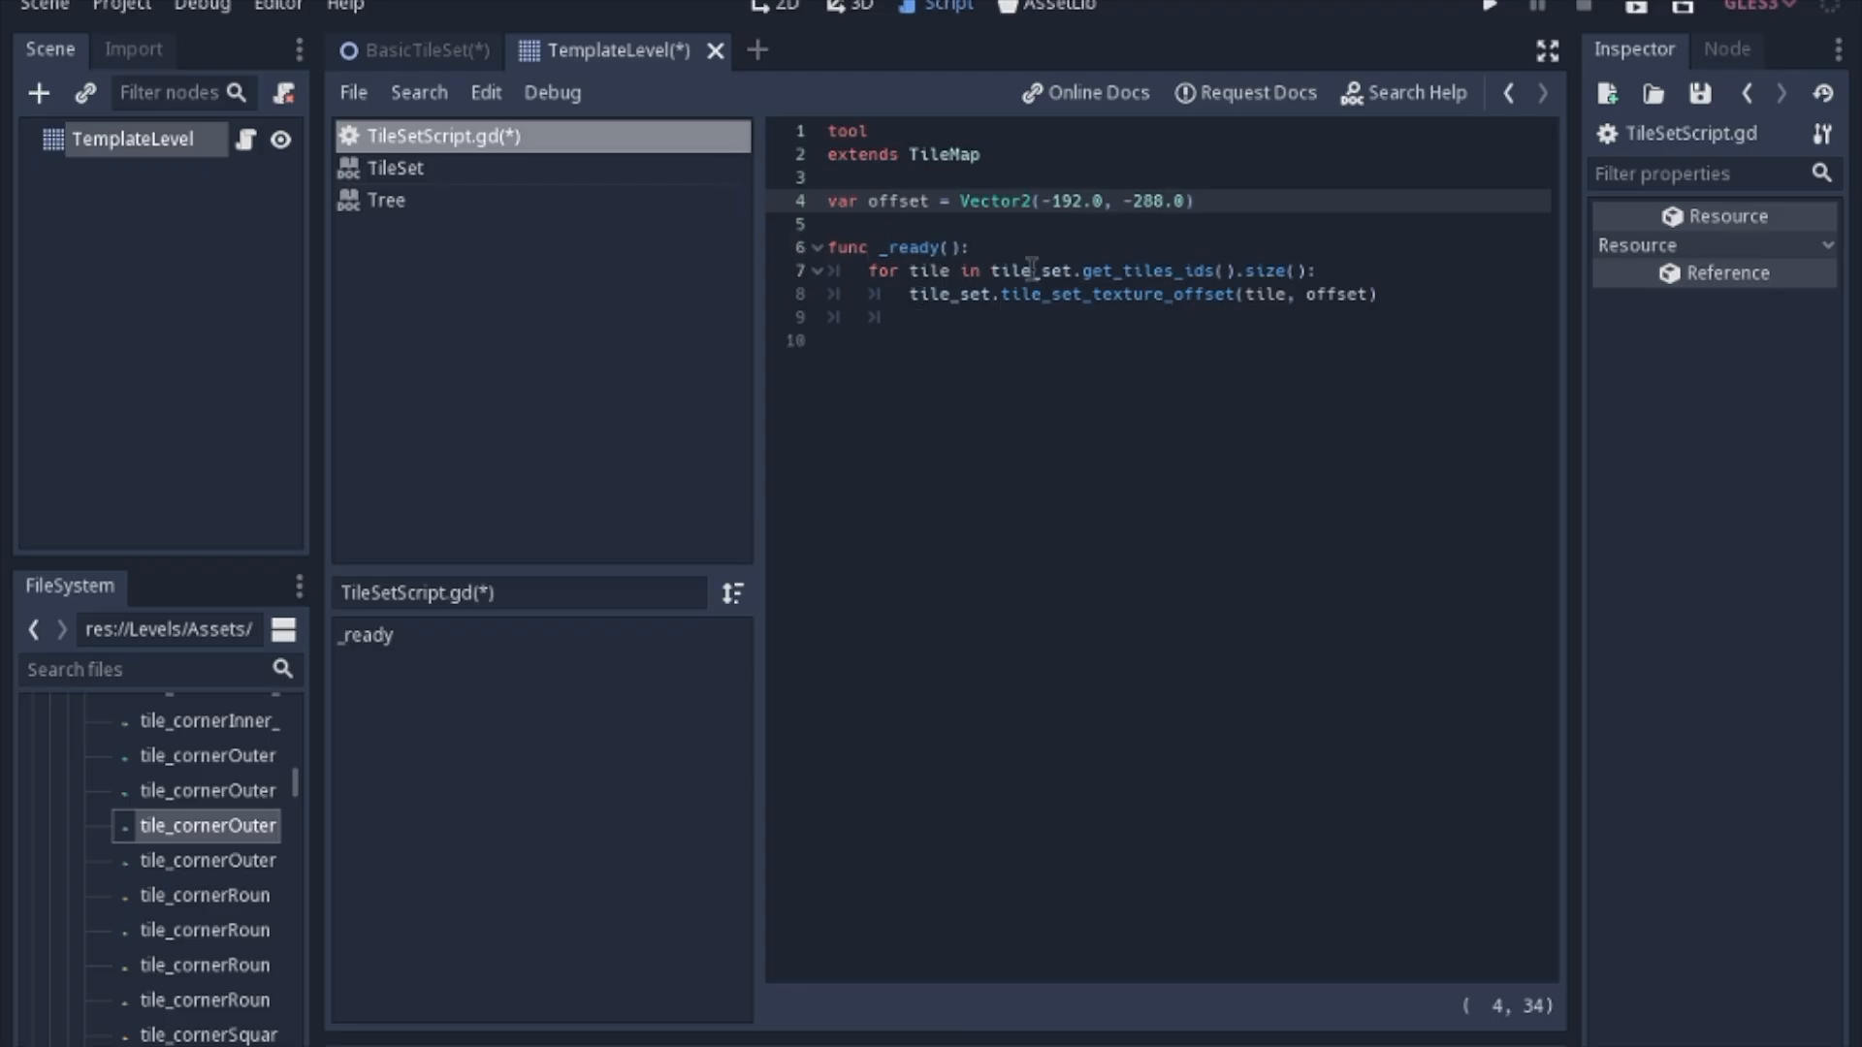
pyautogui.click(779, 3)
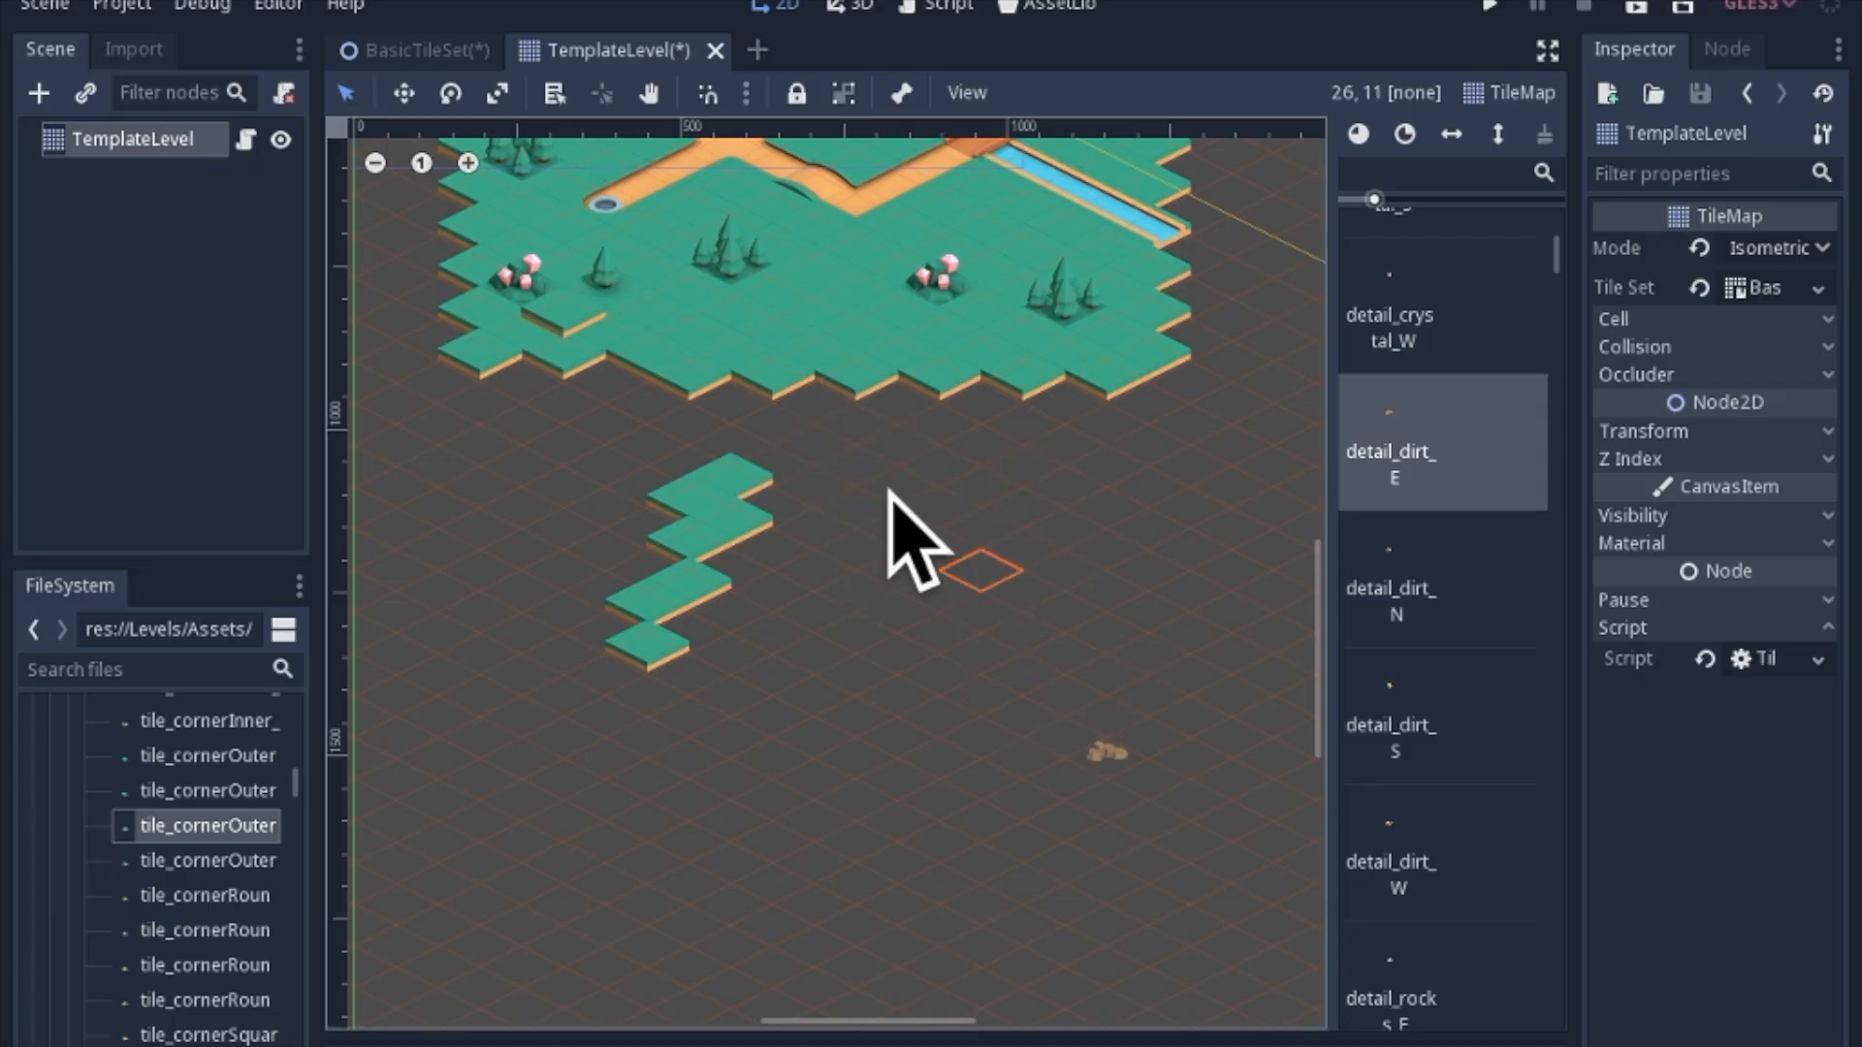
# - Save and reopen TemplateLevel, then detach its tool script
pyautogui.press('ctrl+s')
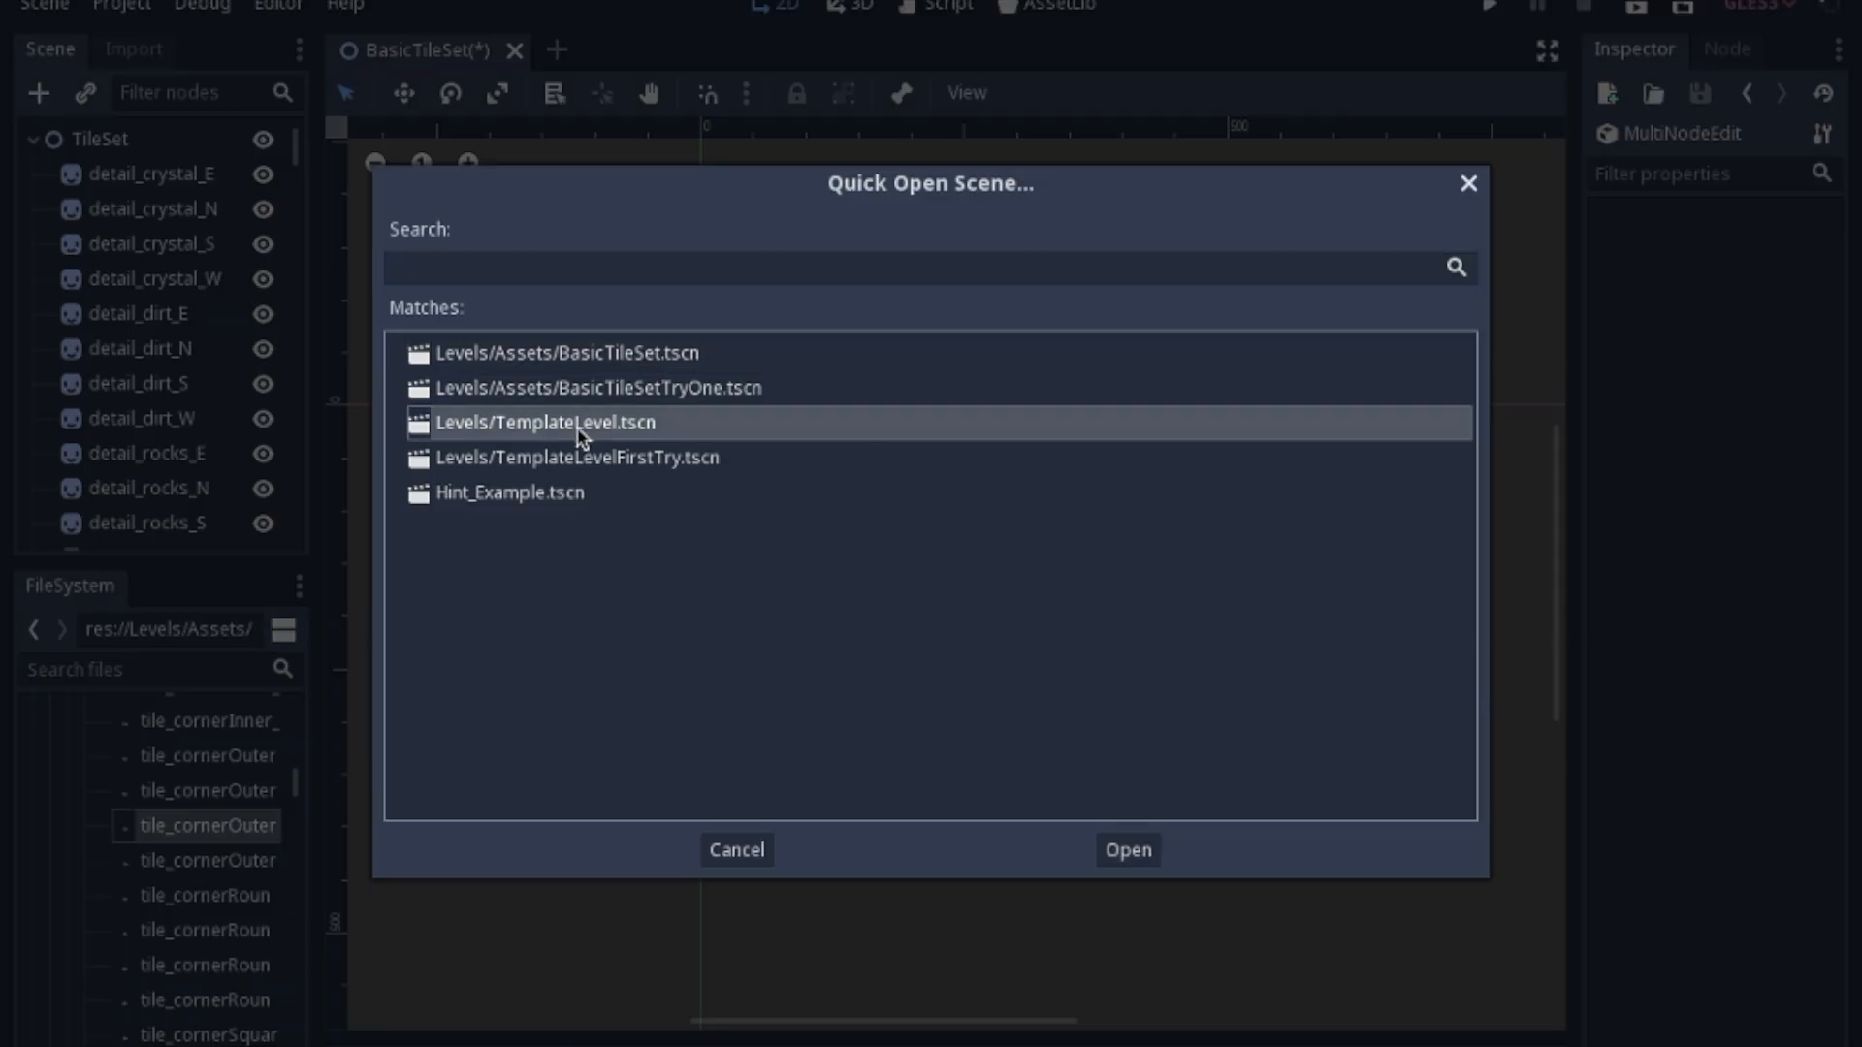
pyautogui.doubleClick(542, 423)
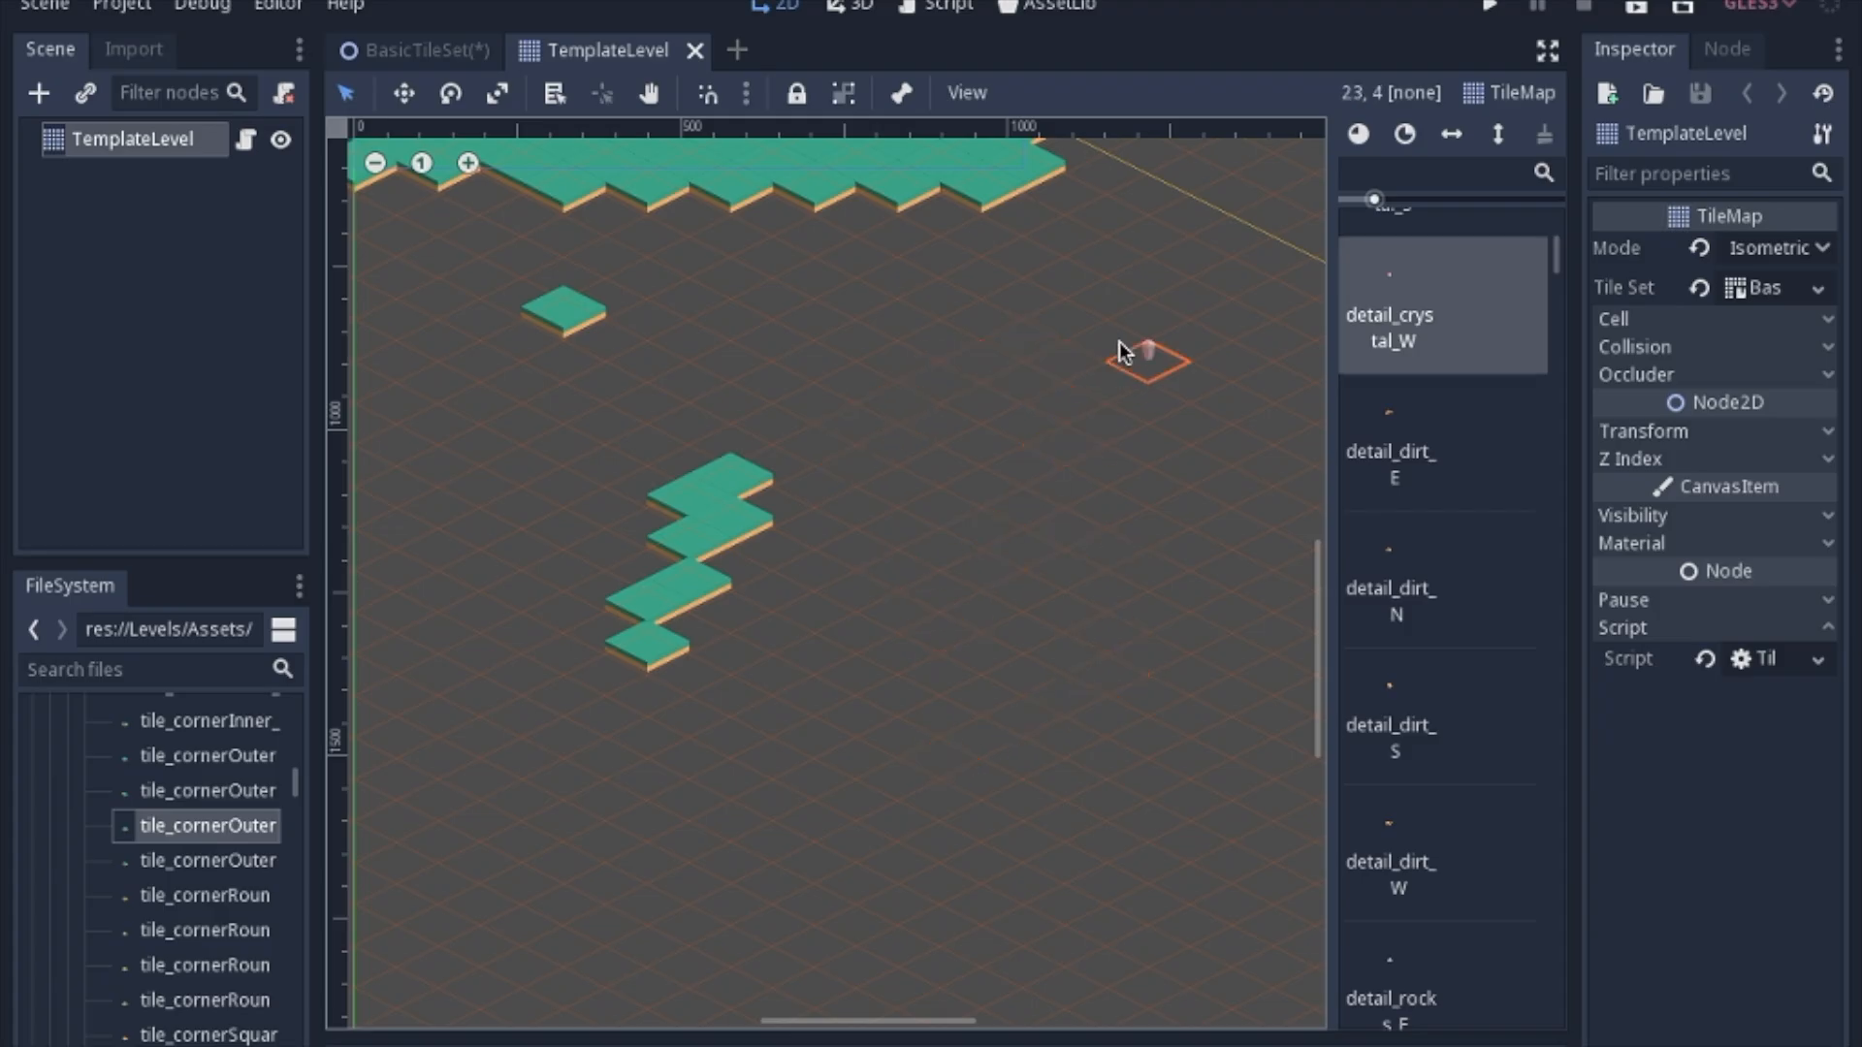
pyautogui.moveTo(1070, 625)
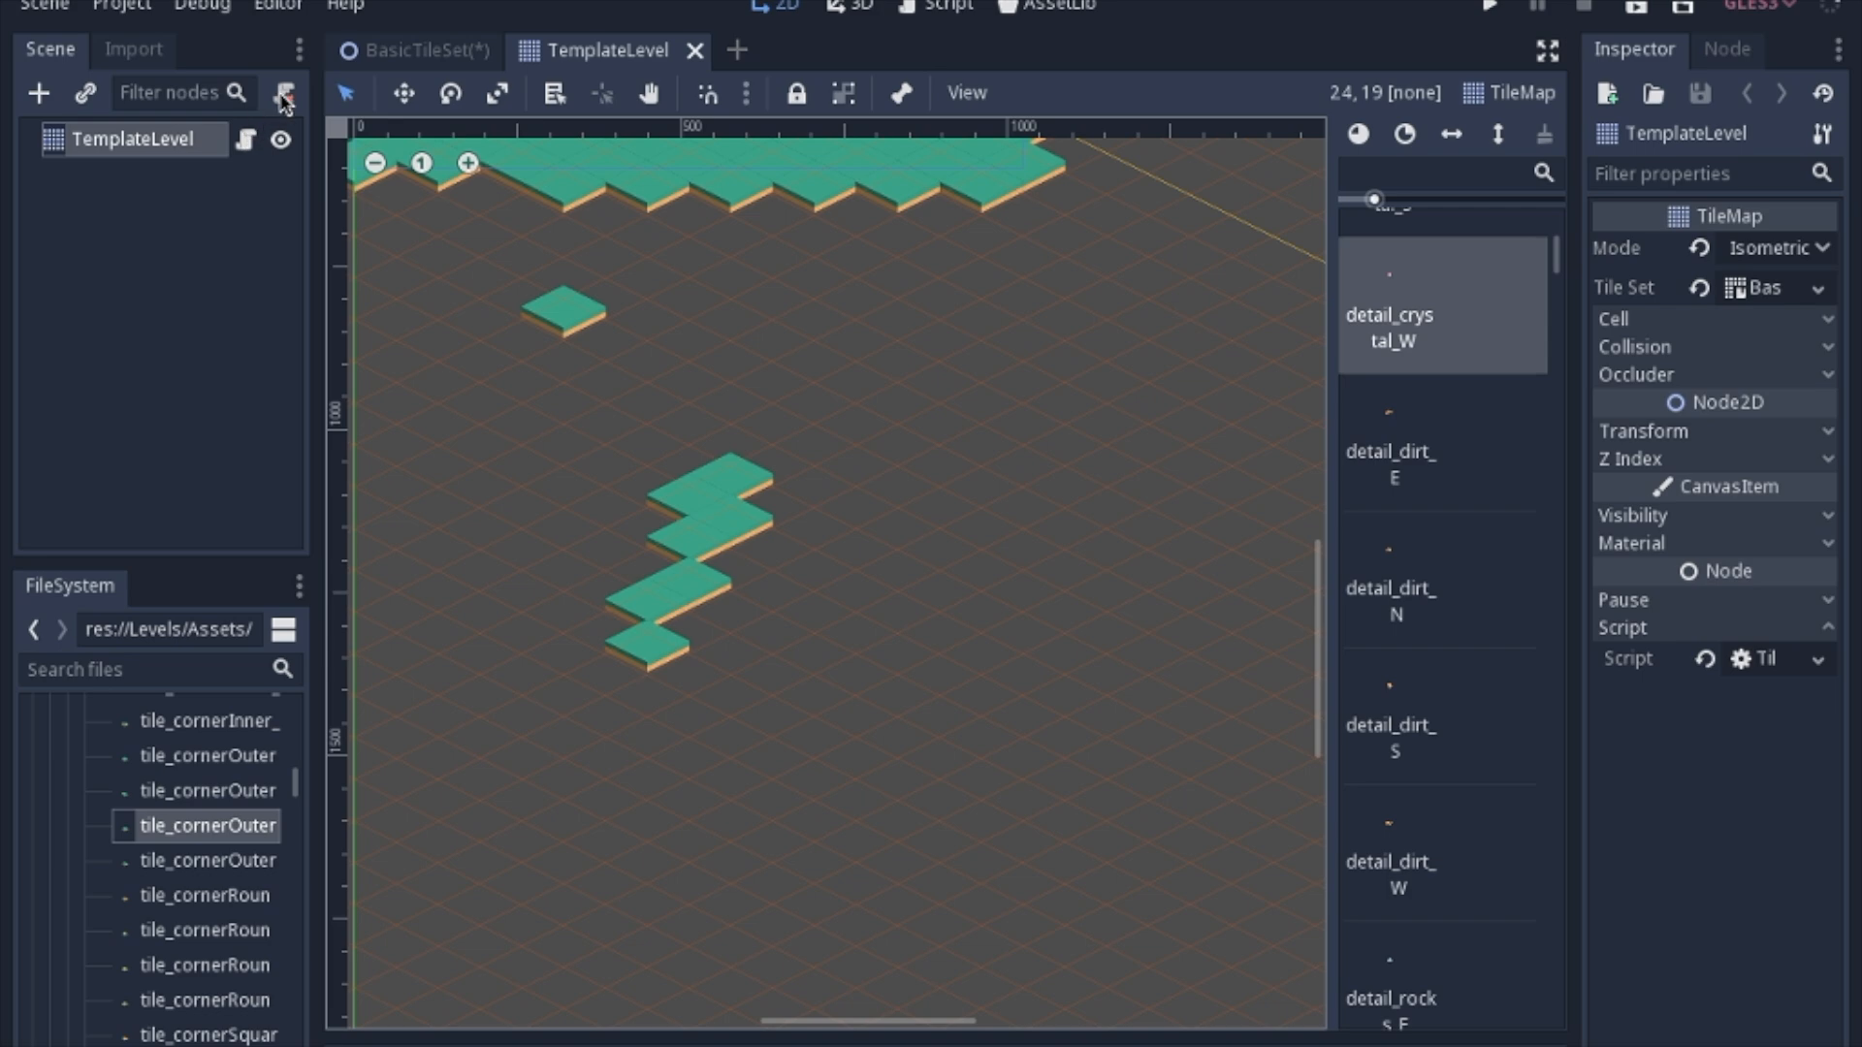
pyautogui.click(1022, 652)
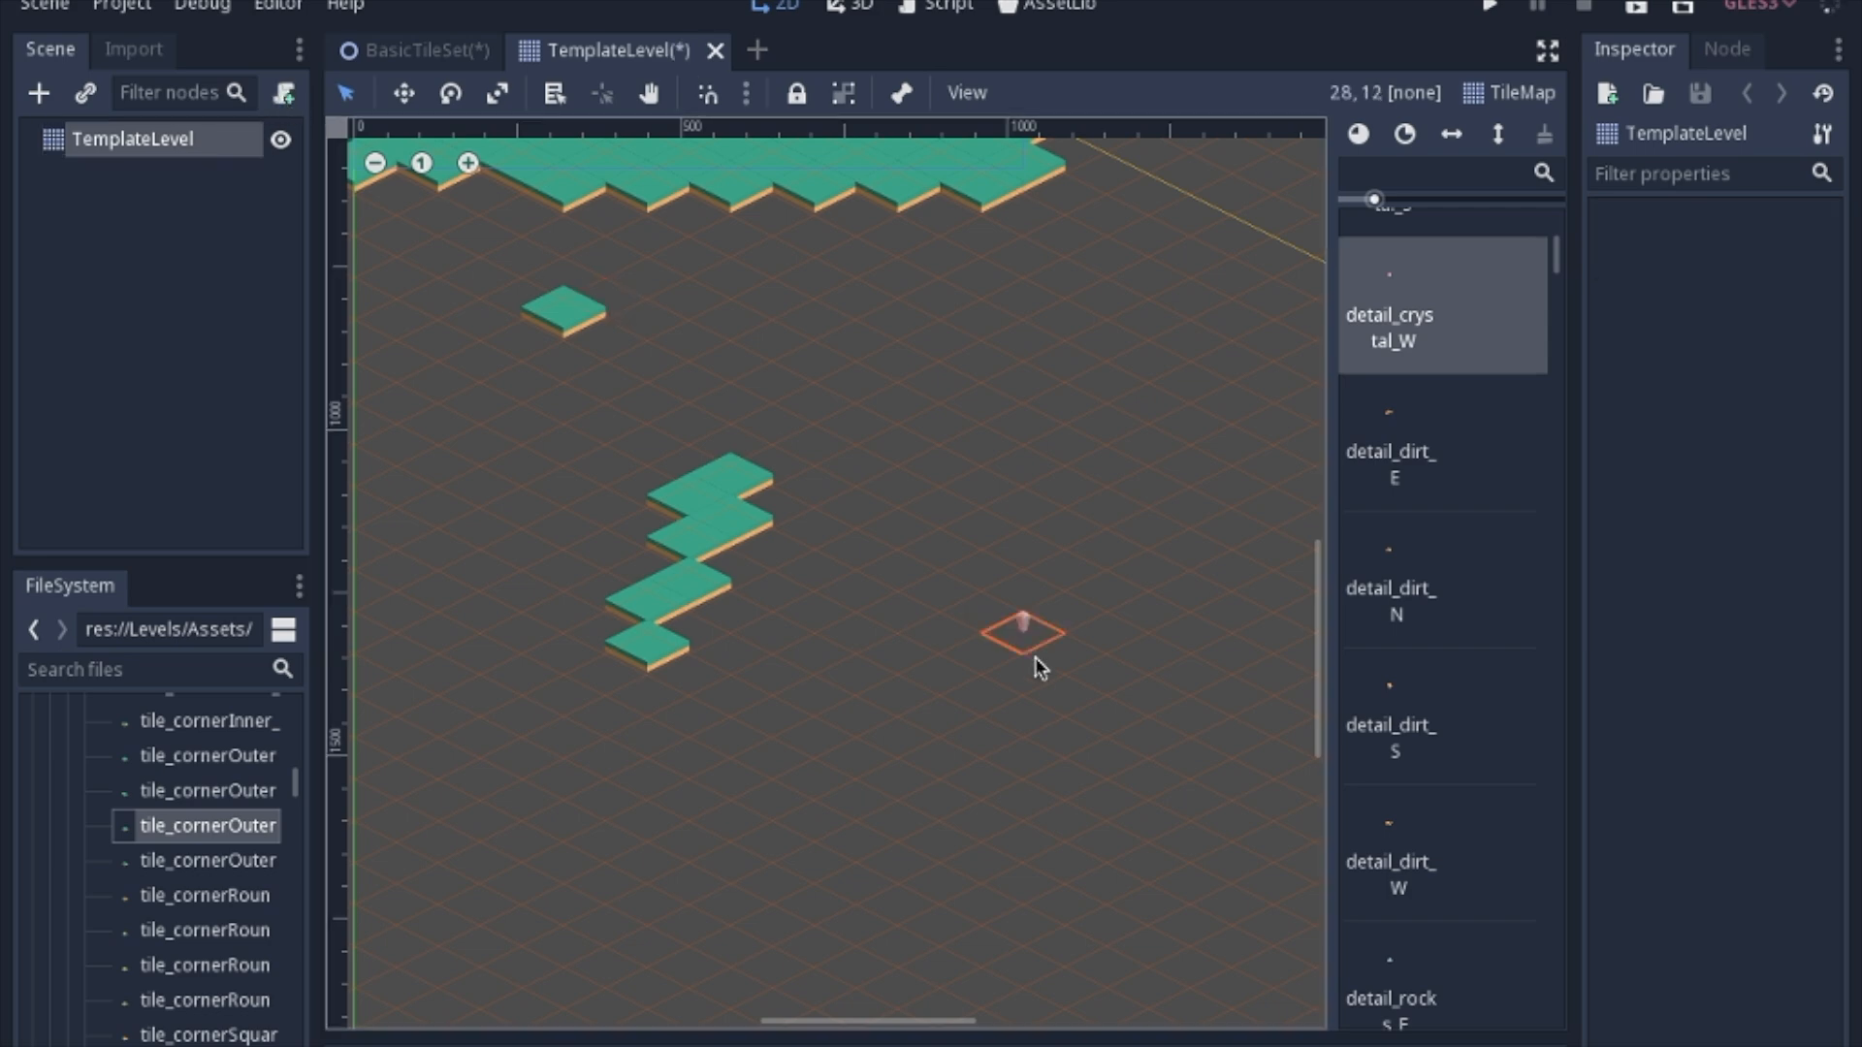
pyautogui.click(1442, 439)
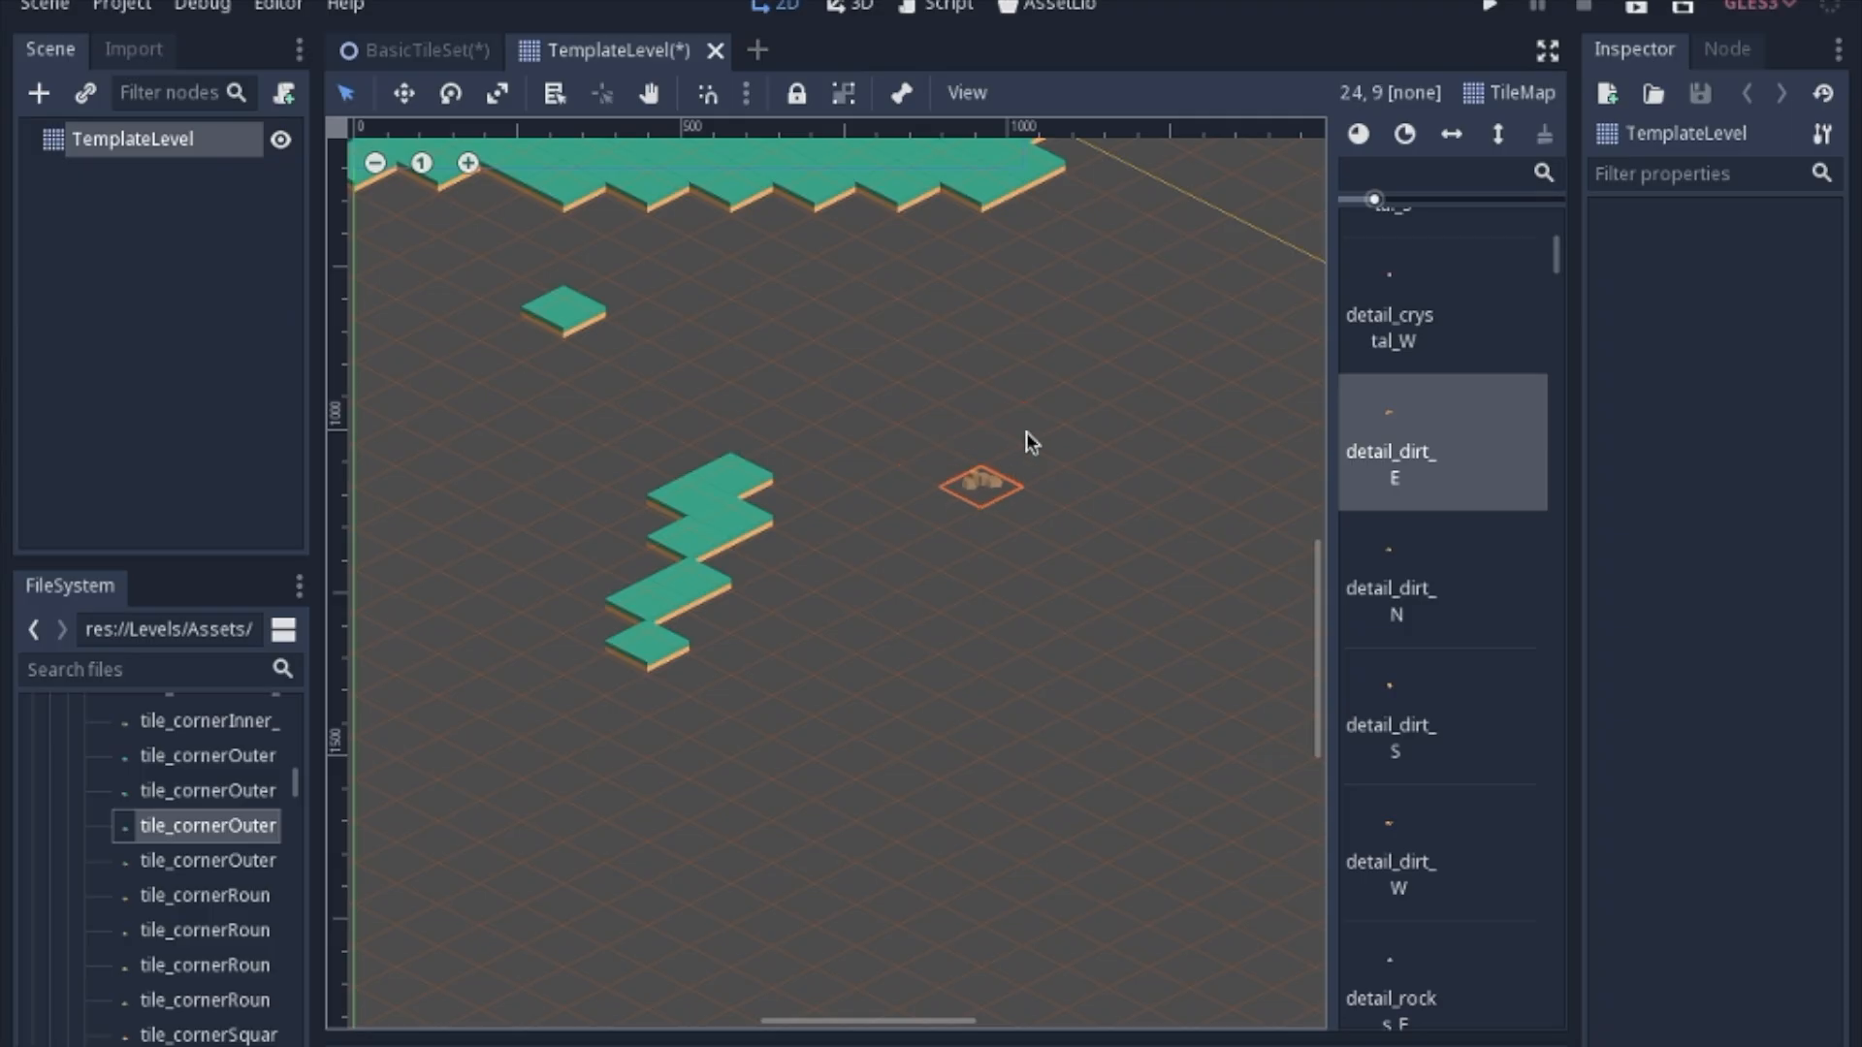
# - Close TemplateLevel with Save & Close and reopen TemplateLevel.tscn
pyautogui.click(720, 51)
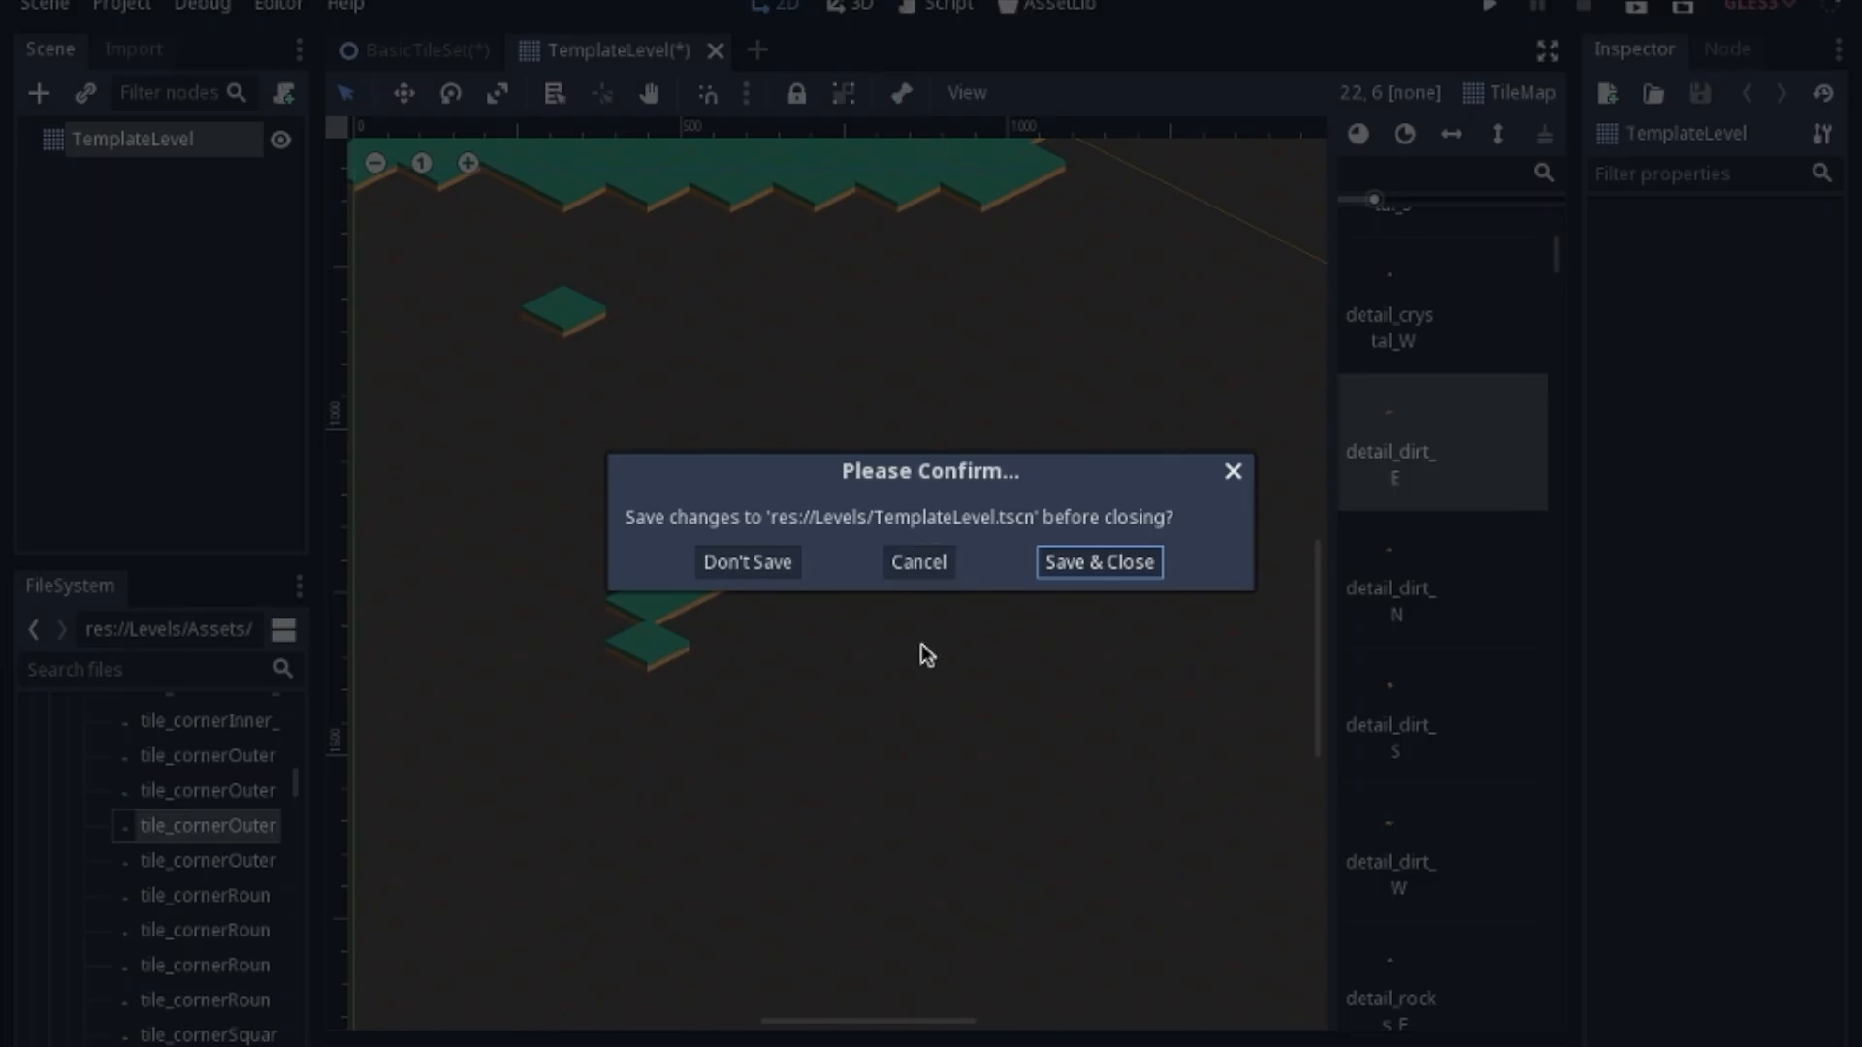
pyautogui.click(748, 561)
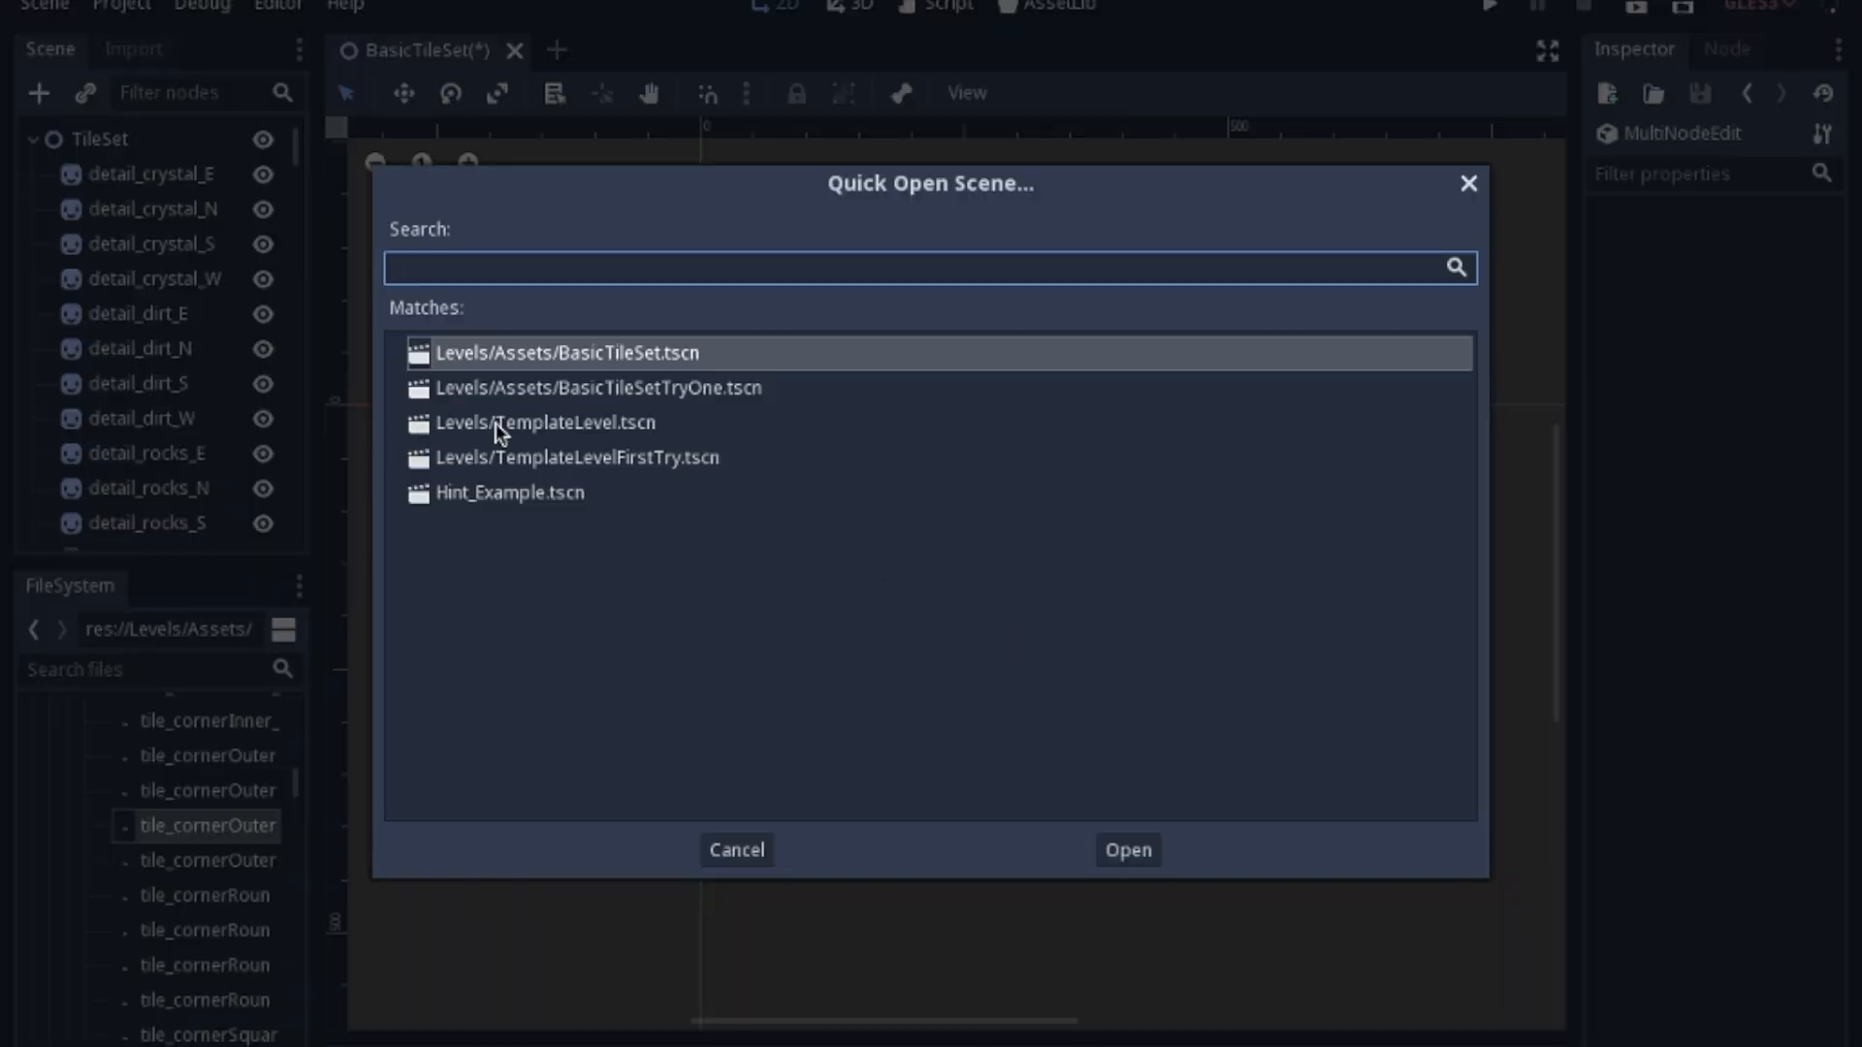
pyautogui.doubleClick(537, 423)
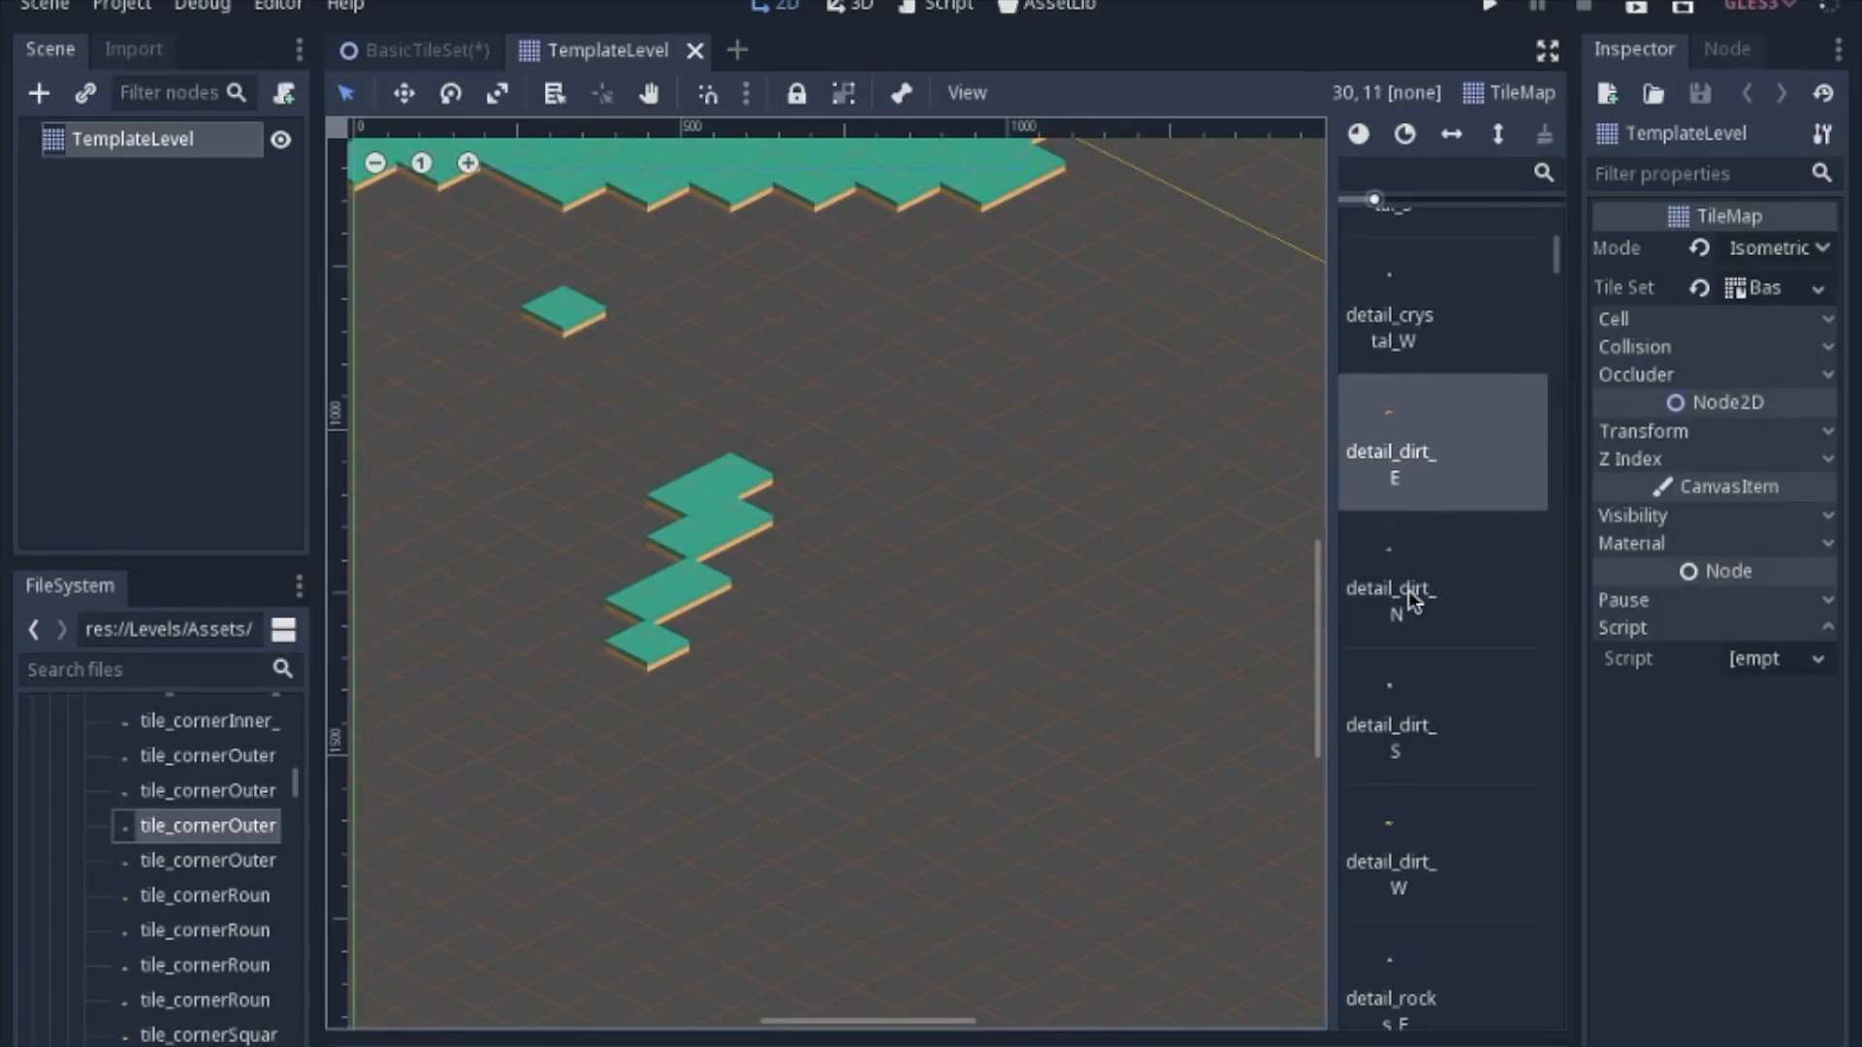
pyautogui.click(1430, 588)
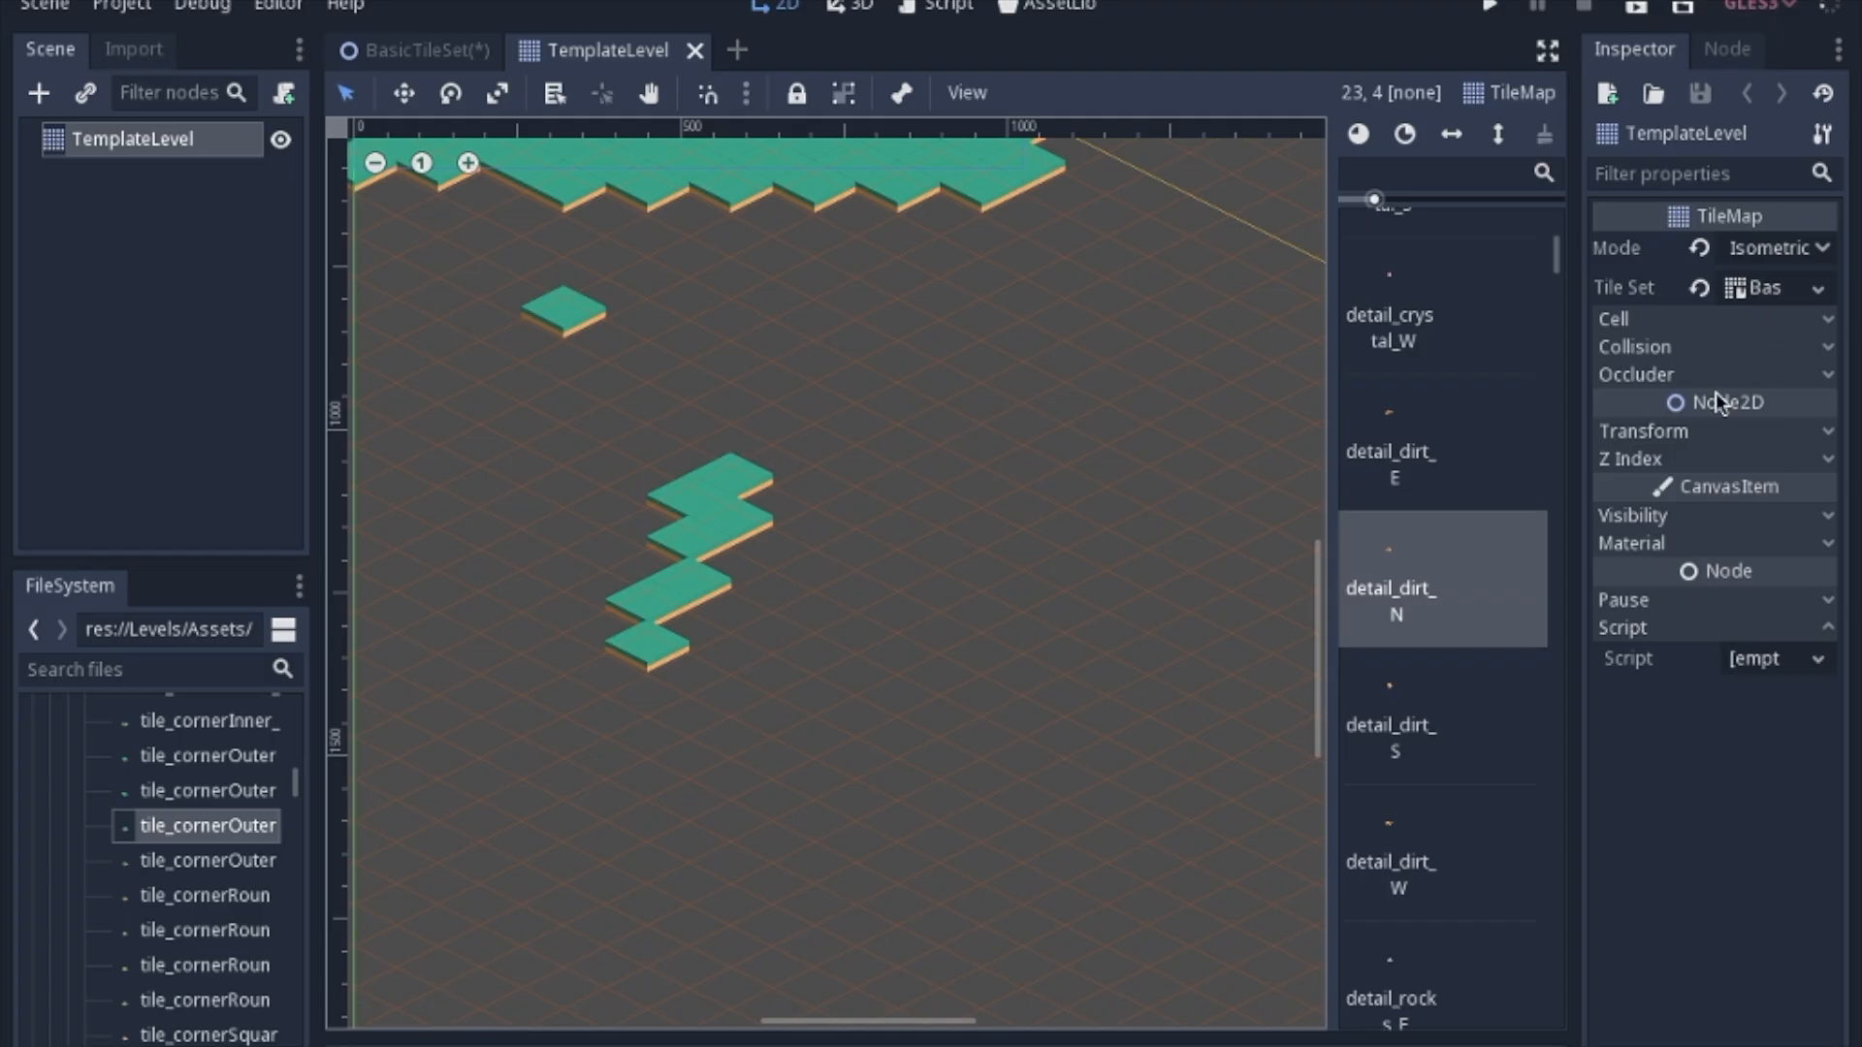
# - Show the roads-and-river level, resize the tile palette grid, and pick tile_treeDouble_S
pyautogui.click(1186, 424)
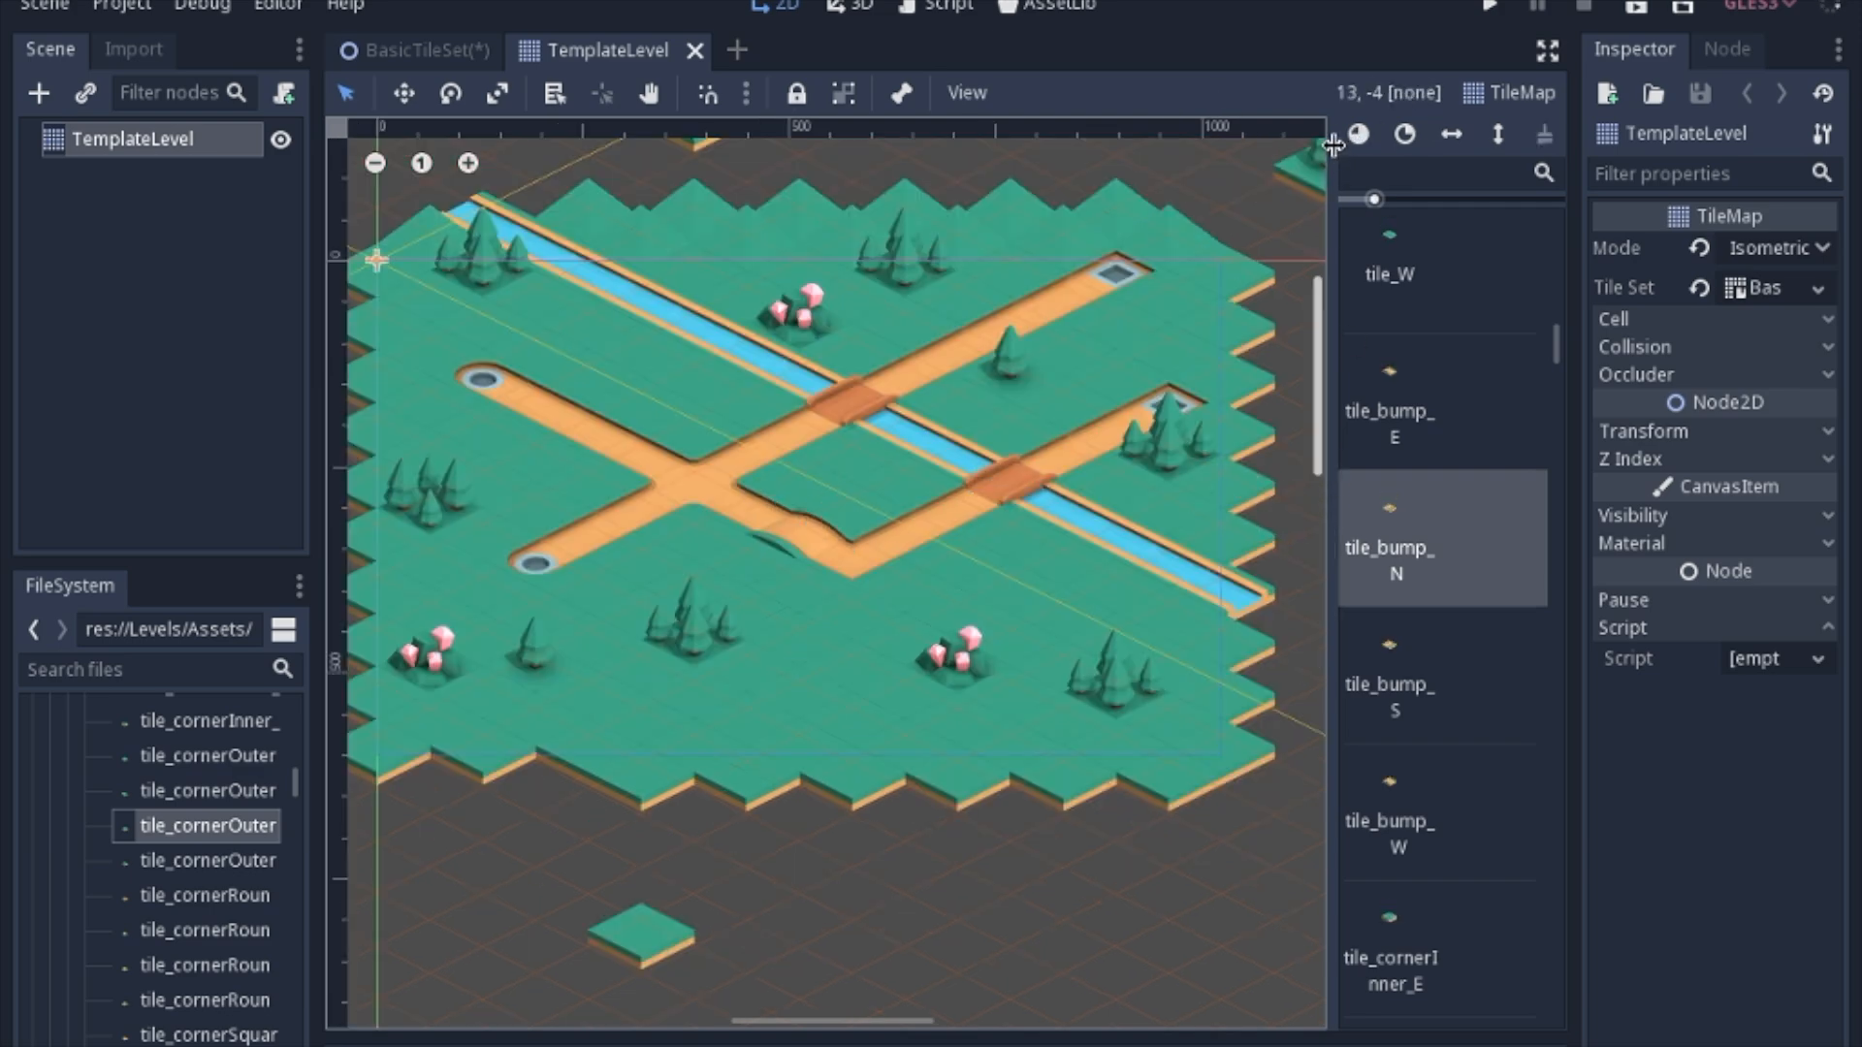
pyautogui.scroll(-3)
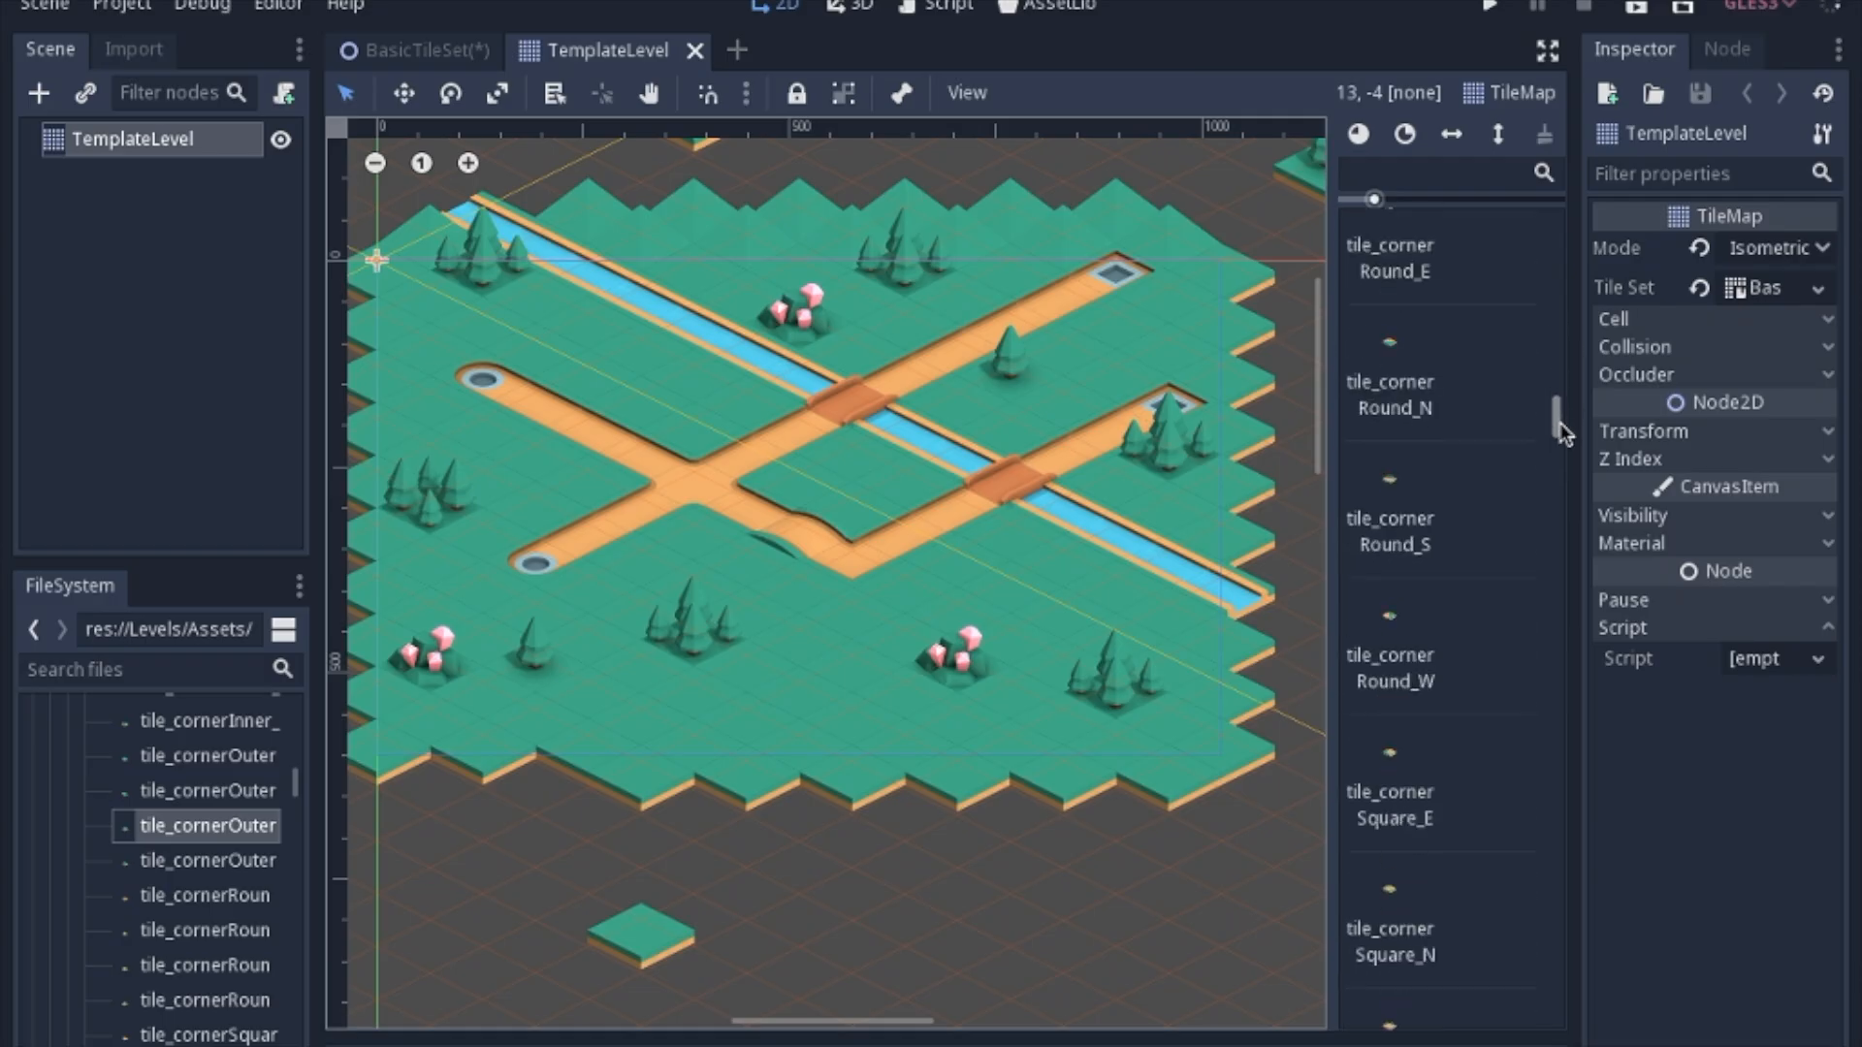
pyautogui.scroll(-3)
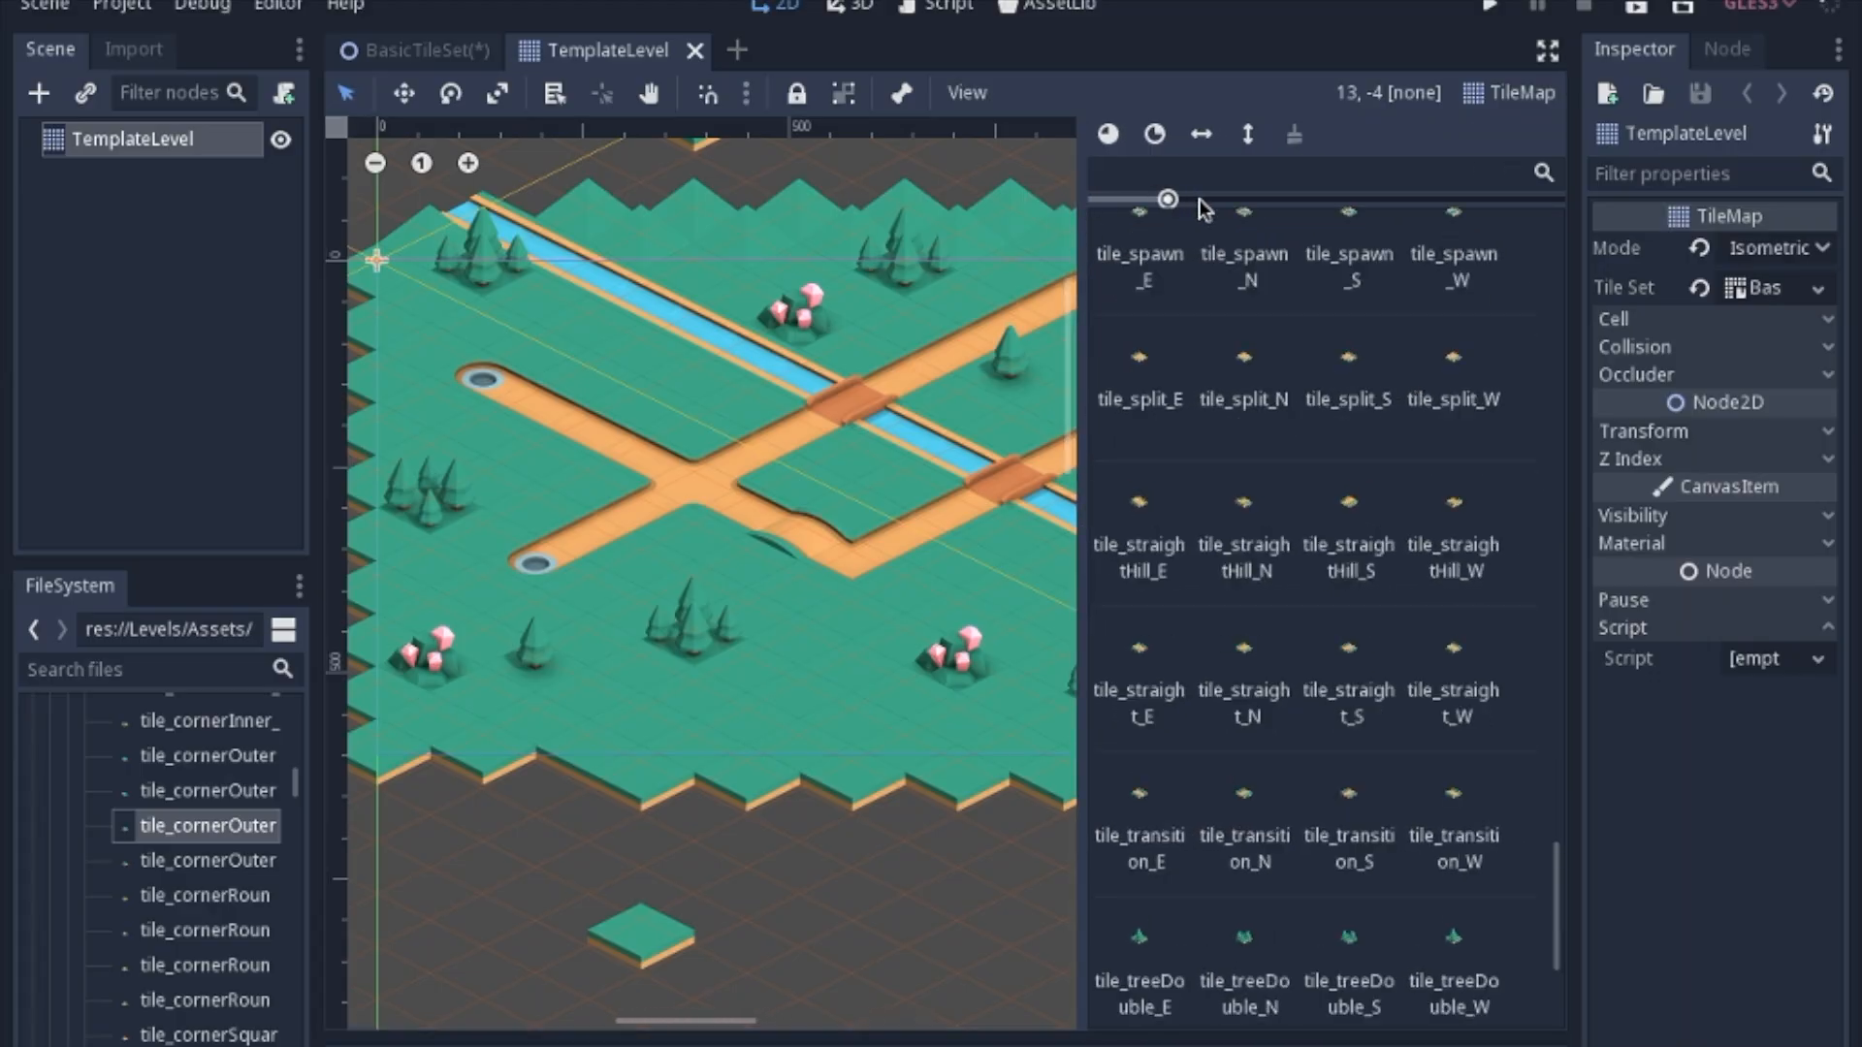
pyautogui.moveTo(1172, 205)
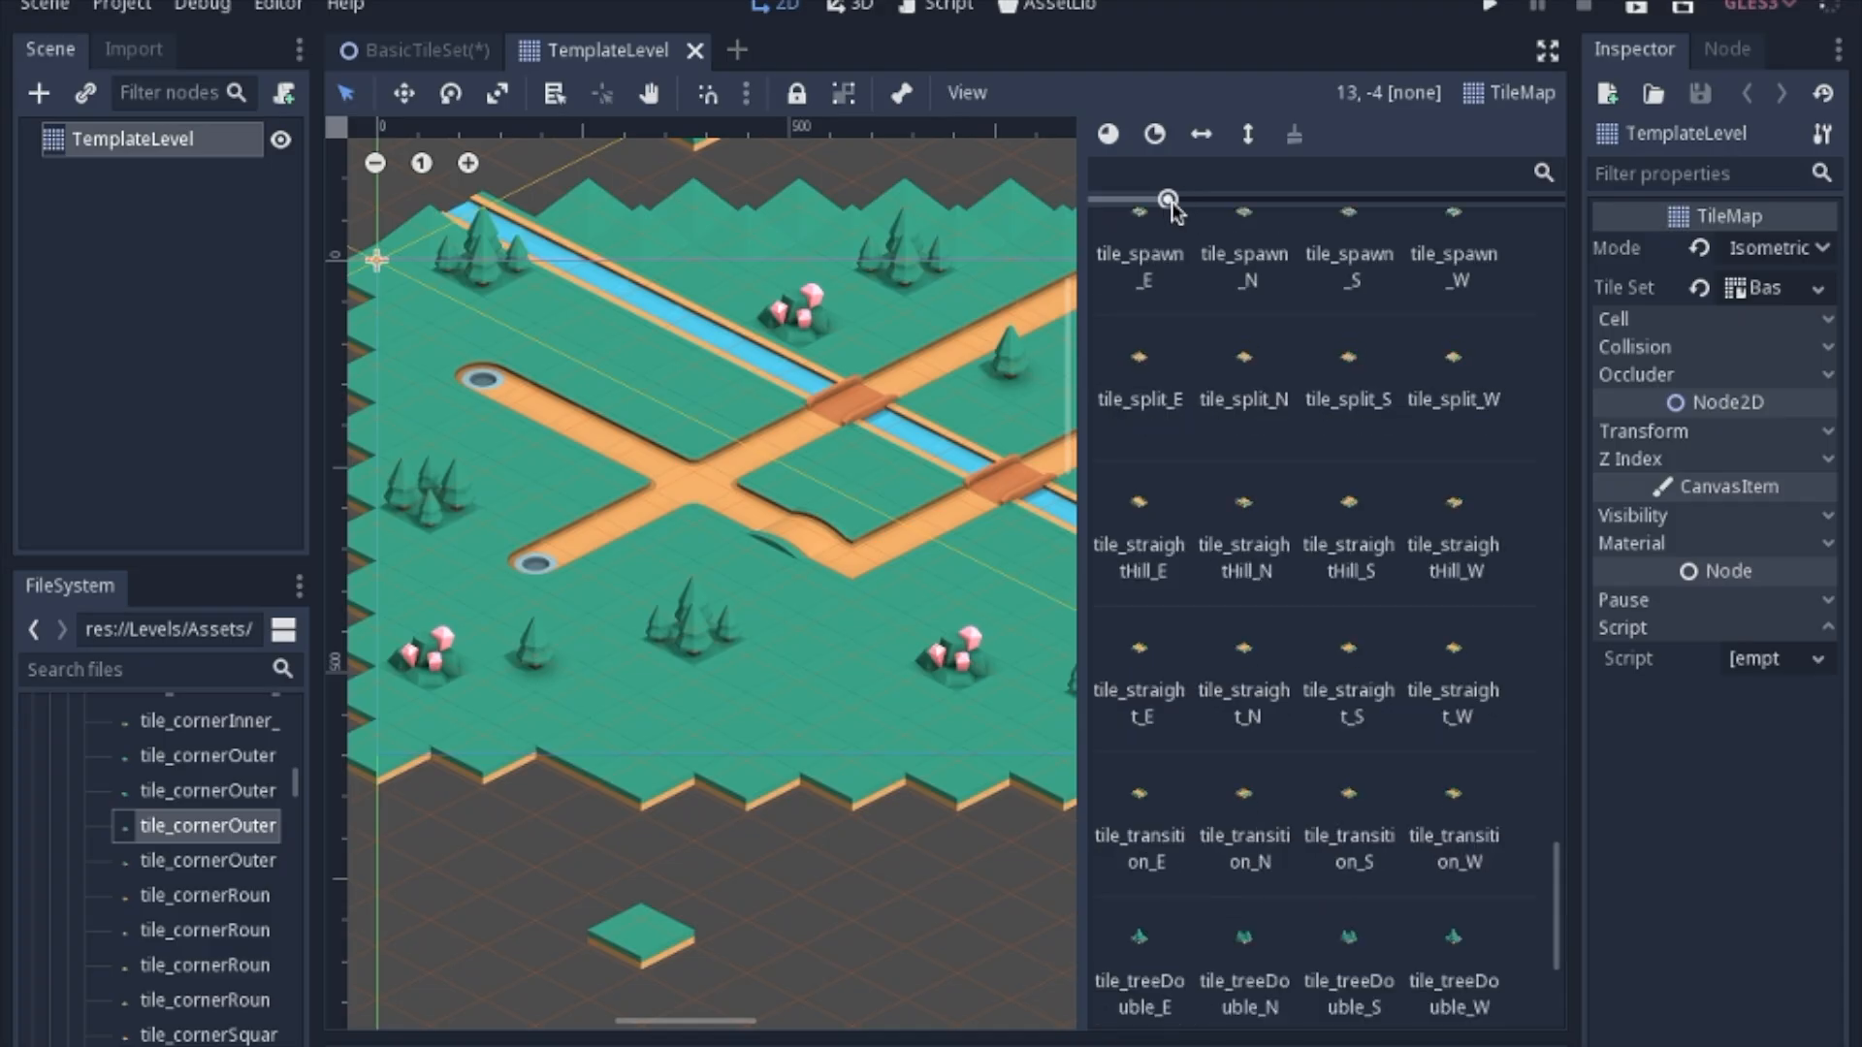
pyautogui.moveTo(1379, 454)
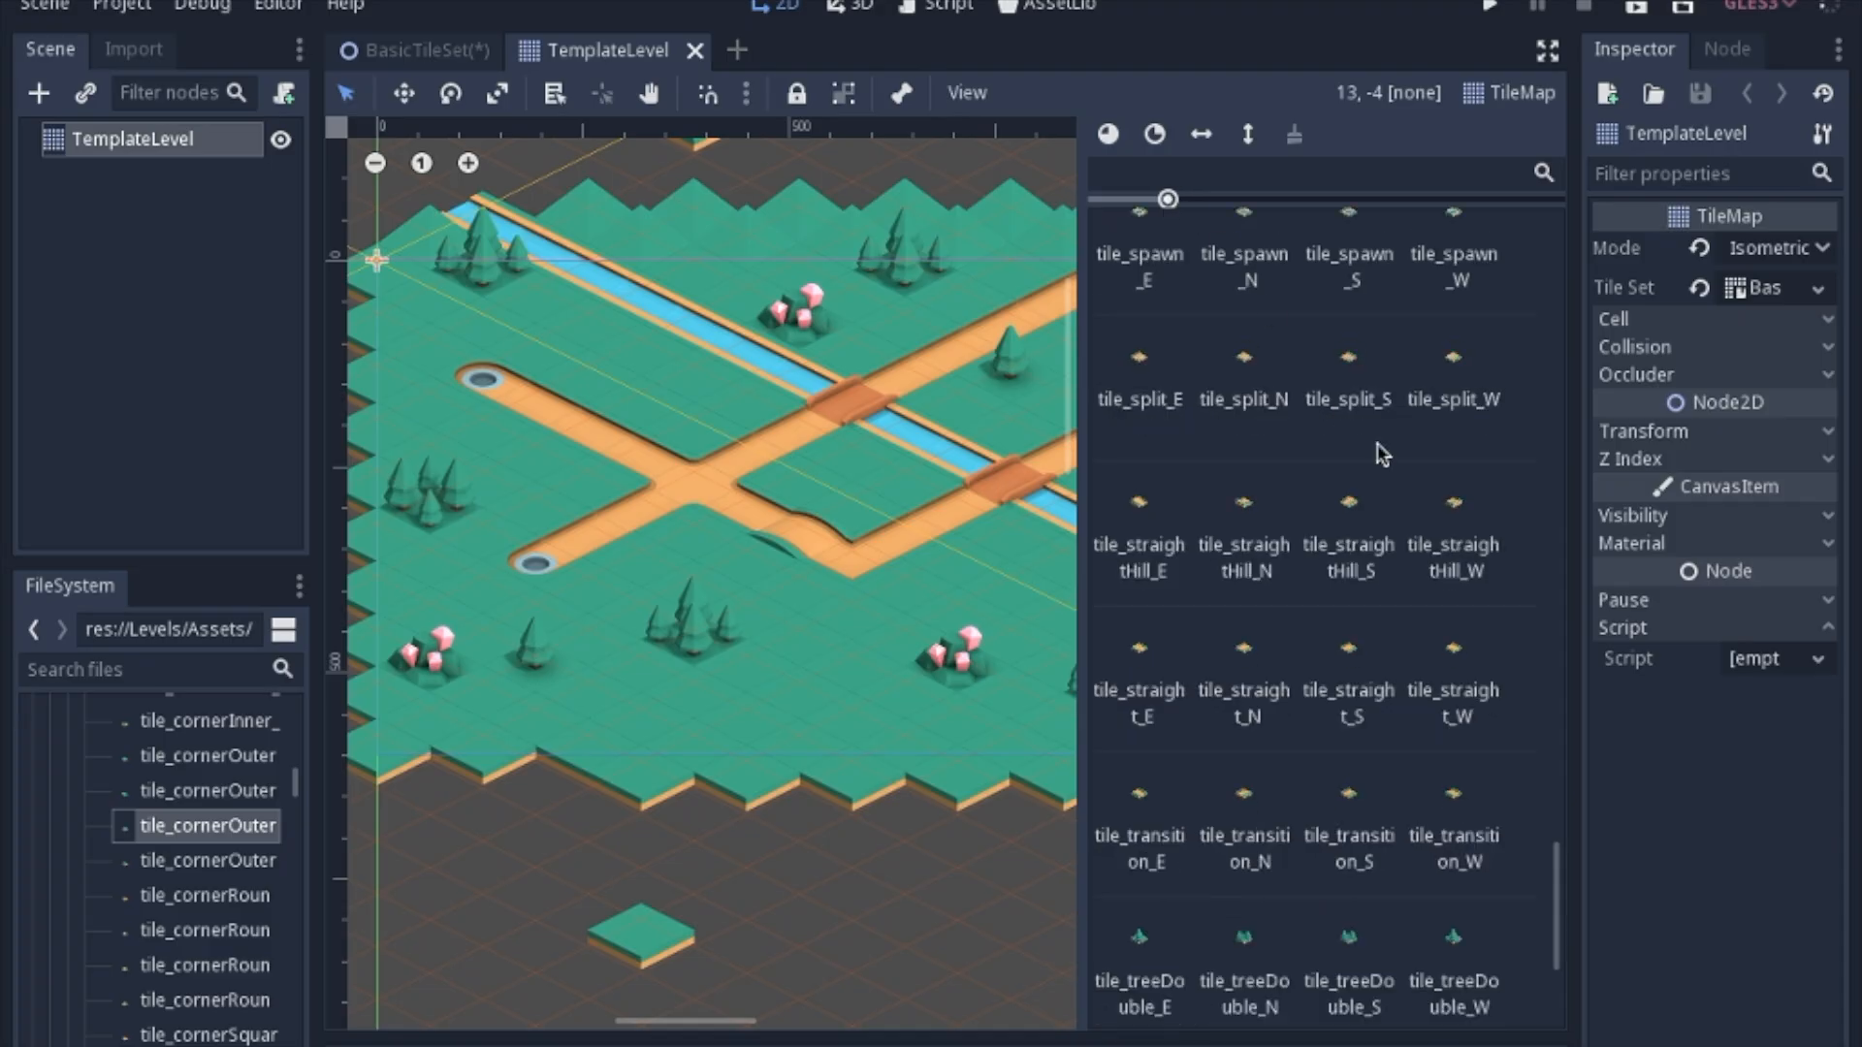
pyautogui.moveTo(1164, 400)
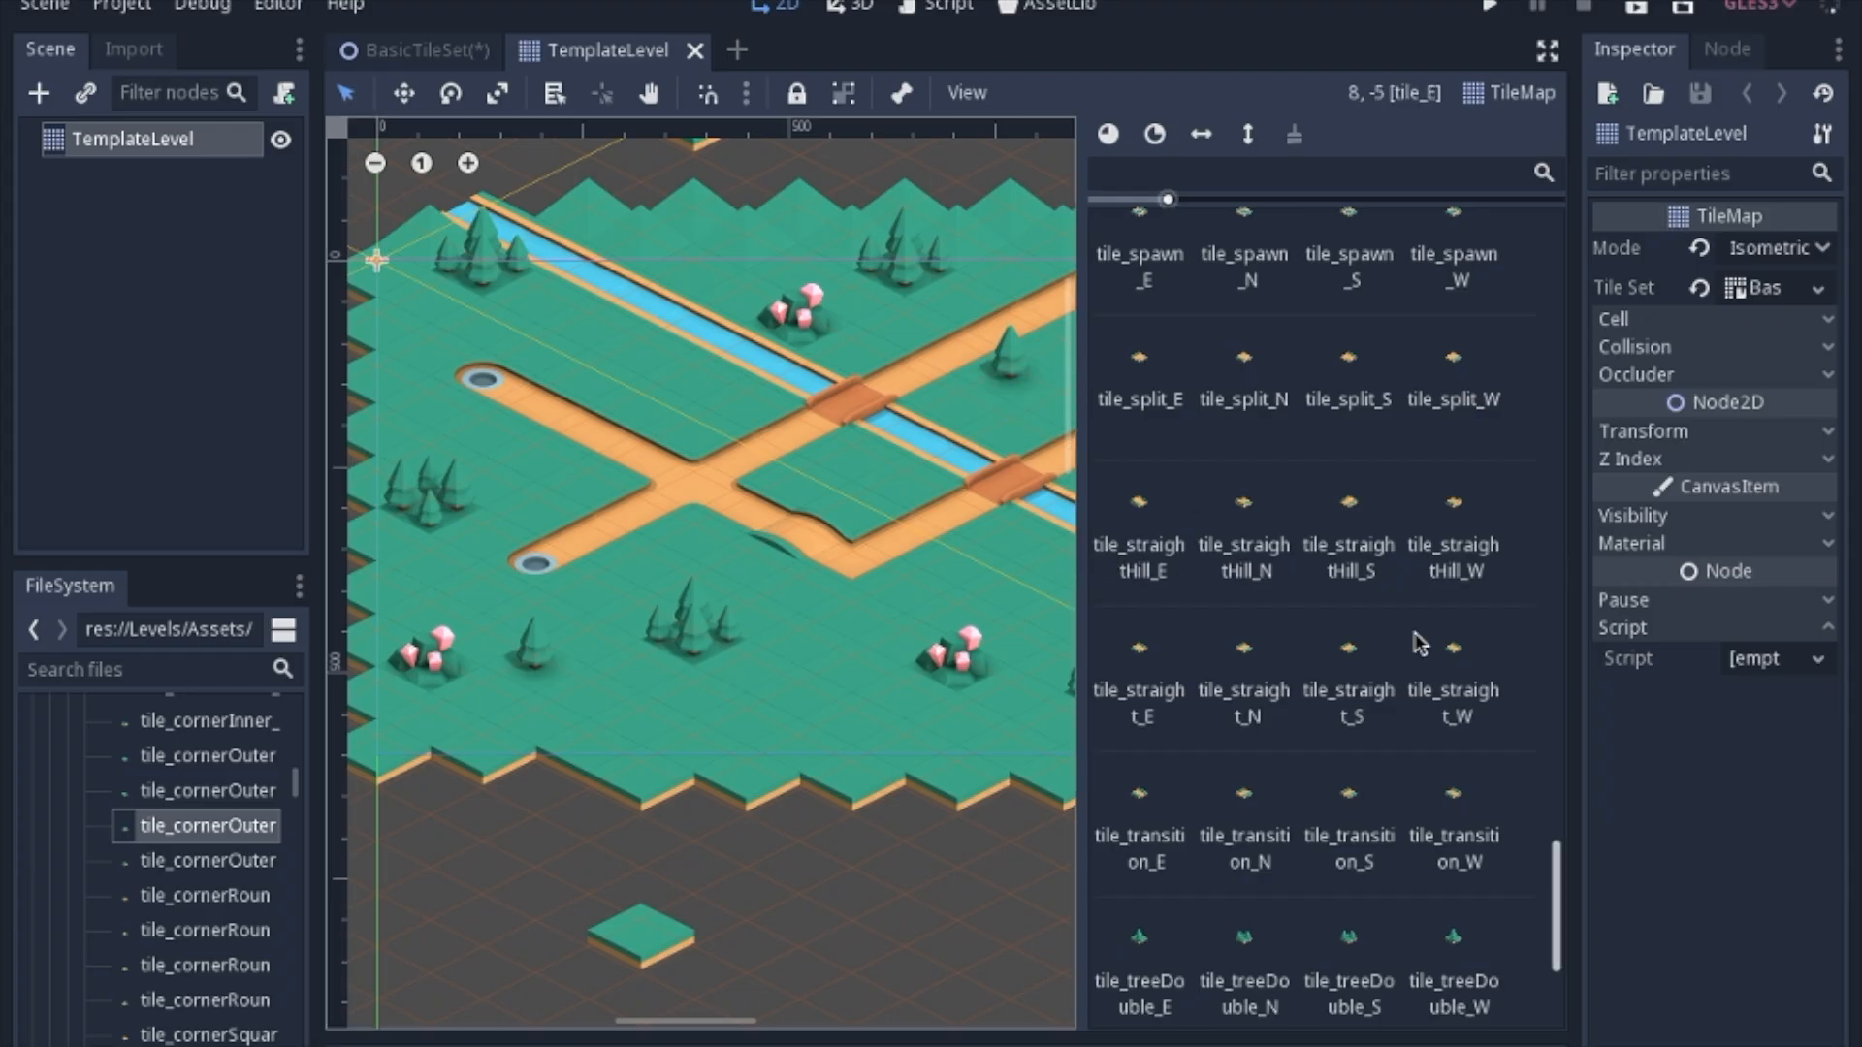
pyautogui.click(1344, 937)
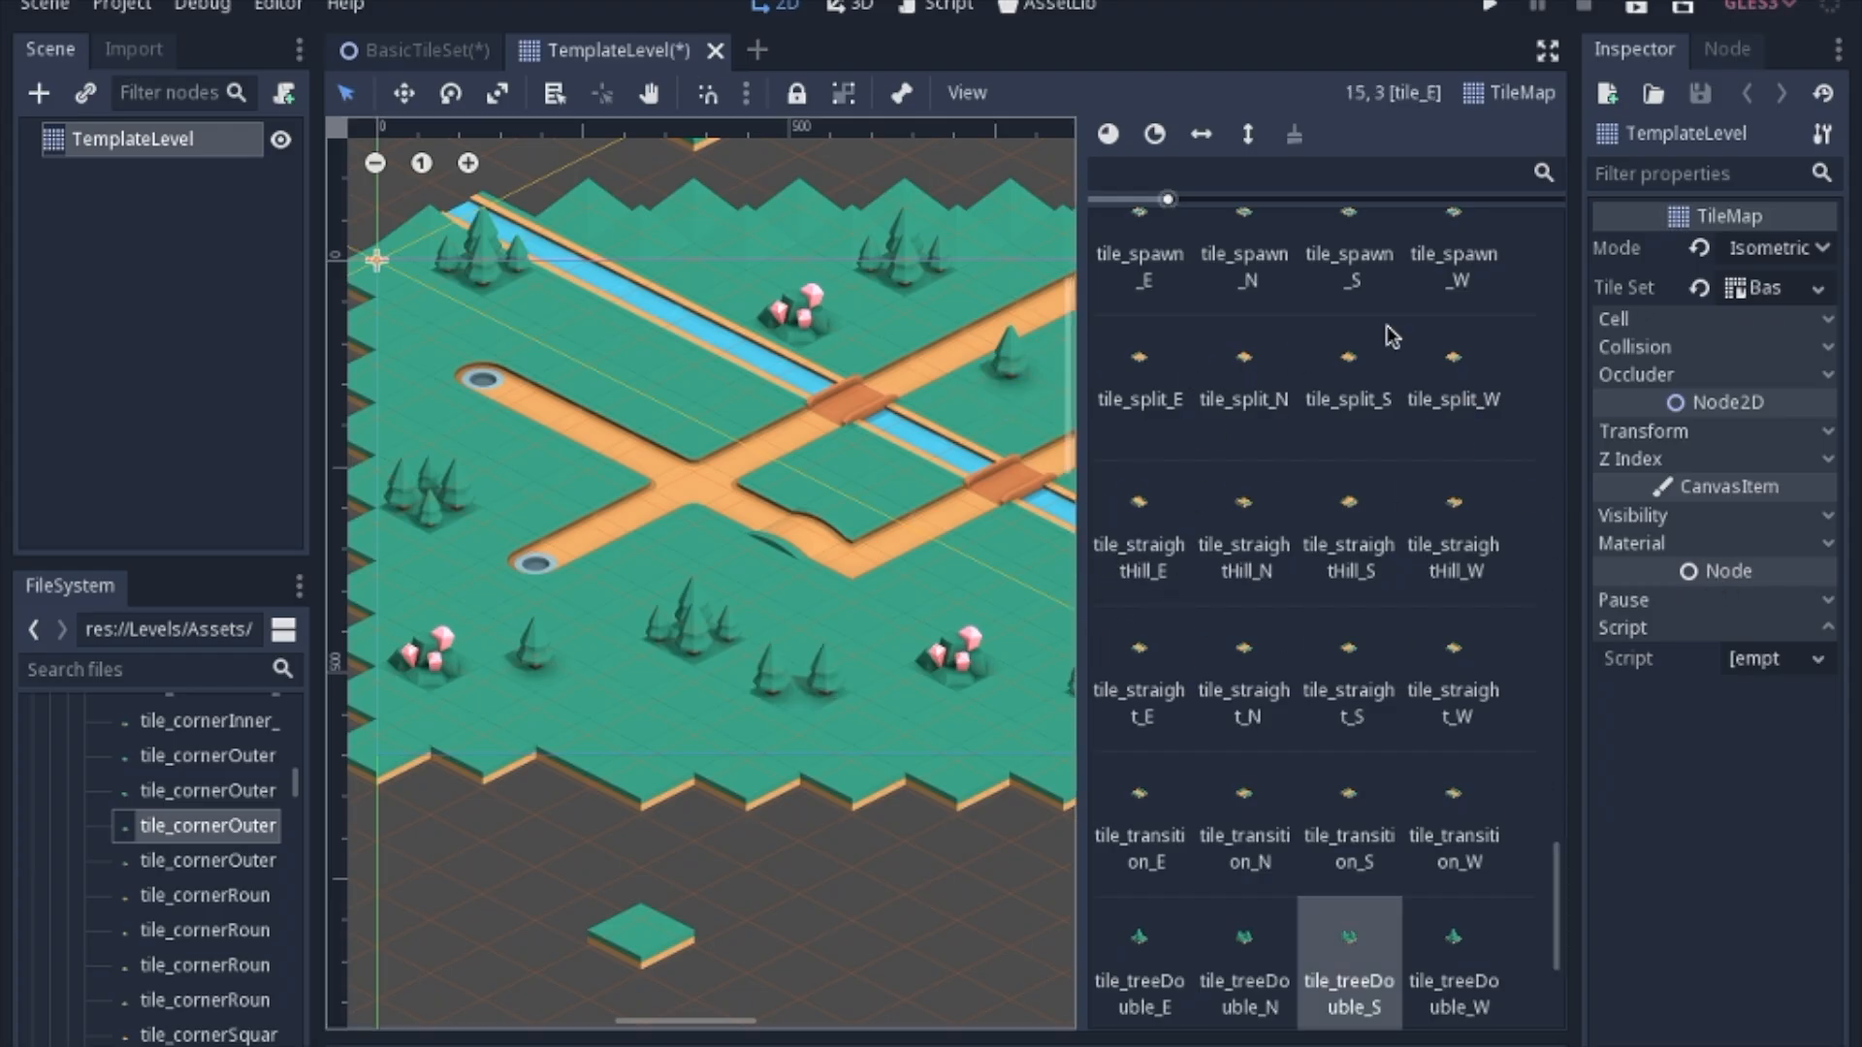
pyautogui.moveTo(1281, 304)
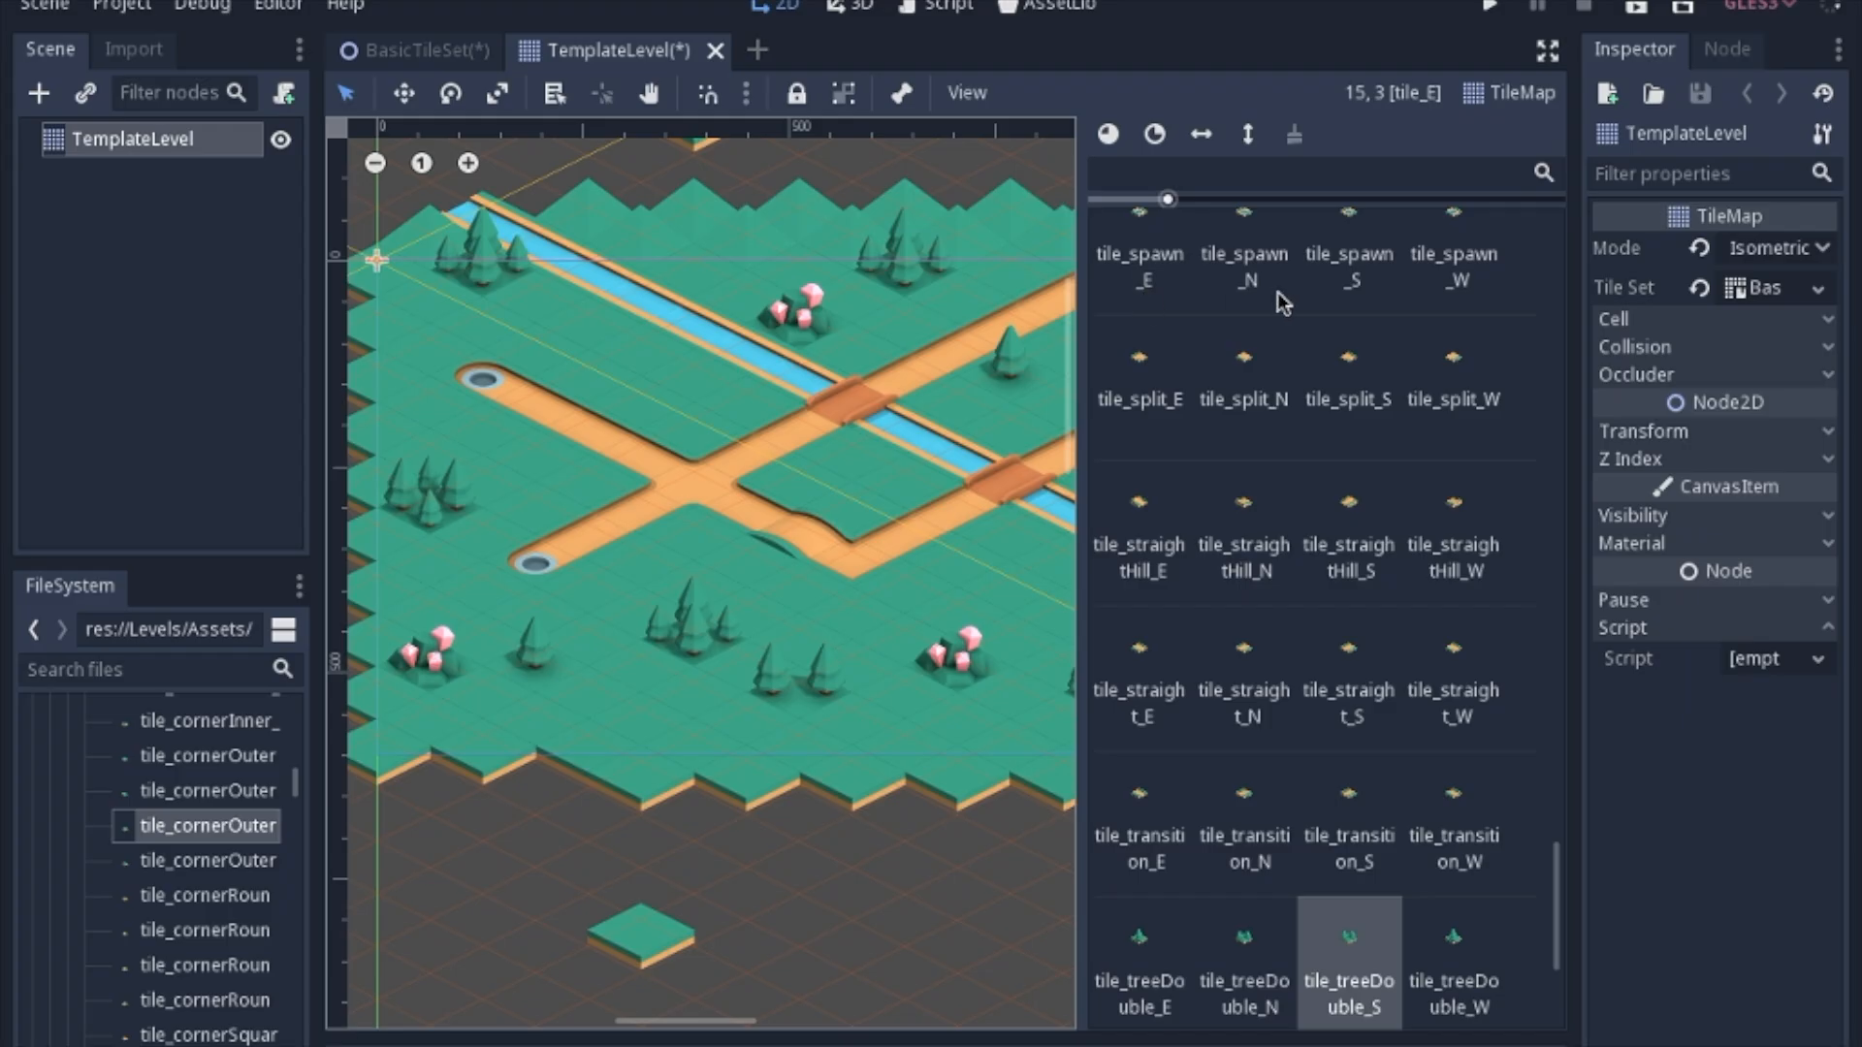
pyautogui.moveTo(1504, 301)
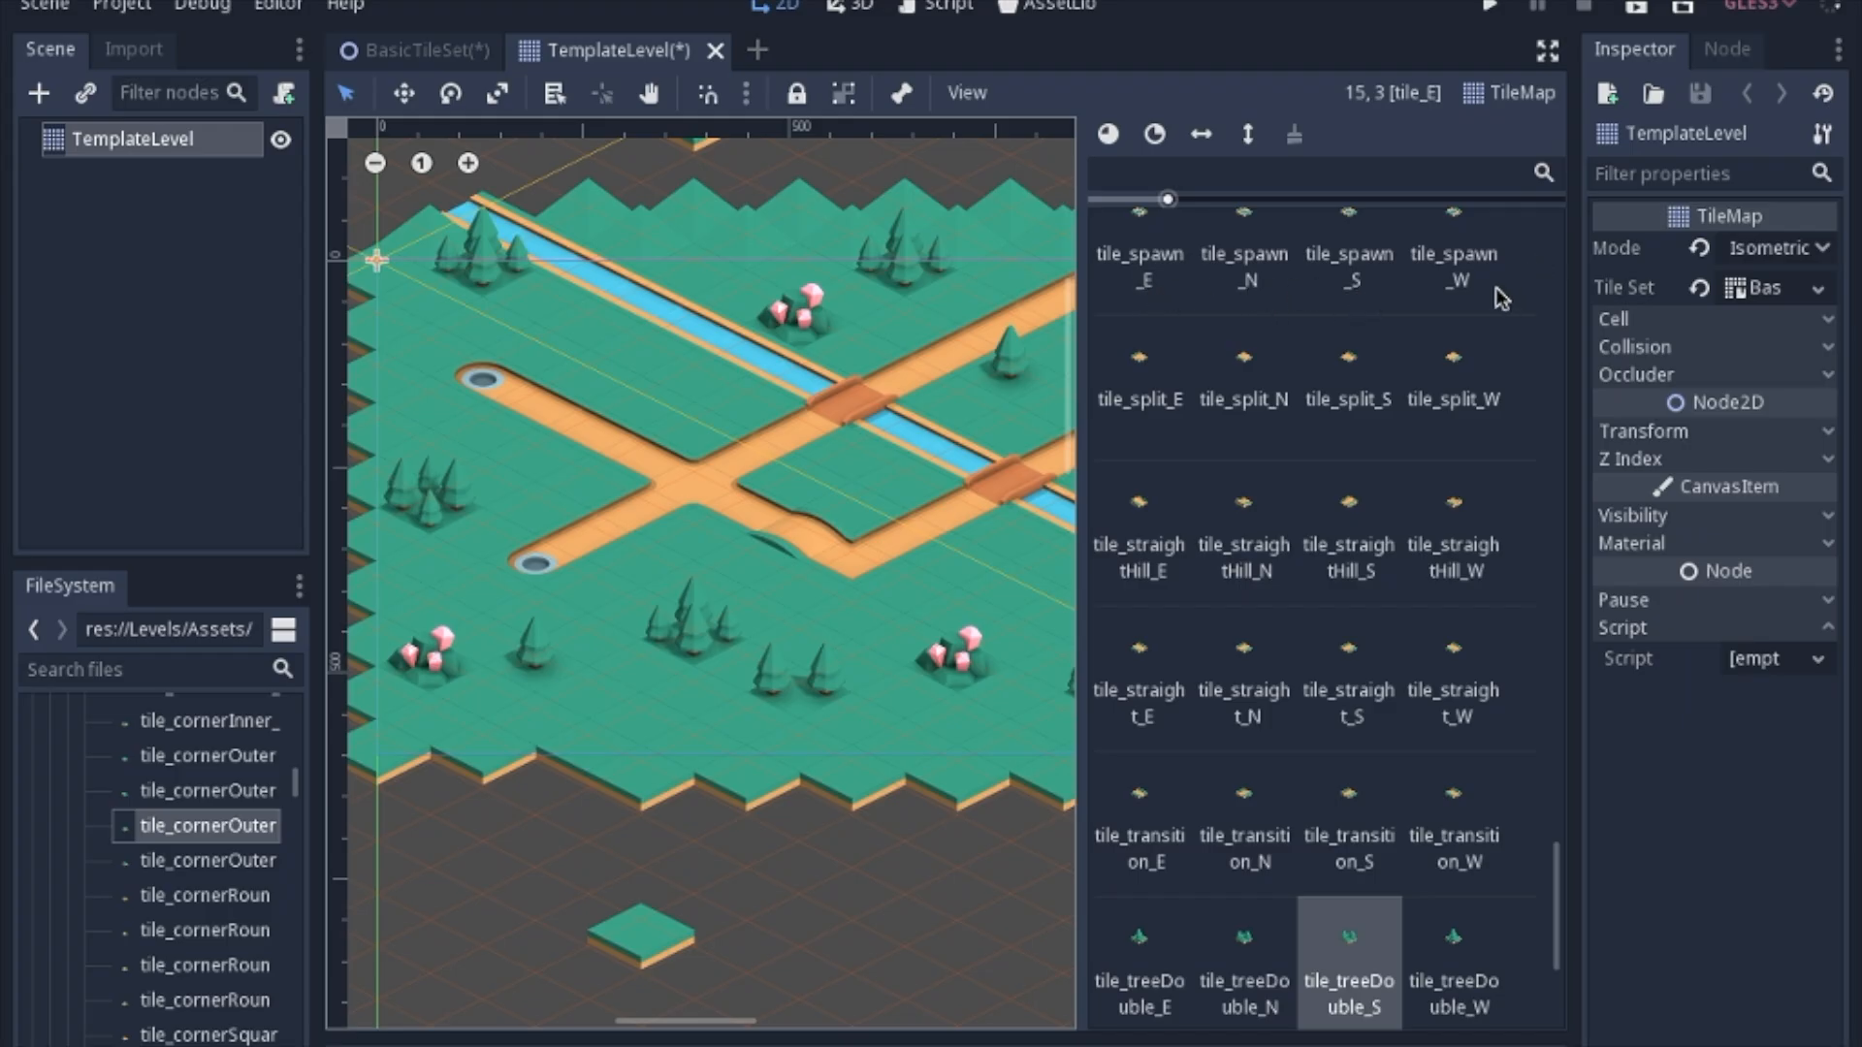